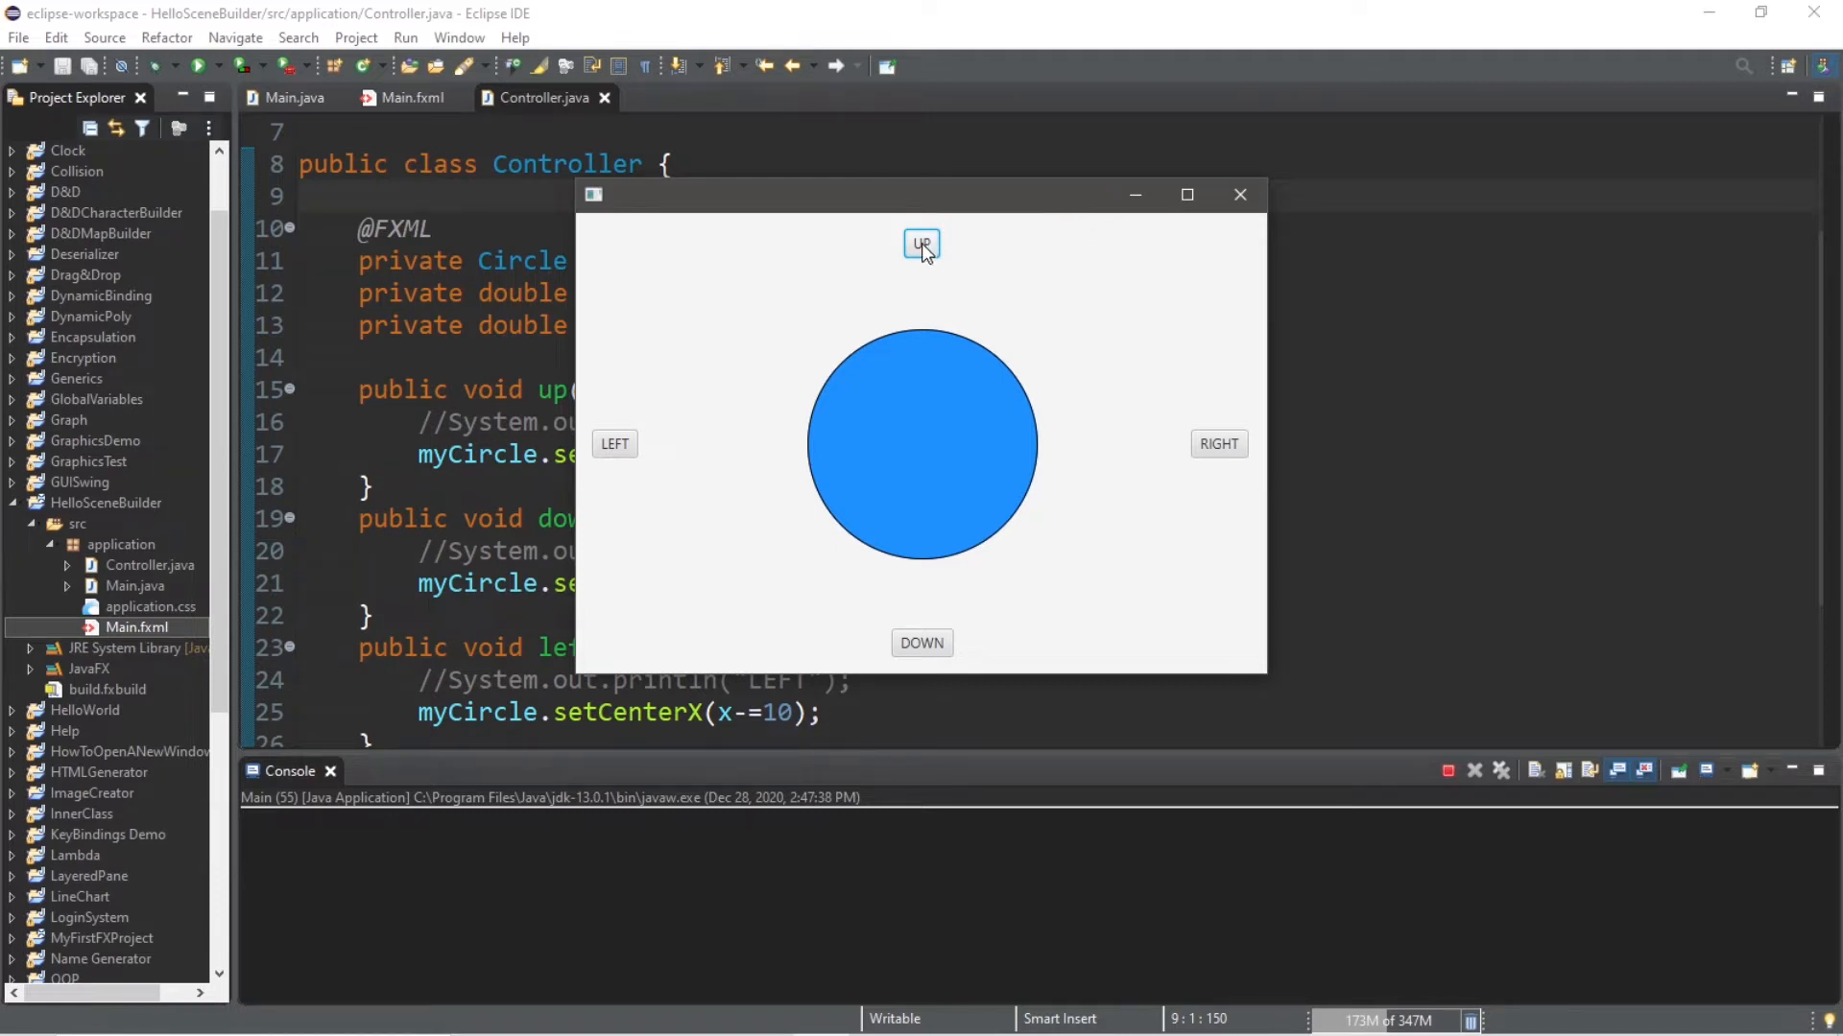
Step: Move the blue circle up in the running app, then return to Main.java
click(921, 643)
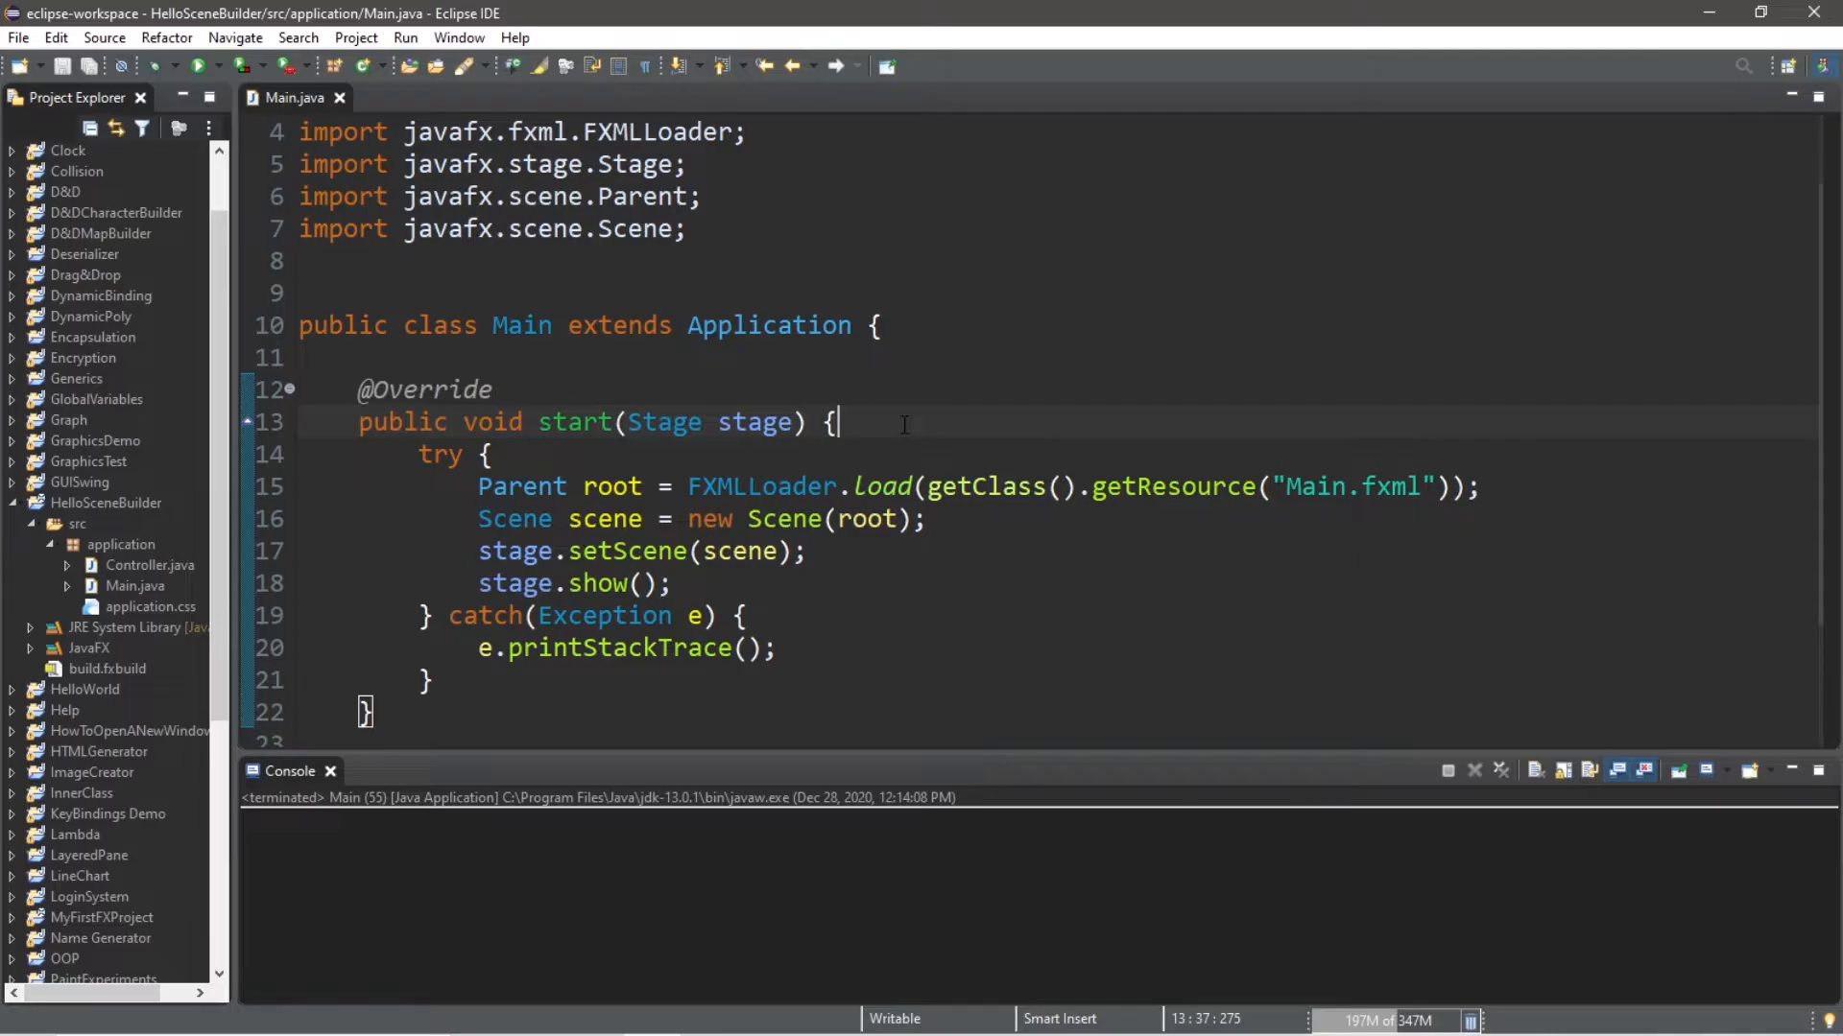
mouse_move(1302, 579)
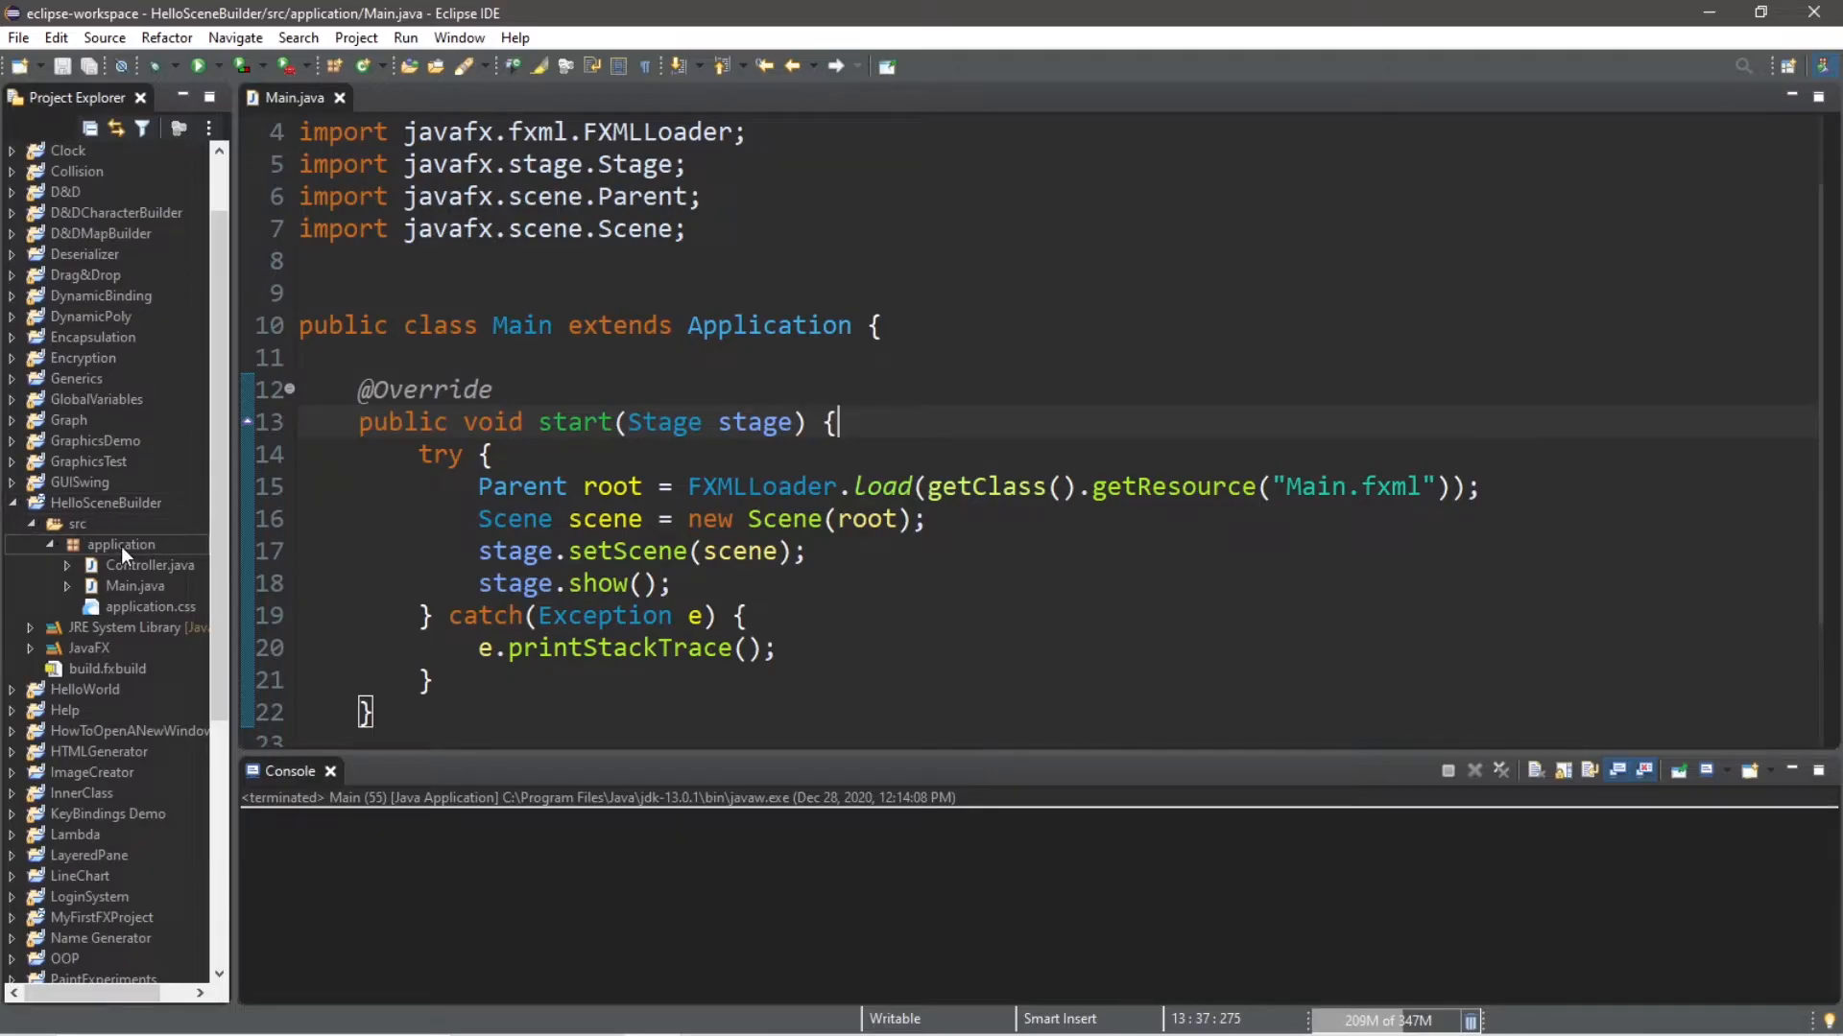
Step: Create a new FXML document named Main with an AnchorPane root in the application package
right_click(121, 544)
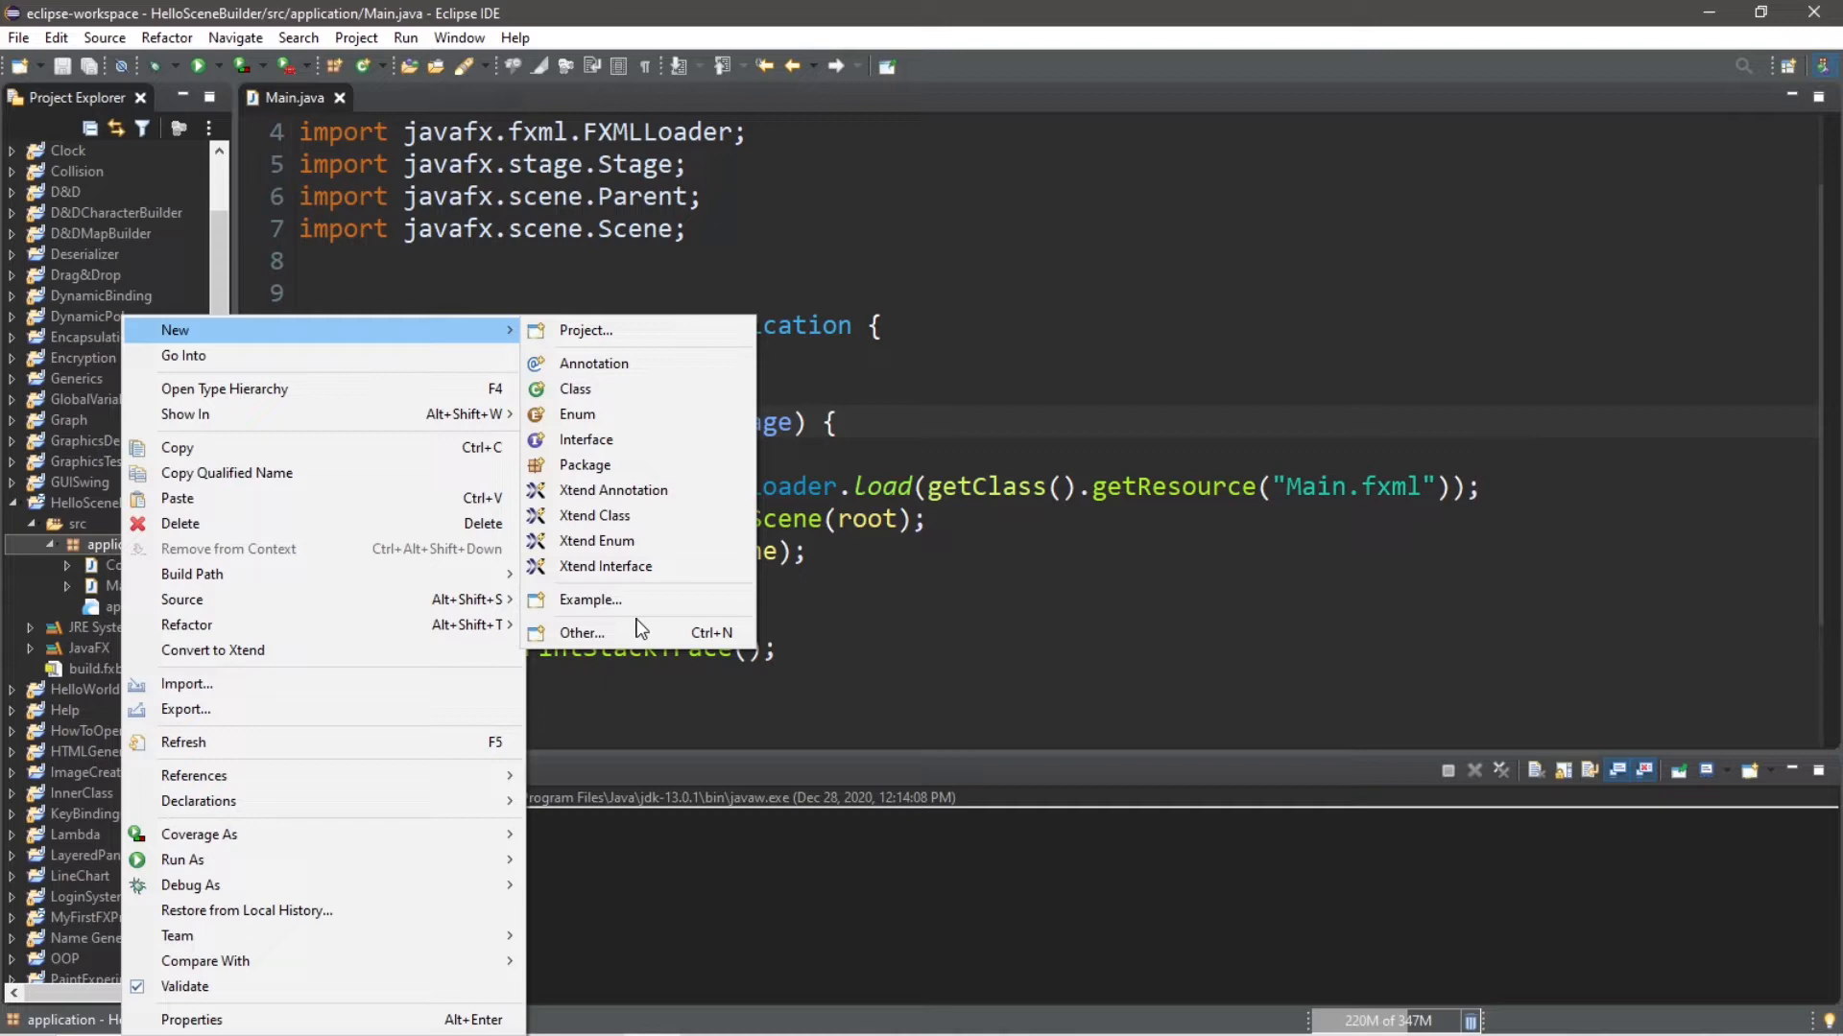
click(582, 632)
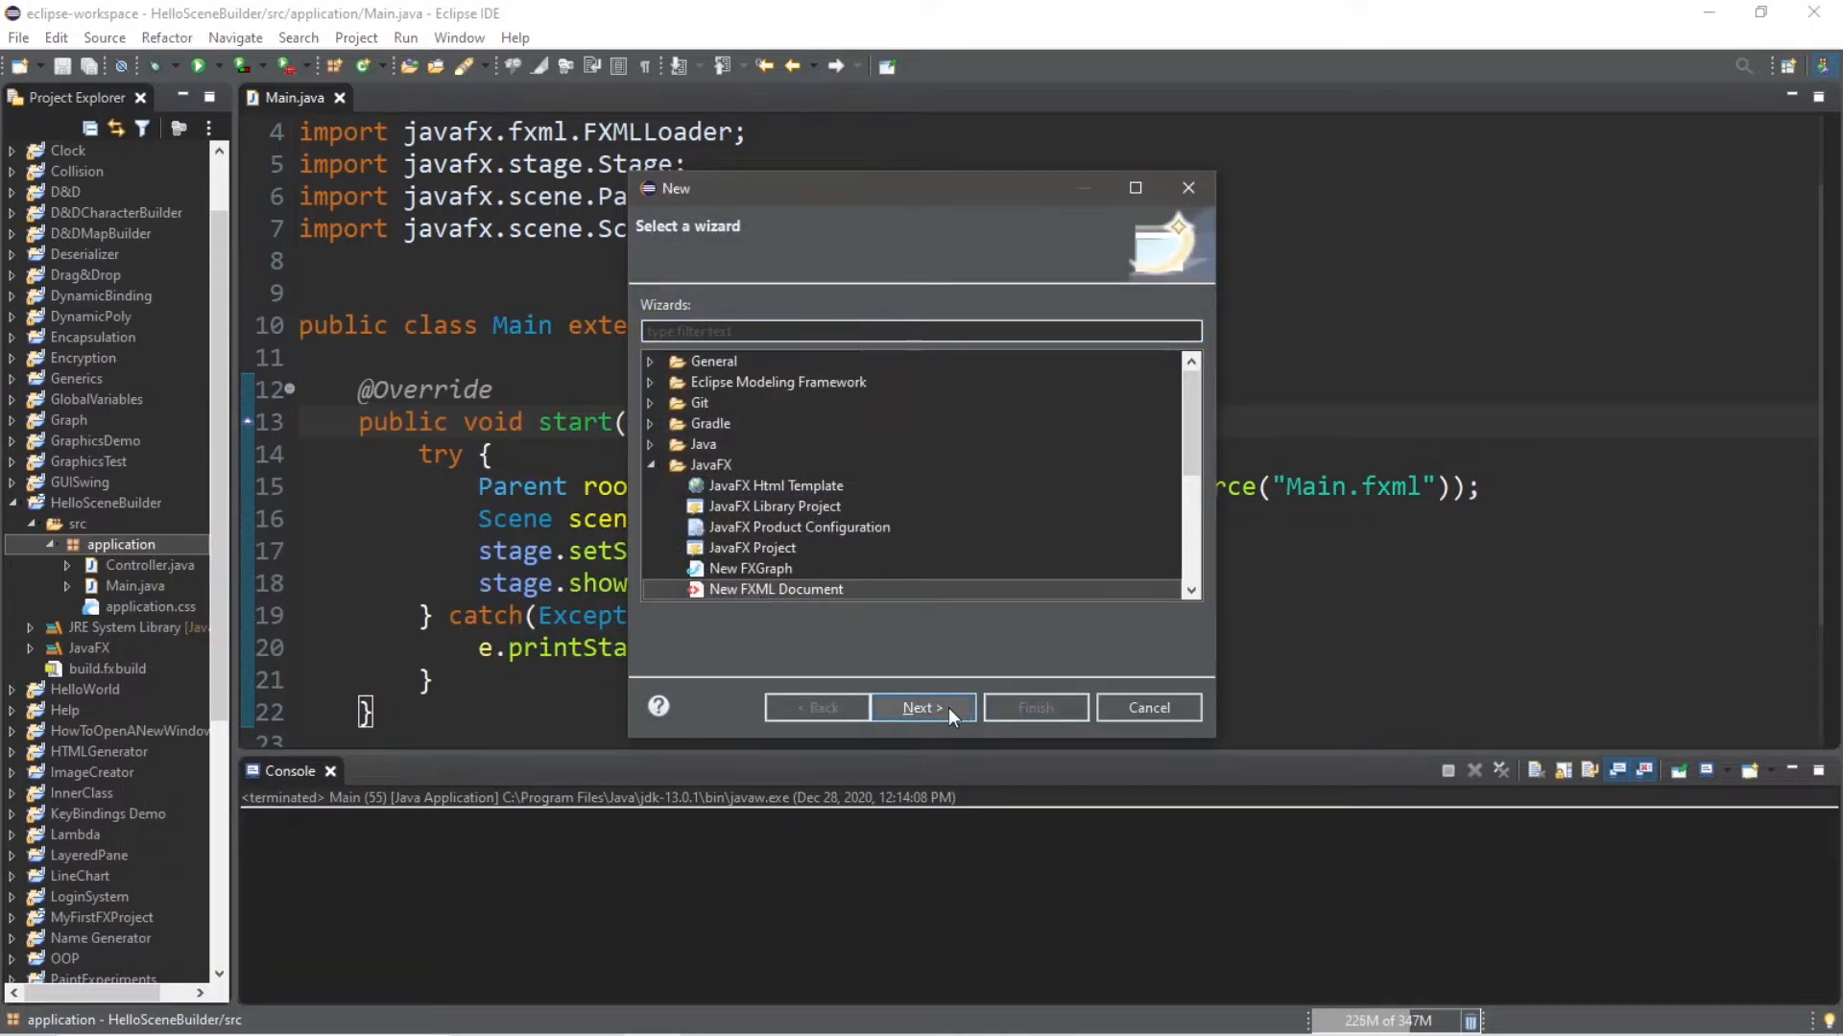
click(921, 707)
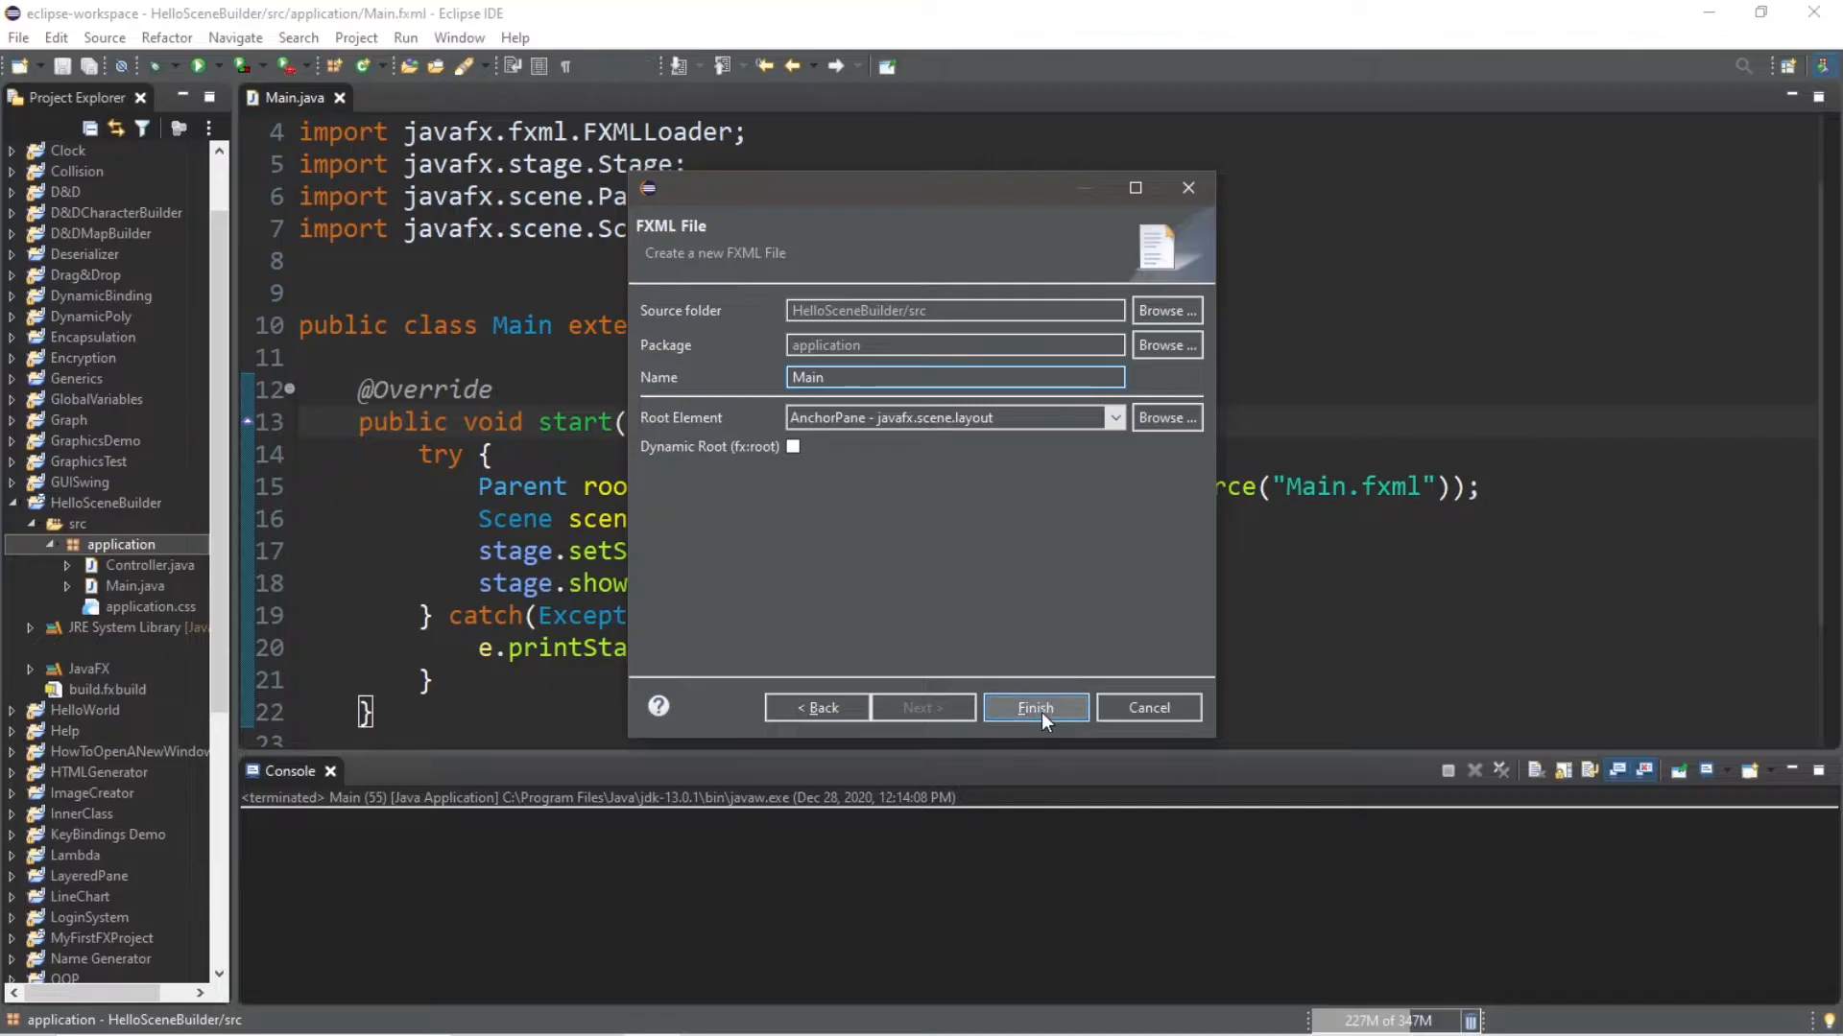
click(1035, 707)
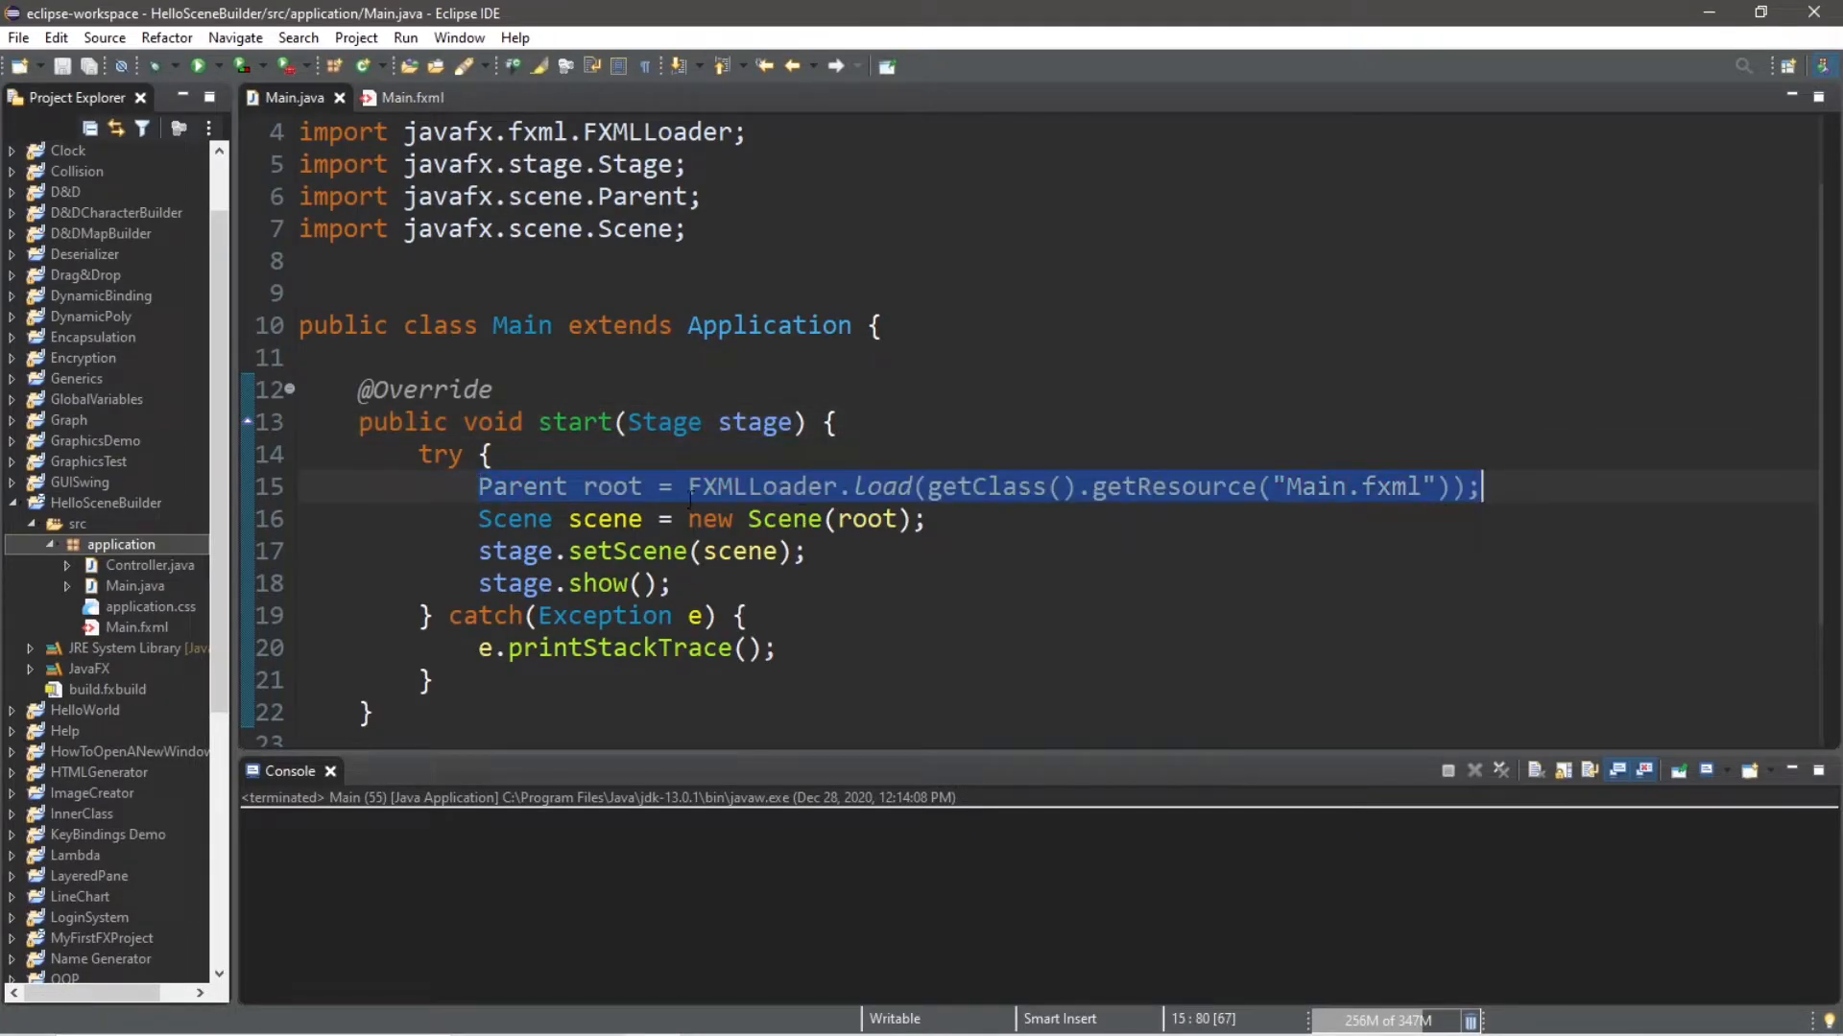
Step: Review the line loading Main.fxml and the new Main.fxml, then return to Main.java
click(832, 487)
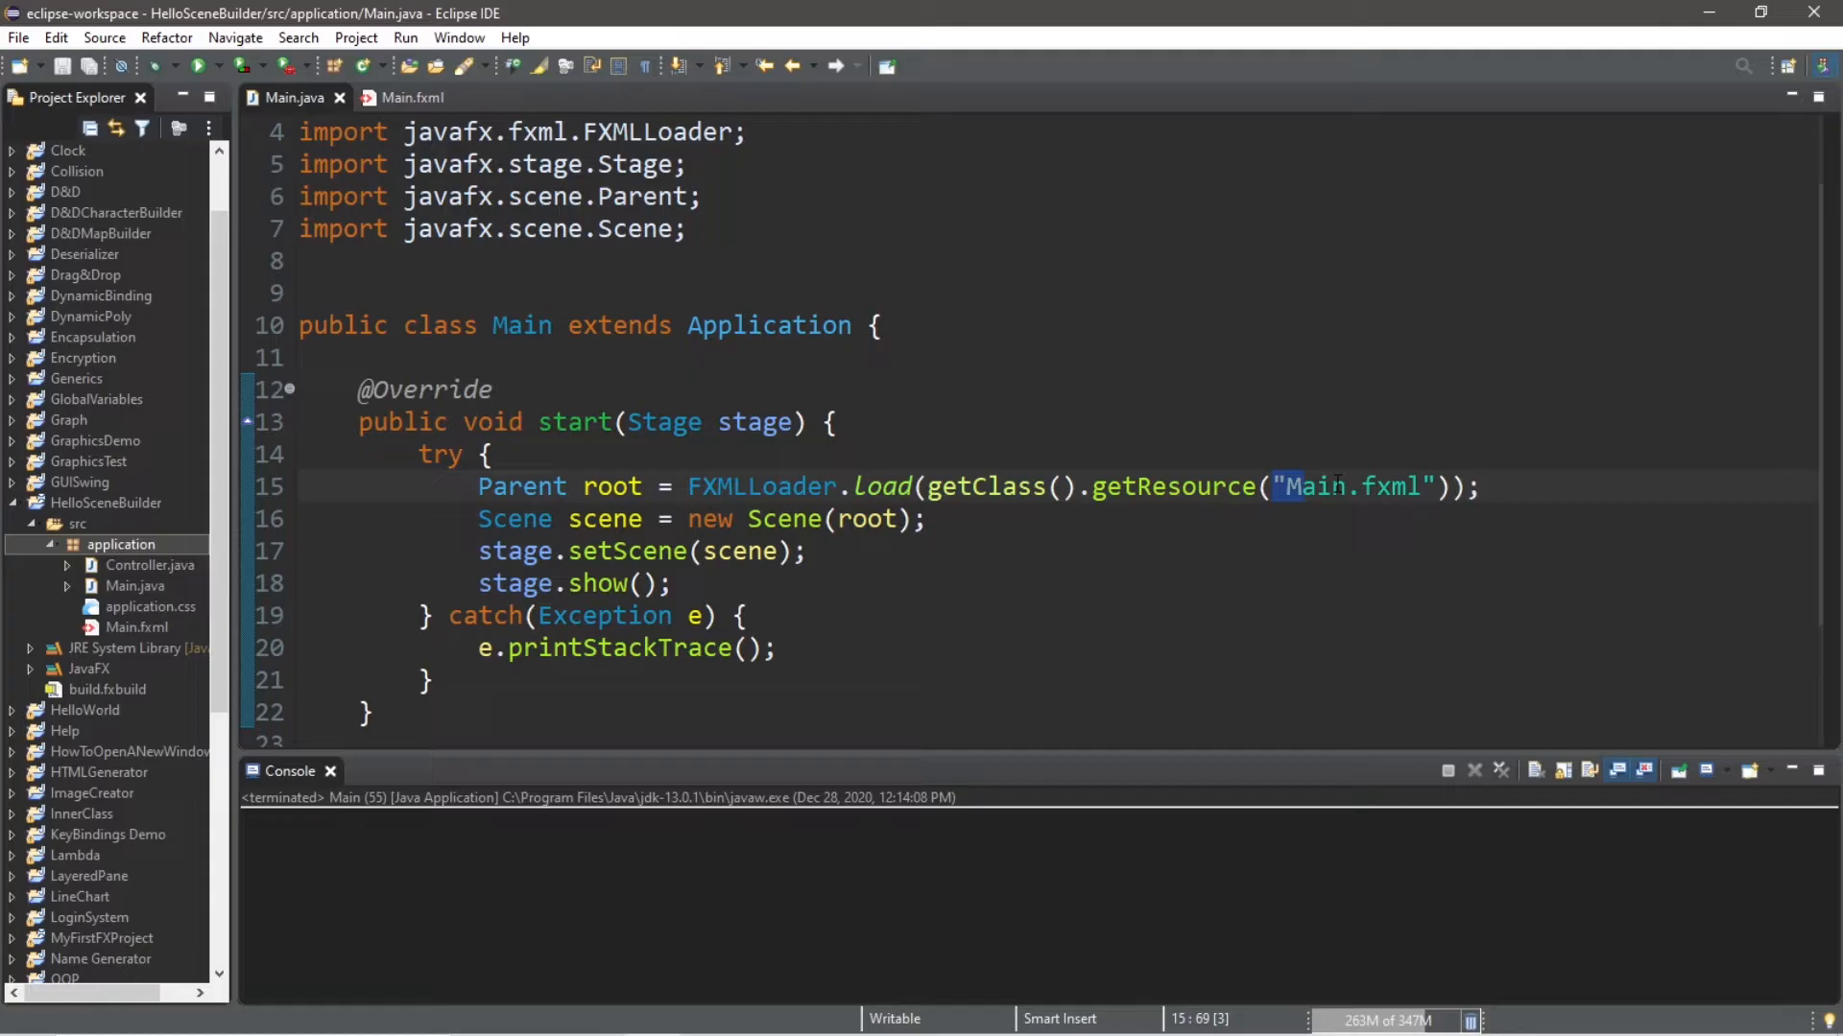
click(413, 98)
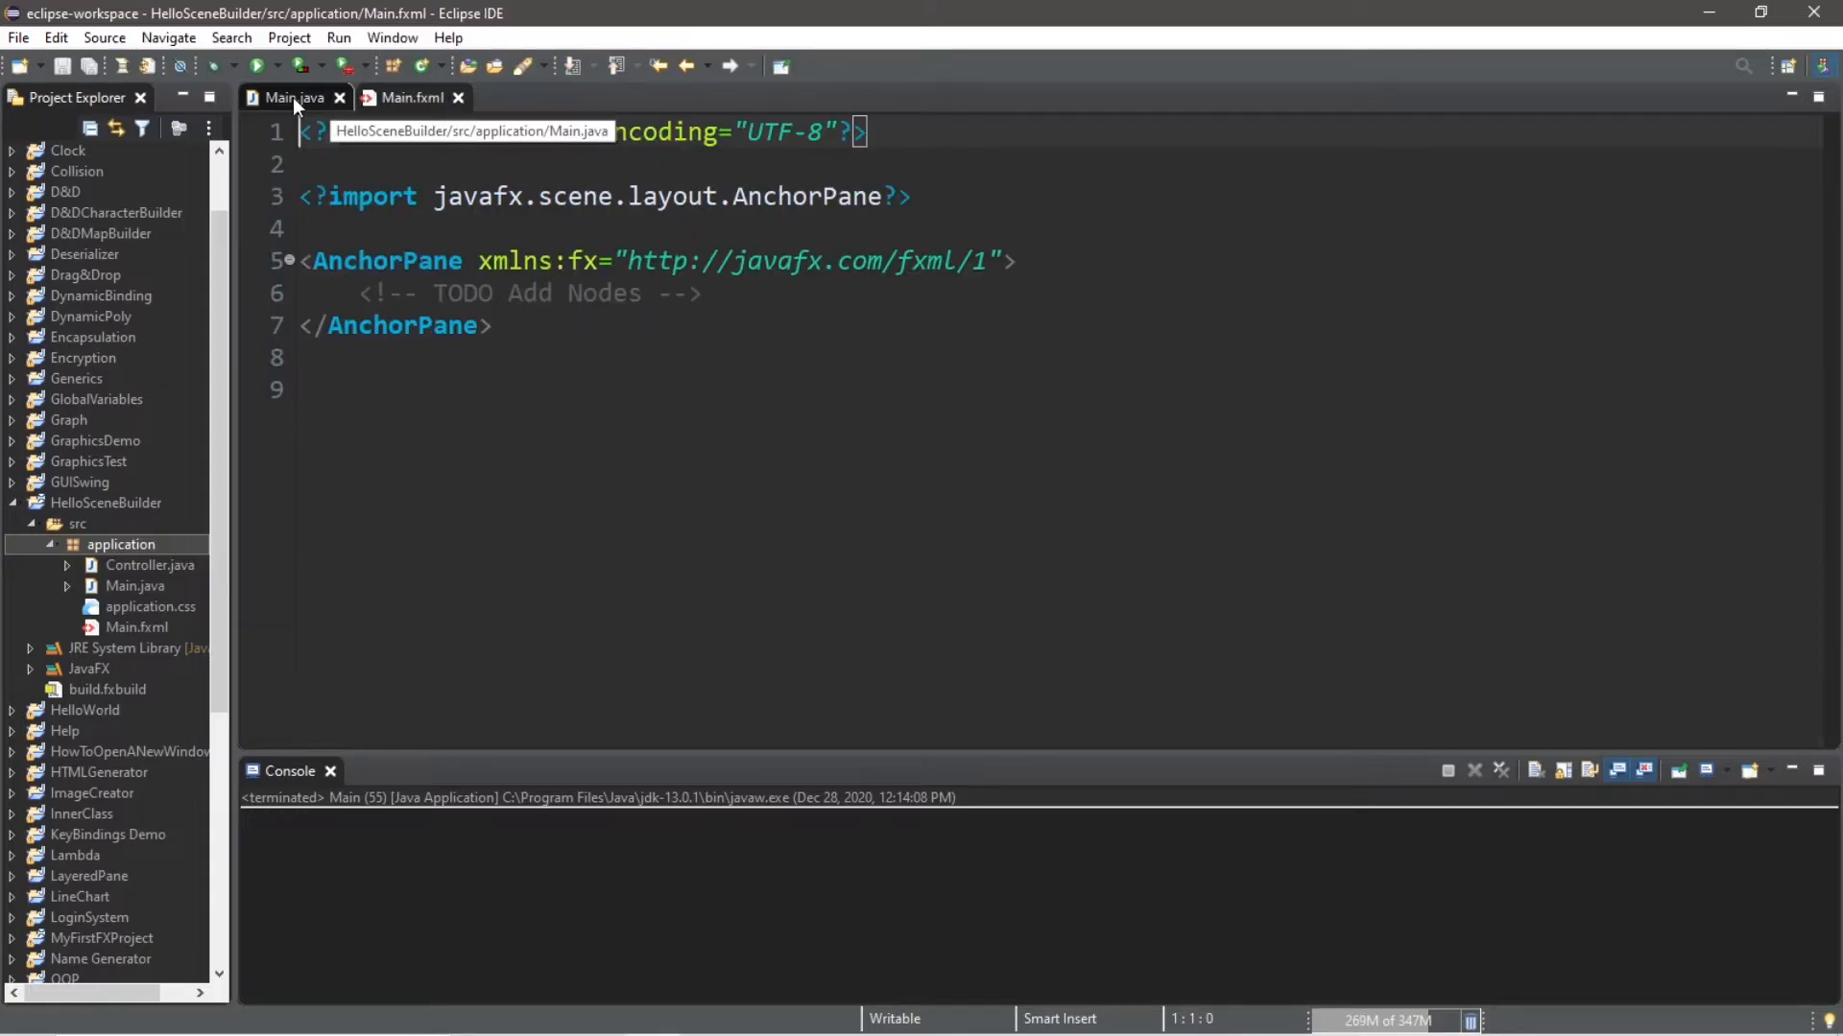
click(294, 98)
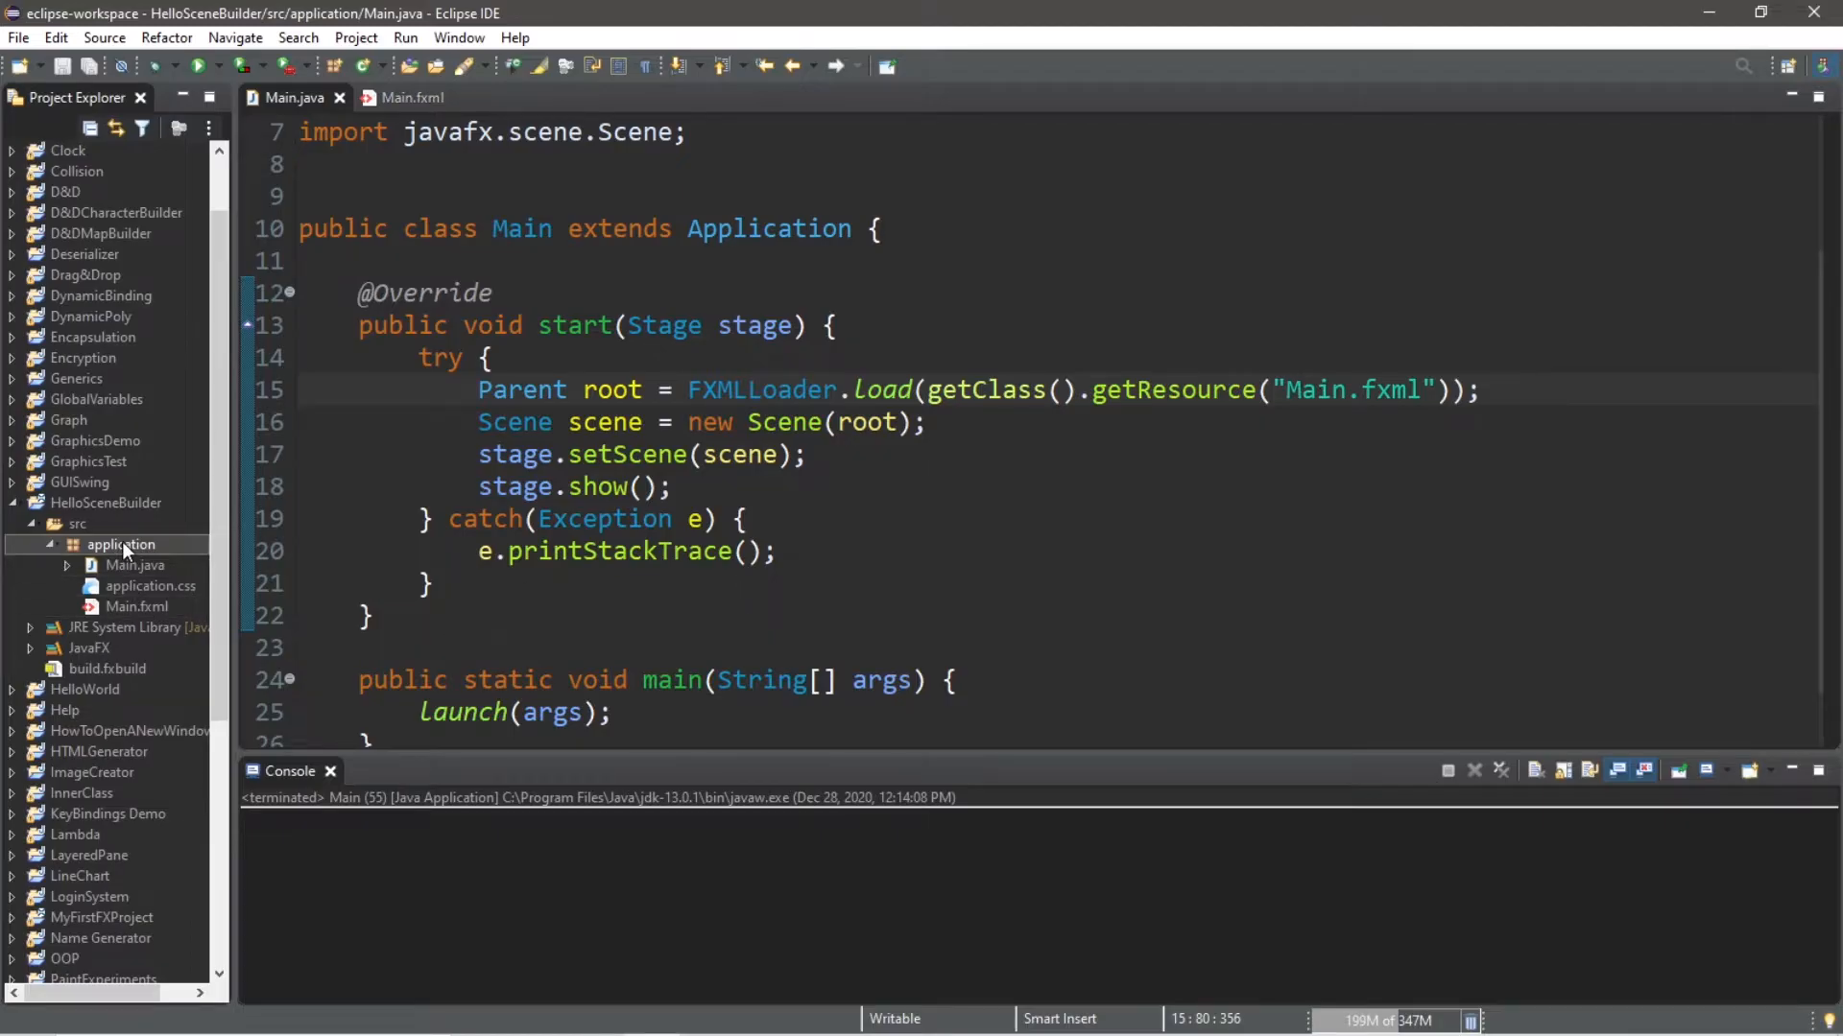
Step: Create a new public Java class named Controller in the application package
right_click(121, 545)
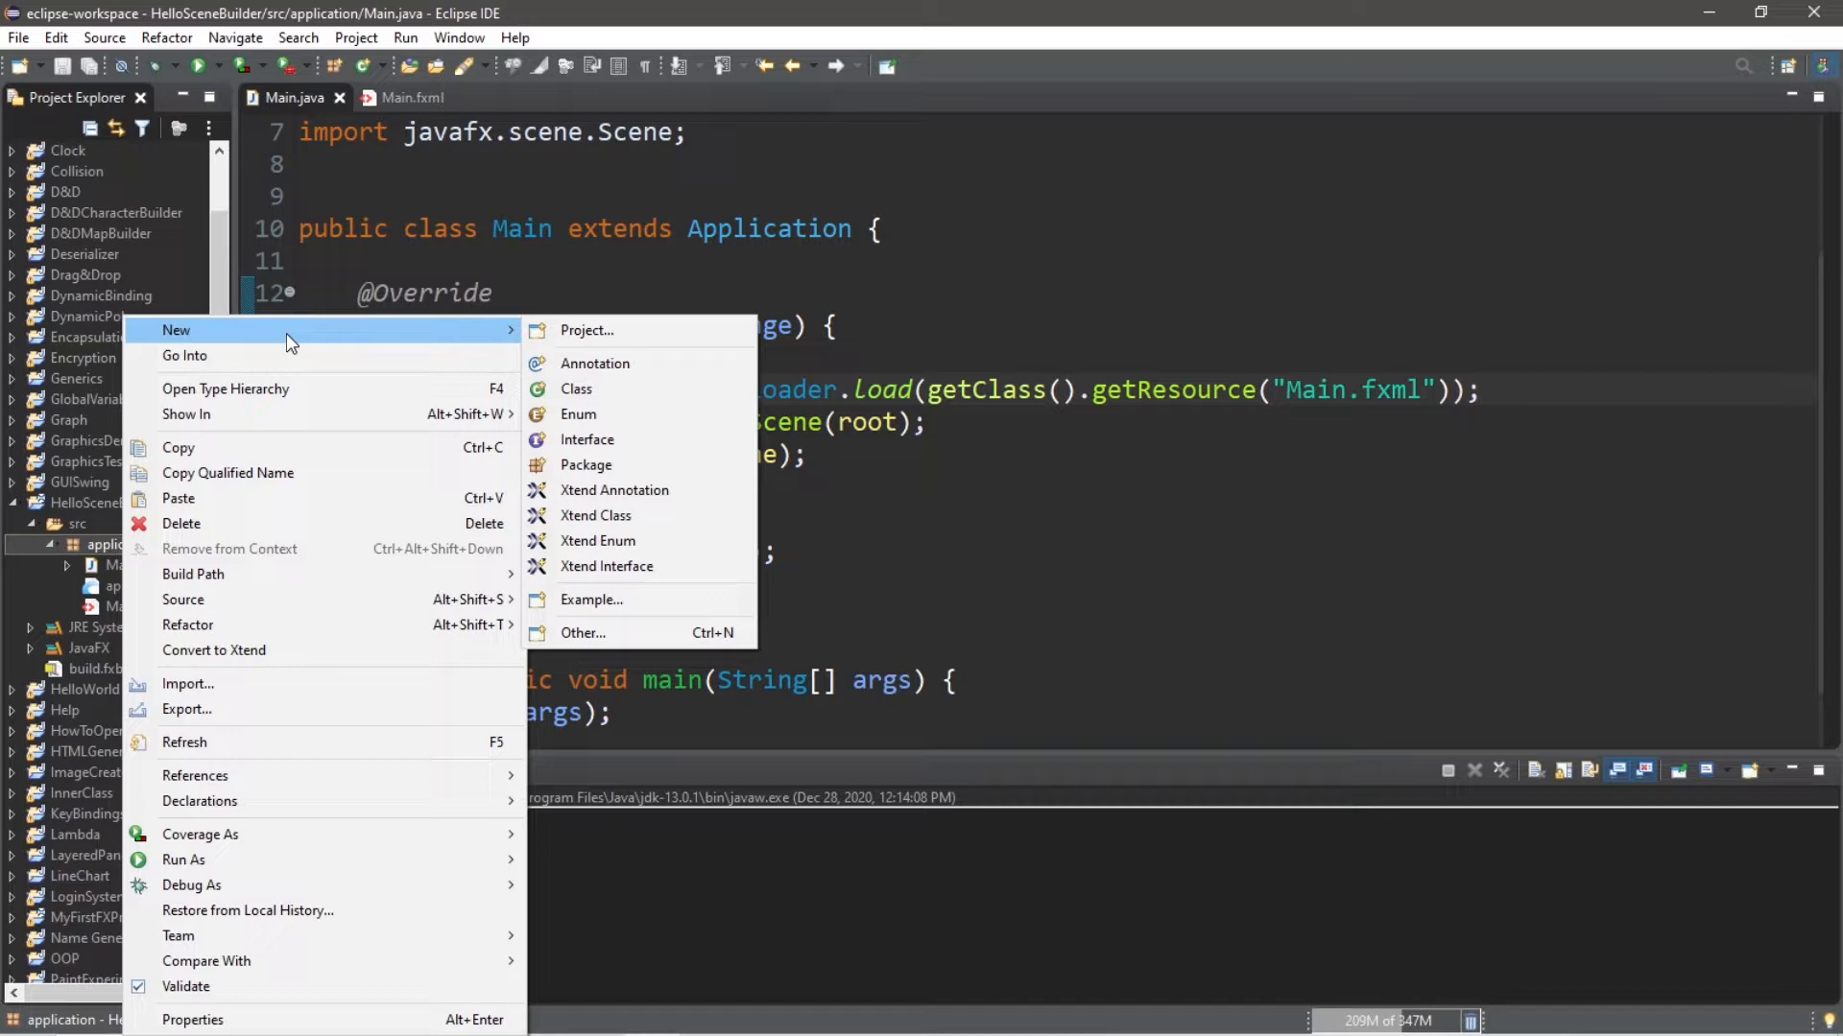
click(576, 388)
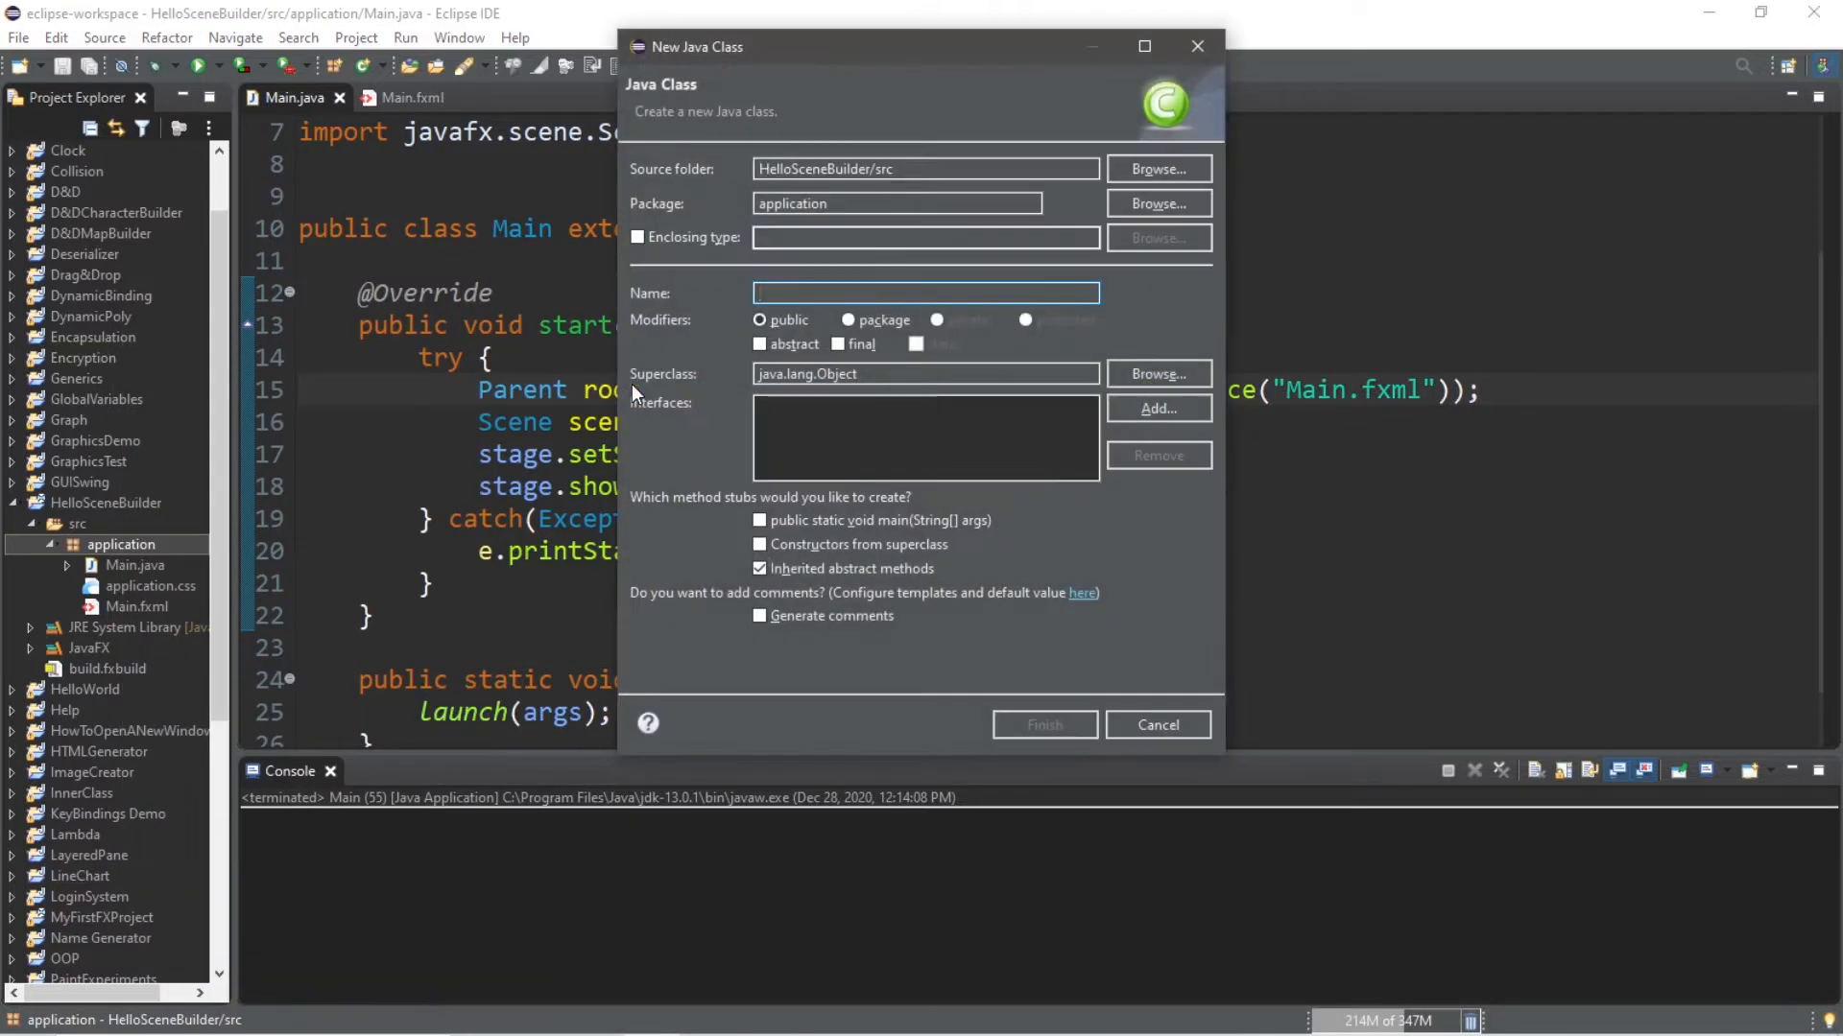
text(Controlle)
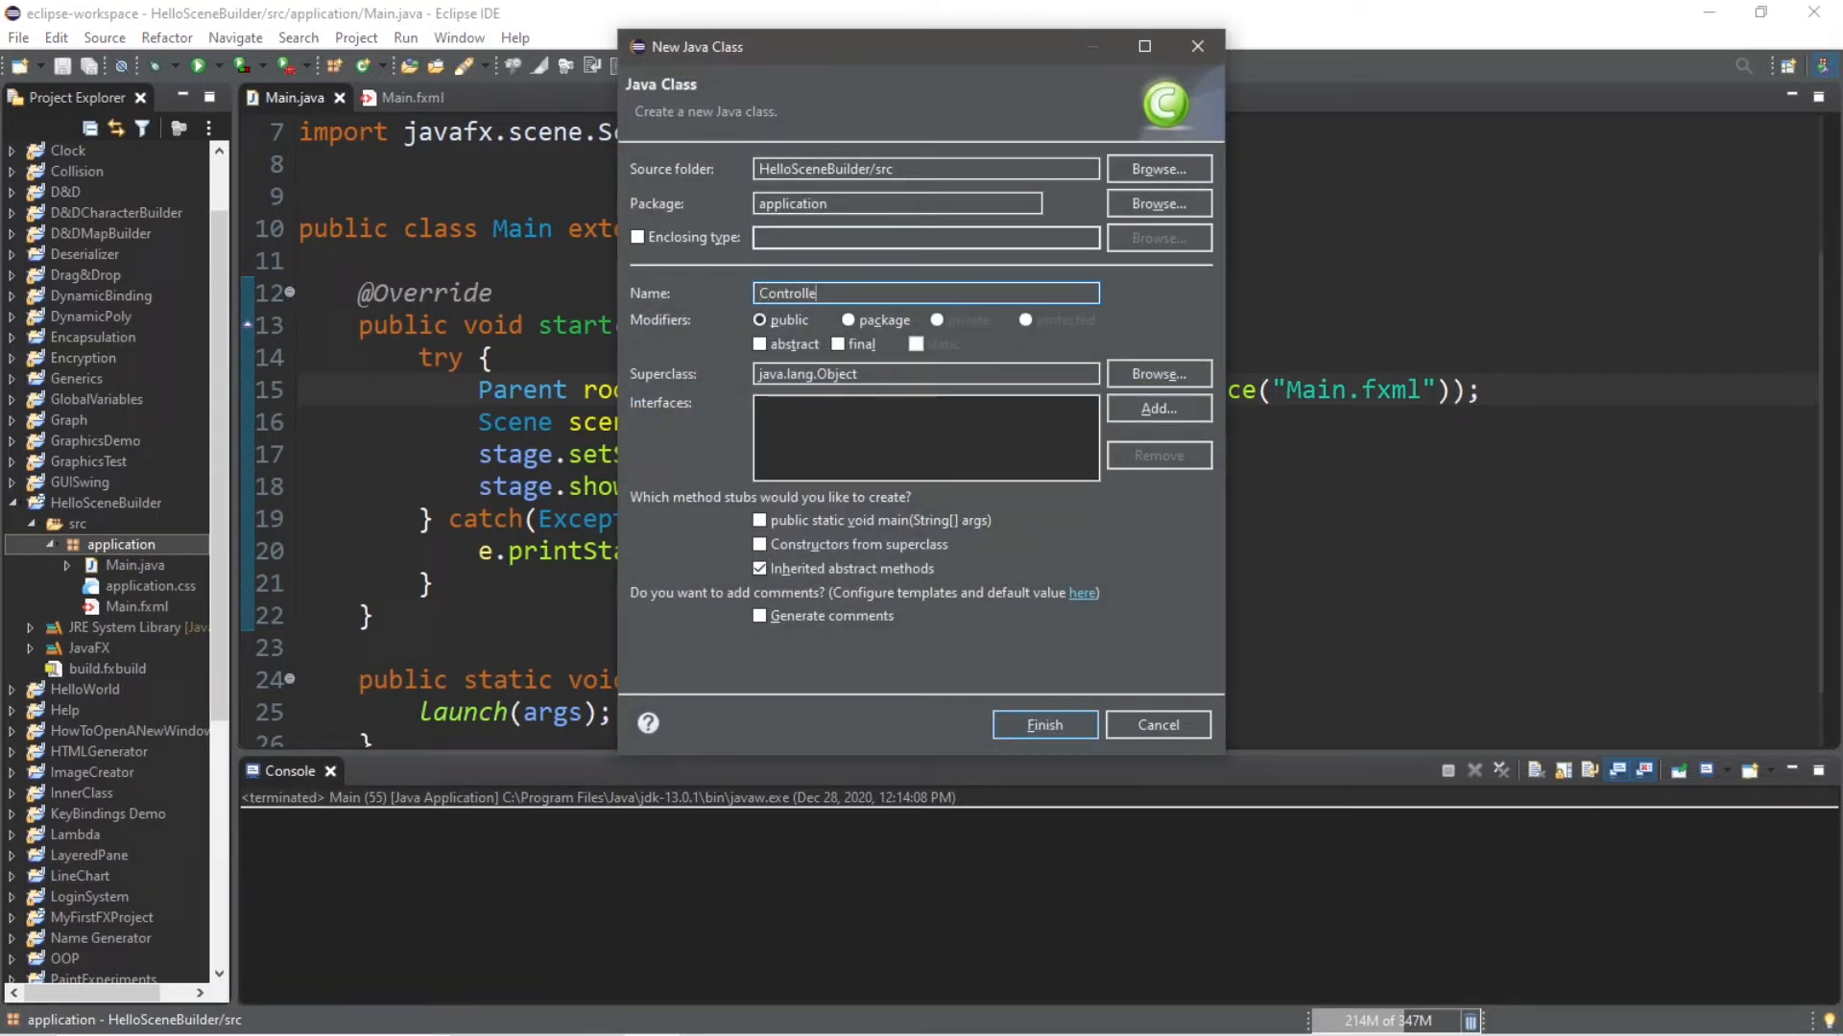
click(1042, 724)
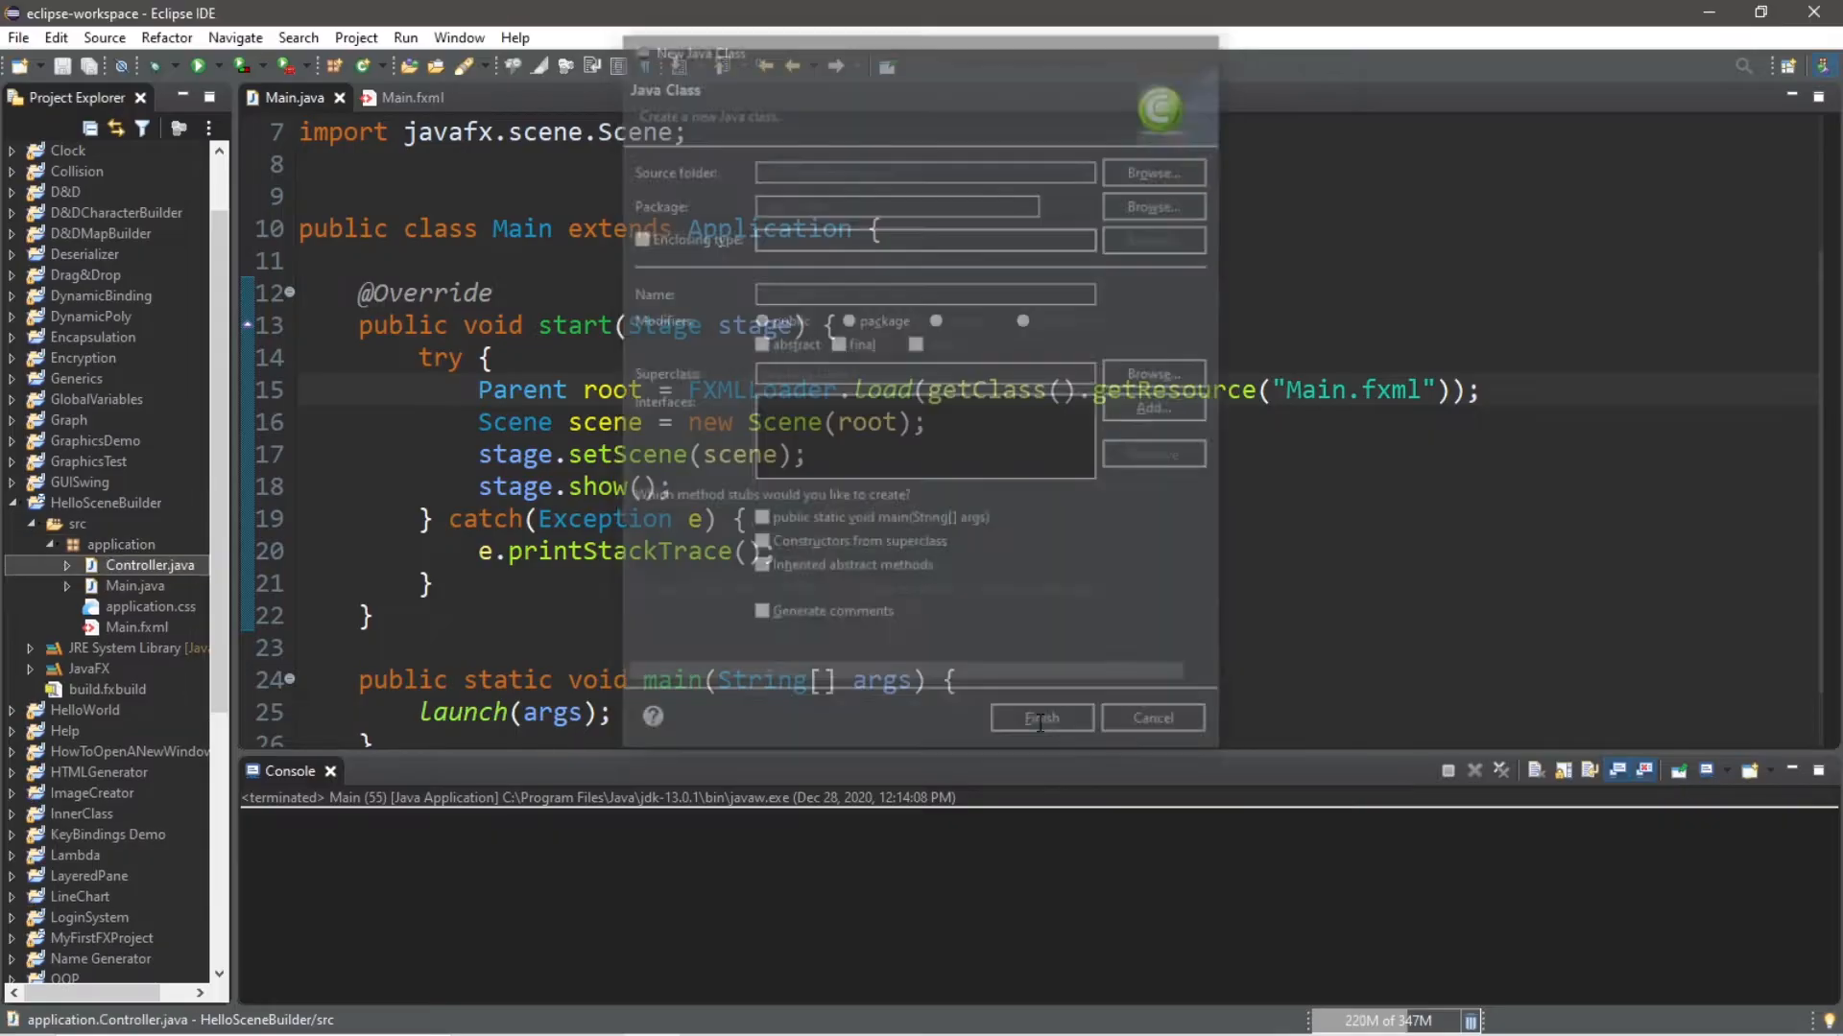
click(1150, 717)
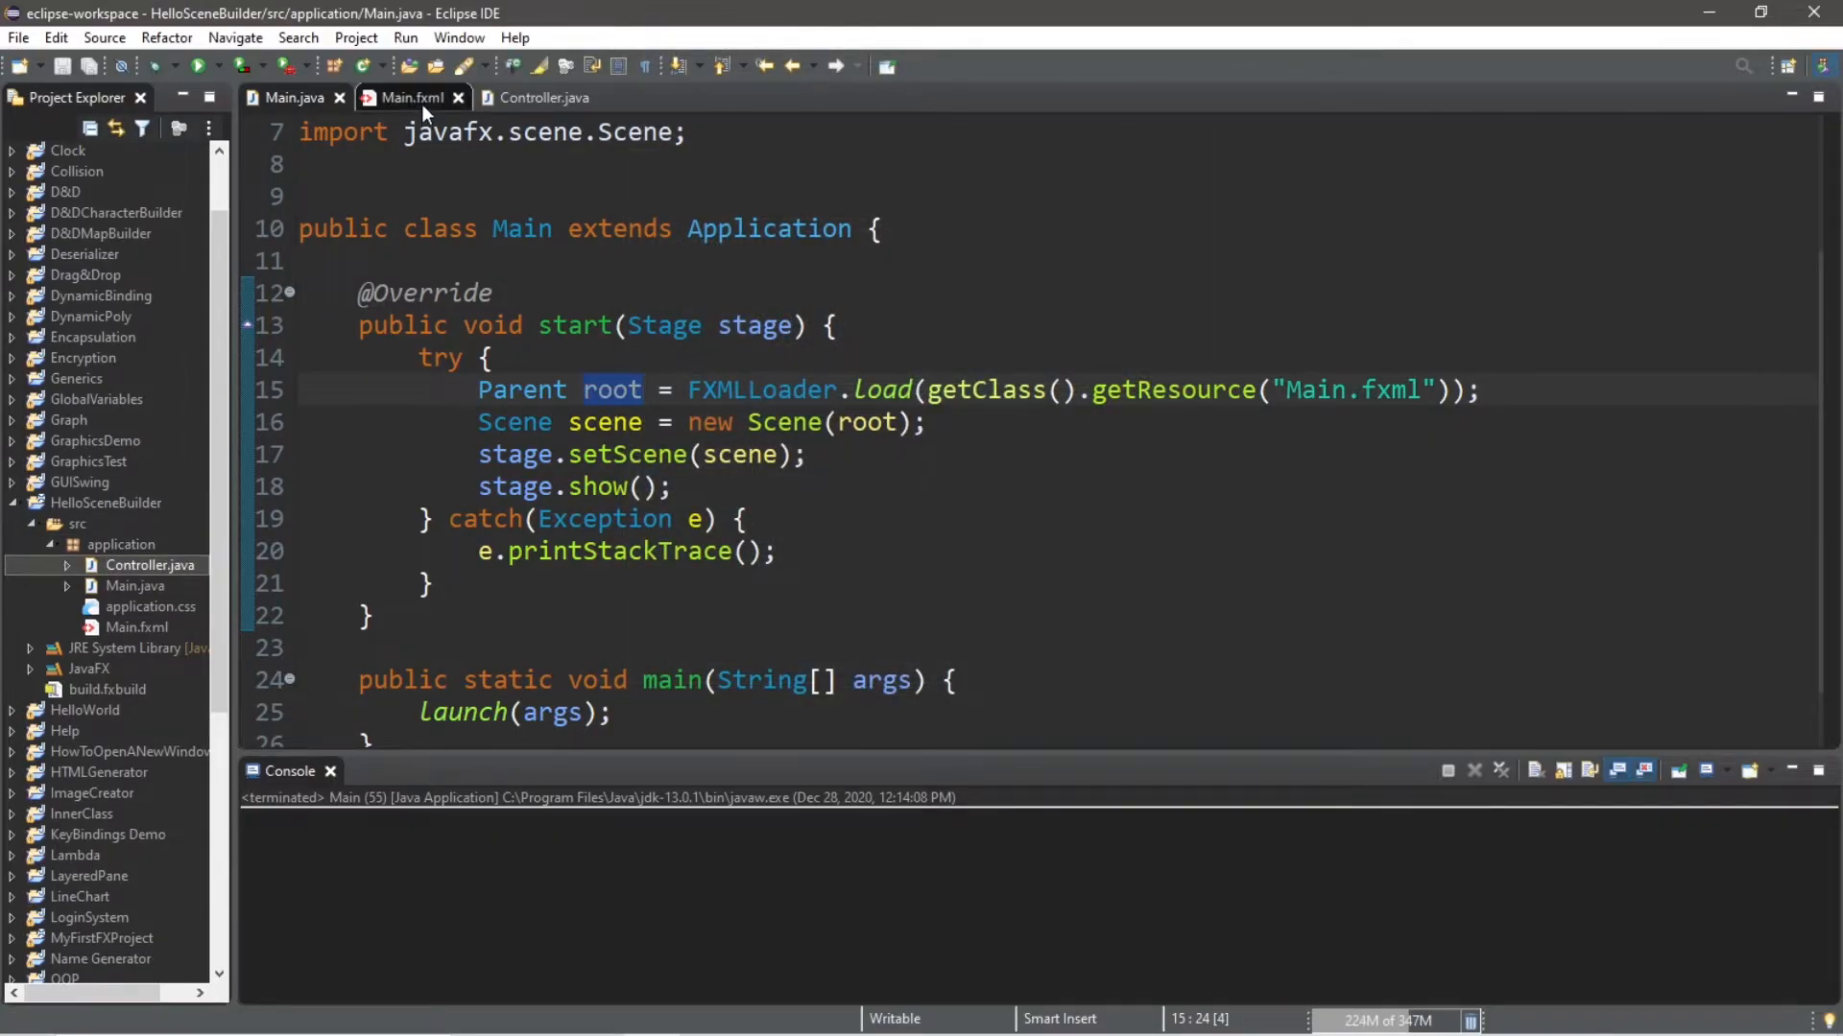
Step: Inspect the empty Controller class code, then return to Main.java
click(543, 98)
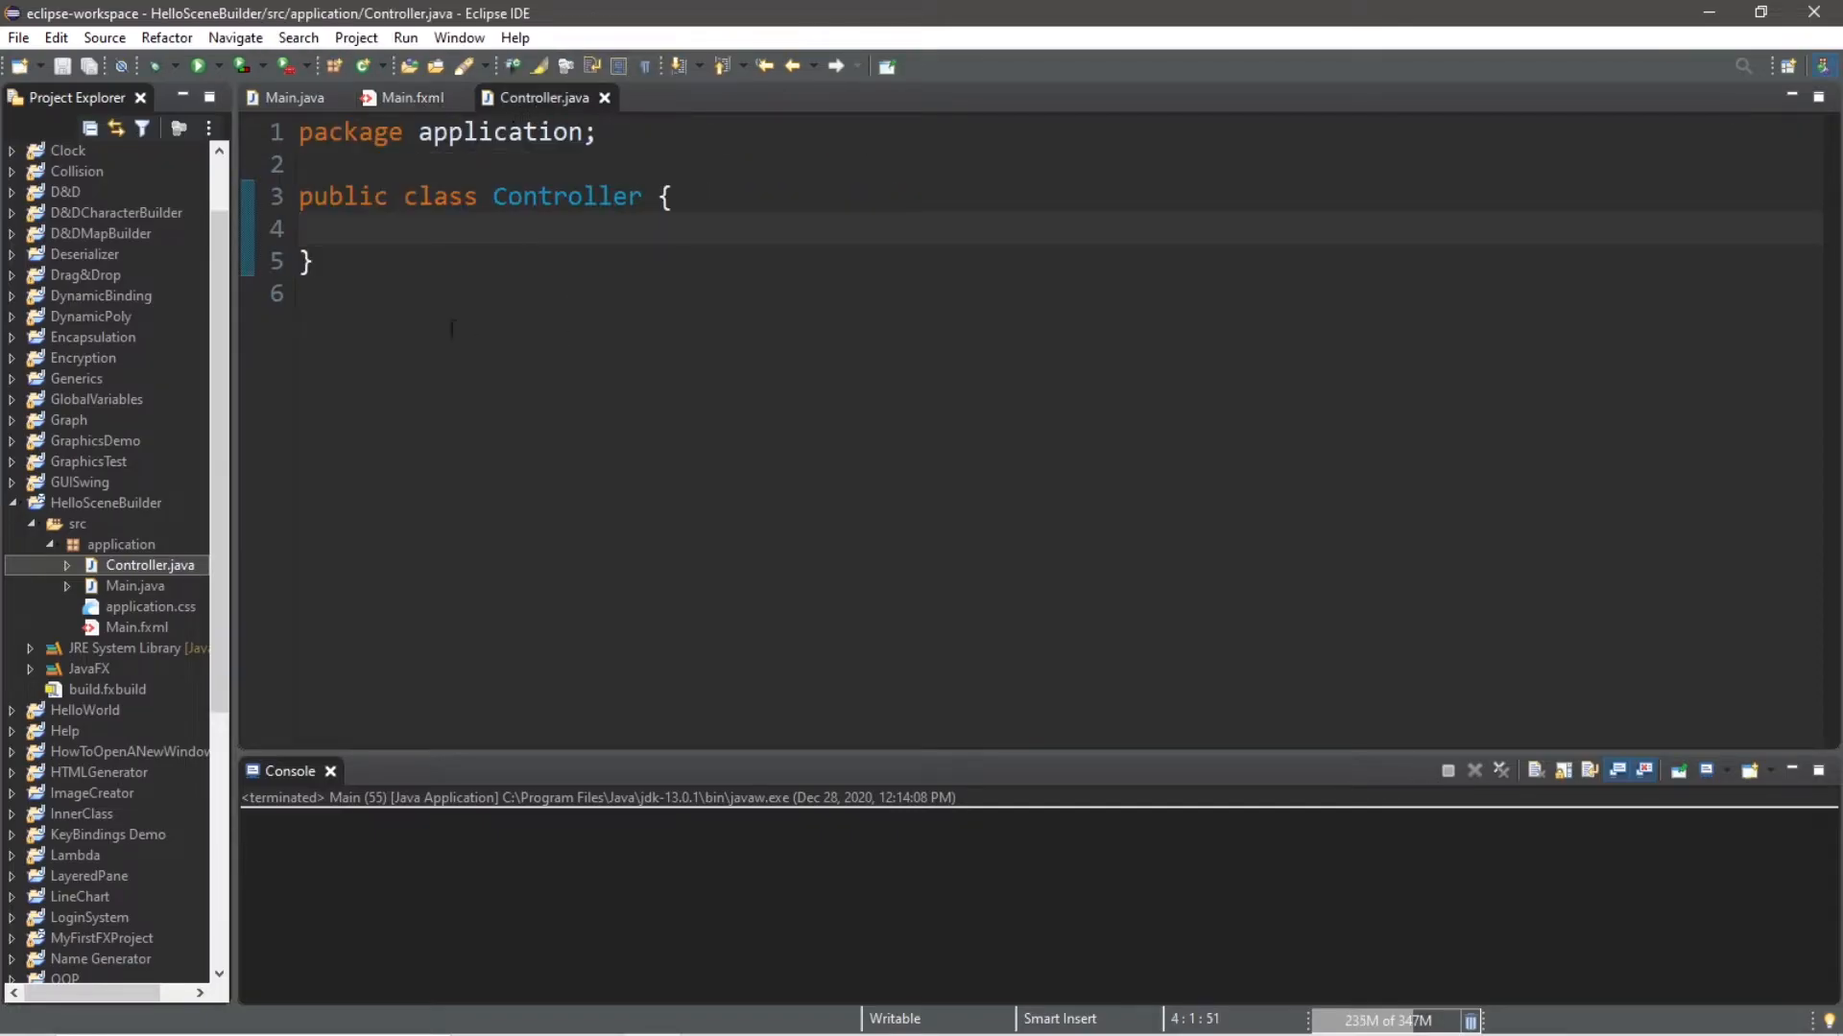
double_click(565, 196)
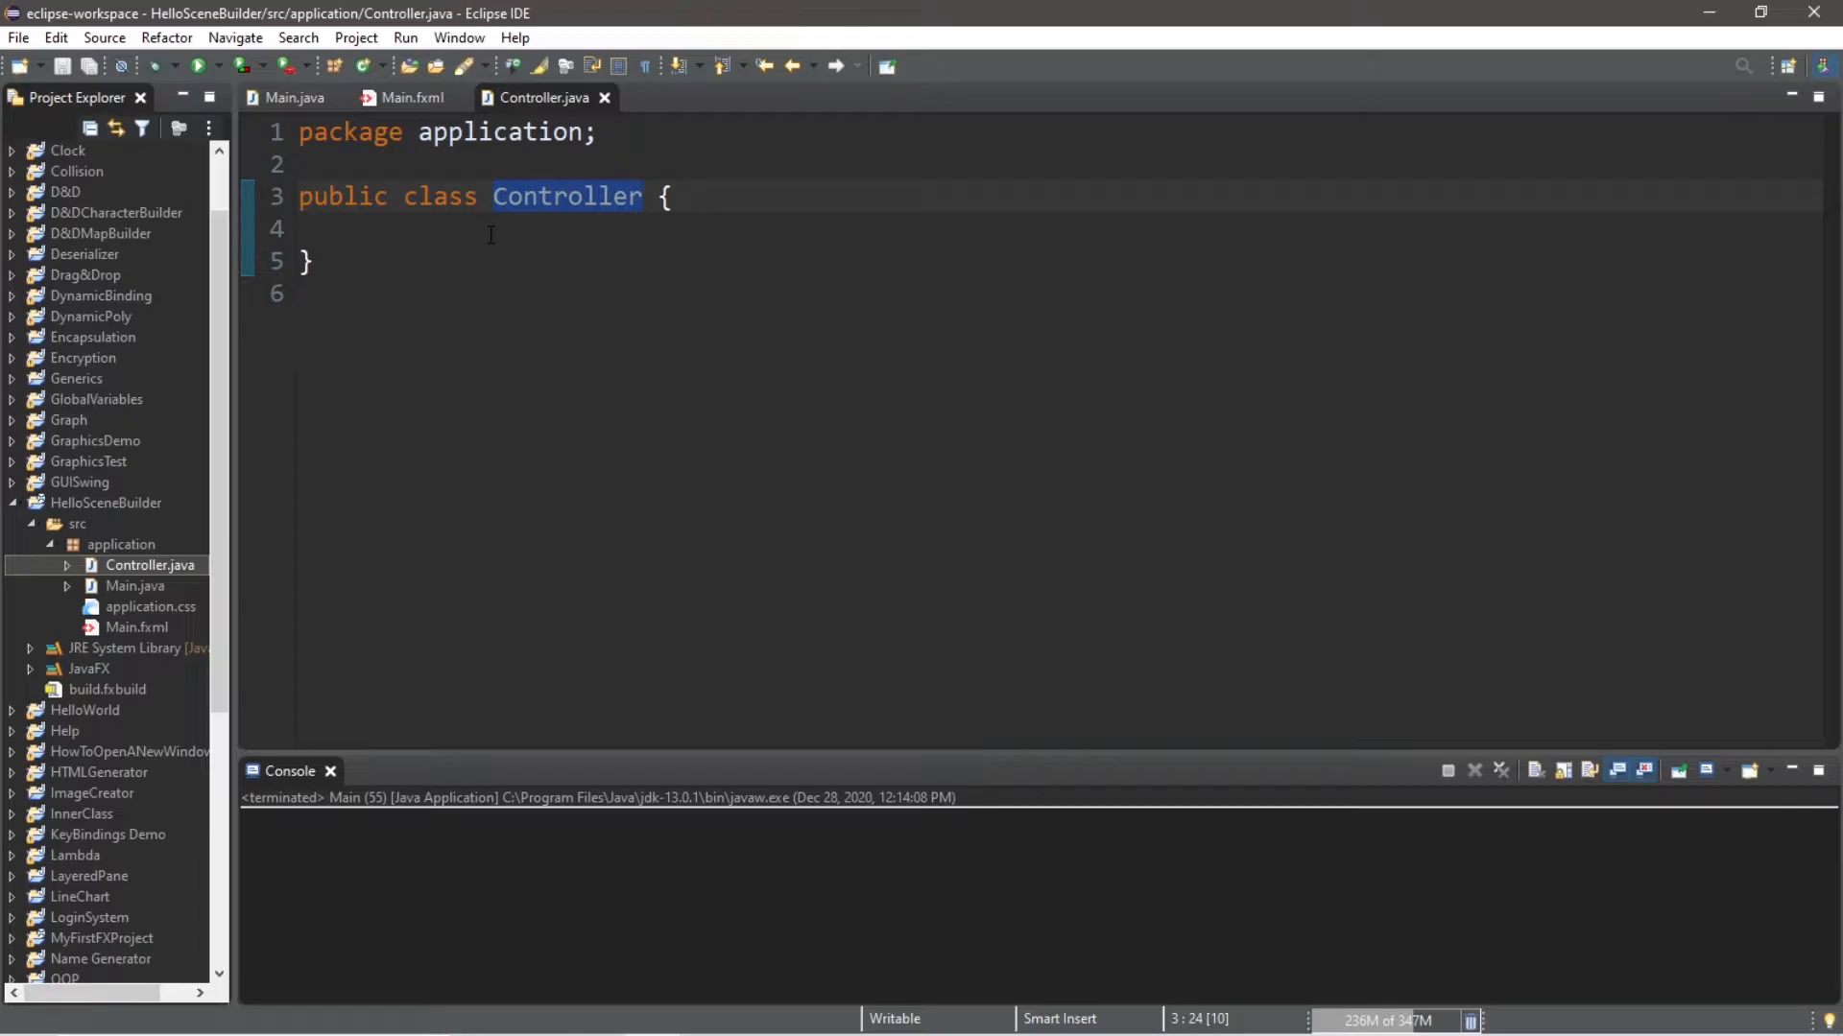
click(294, 98)
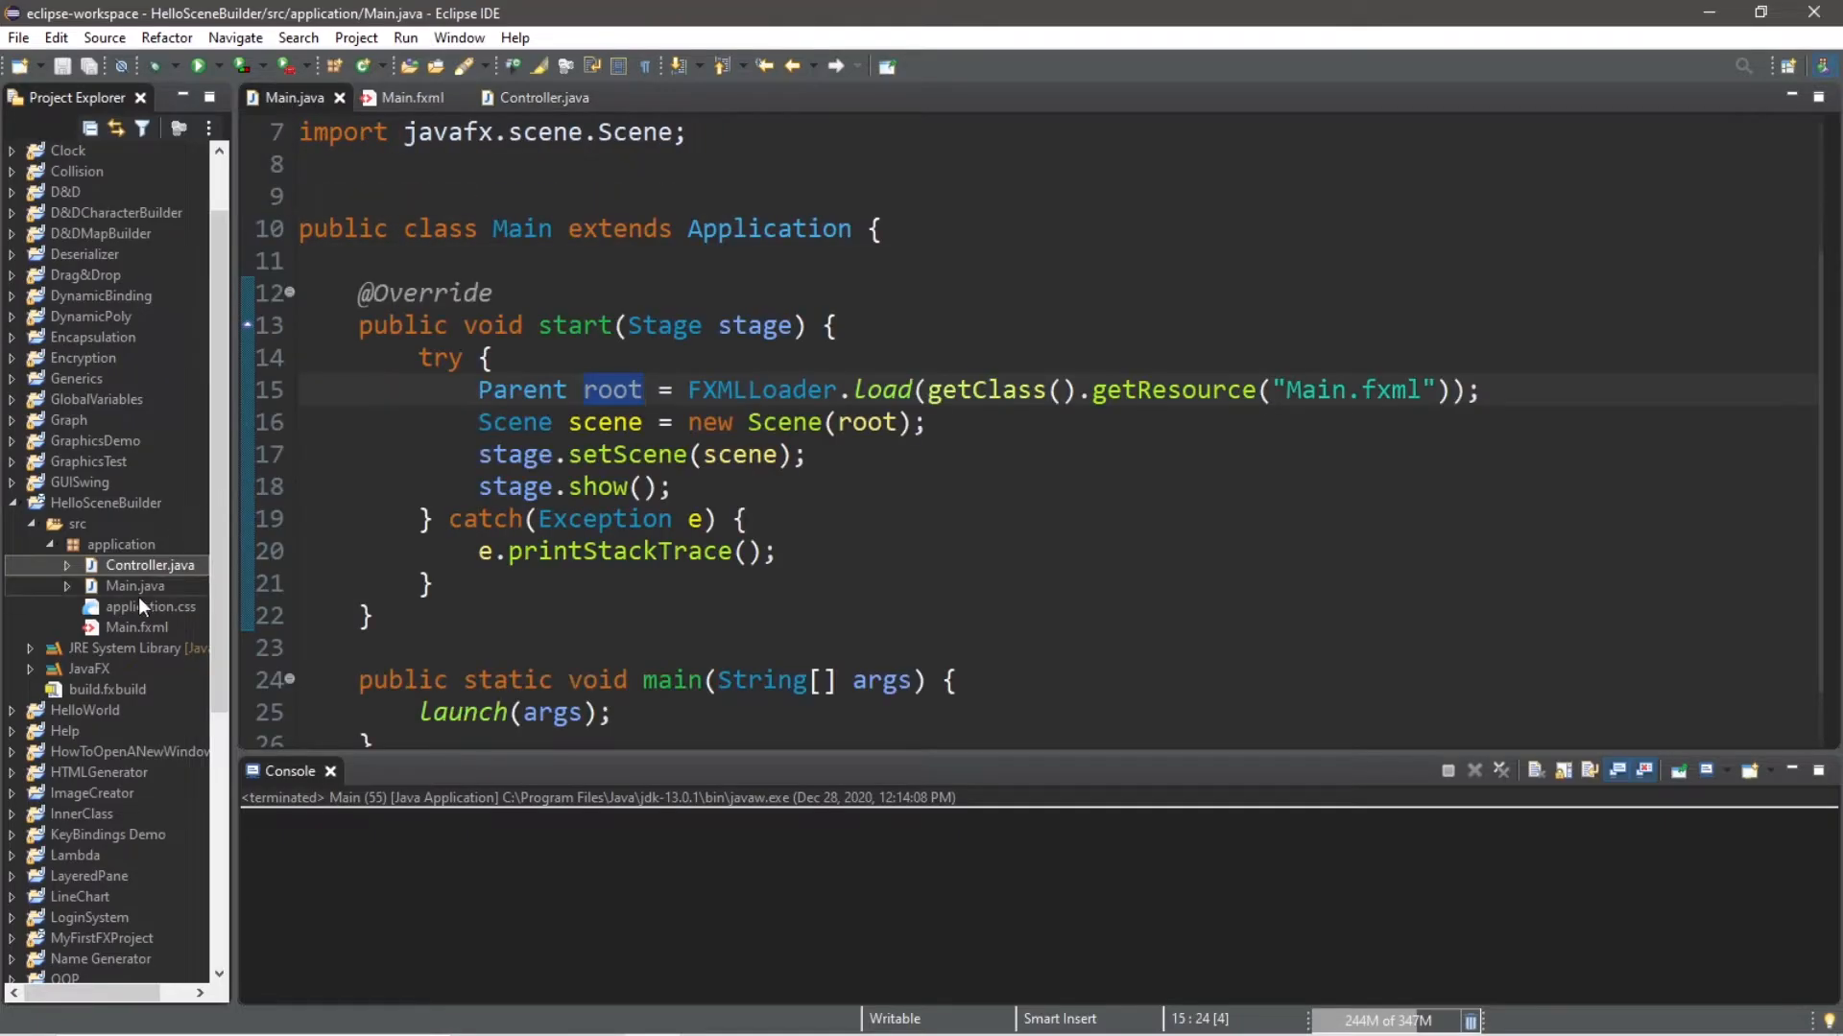
Step: Open Main.fxml in SceneBuilder showing its empty AnchorPane root
right_click(137, 627)
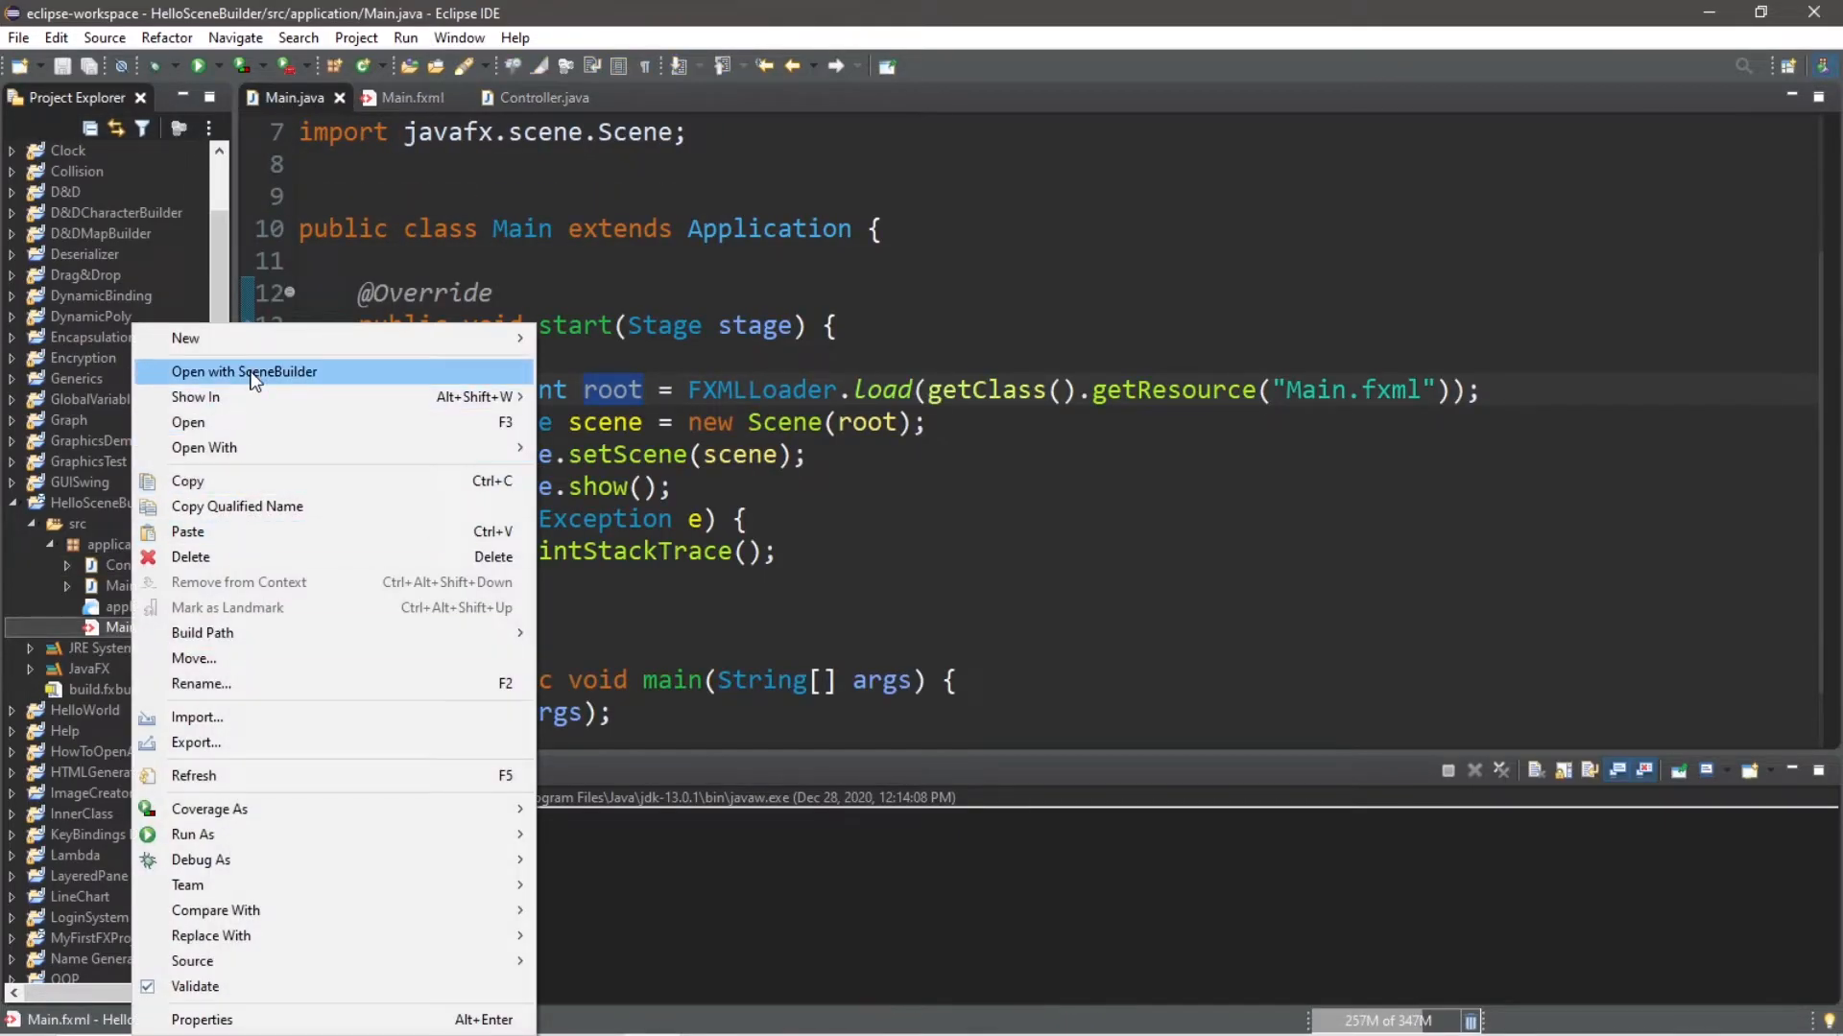
click(243, 371)
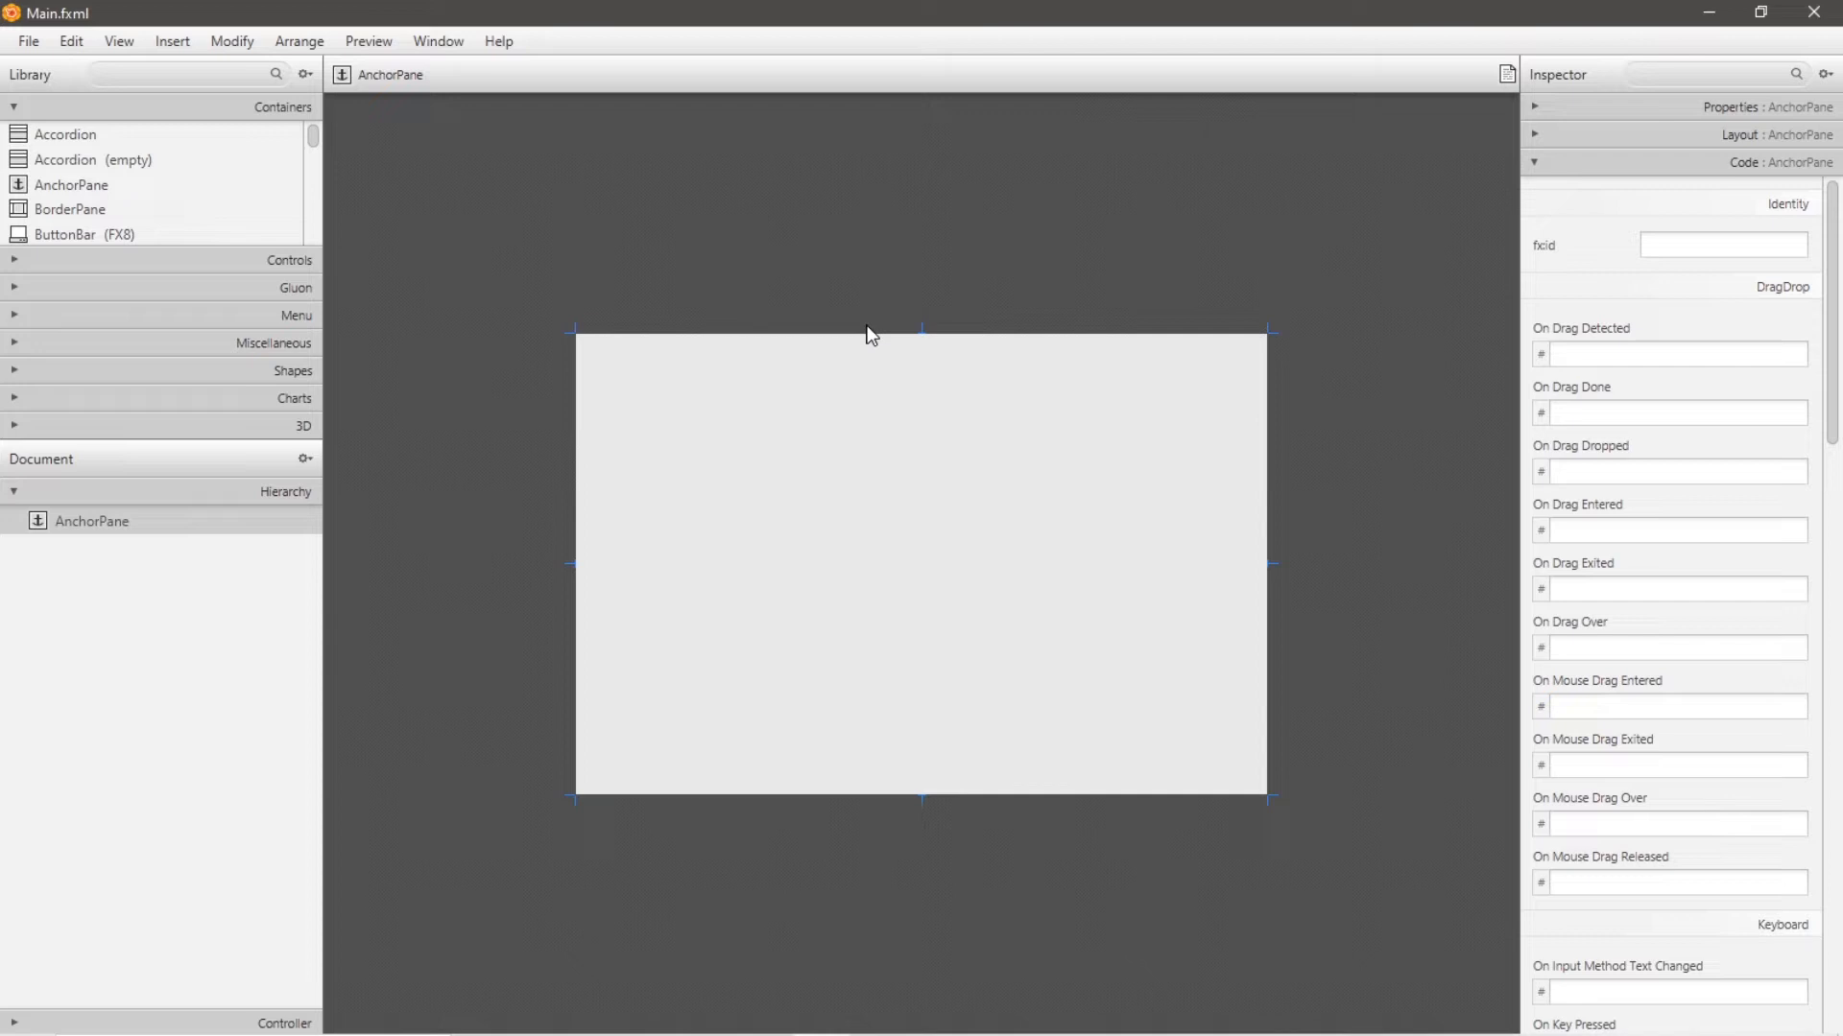
mouse_move(611, 592)
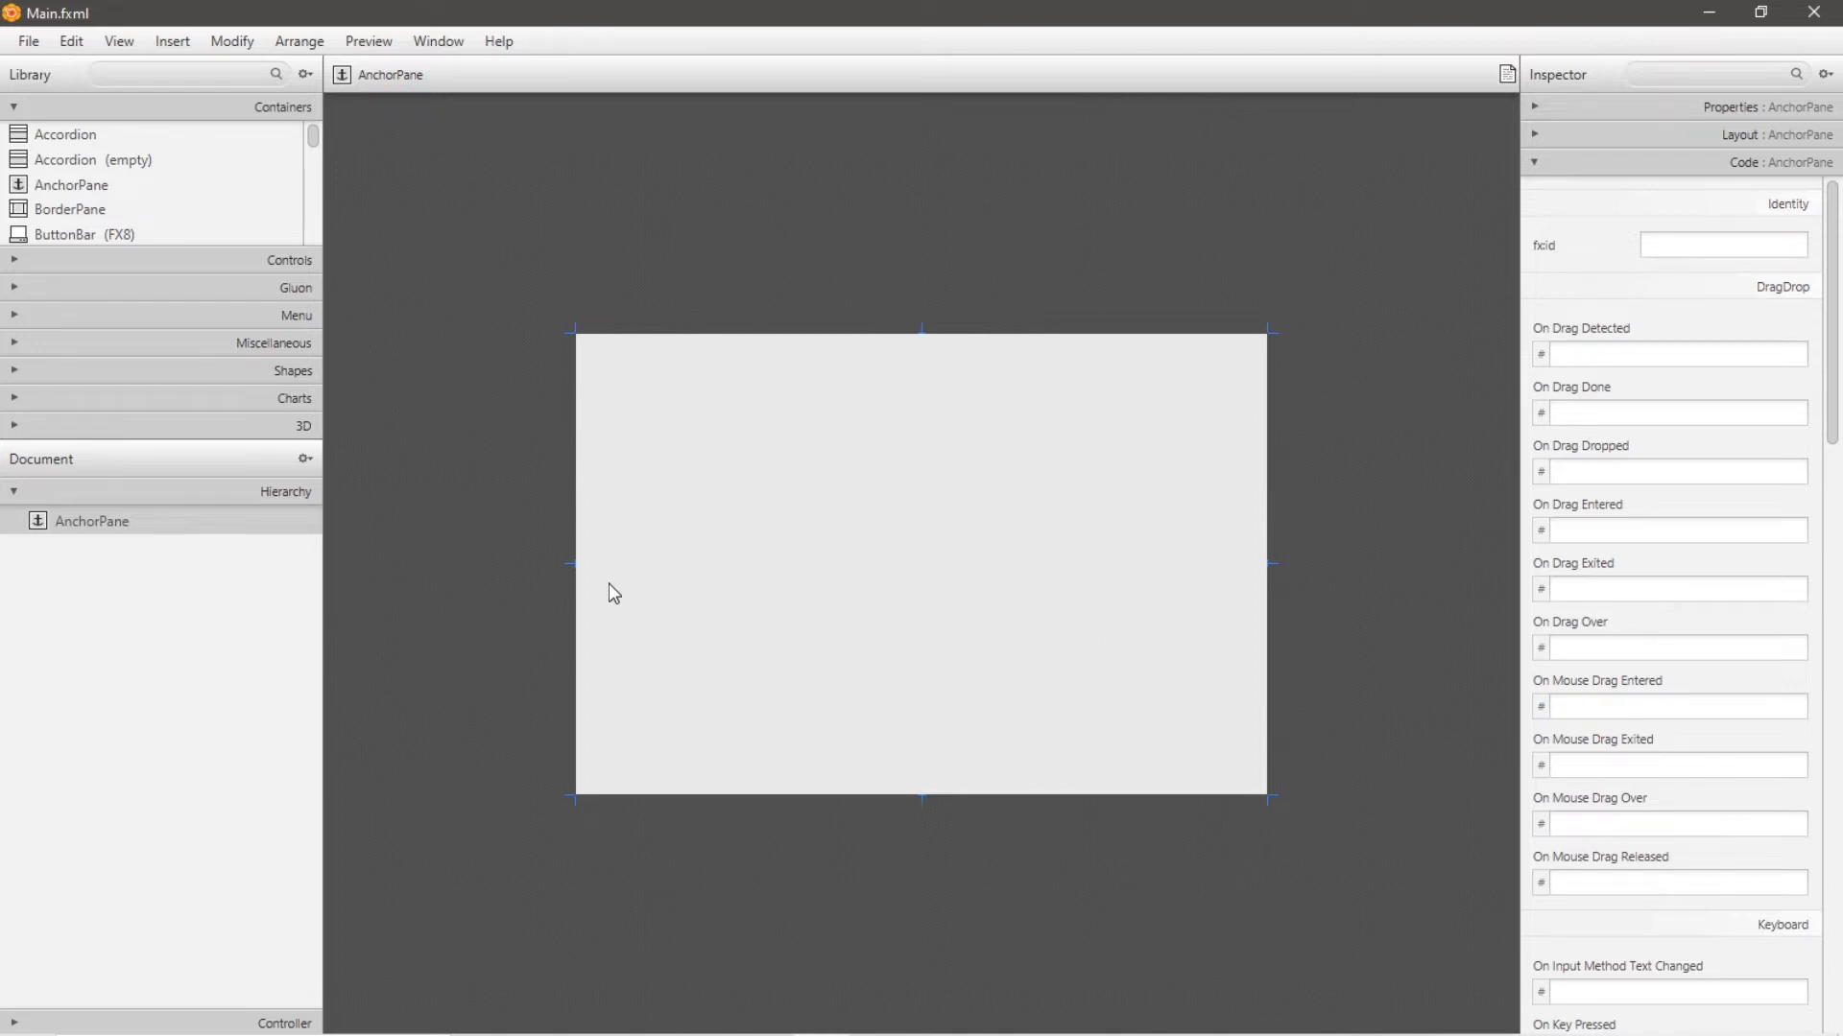
mouse_move(883, 378)
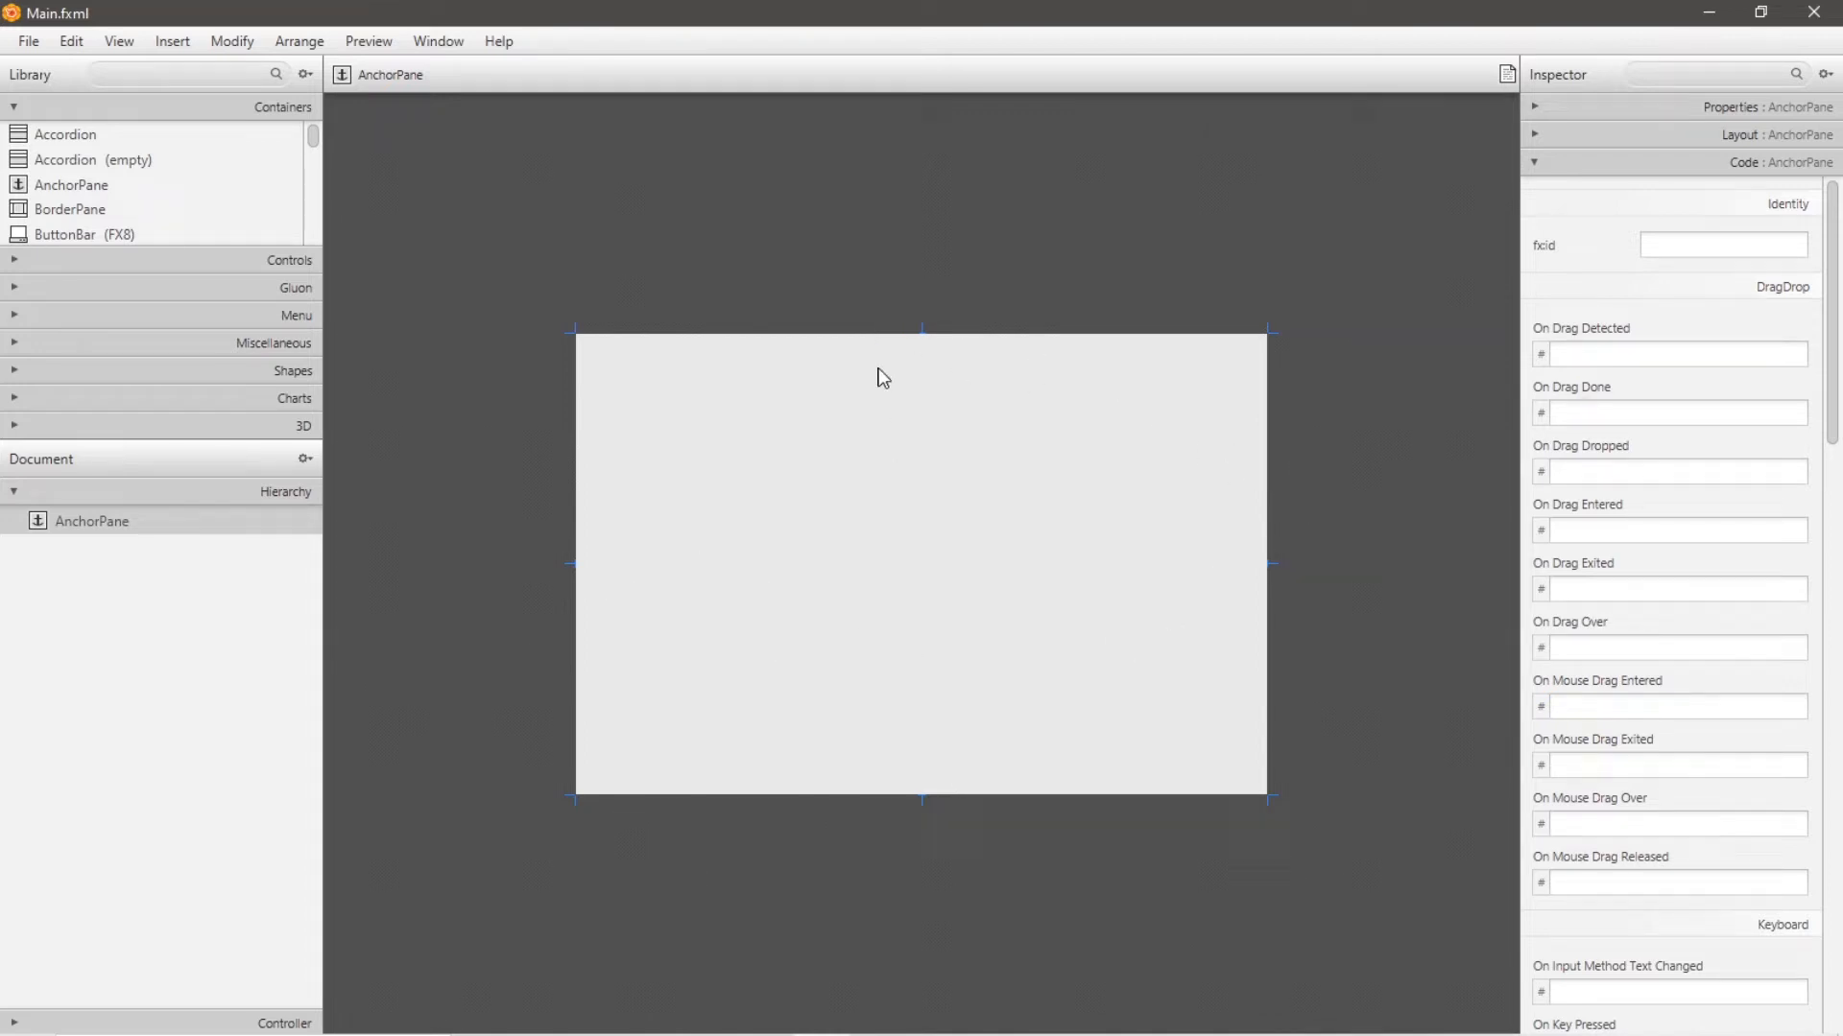
mouse_move(1284, 226)
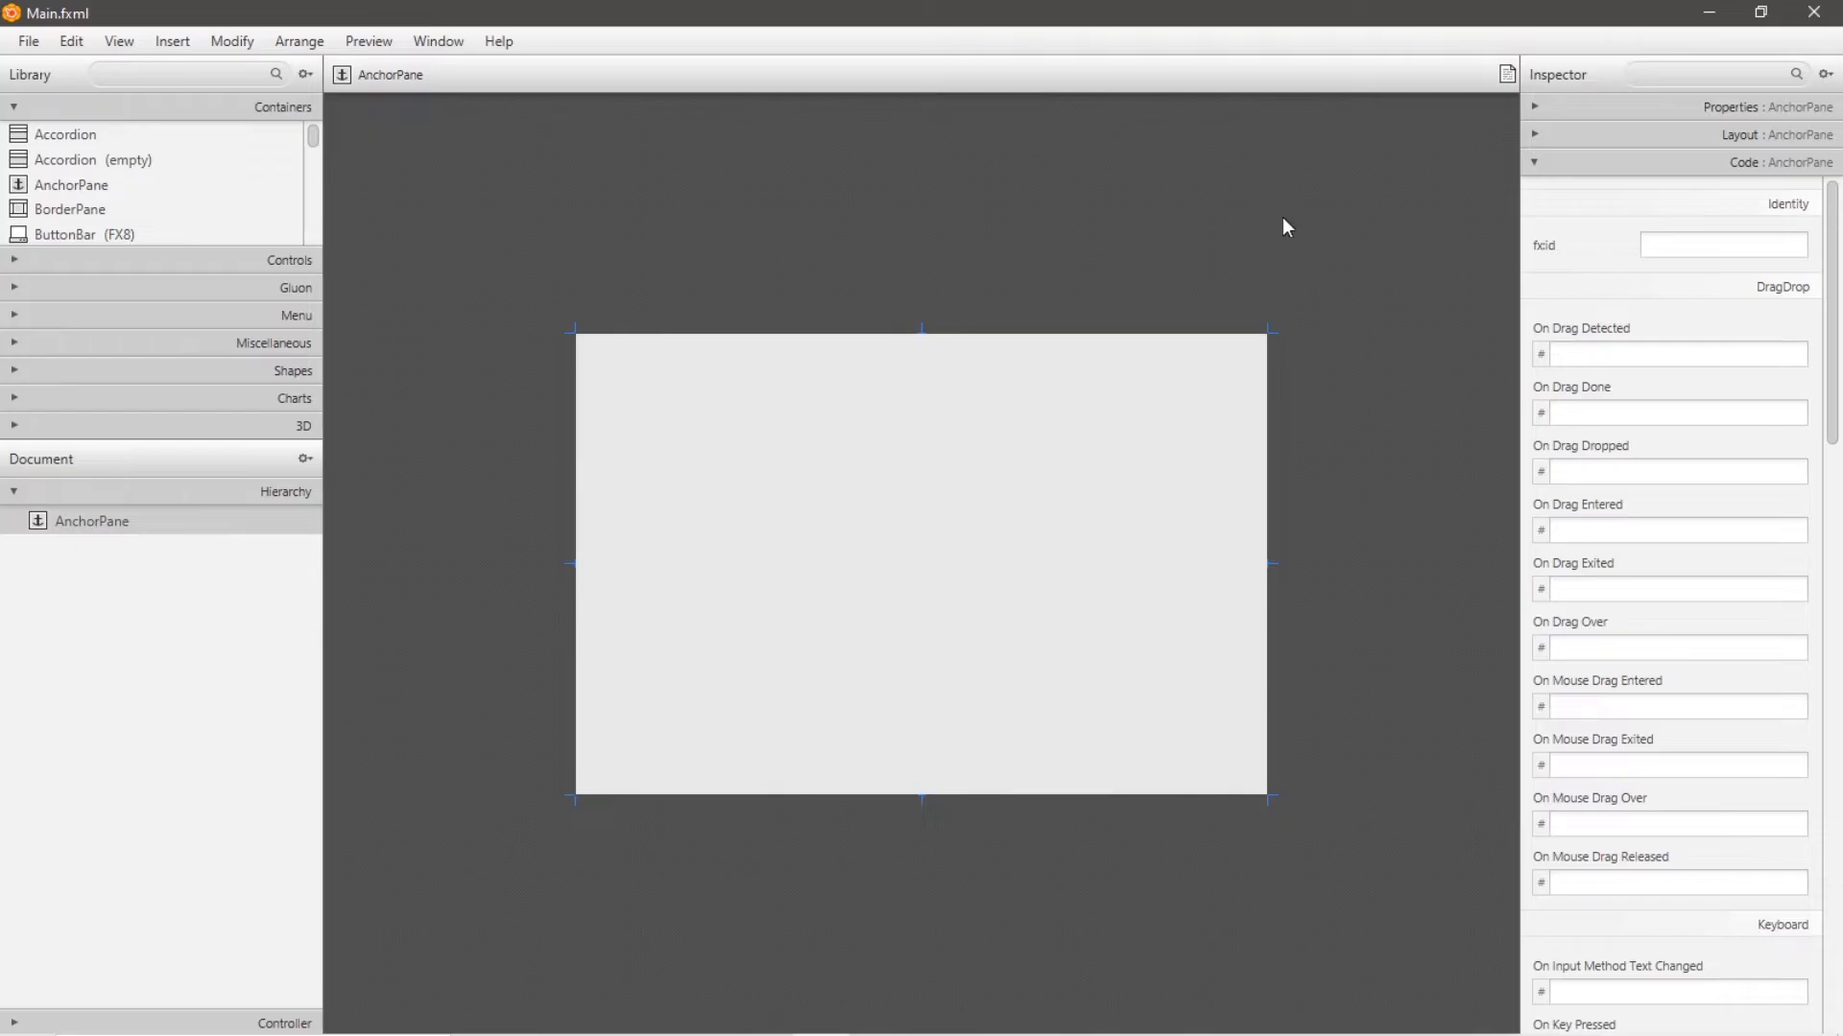
mouse_move(137, 271)
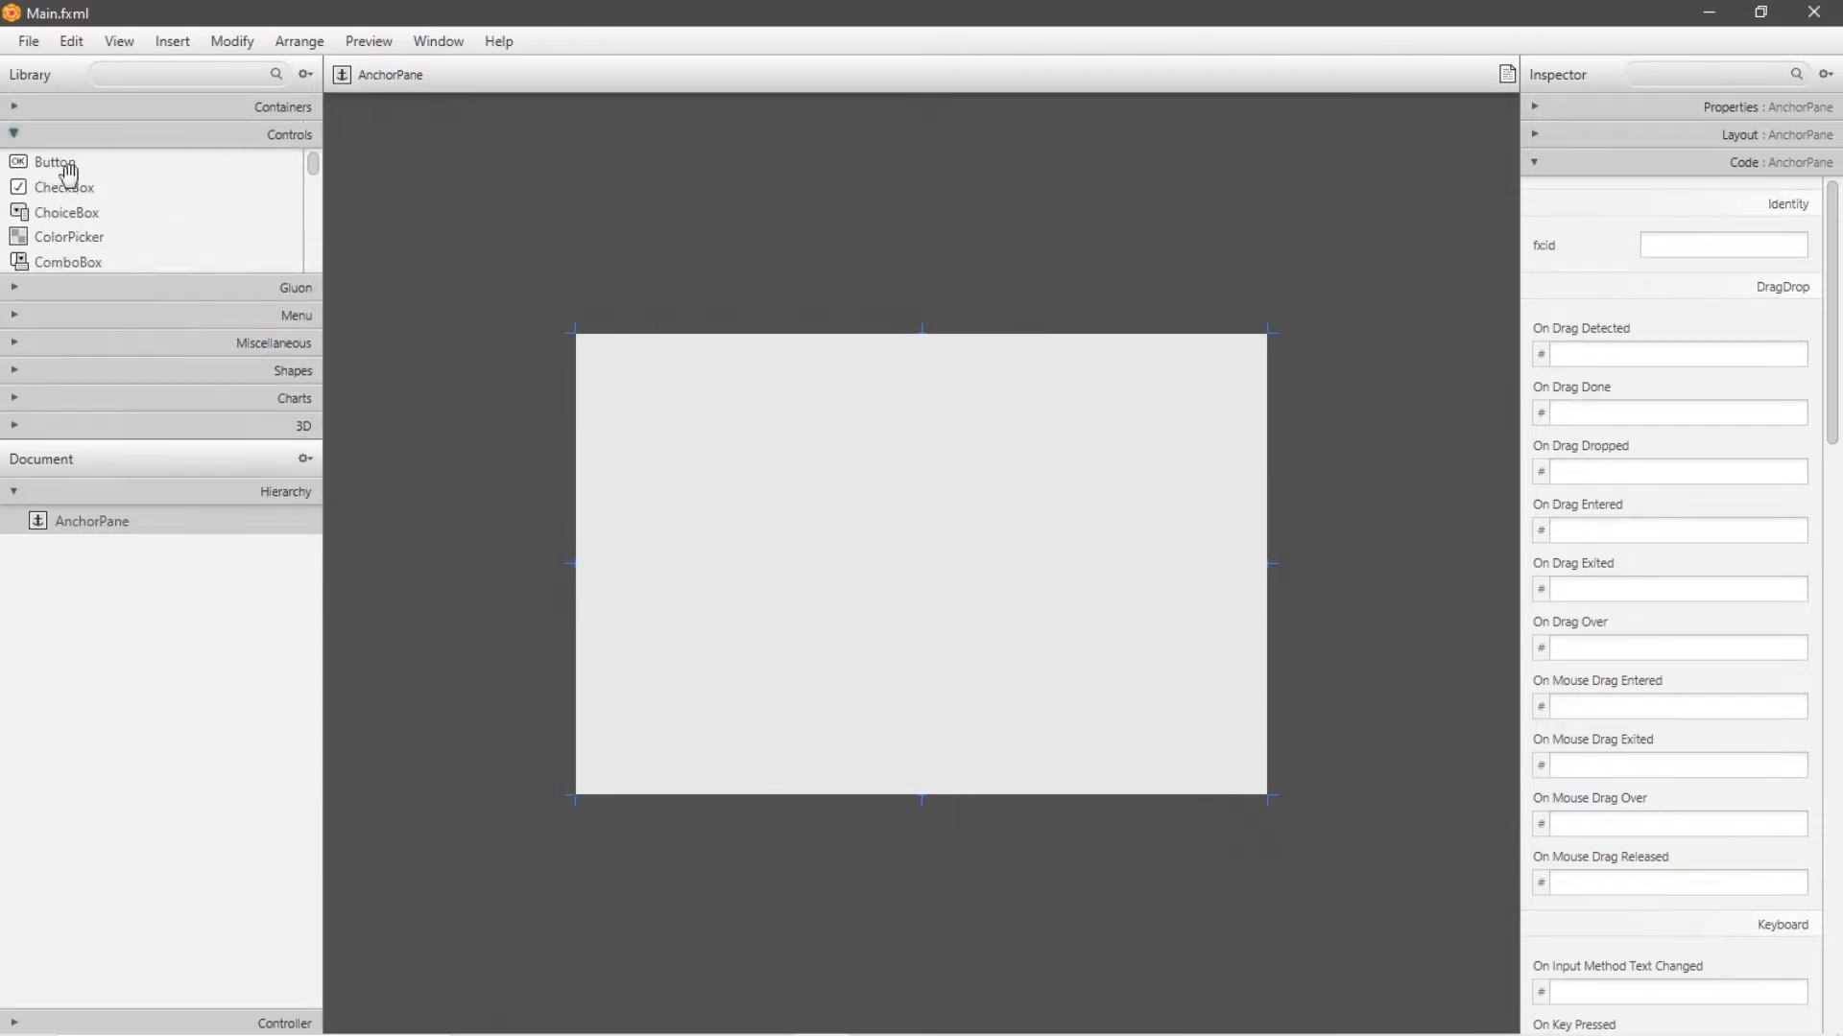
Step: Drag Buttons from the Library onto the AnchorPane at the top, edge and left middle
drag(54, 162, 920, 365)
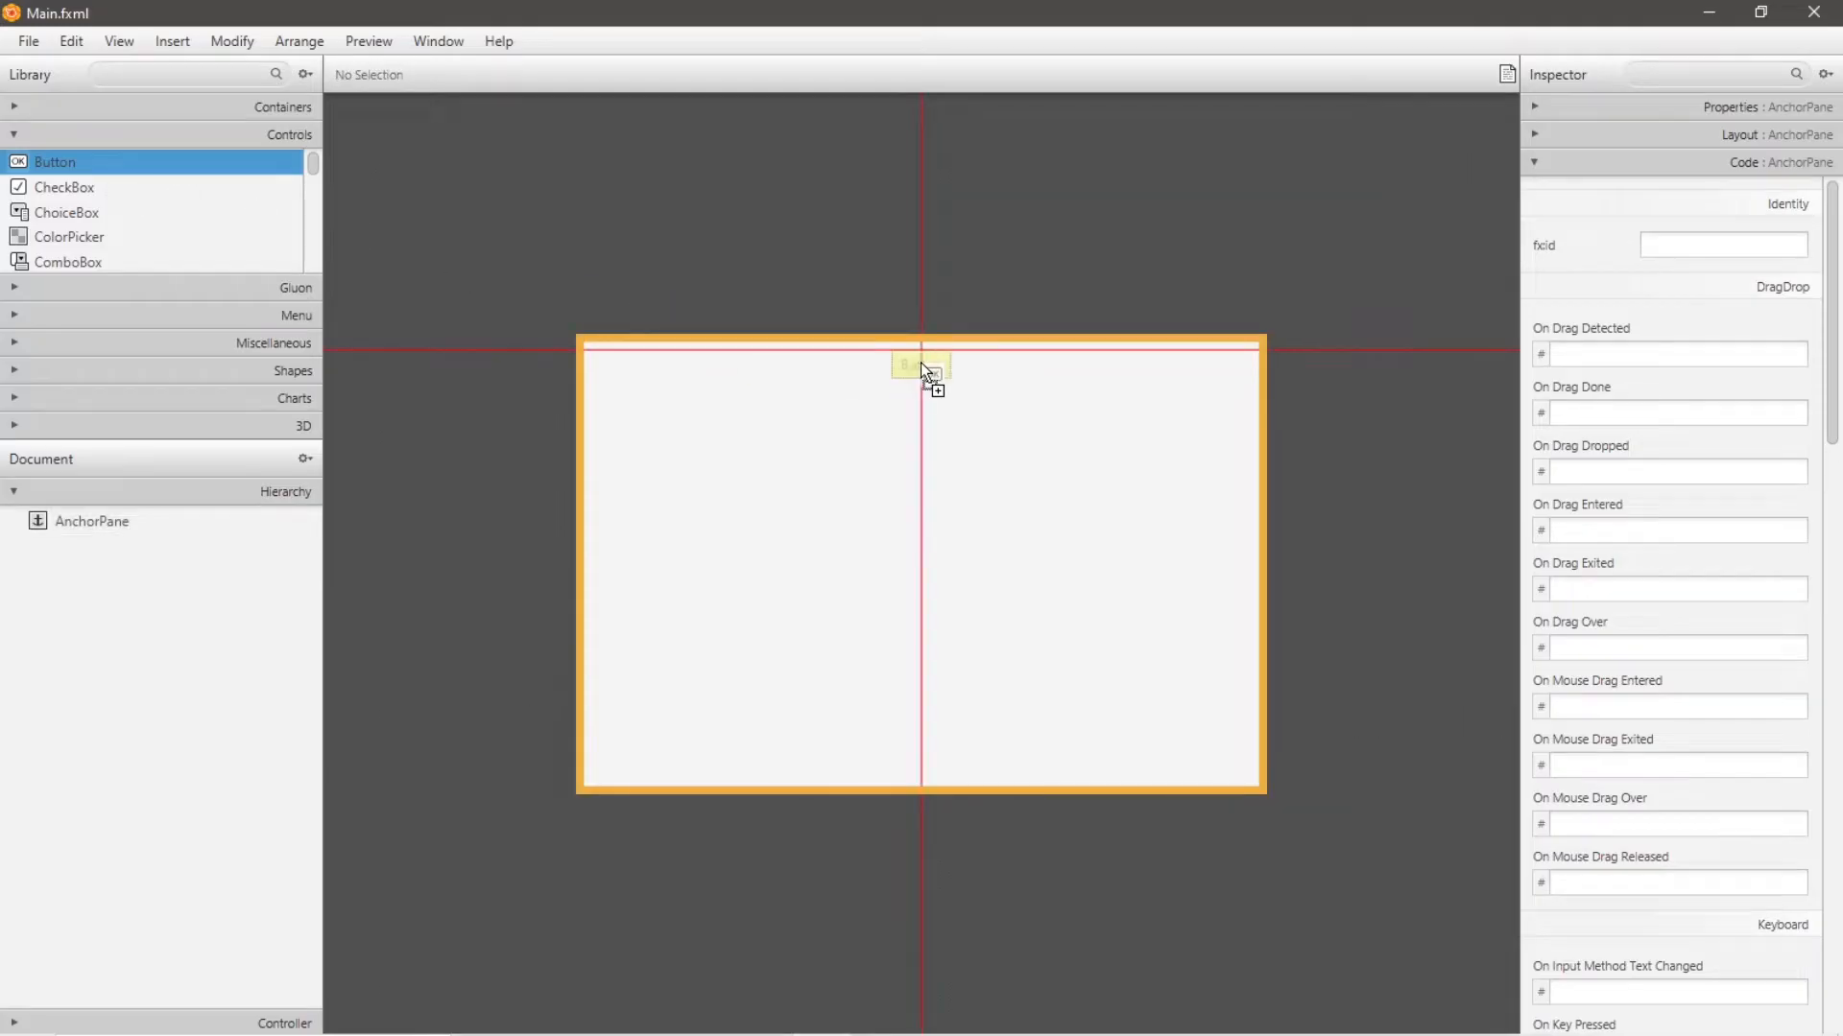
drag(53, 161, 921, 364)
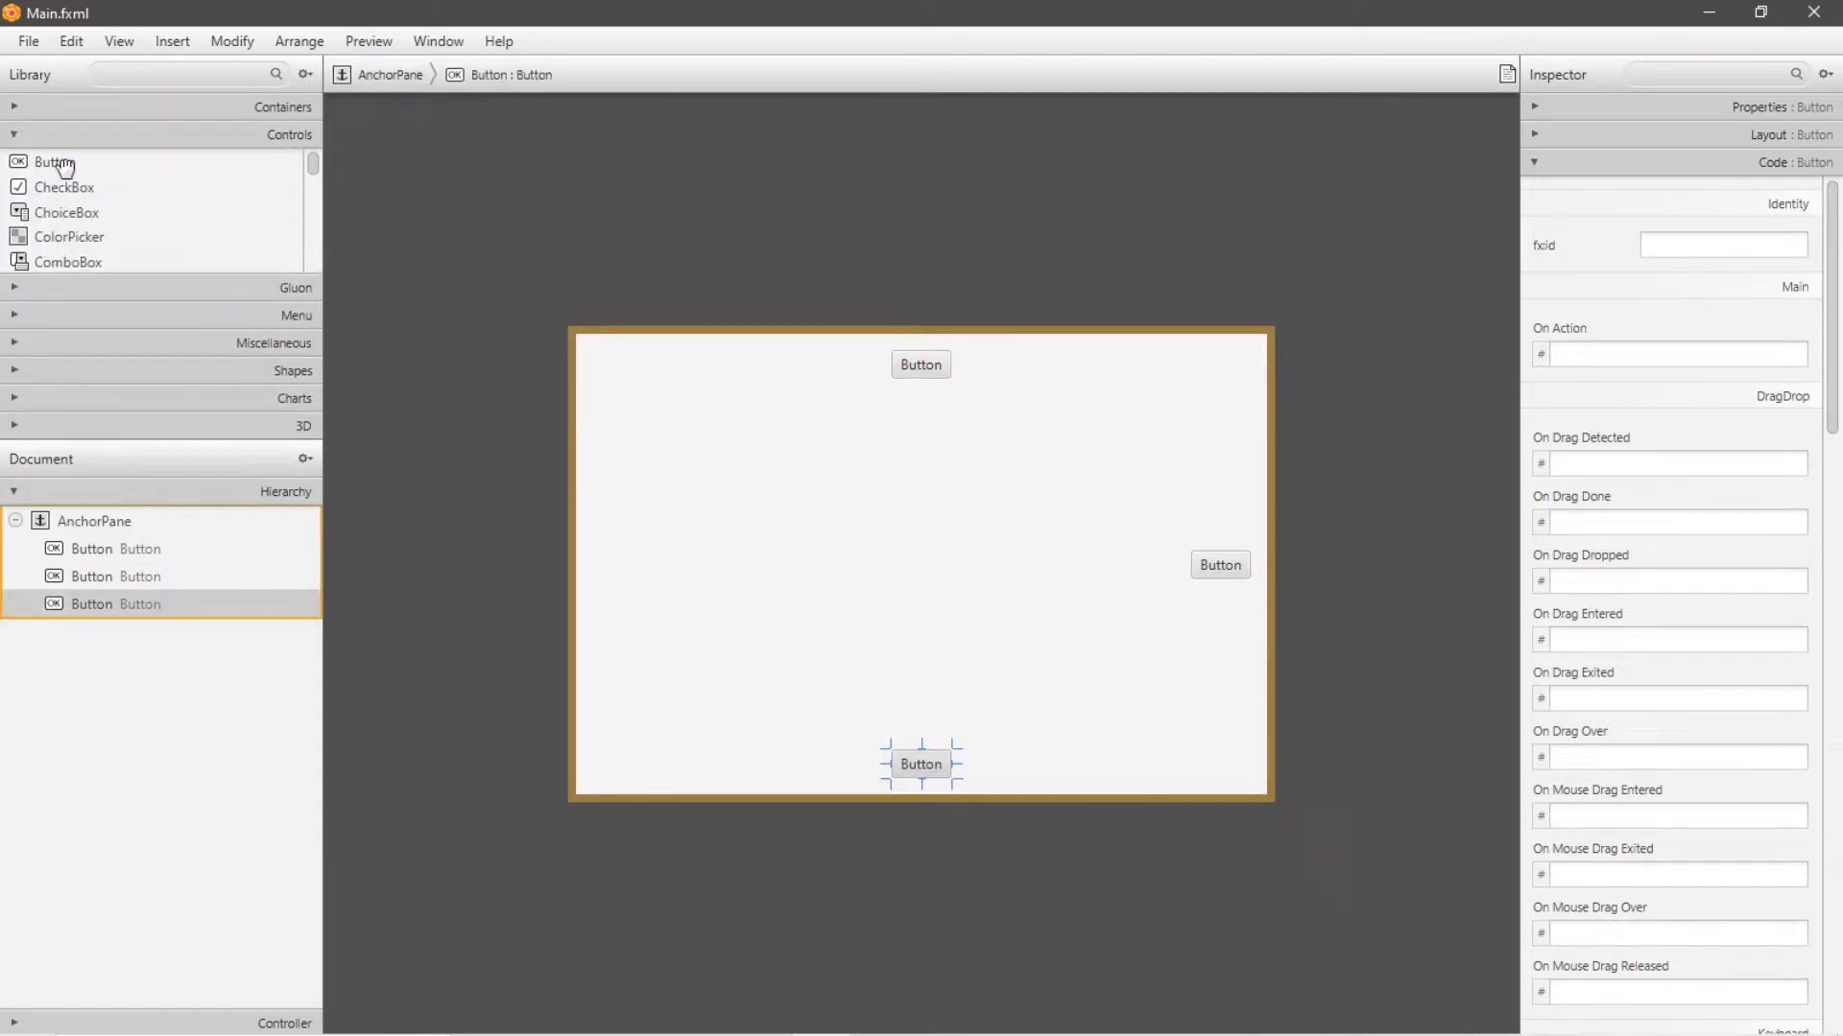
drag(54, 161, 612, 567)
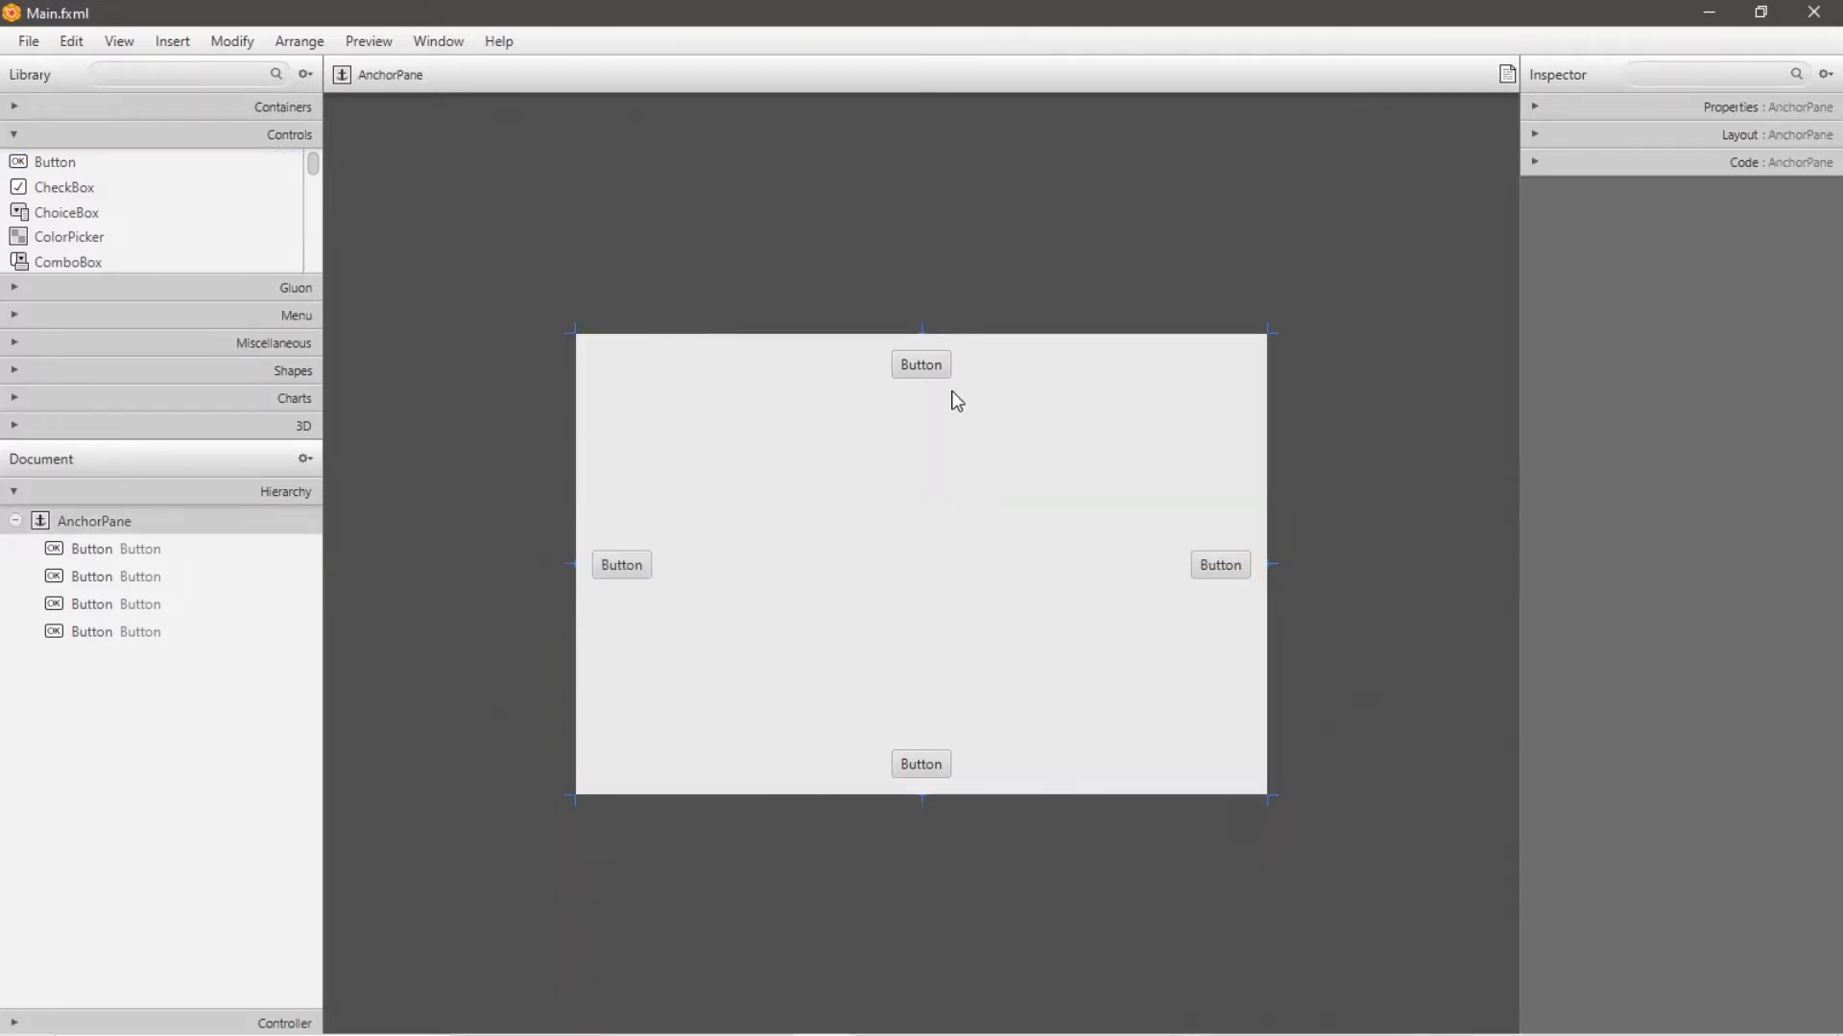
mouse_move(928, 373)
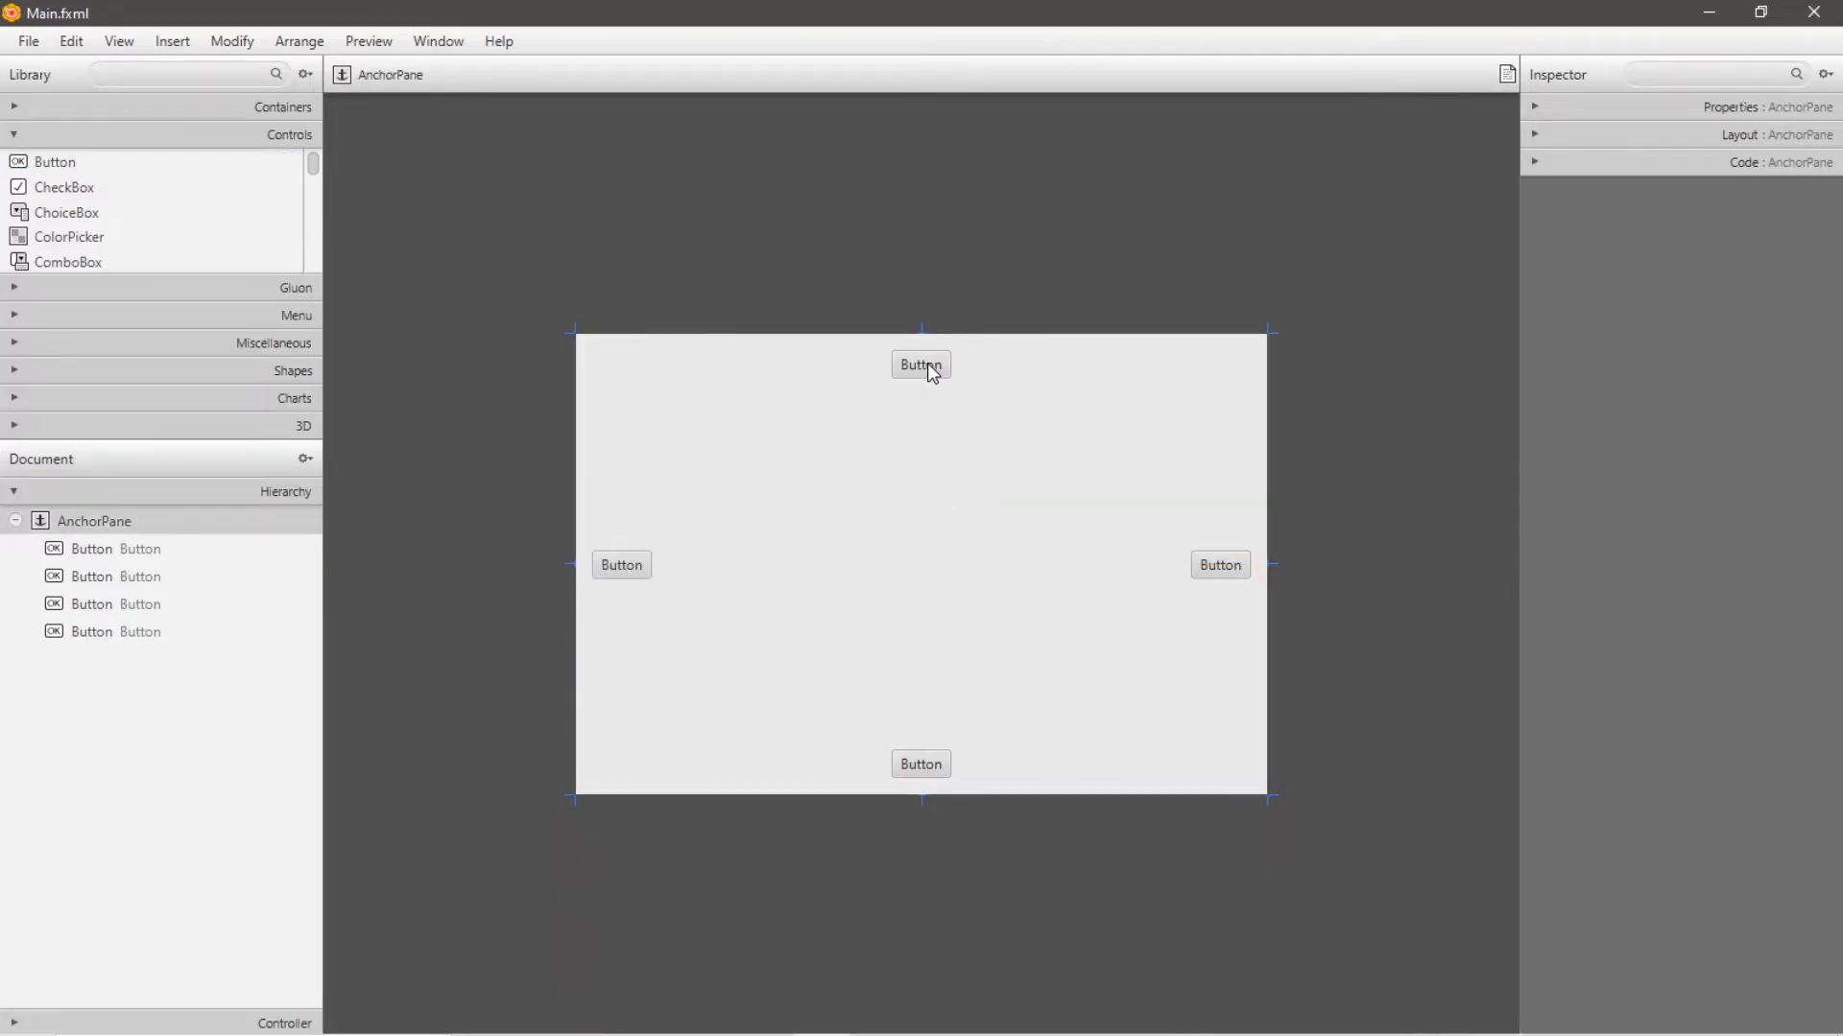
Step: Set the top button's Text property to UP
click(920, 364)
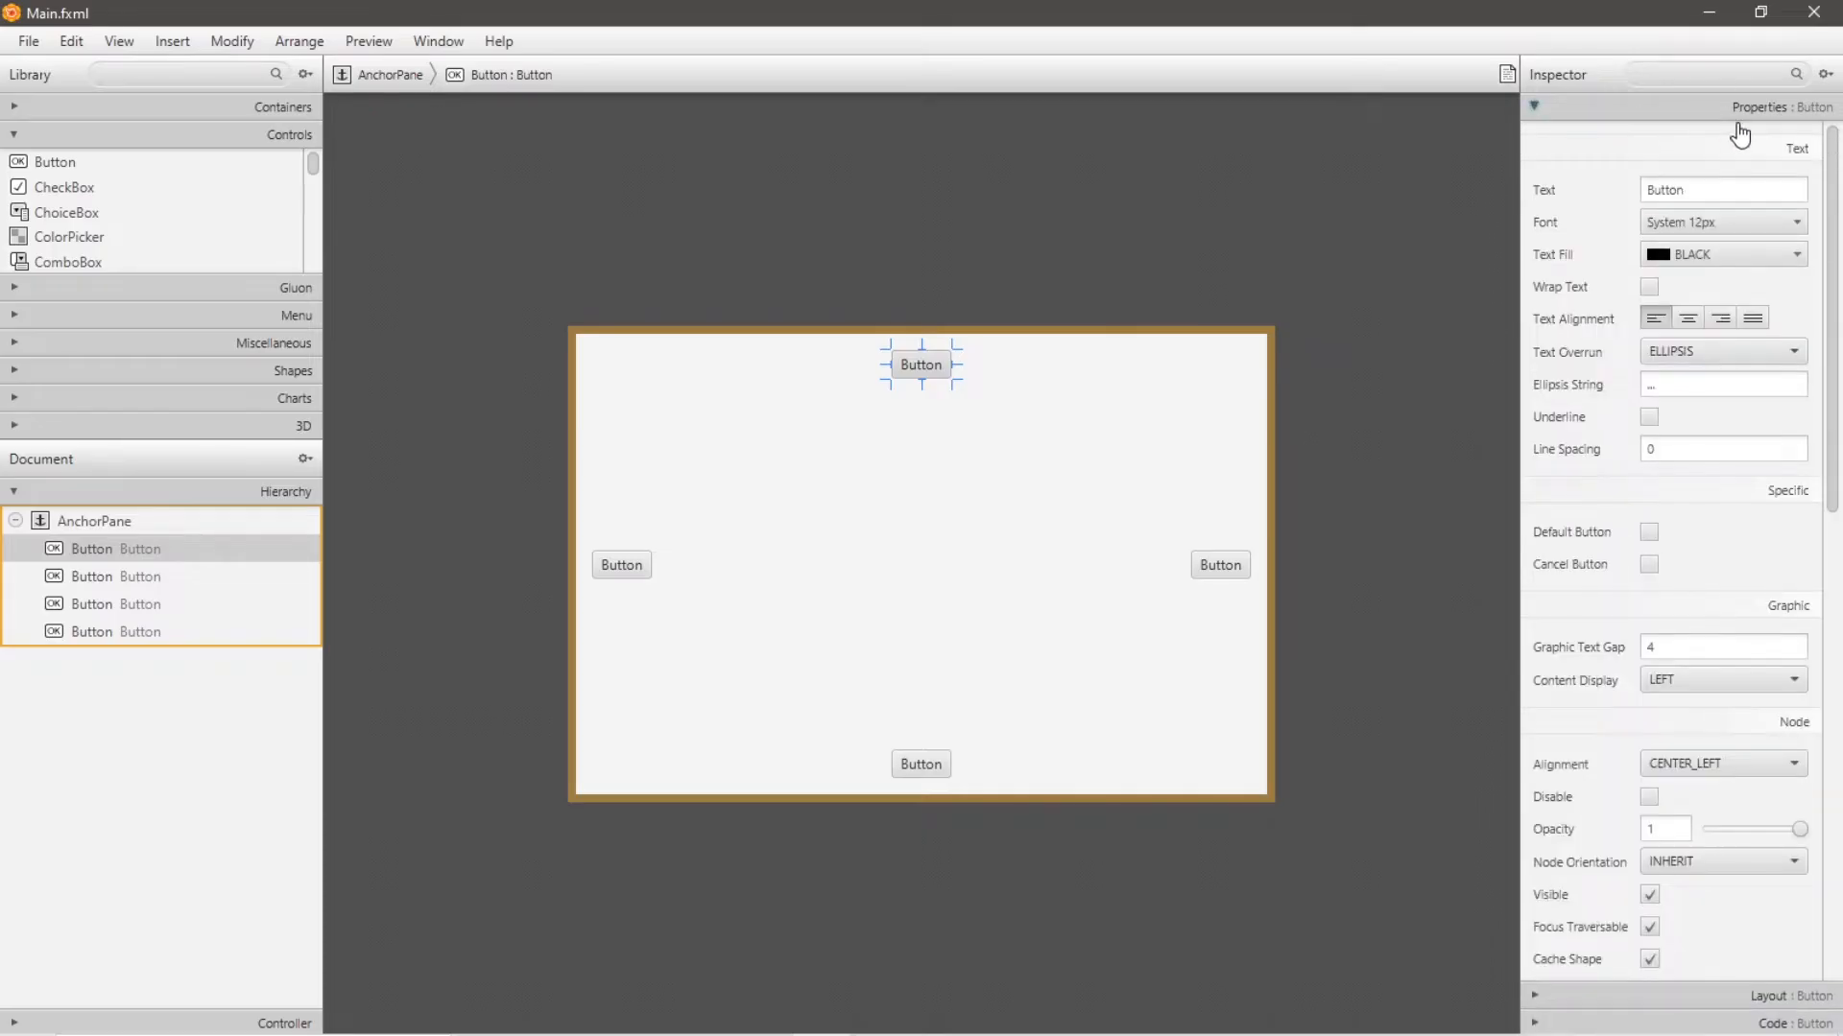
click(1722, 189)
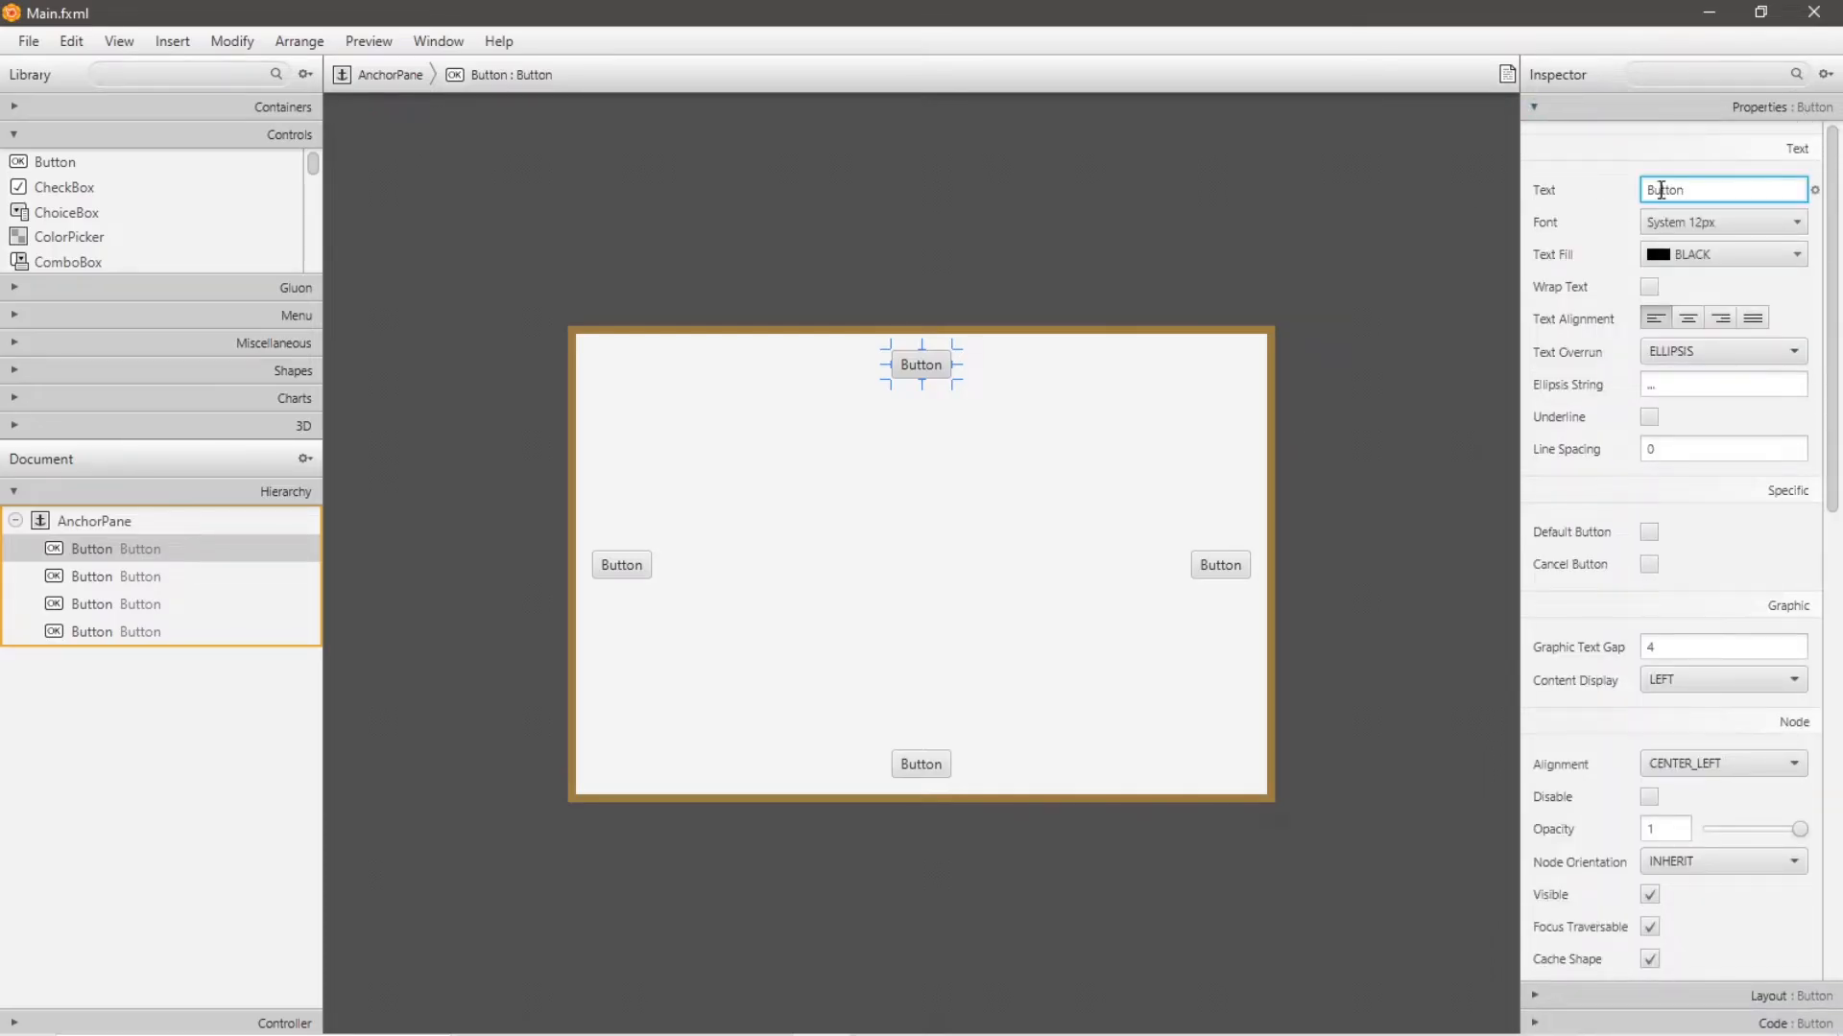
text(UP)
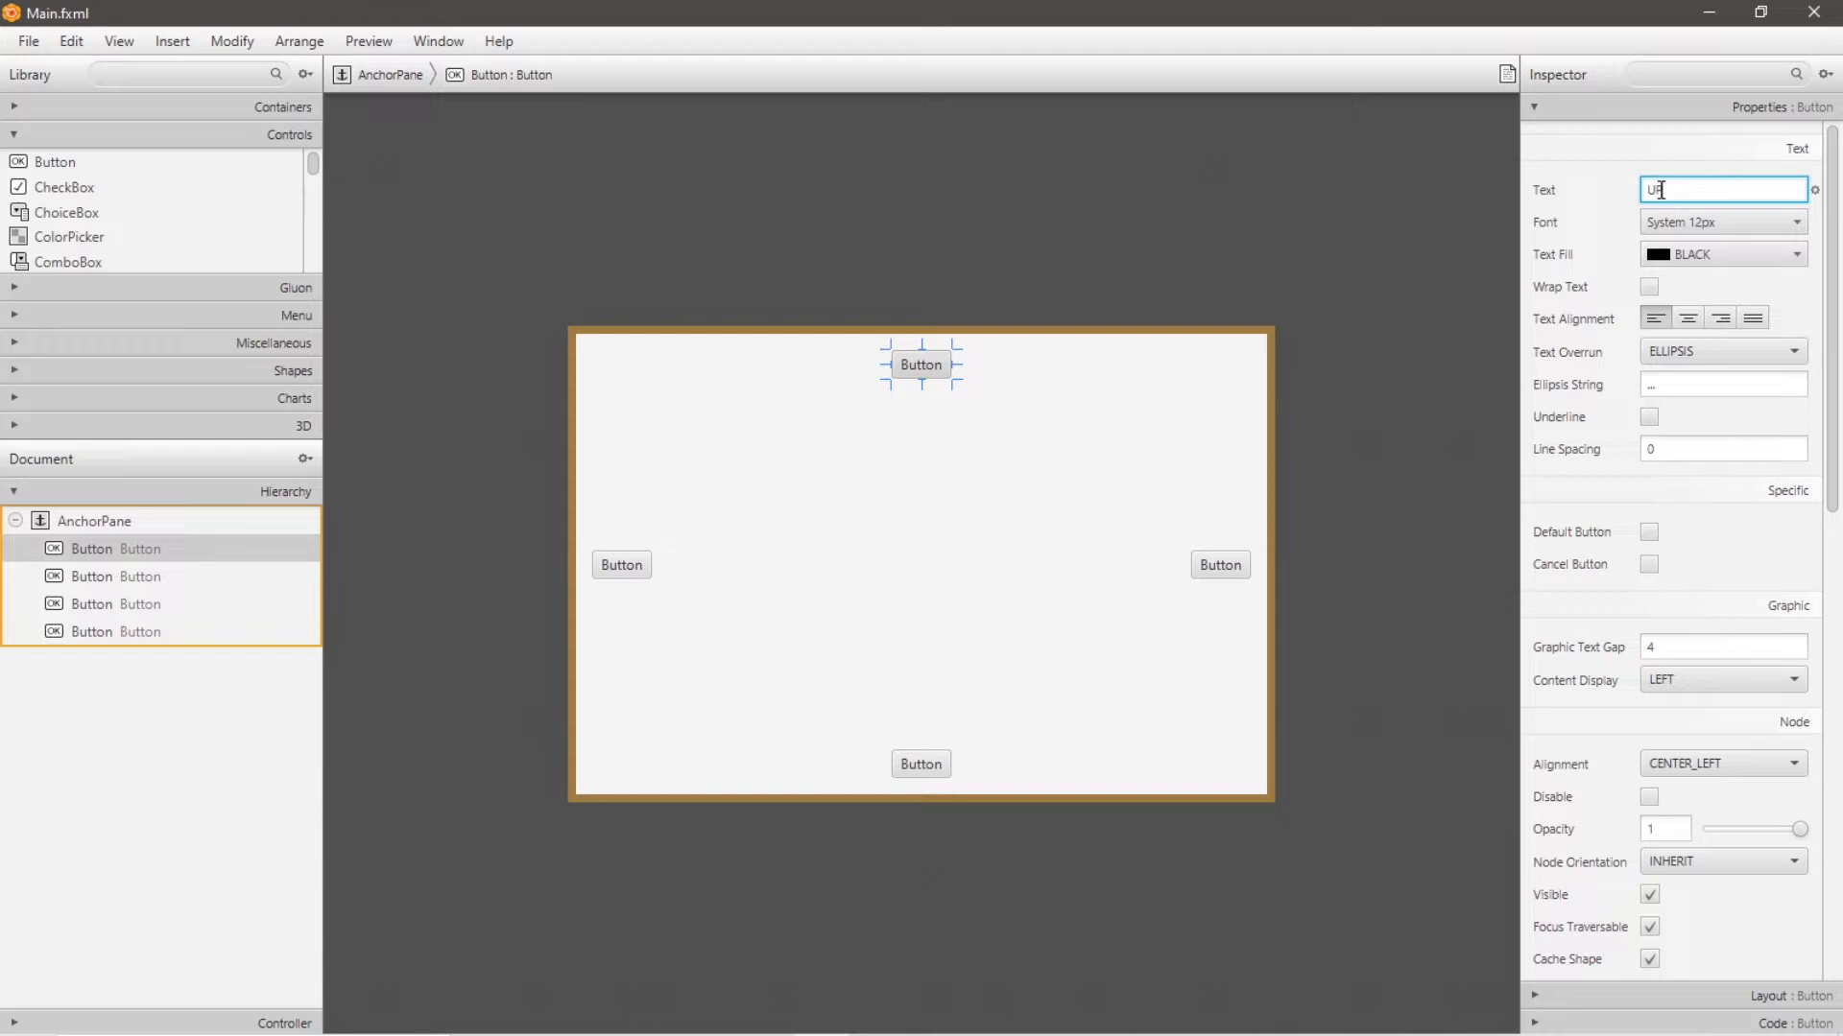
text(UP)
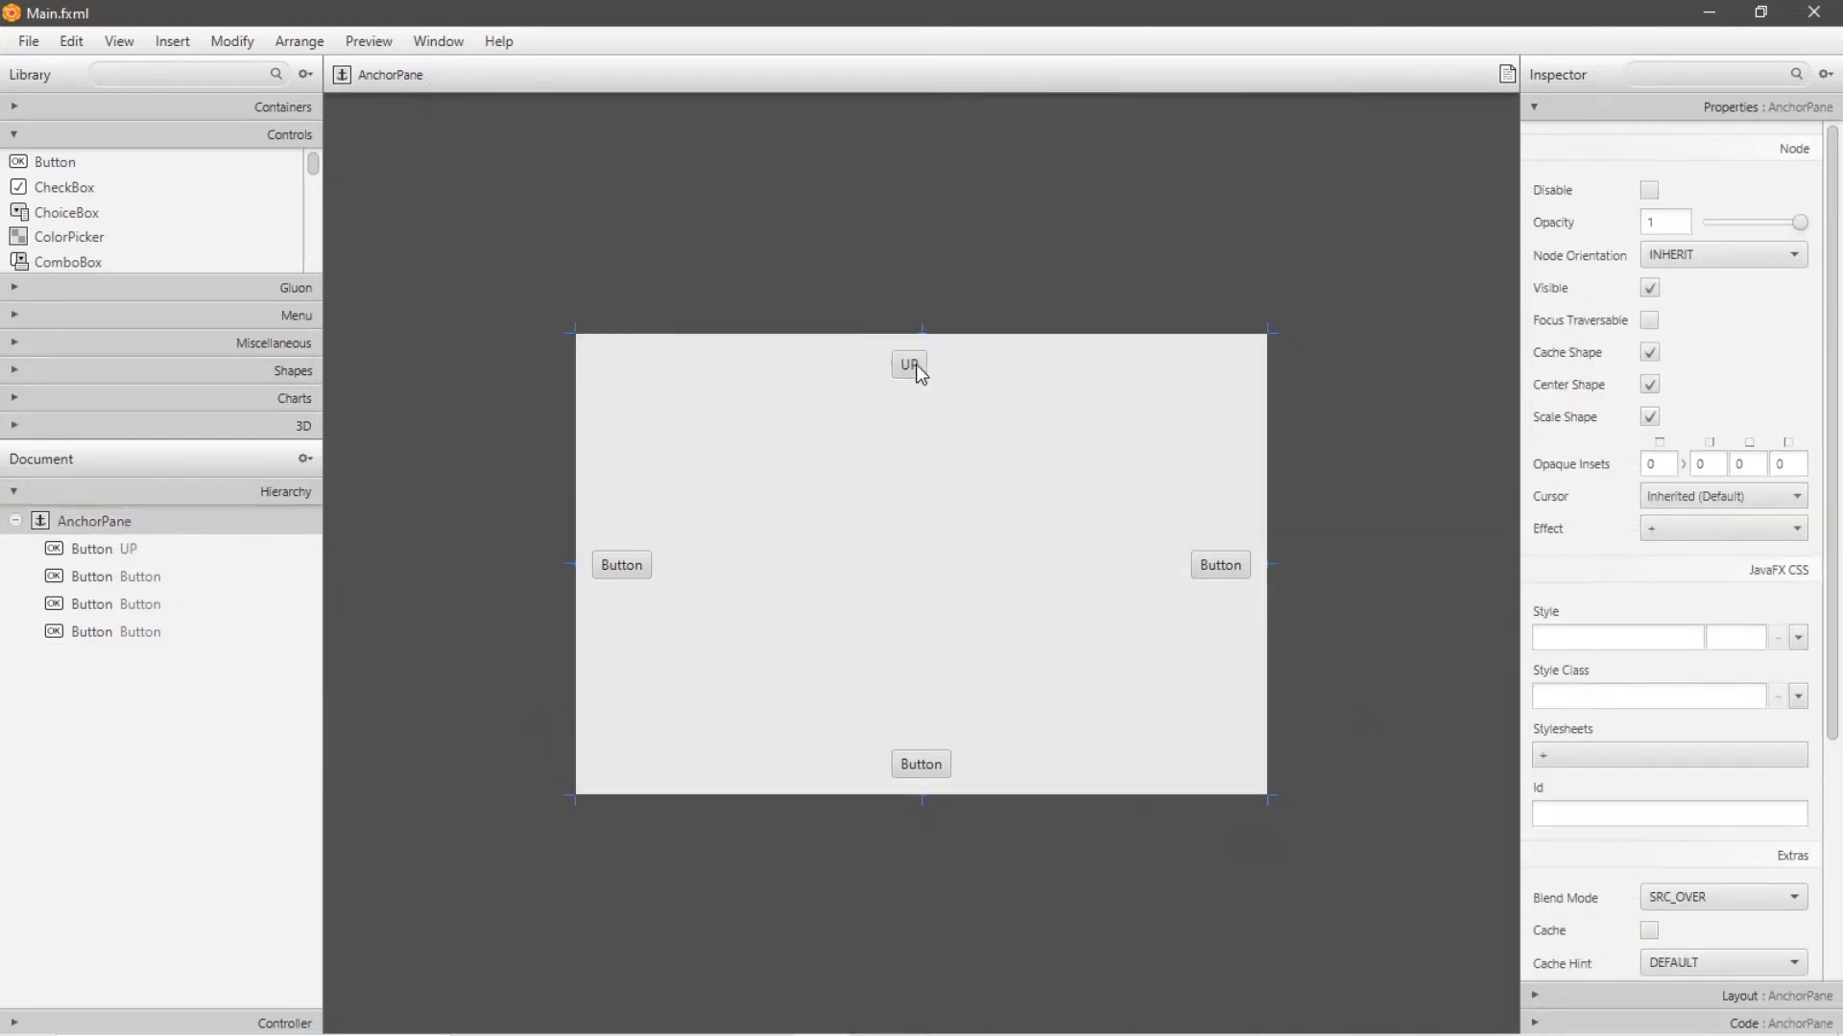
click(909, 365)
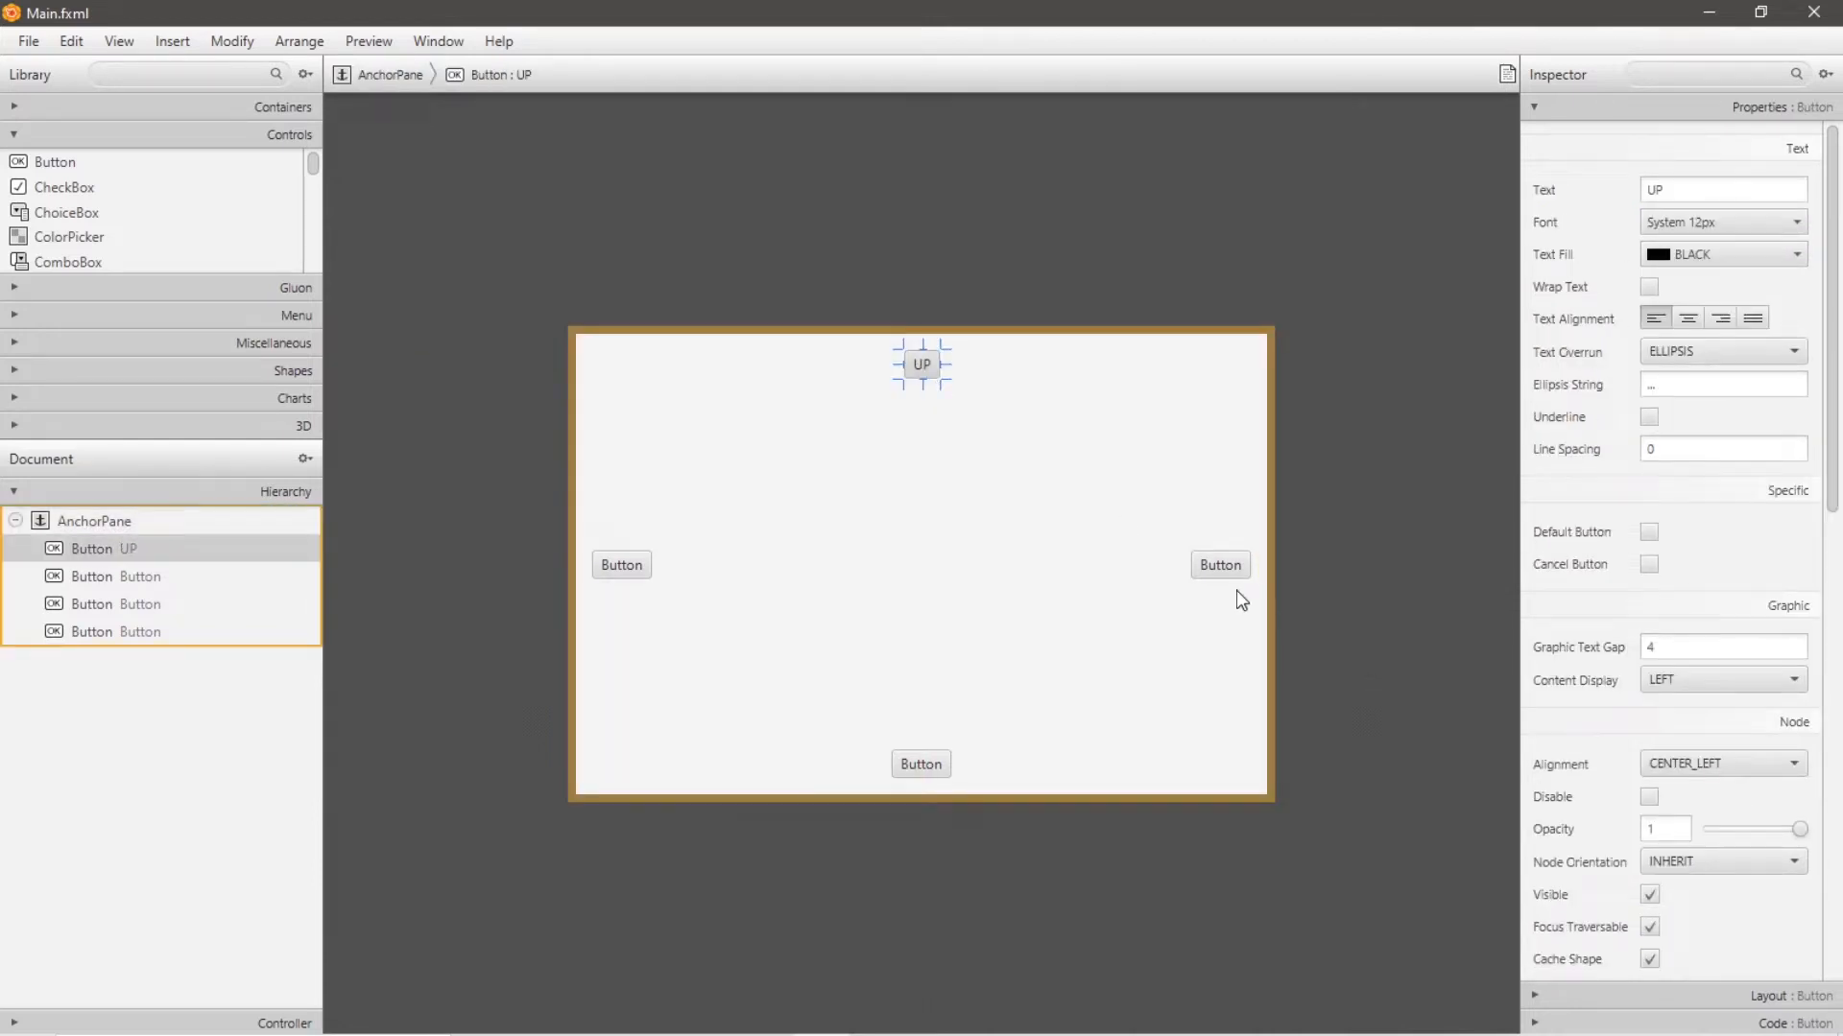
Step: Label the remaining buttons RIGHT and LEFT to match their positions
click(1219, 565)
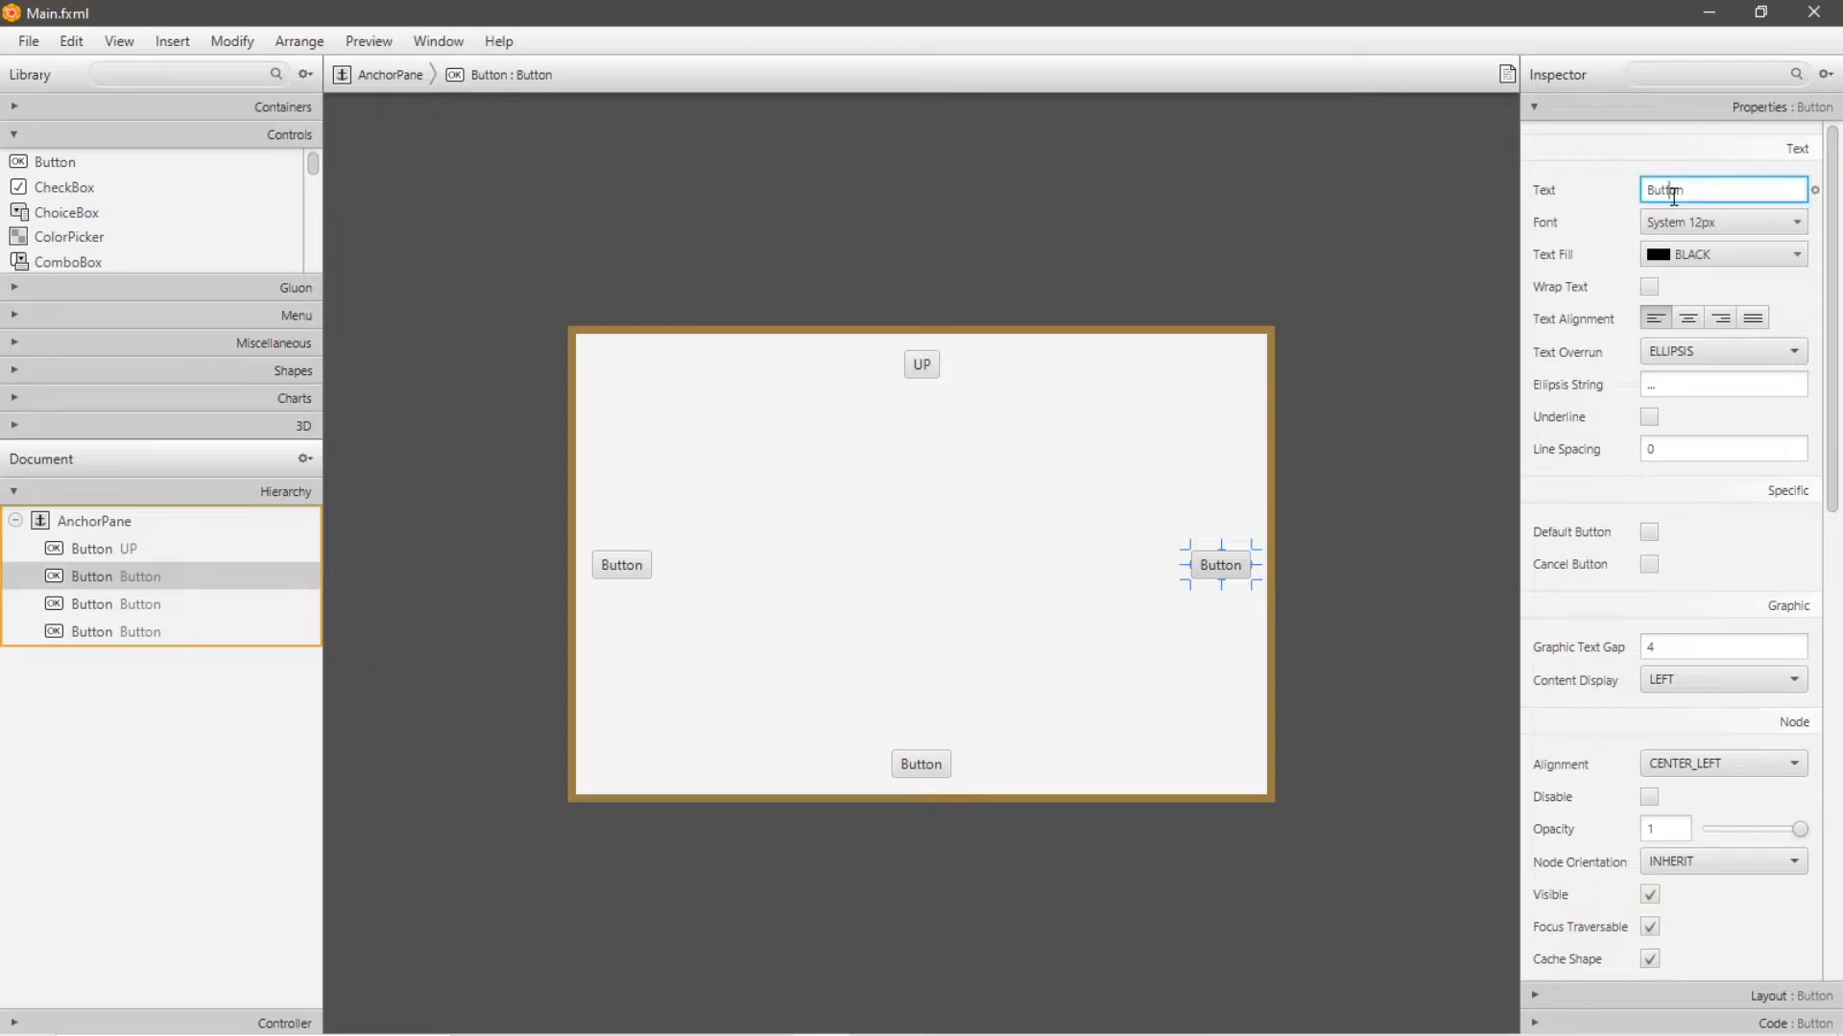
text(RIGHT)
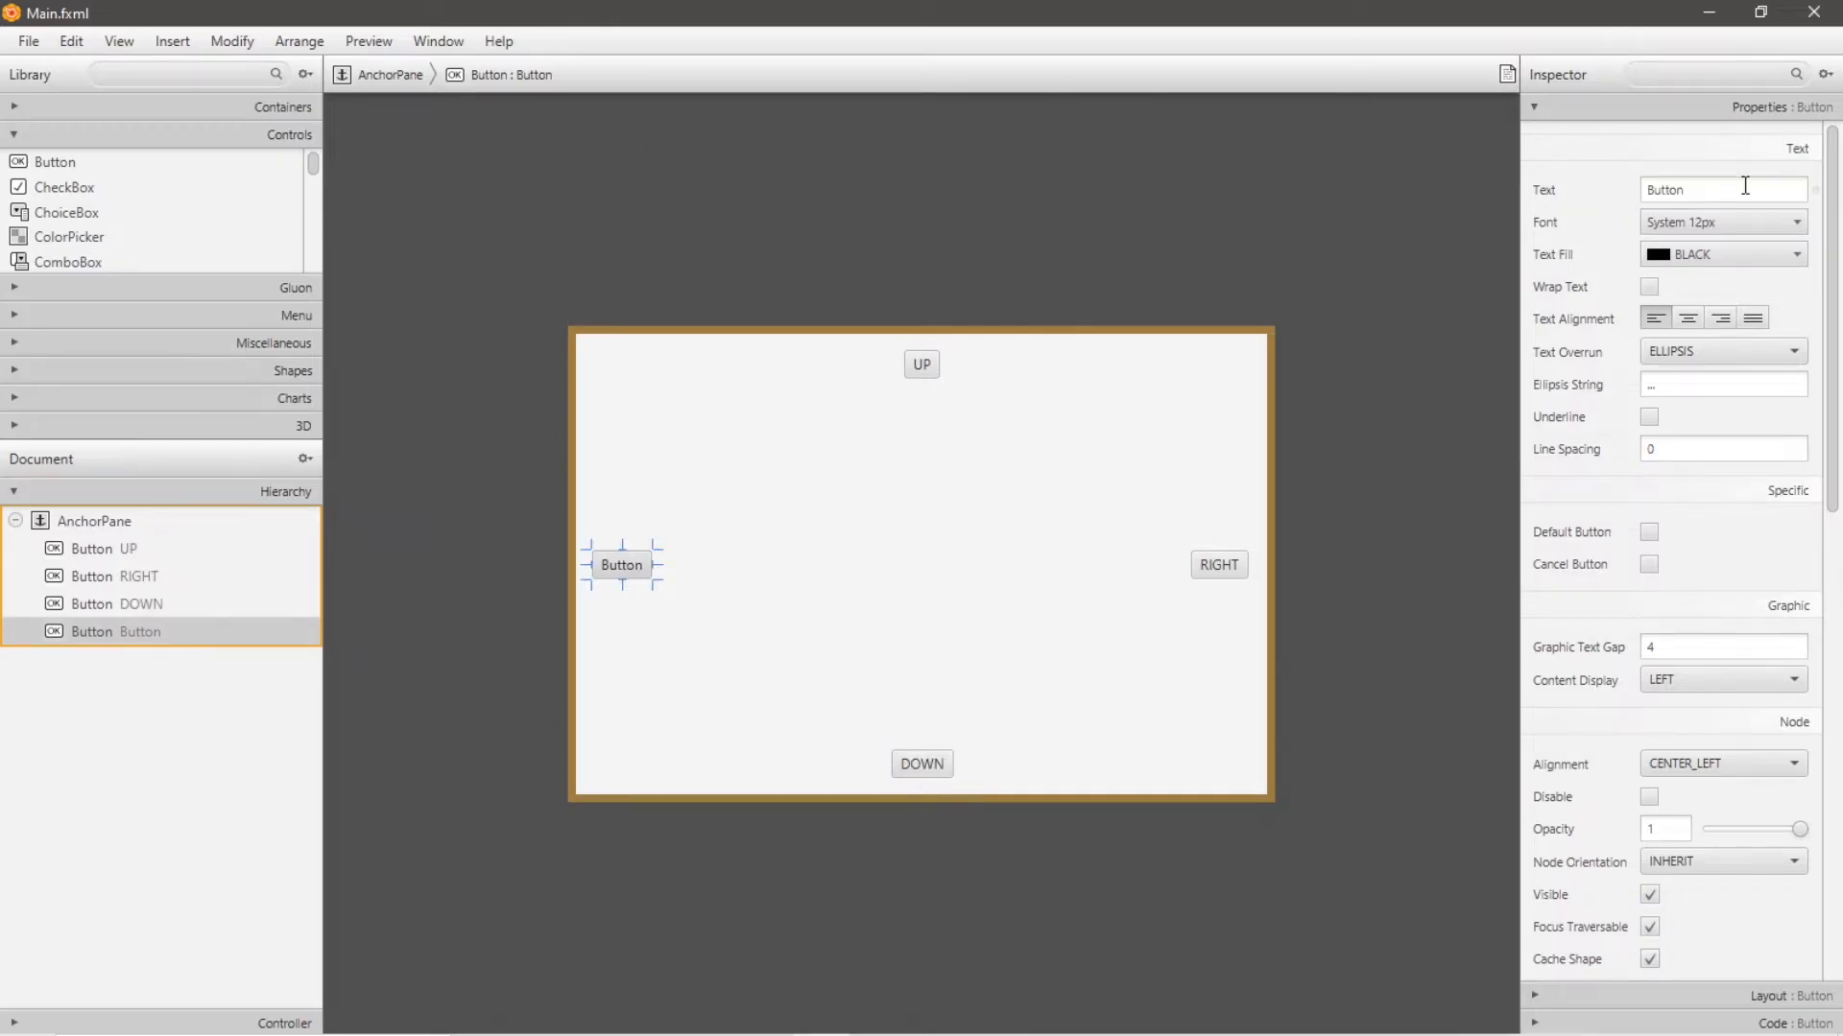
text(LEFT)
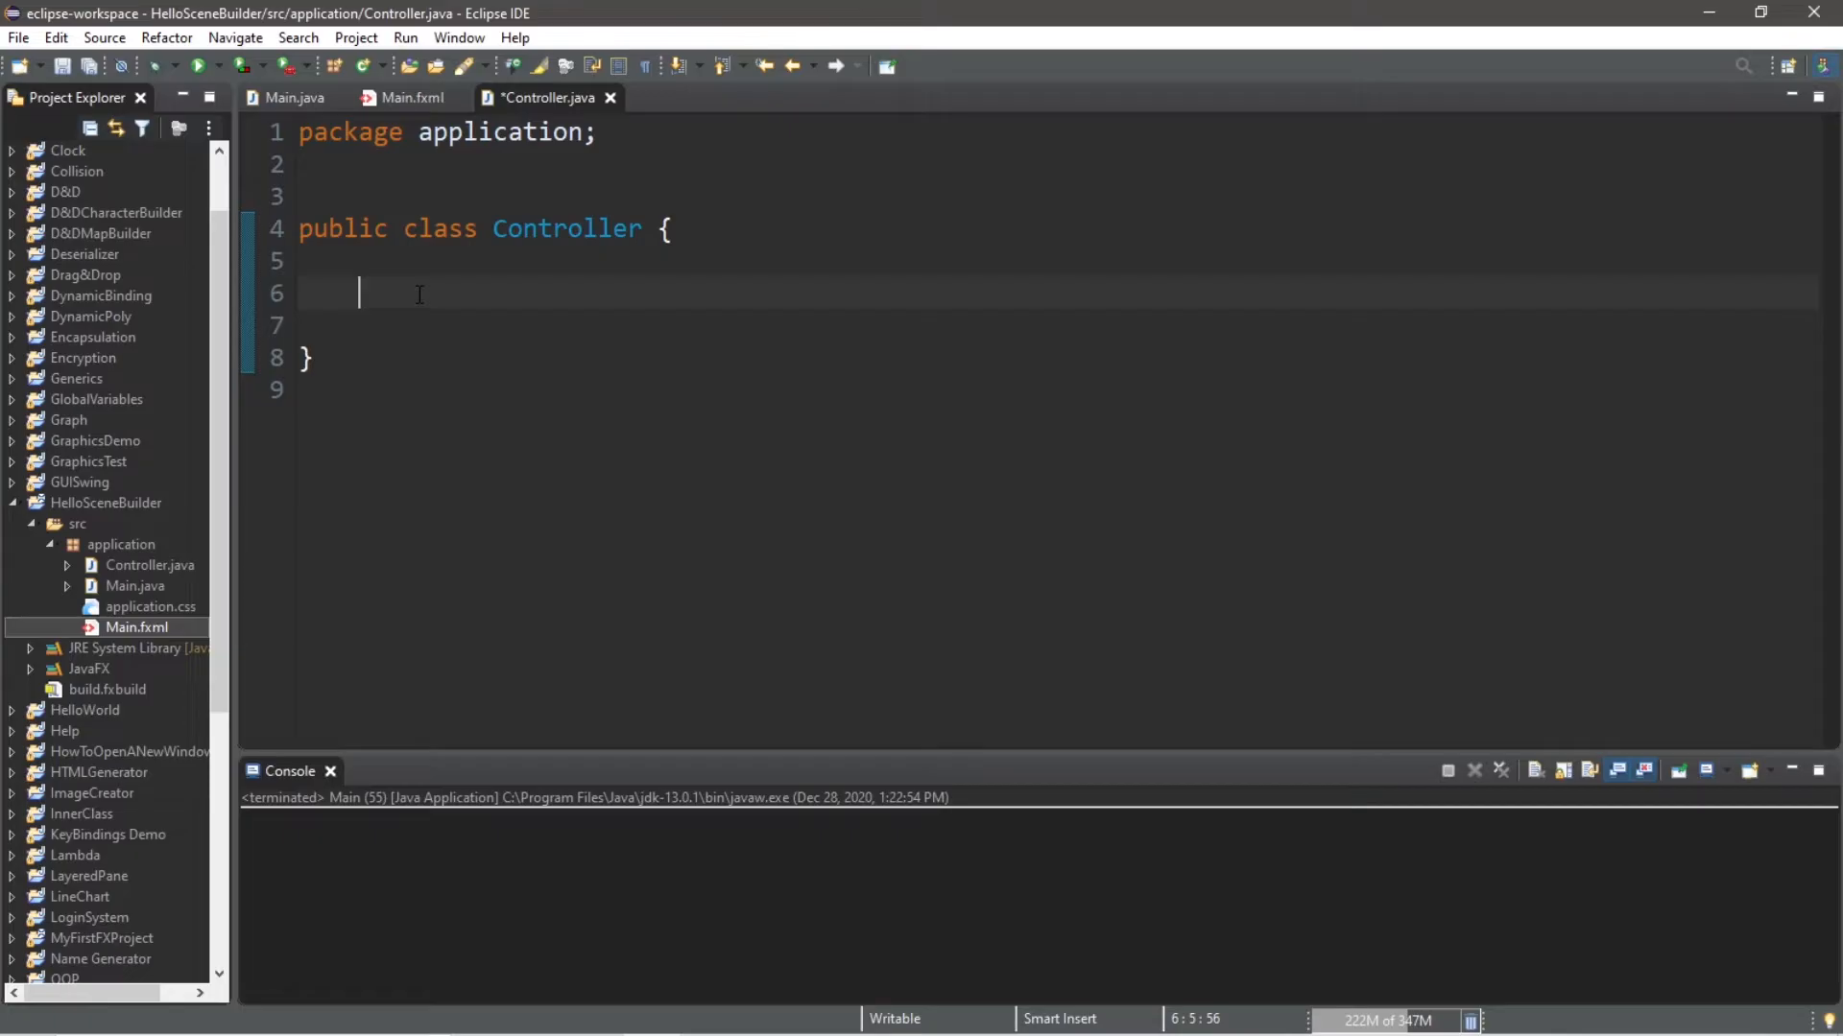
Step: Write public void up(ActionEvent e) printing its direction, importing javafx.event.ActionEvent
text(public)
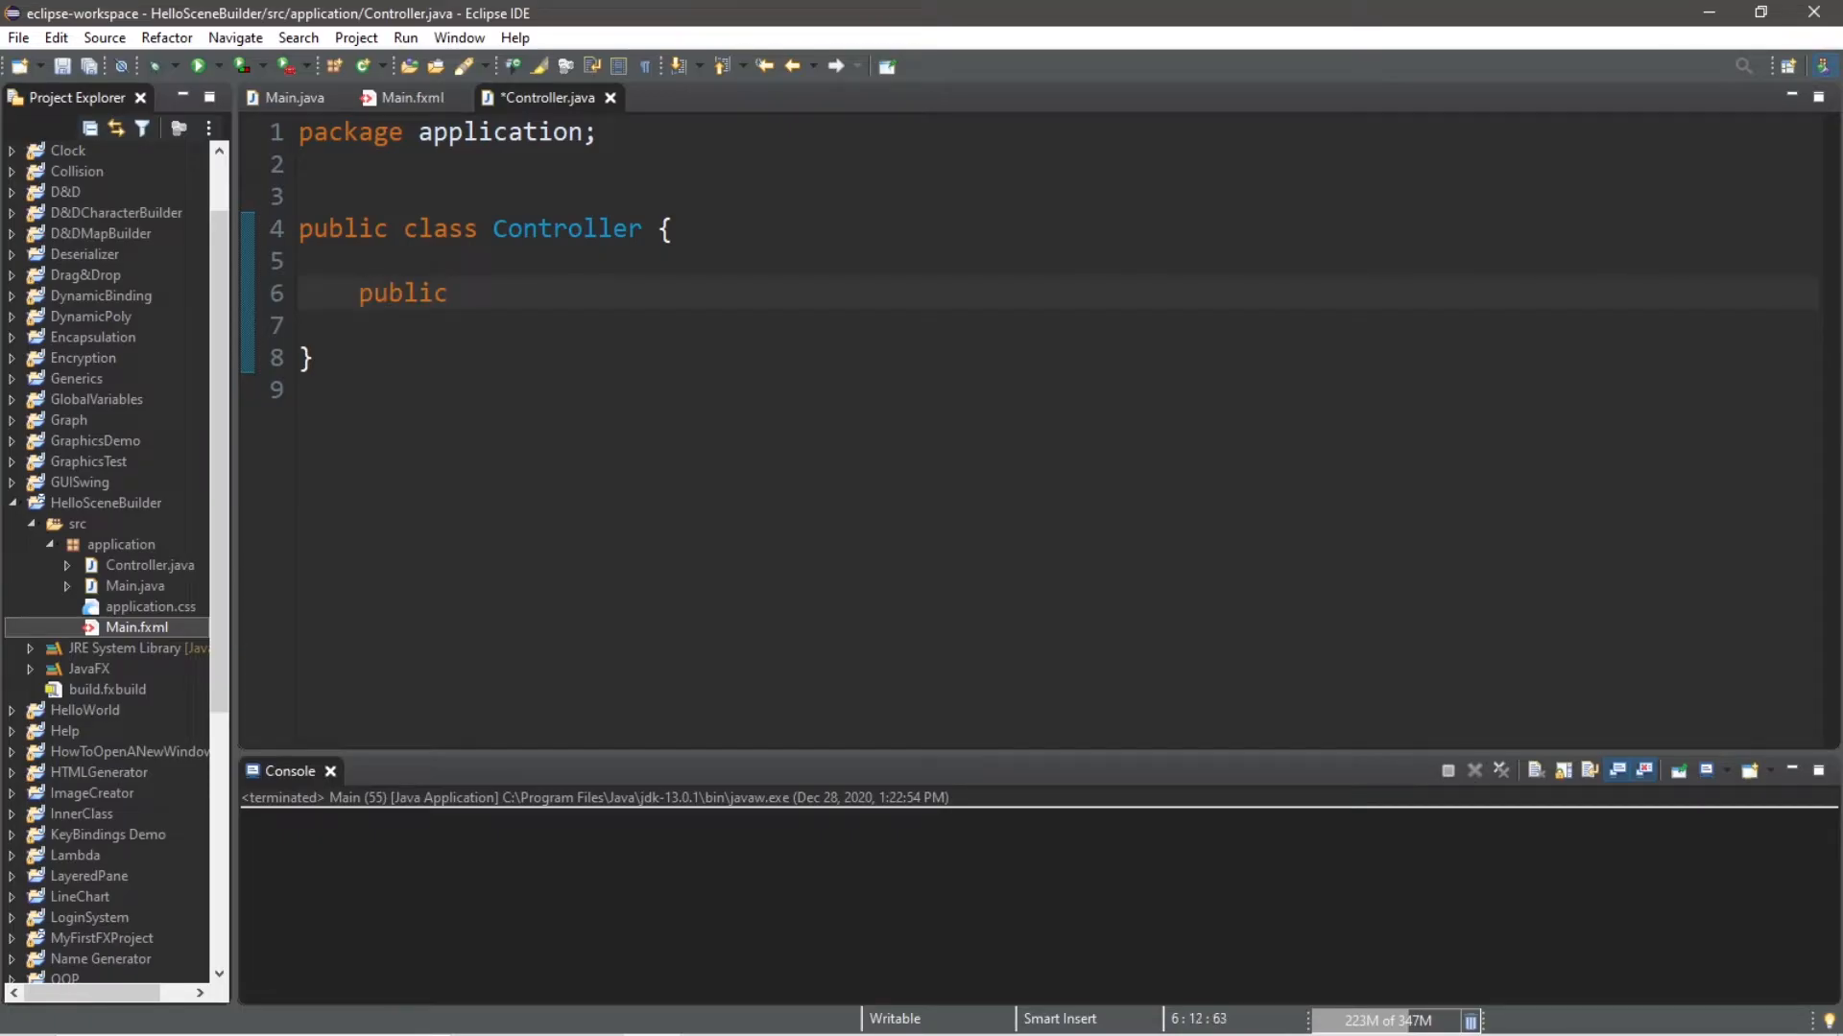
text(void up(ActionEv)
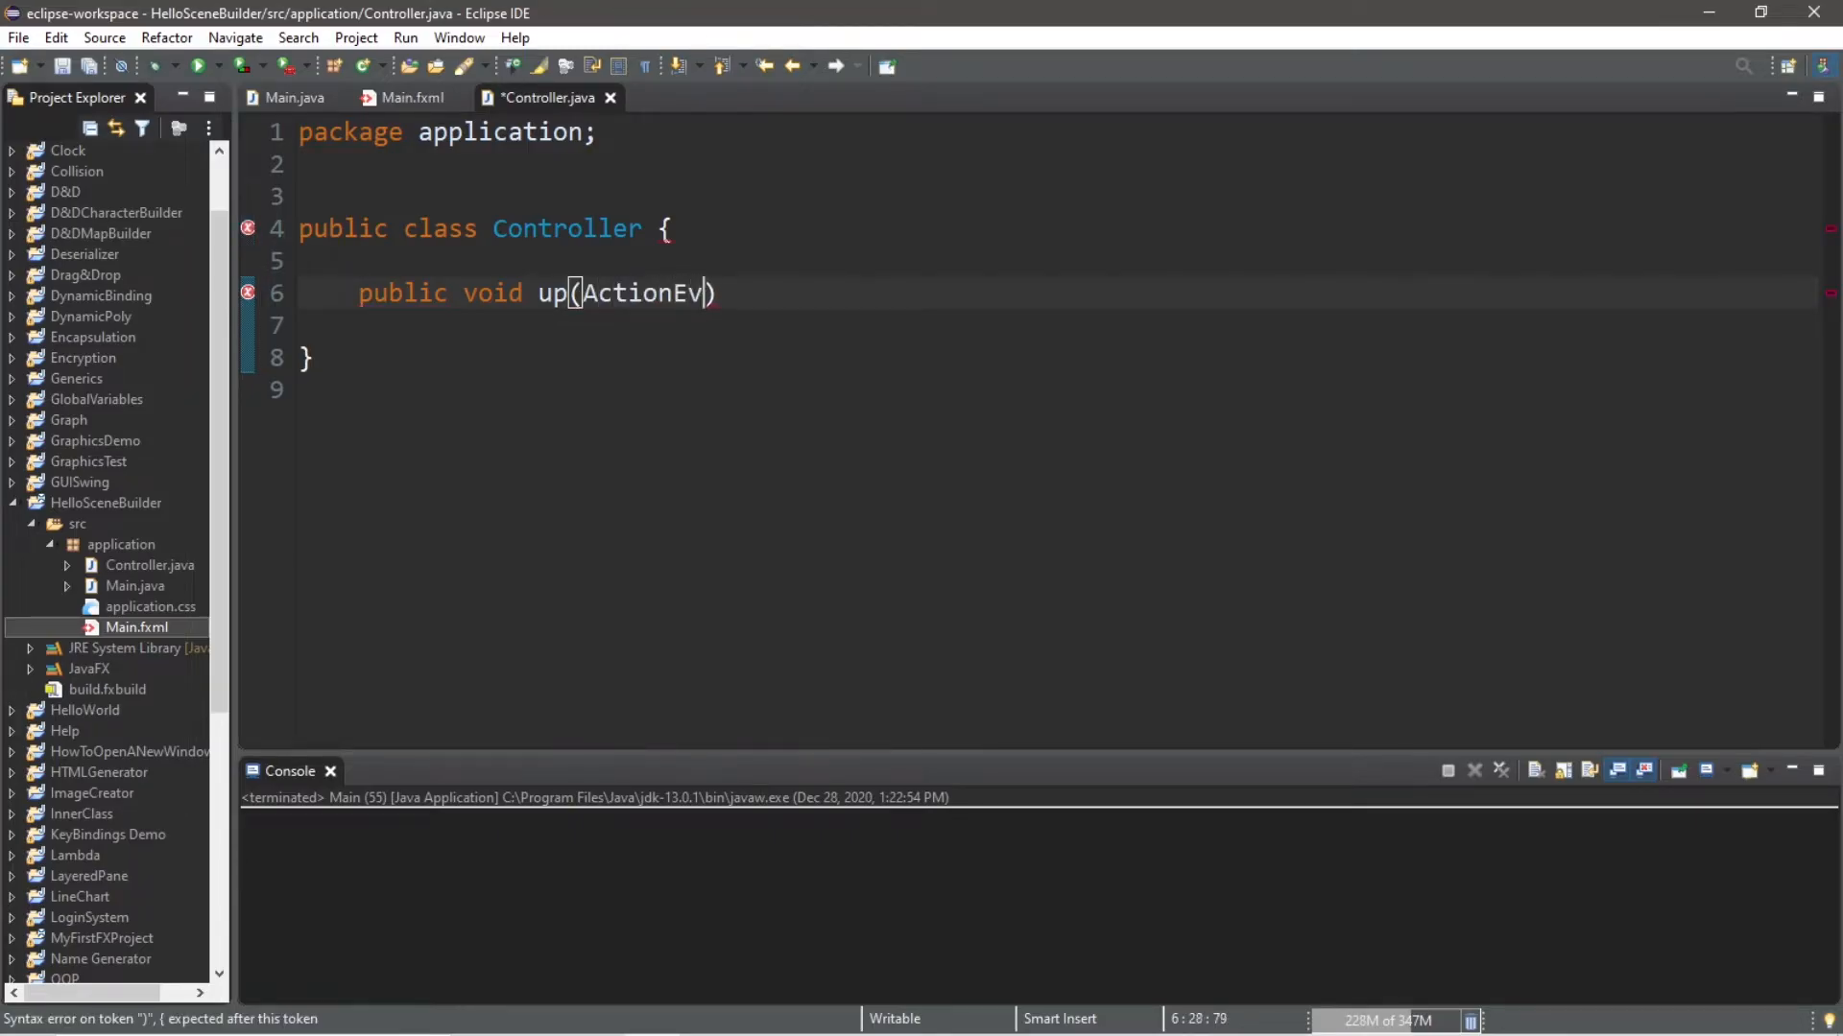
text(ent e)
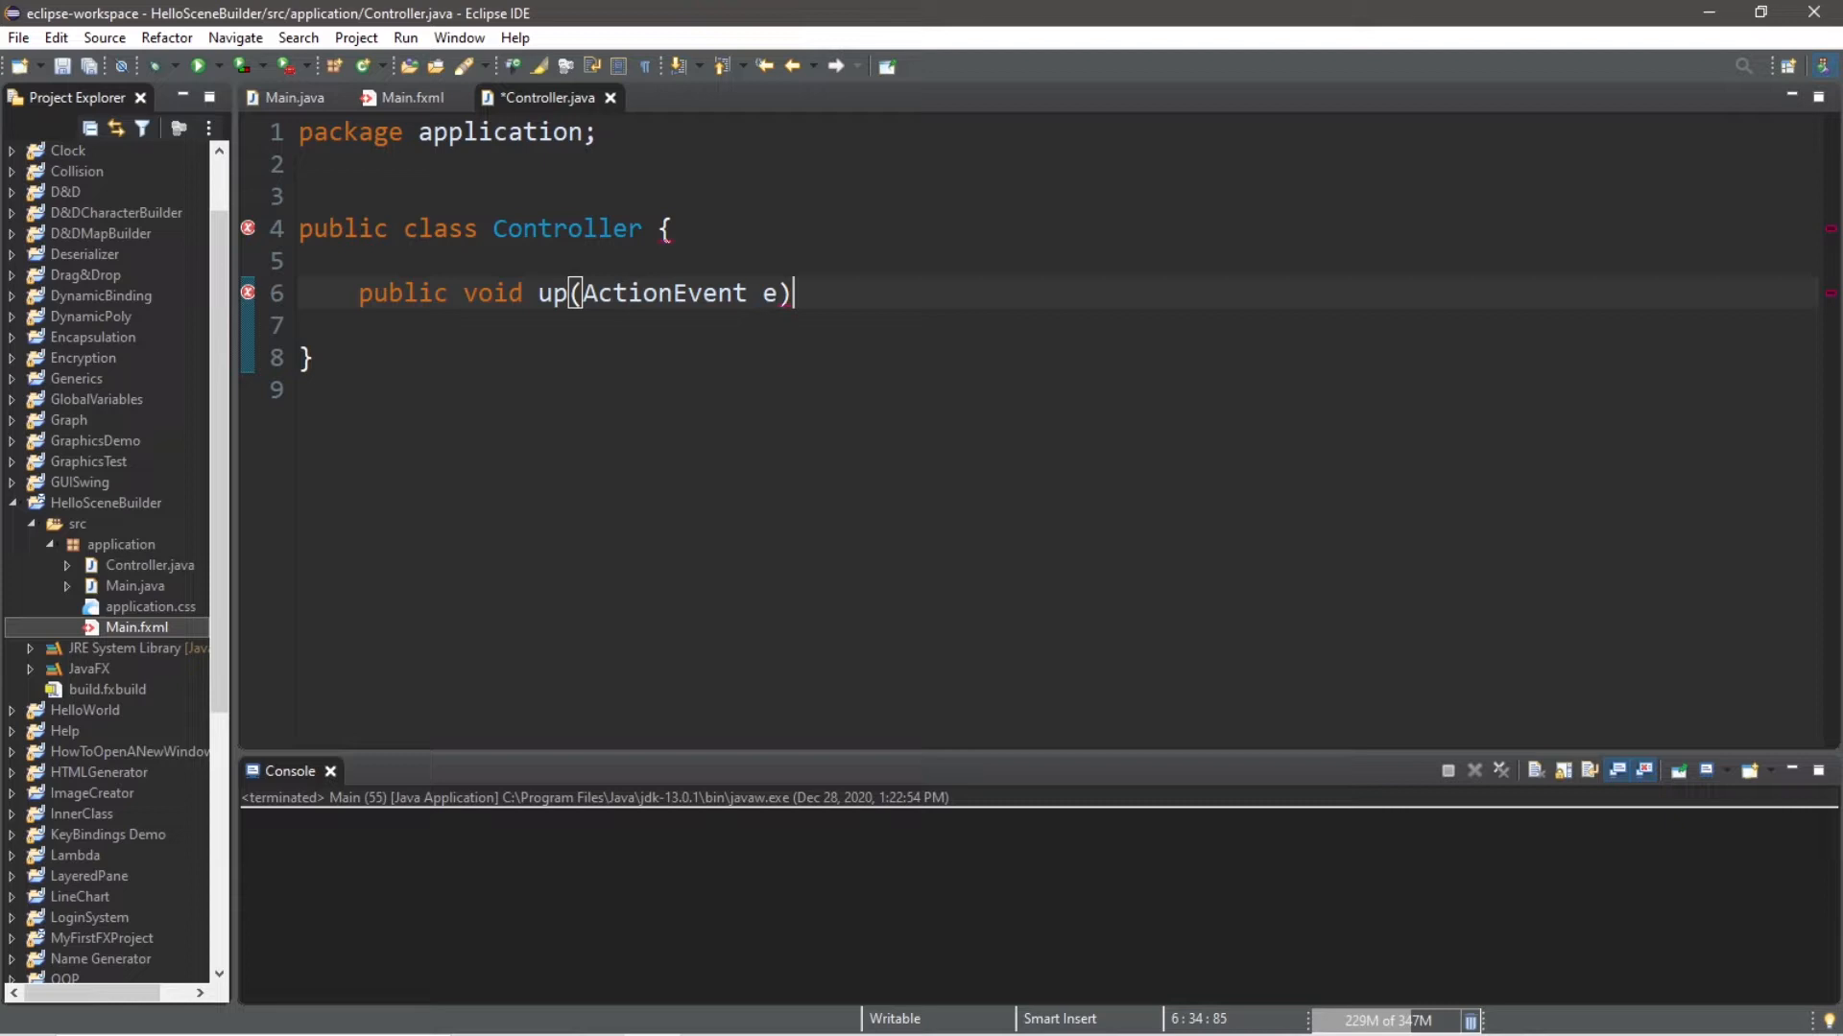
text({)
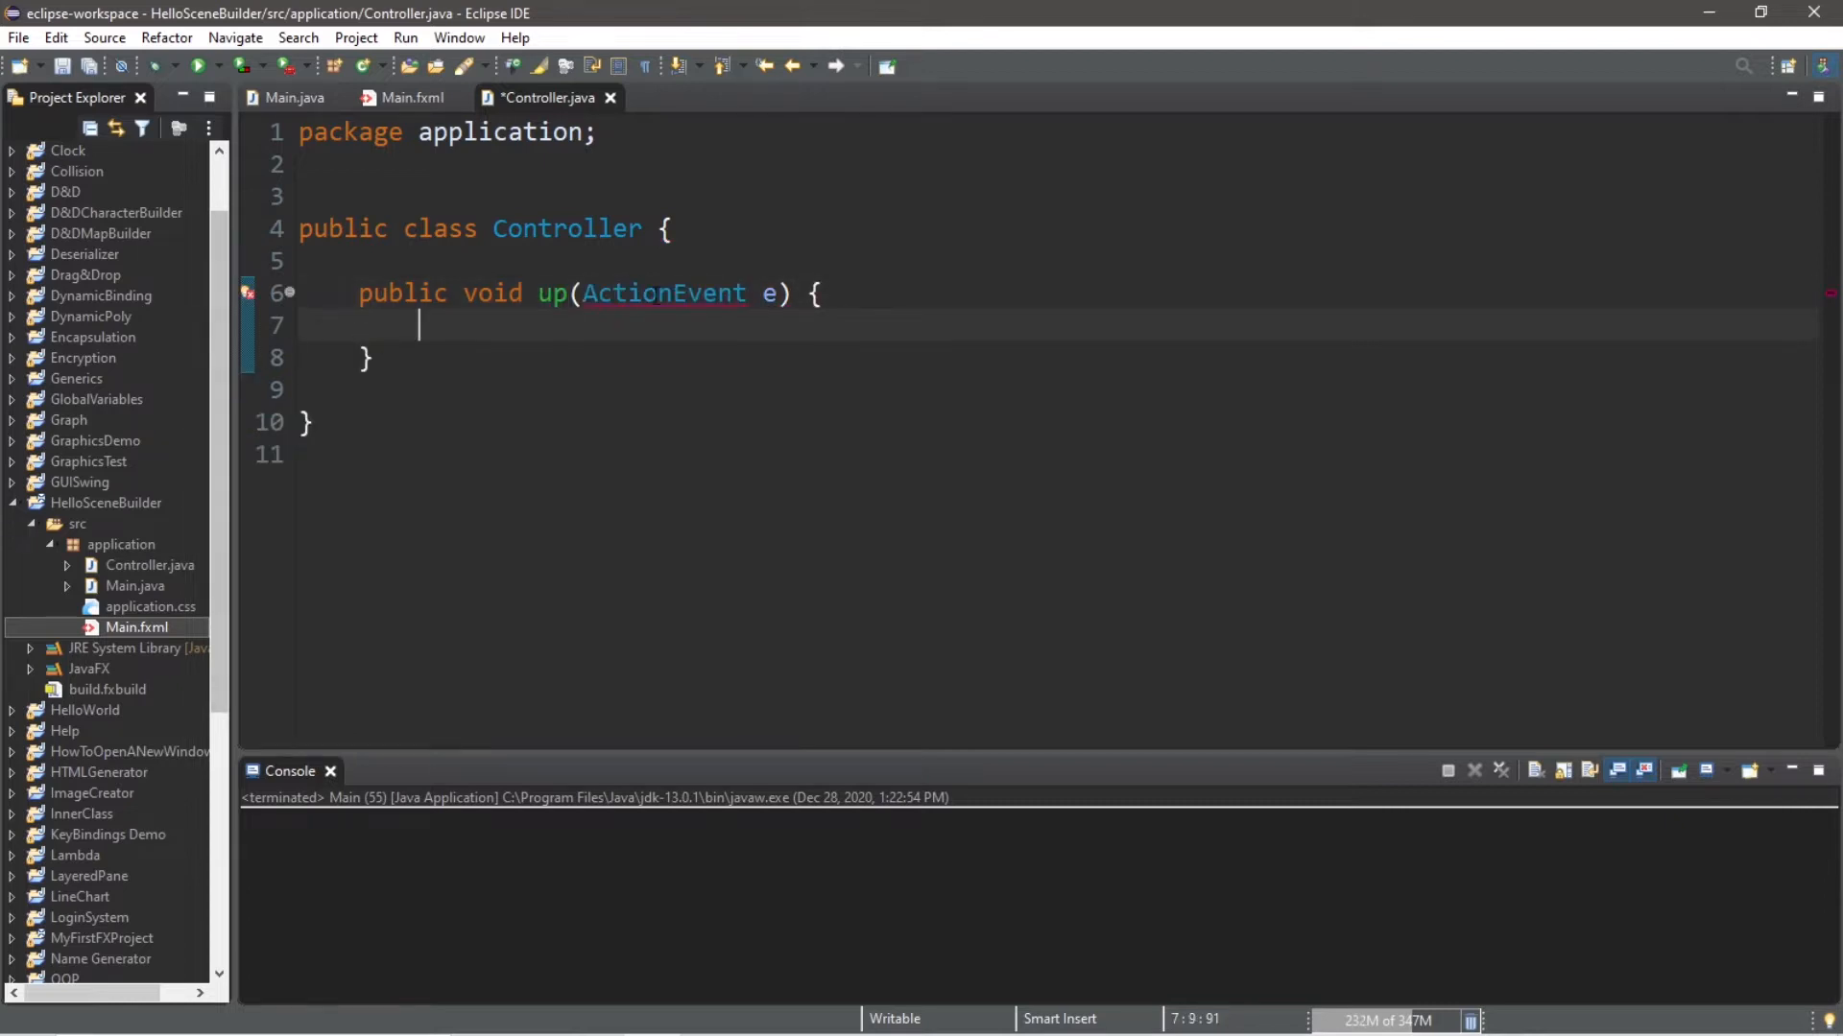
click(664, 292)
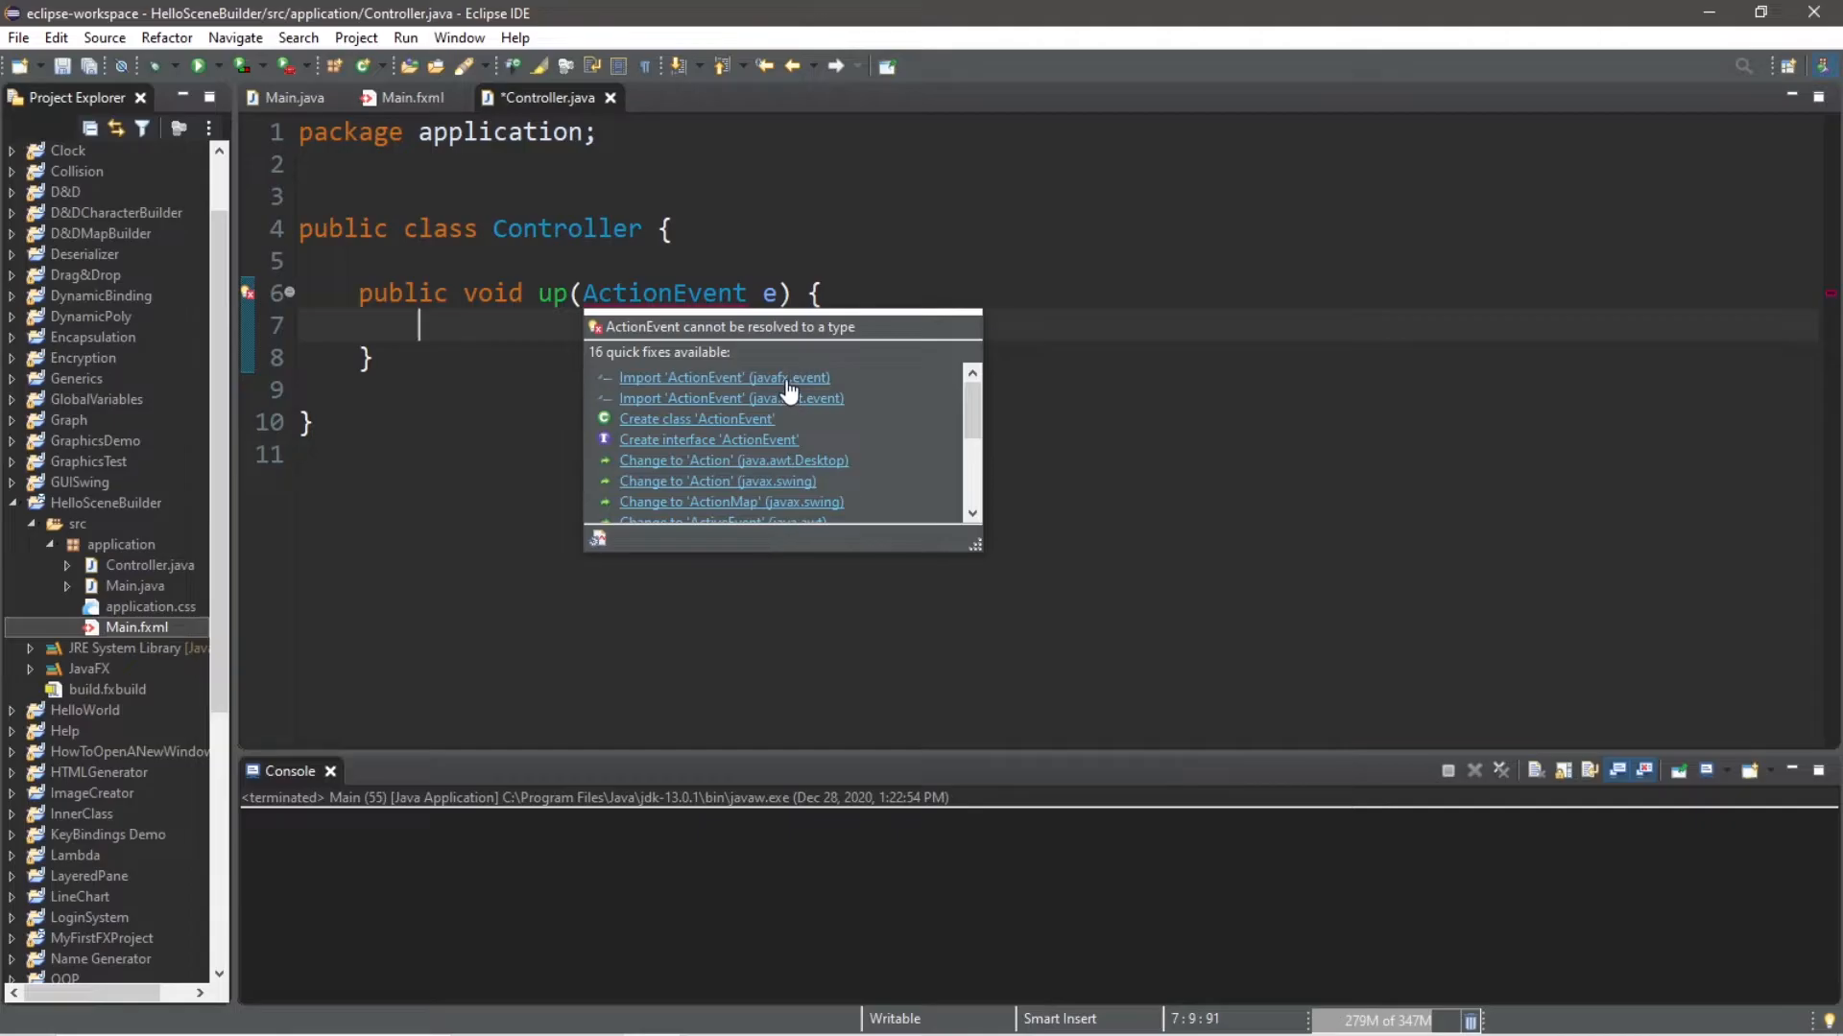
click(724, 378)
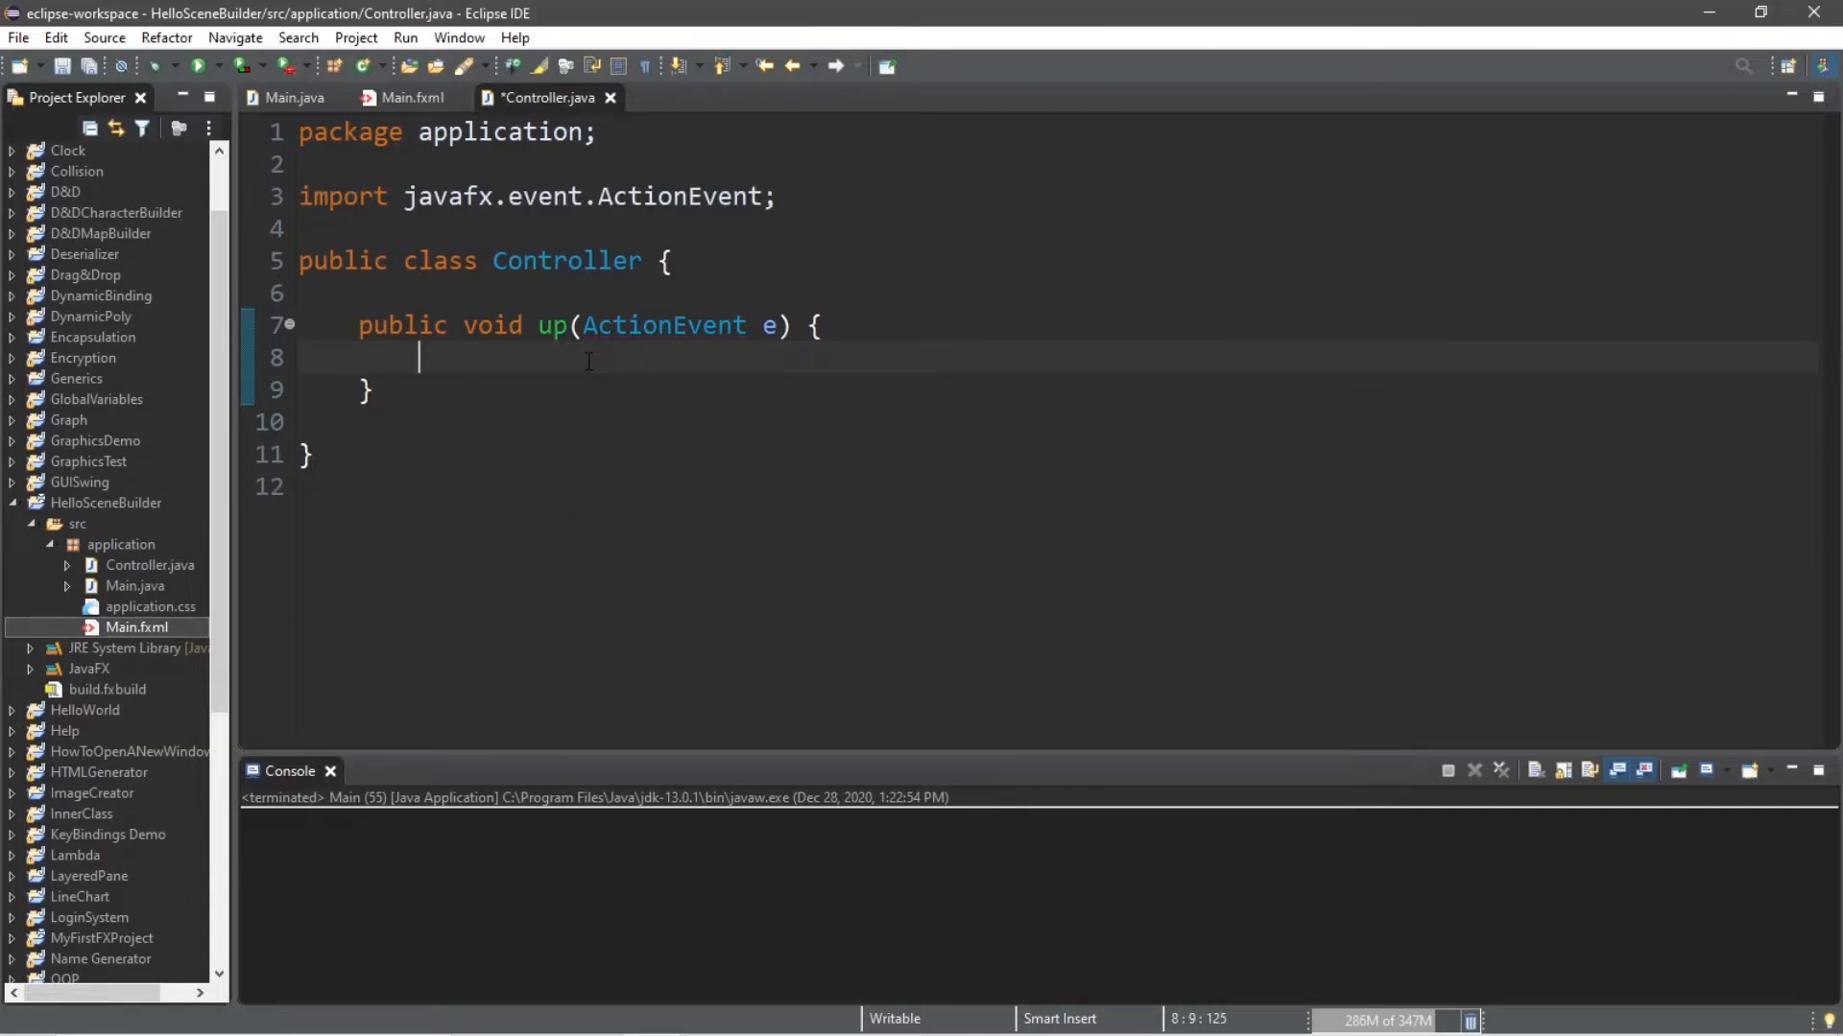
text(sysout)
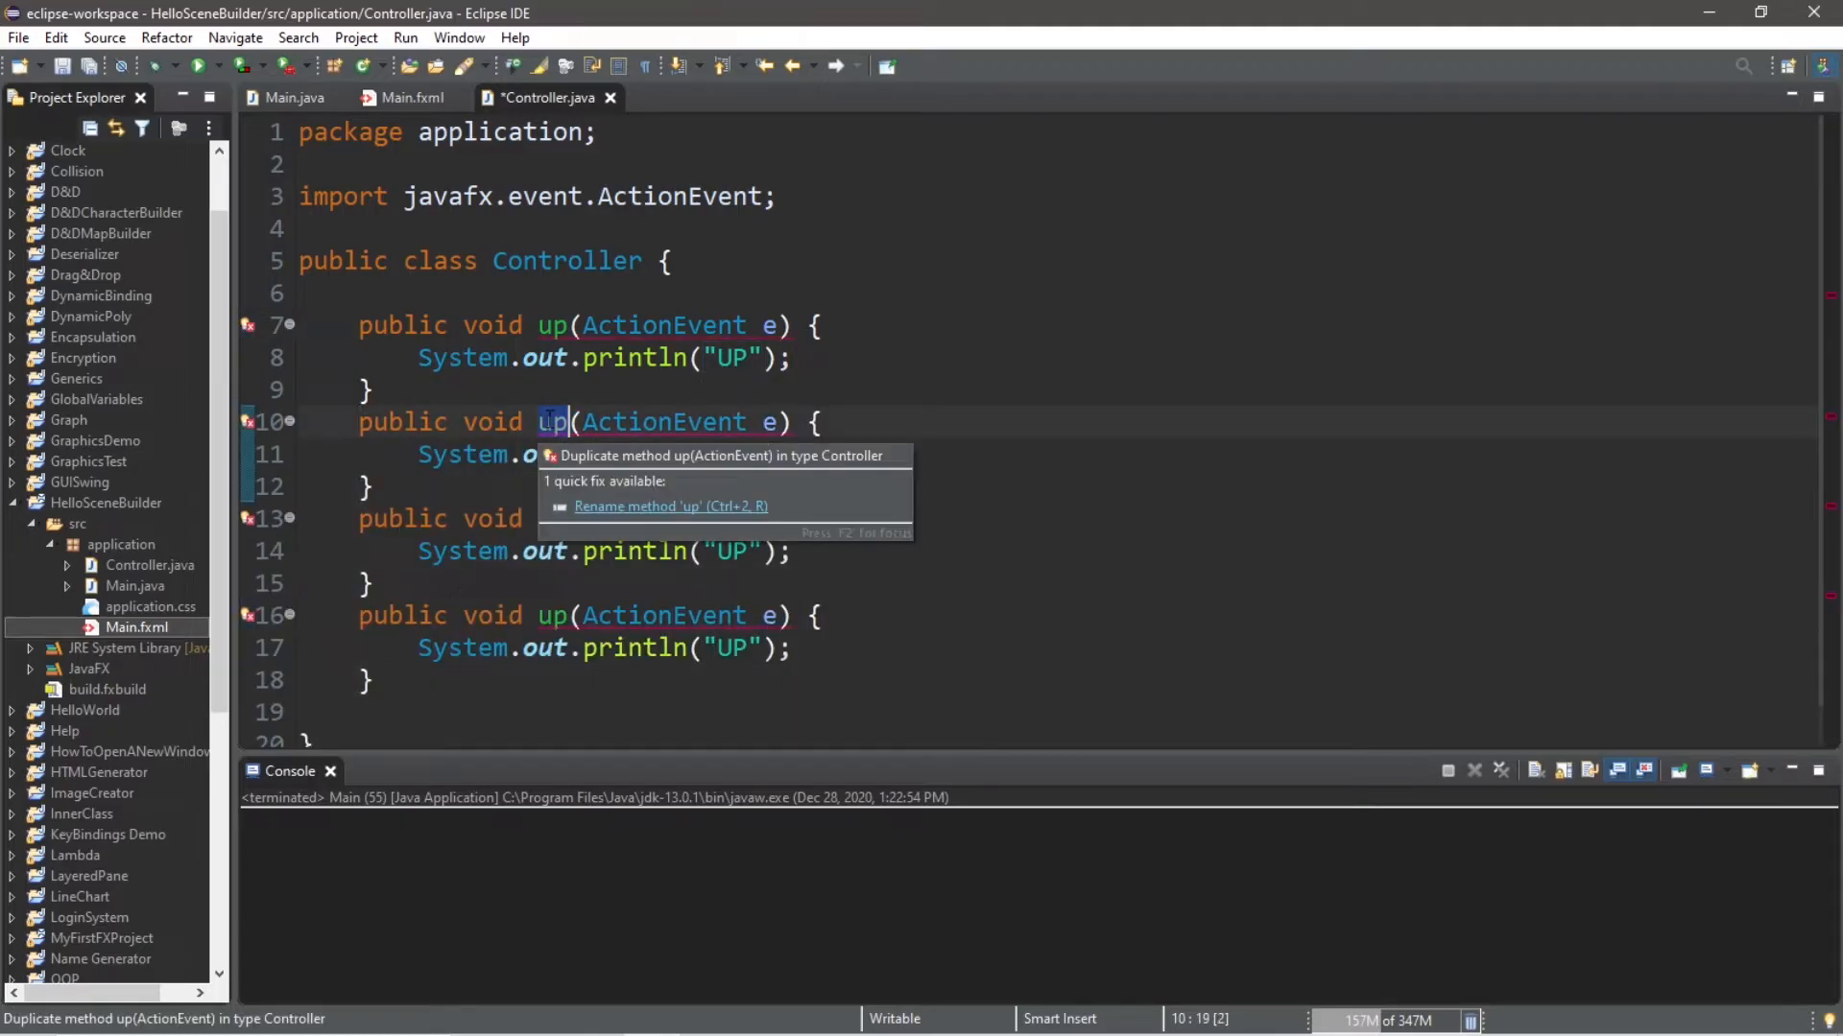
Step: Add down, left and right handler methods printing DOWN, LEFT and RIGHT
text(down)
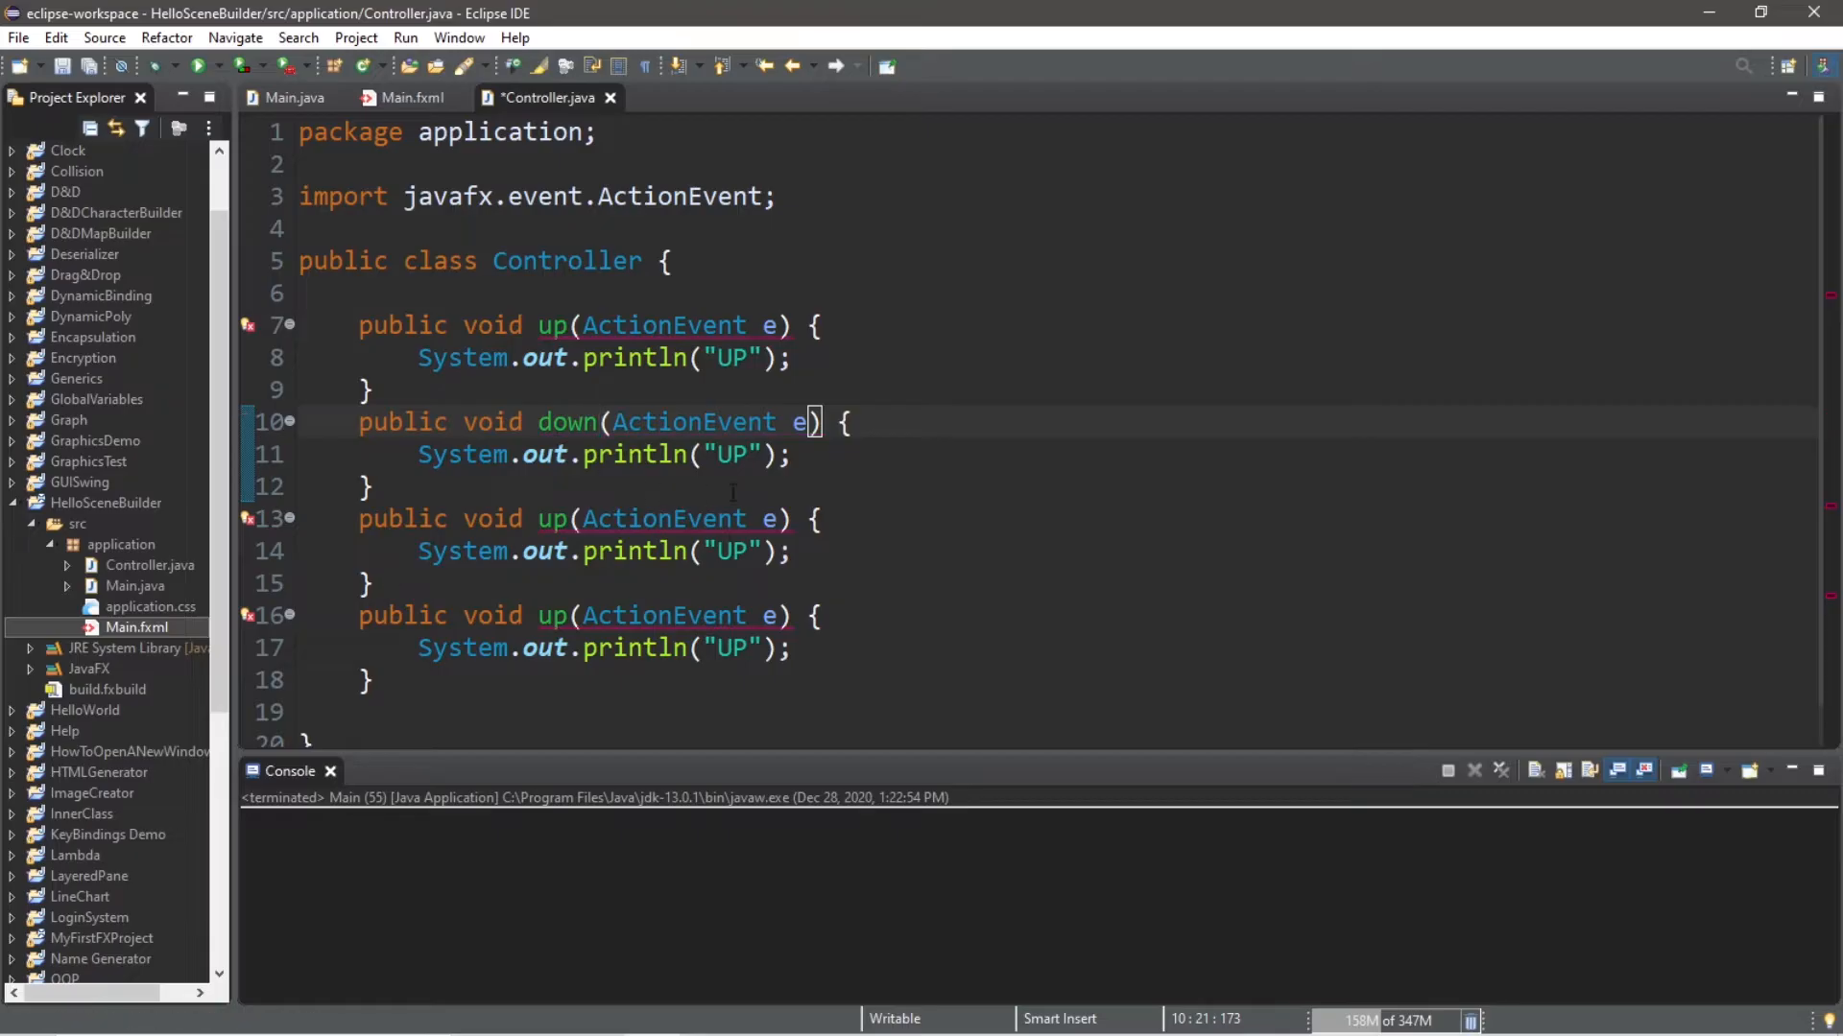
text(DOWN)
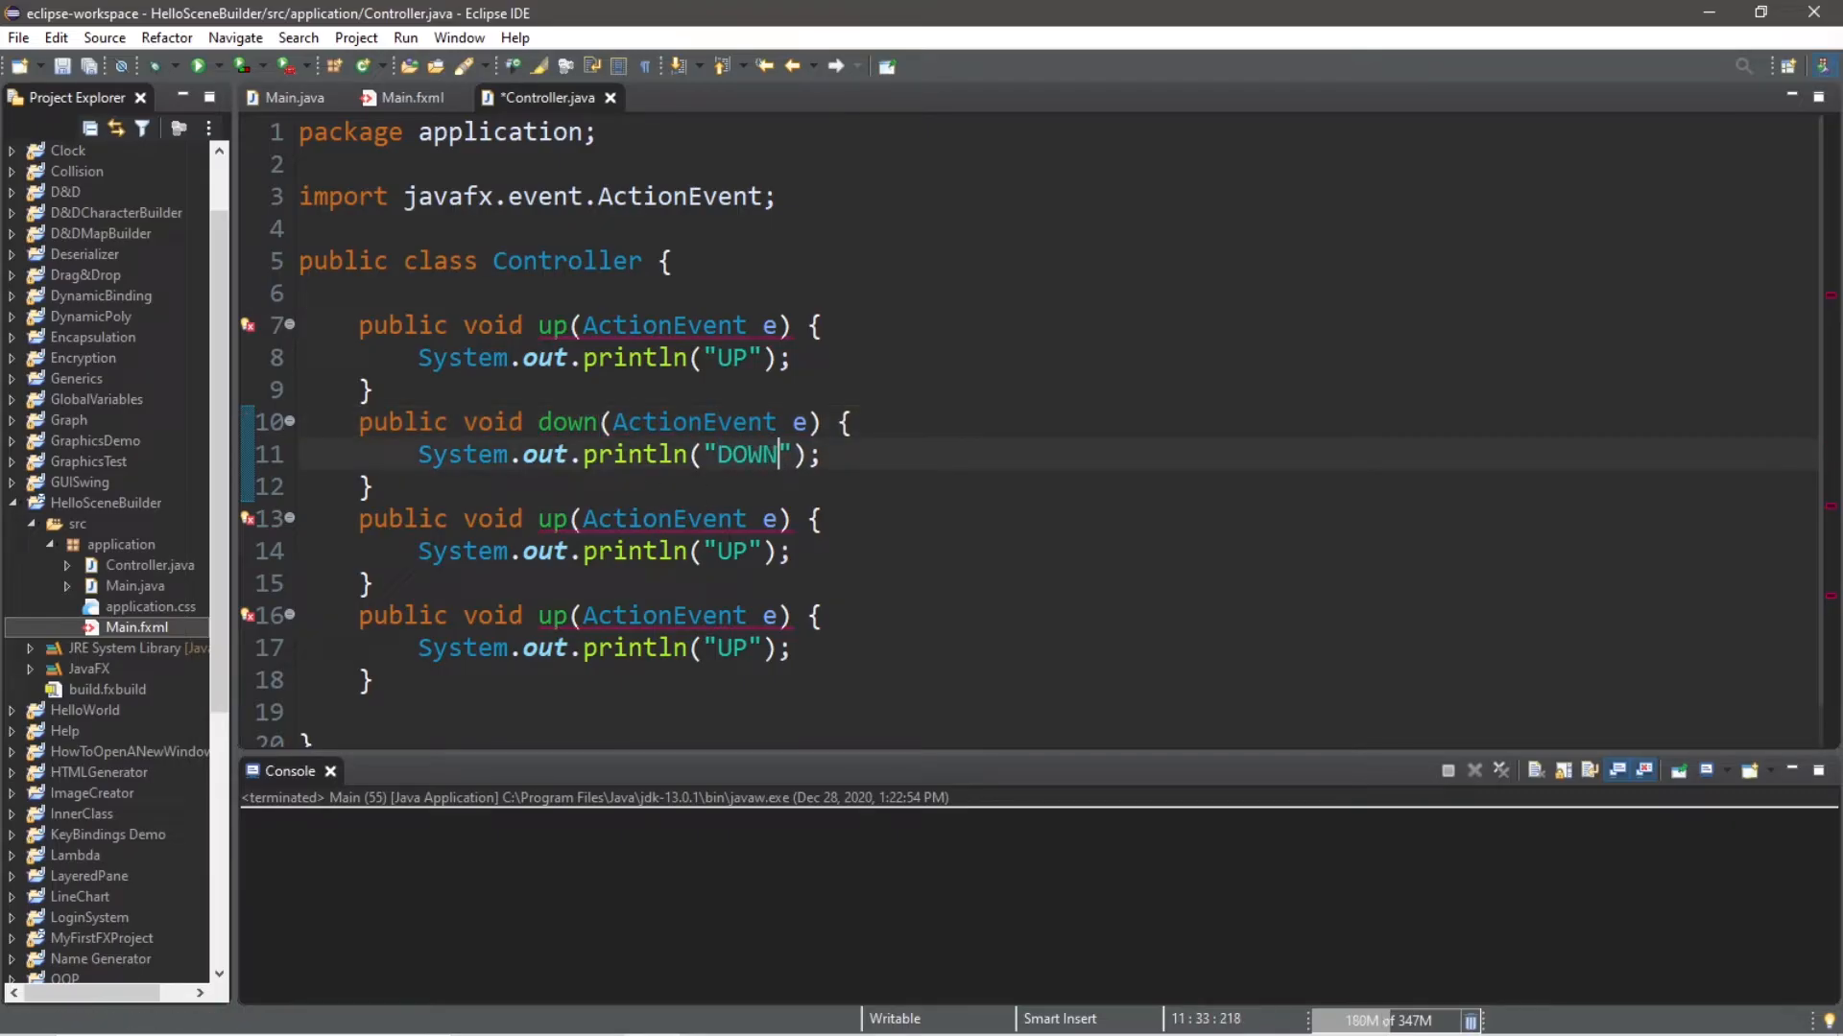
text(le)
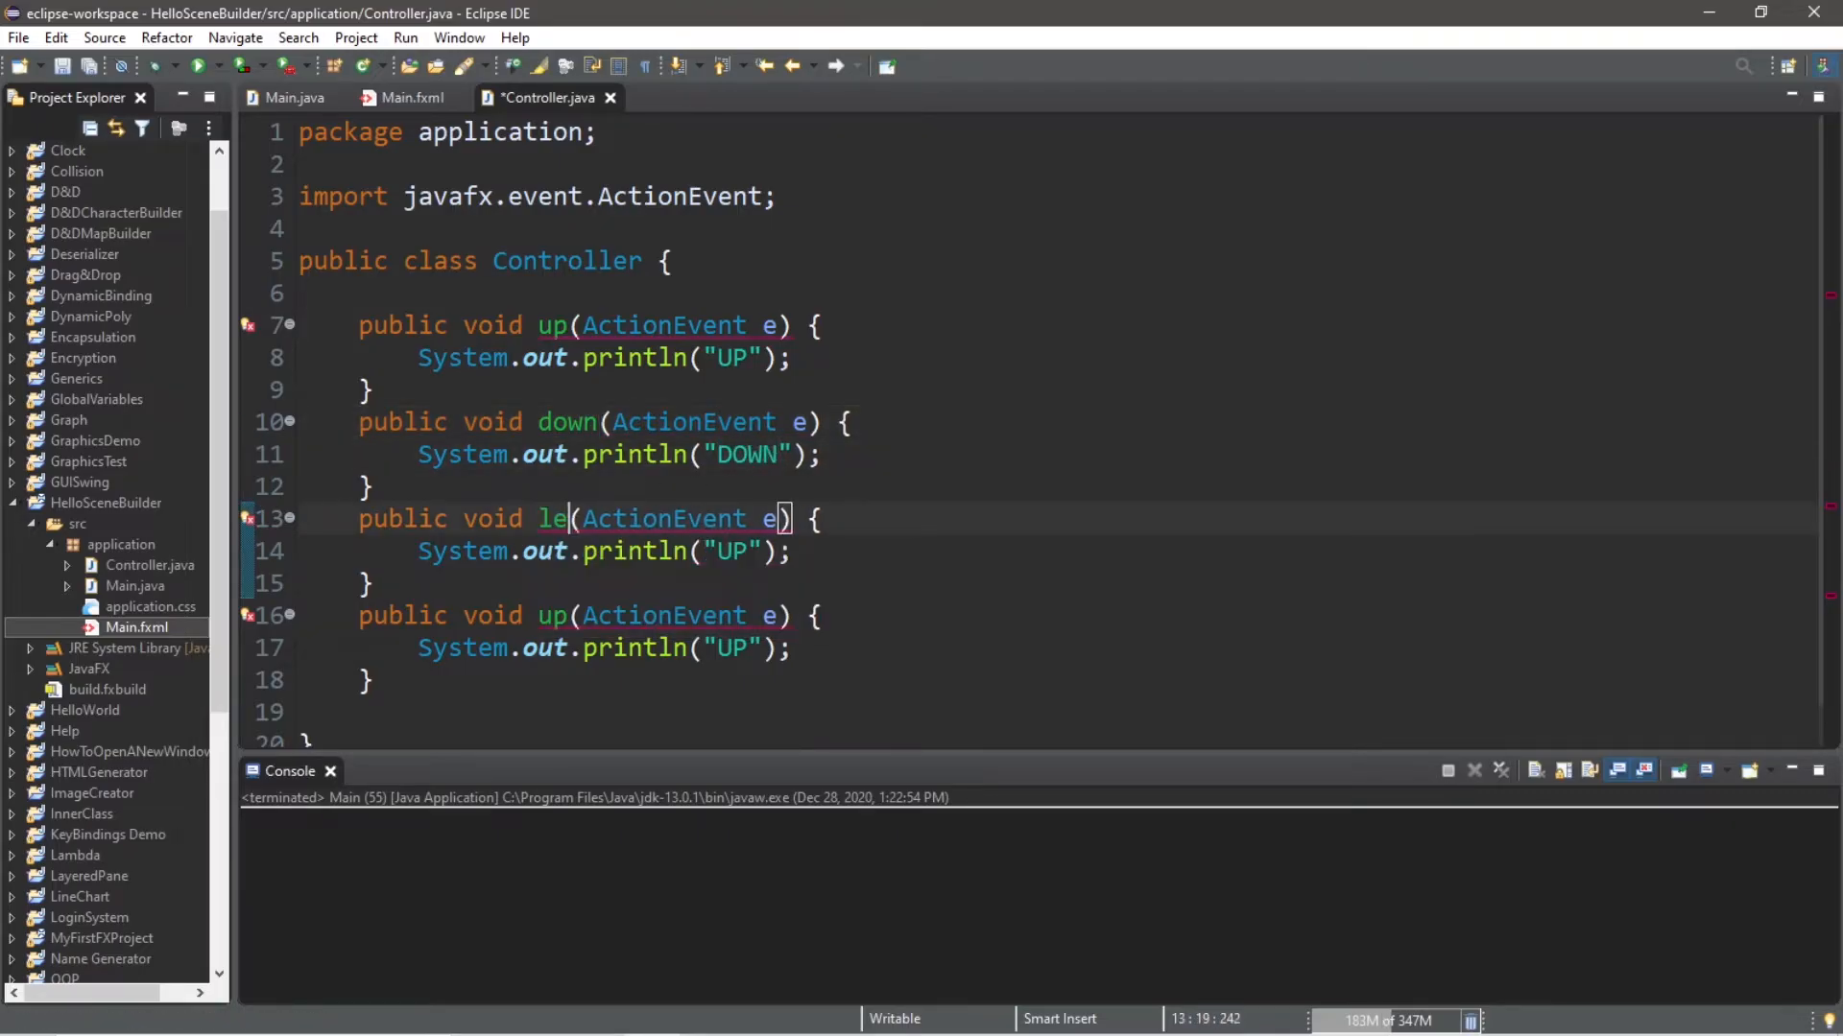
text(left)
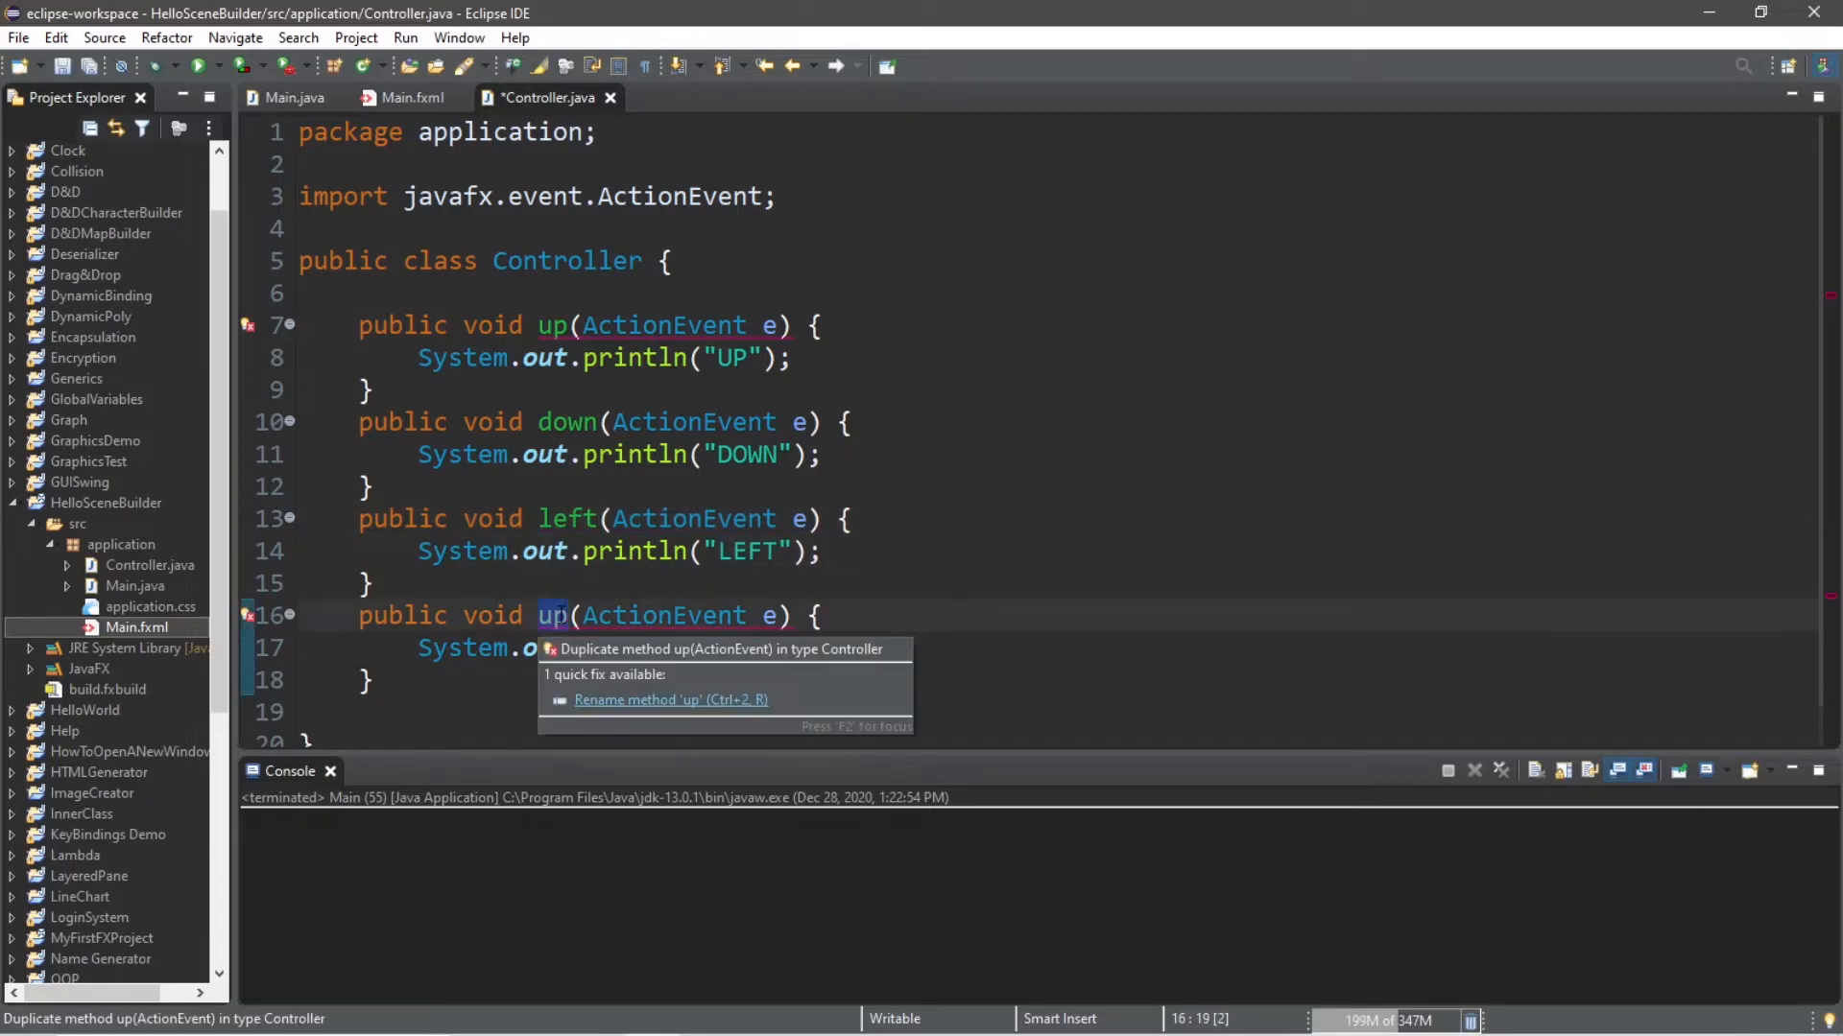
text(right)
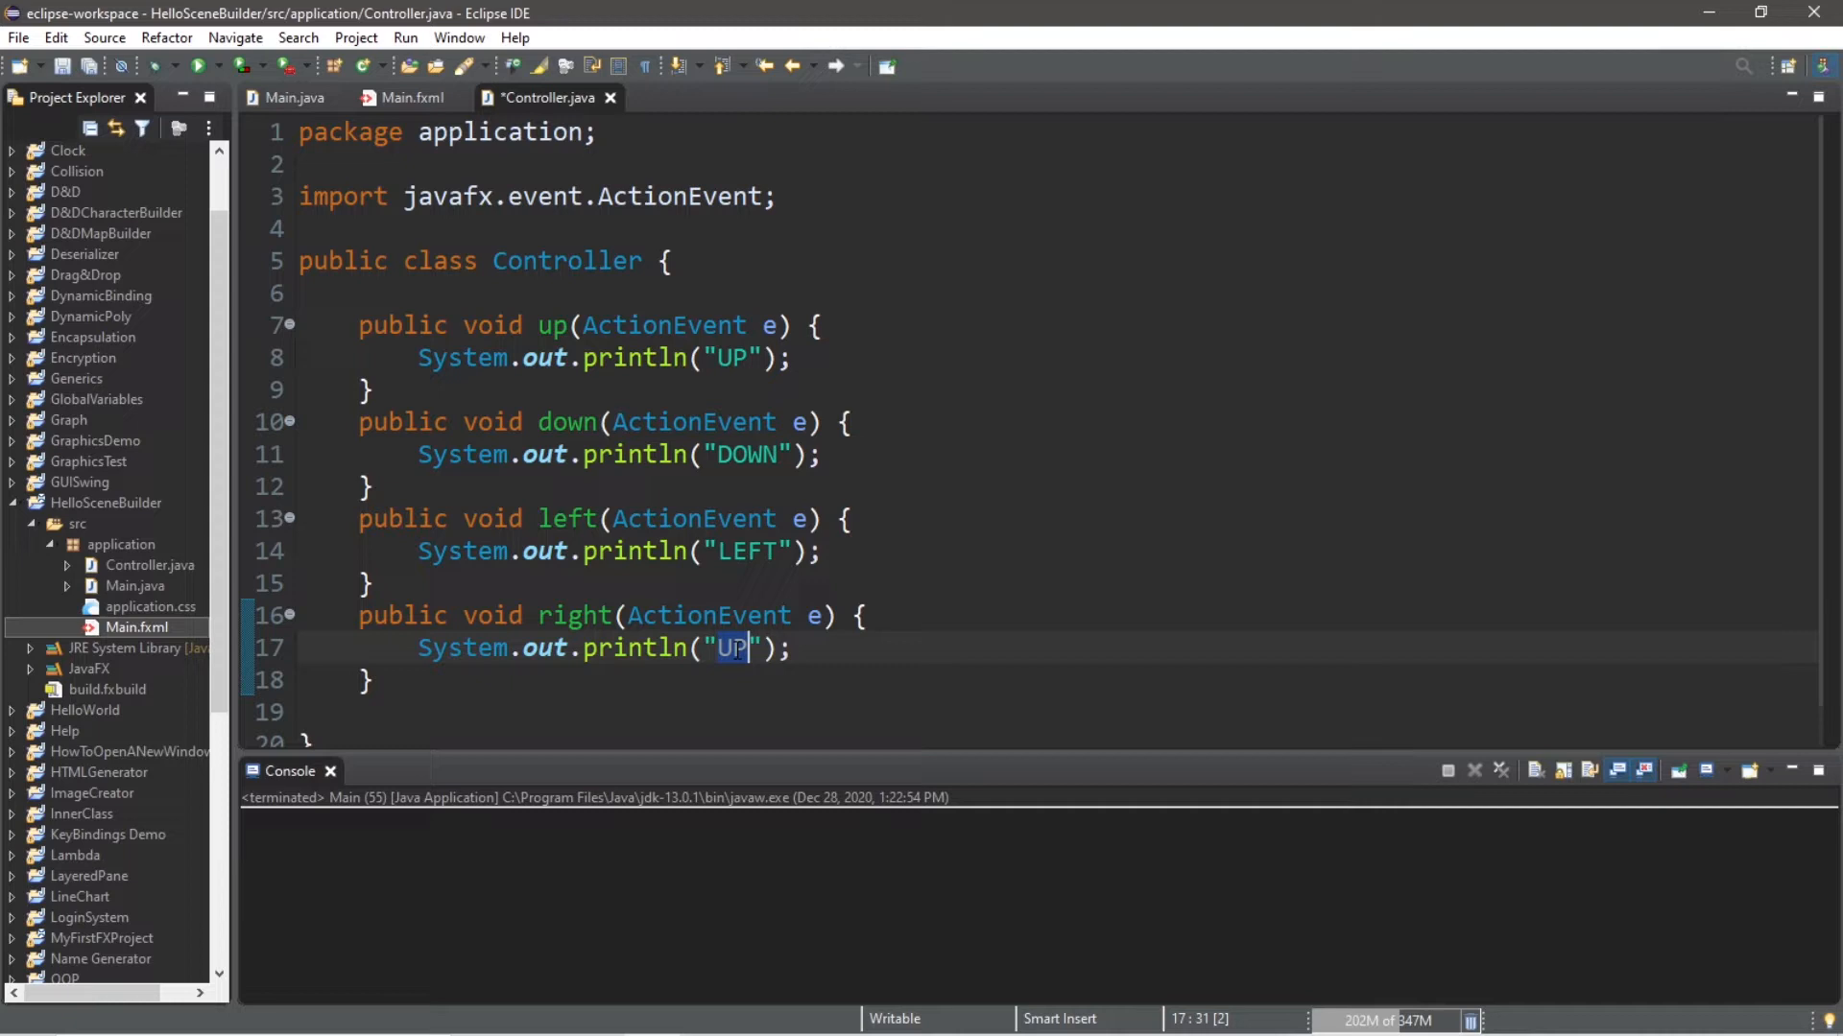
text(RIGHT)
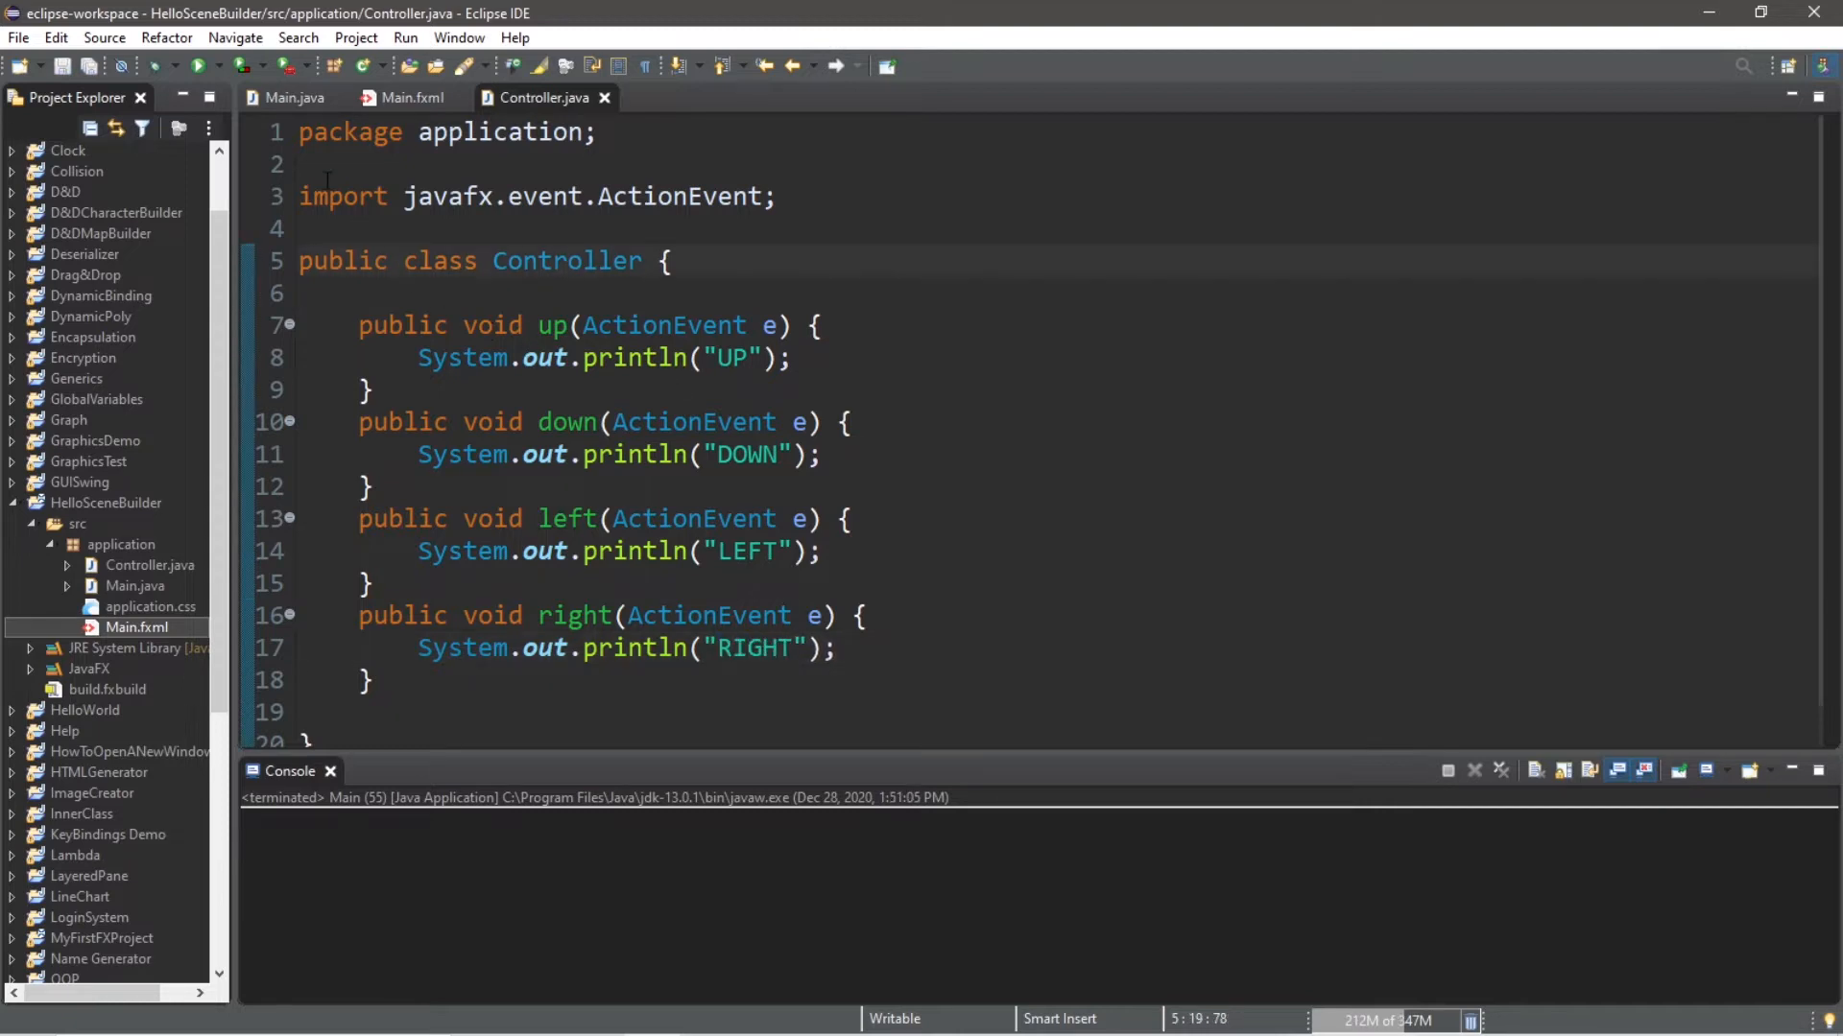
mouse_move(198, 67)
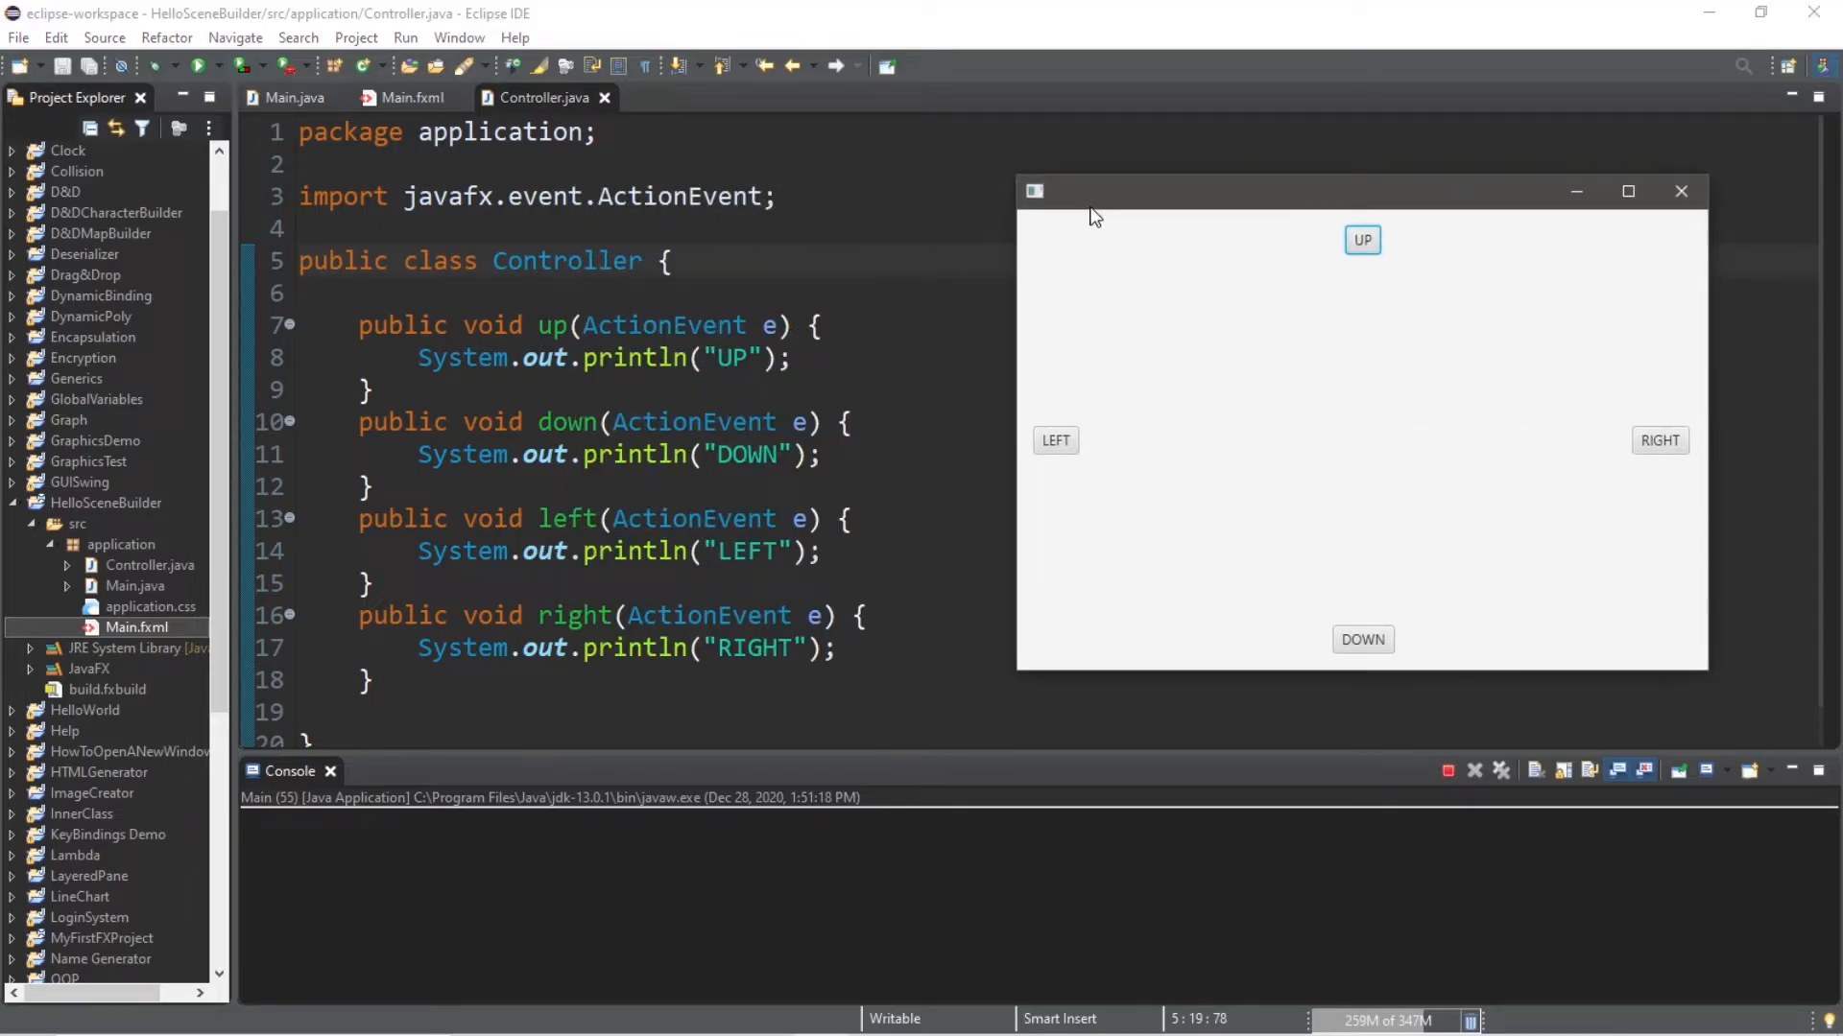
mouse_move(1324, 247)
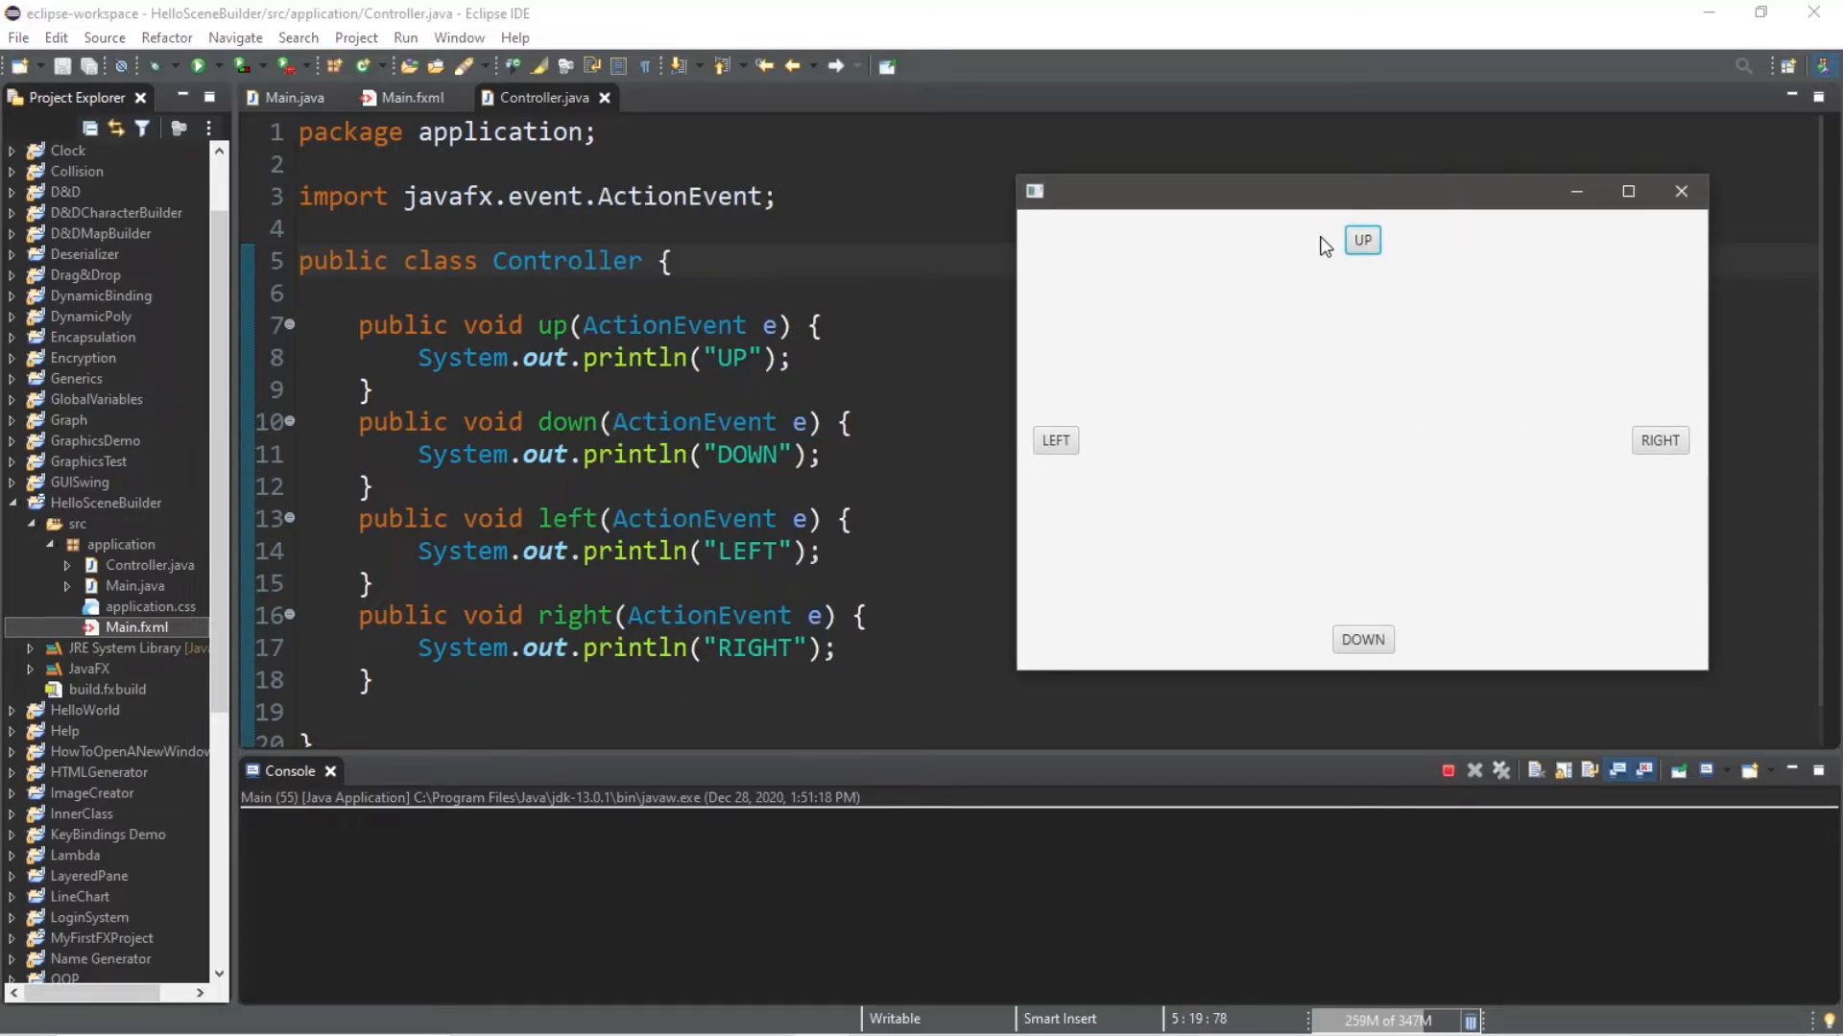
click(1361, 240)
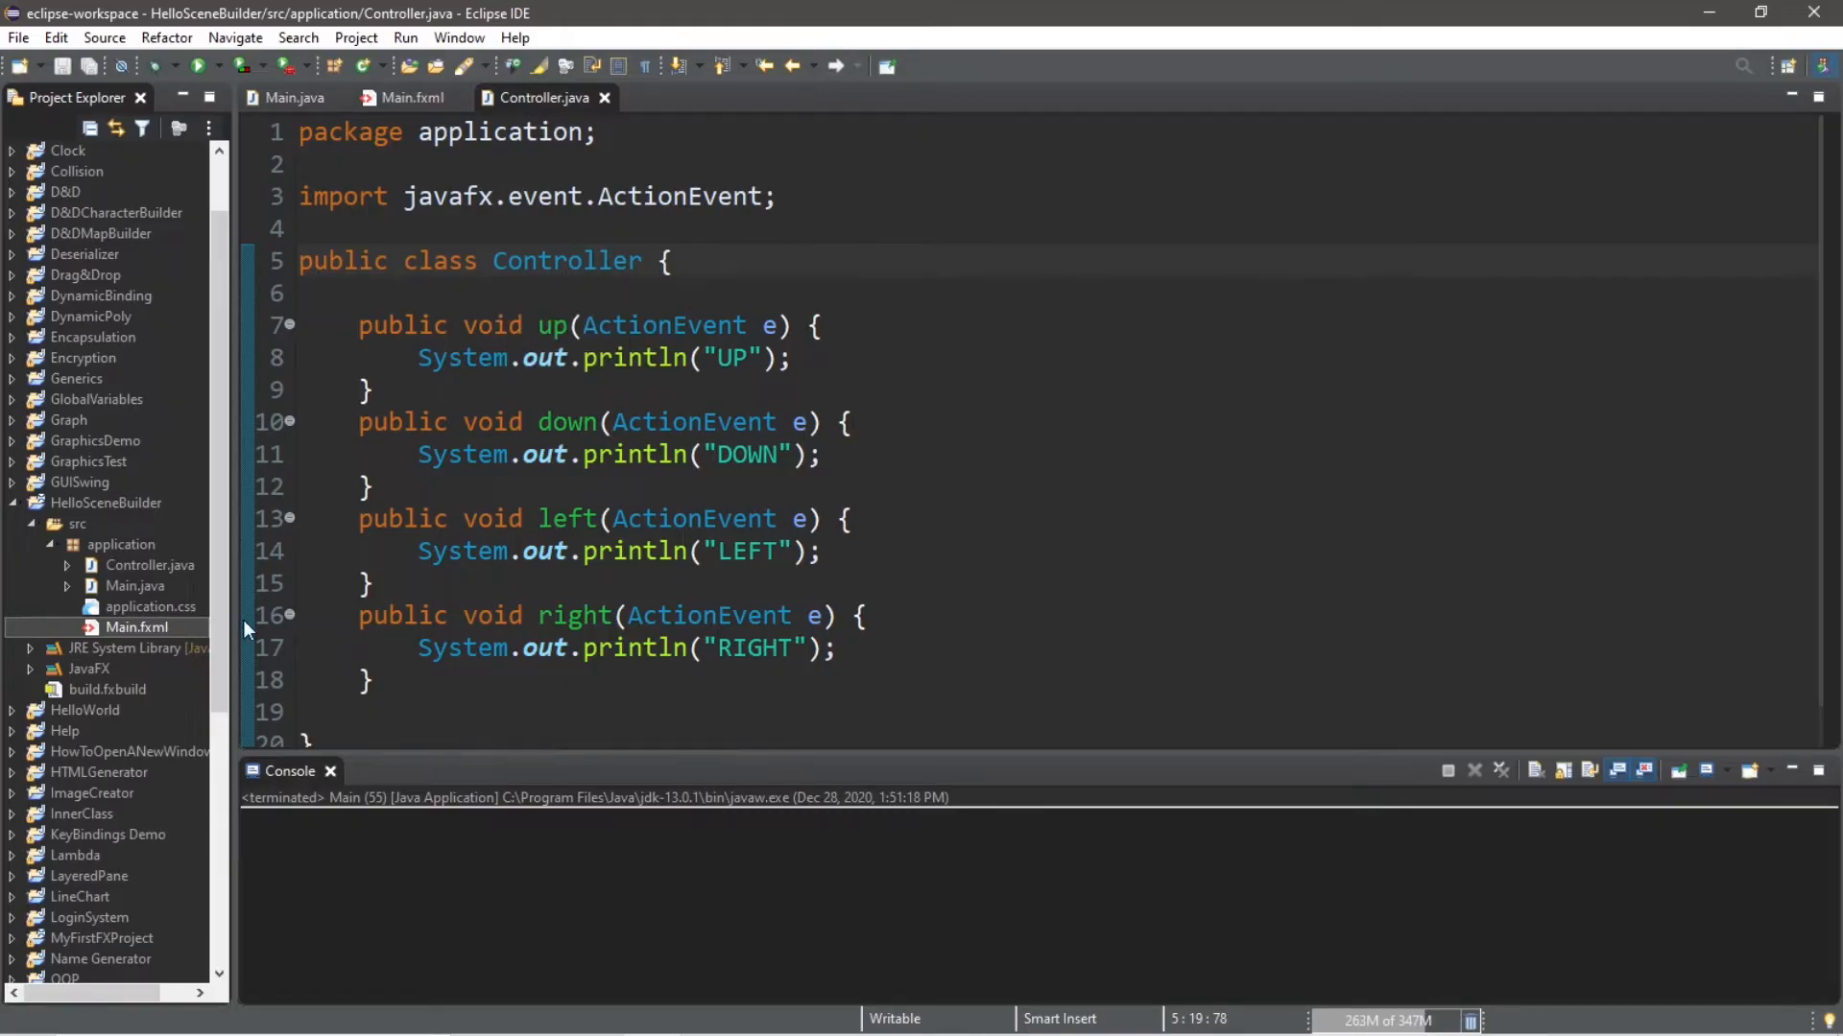
Step: Set application.Controller as the controller class of Main.fxml in Scene Builder
right_click(137, 626)
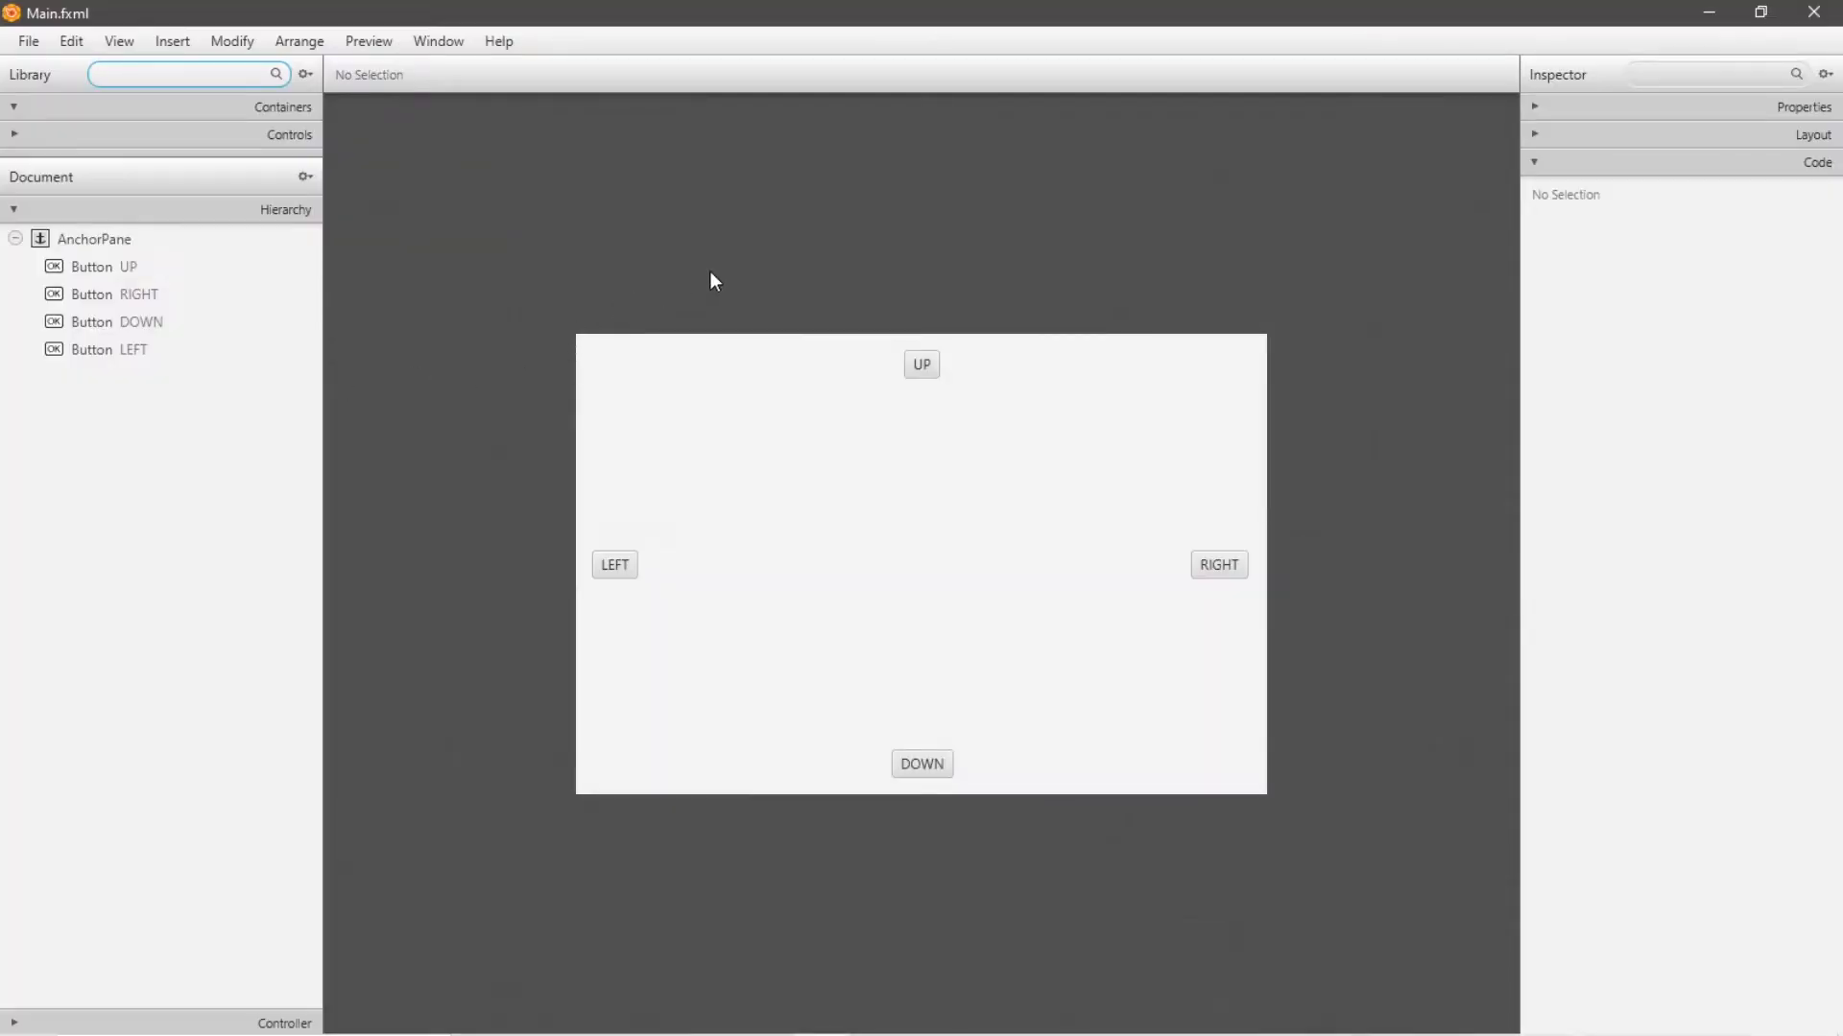
mouse_move(319, 854)
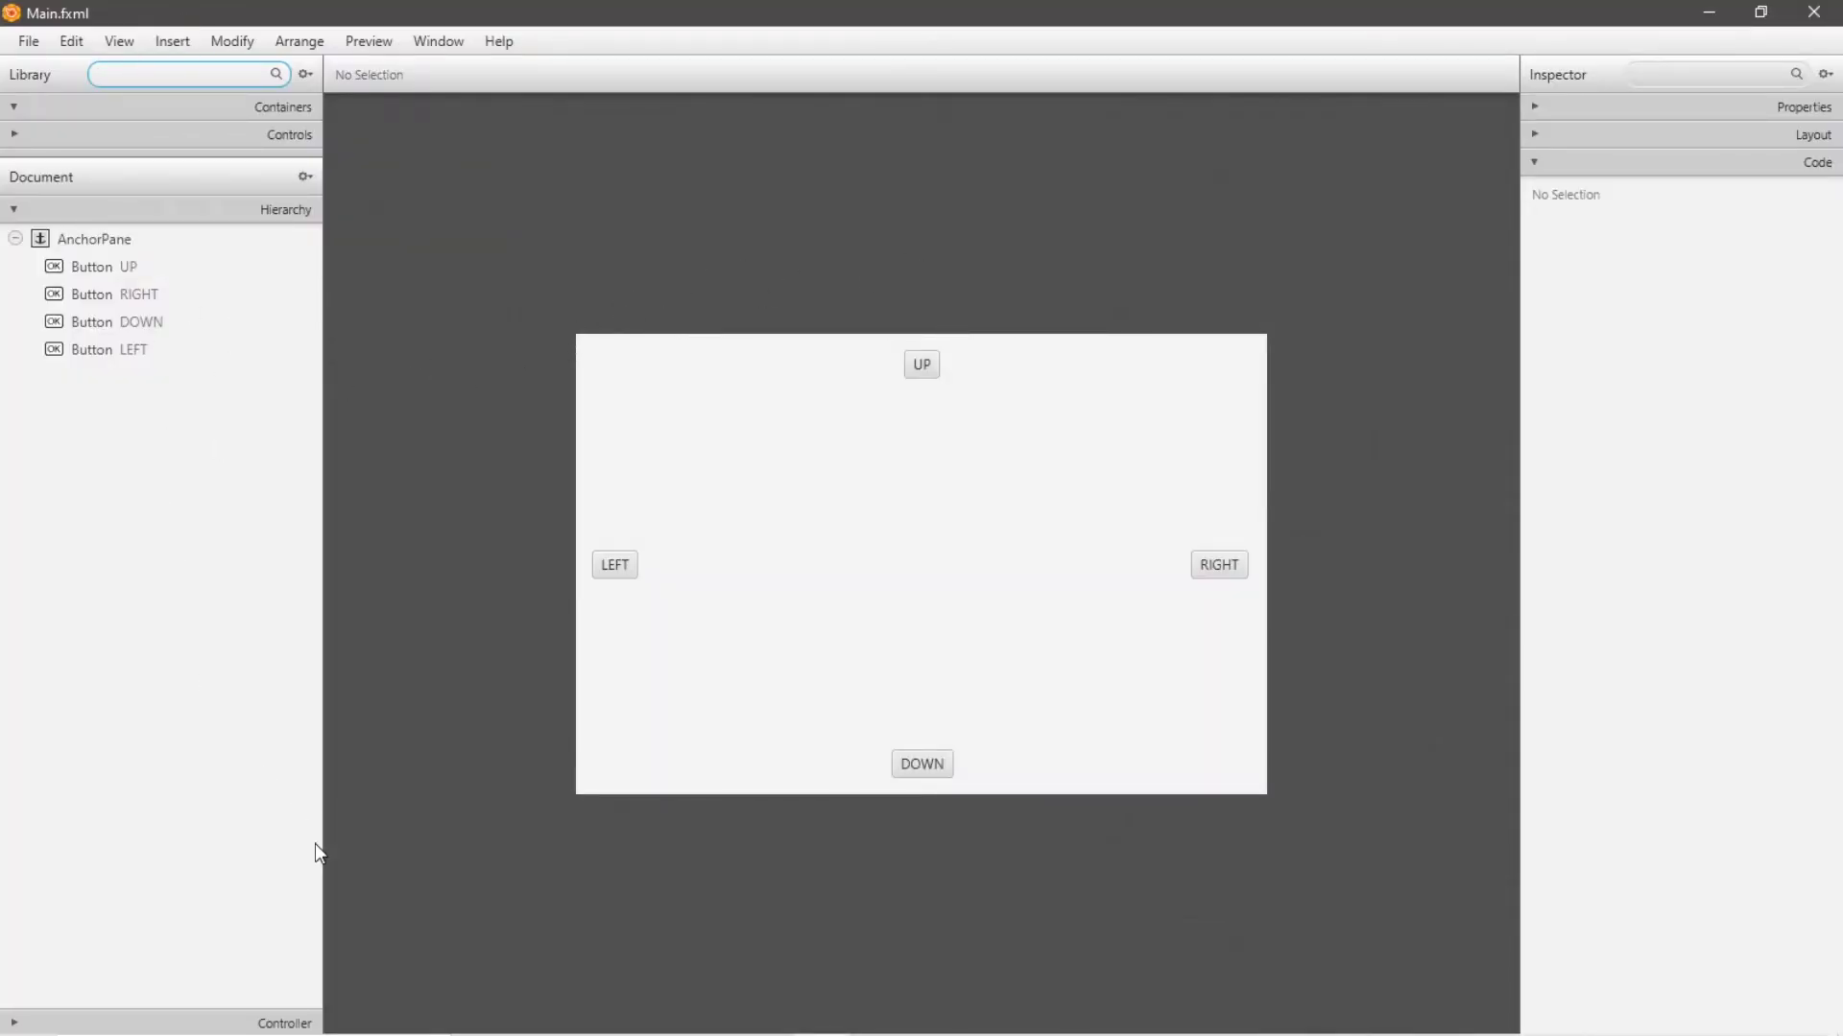
click(284, 236)
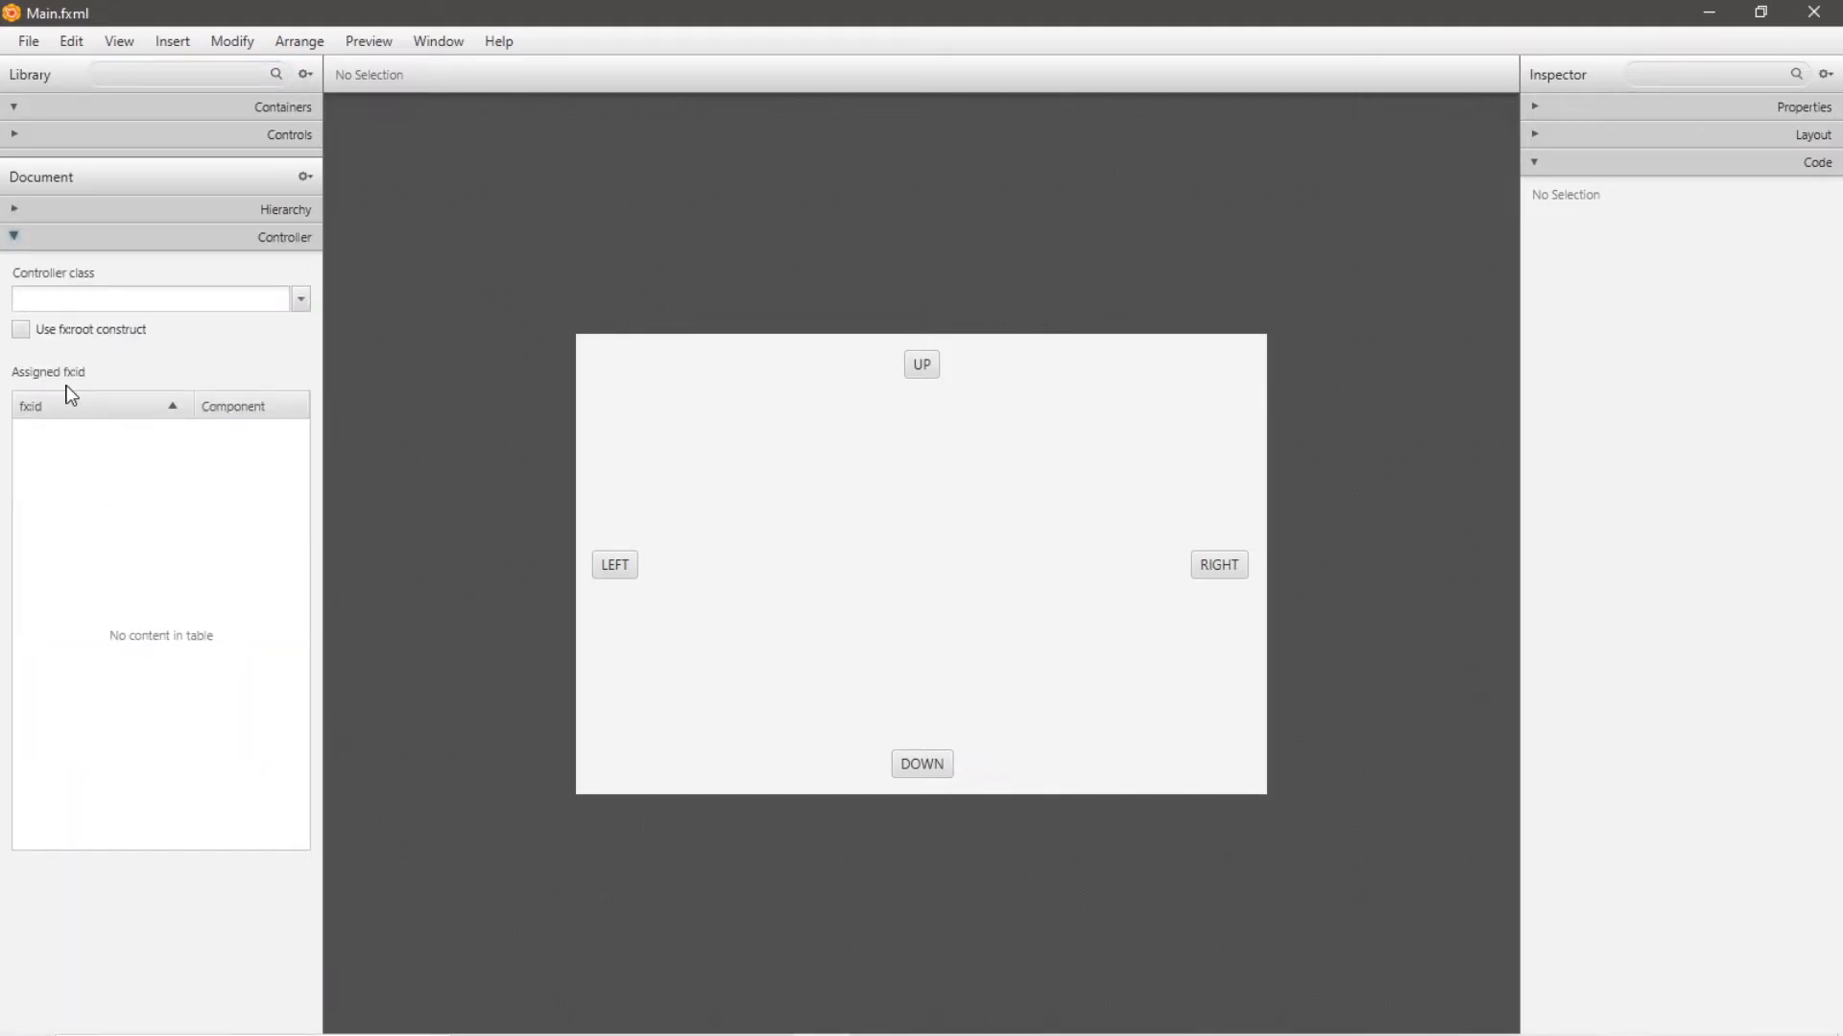
click(300, 297)
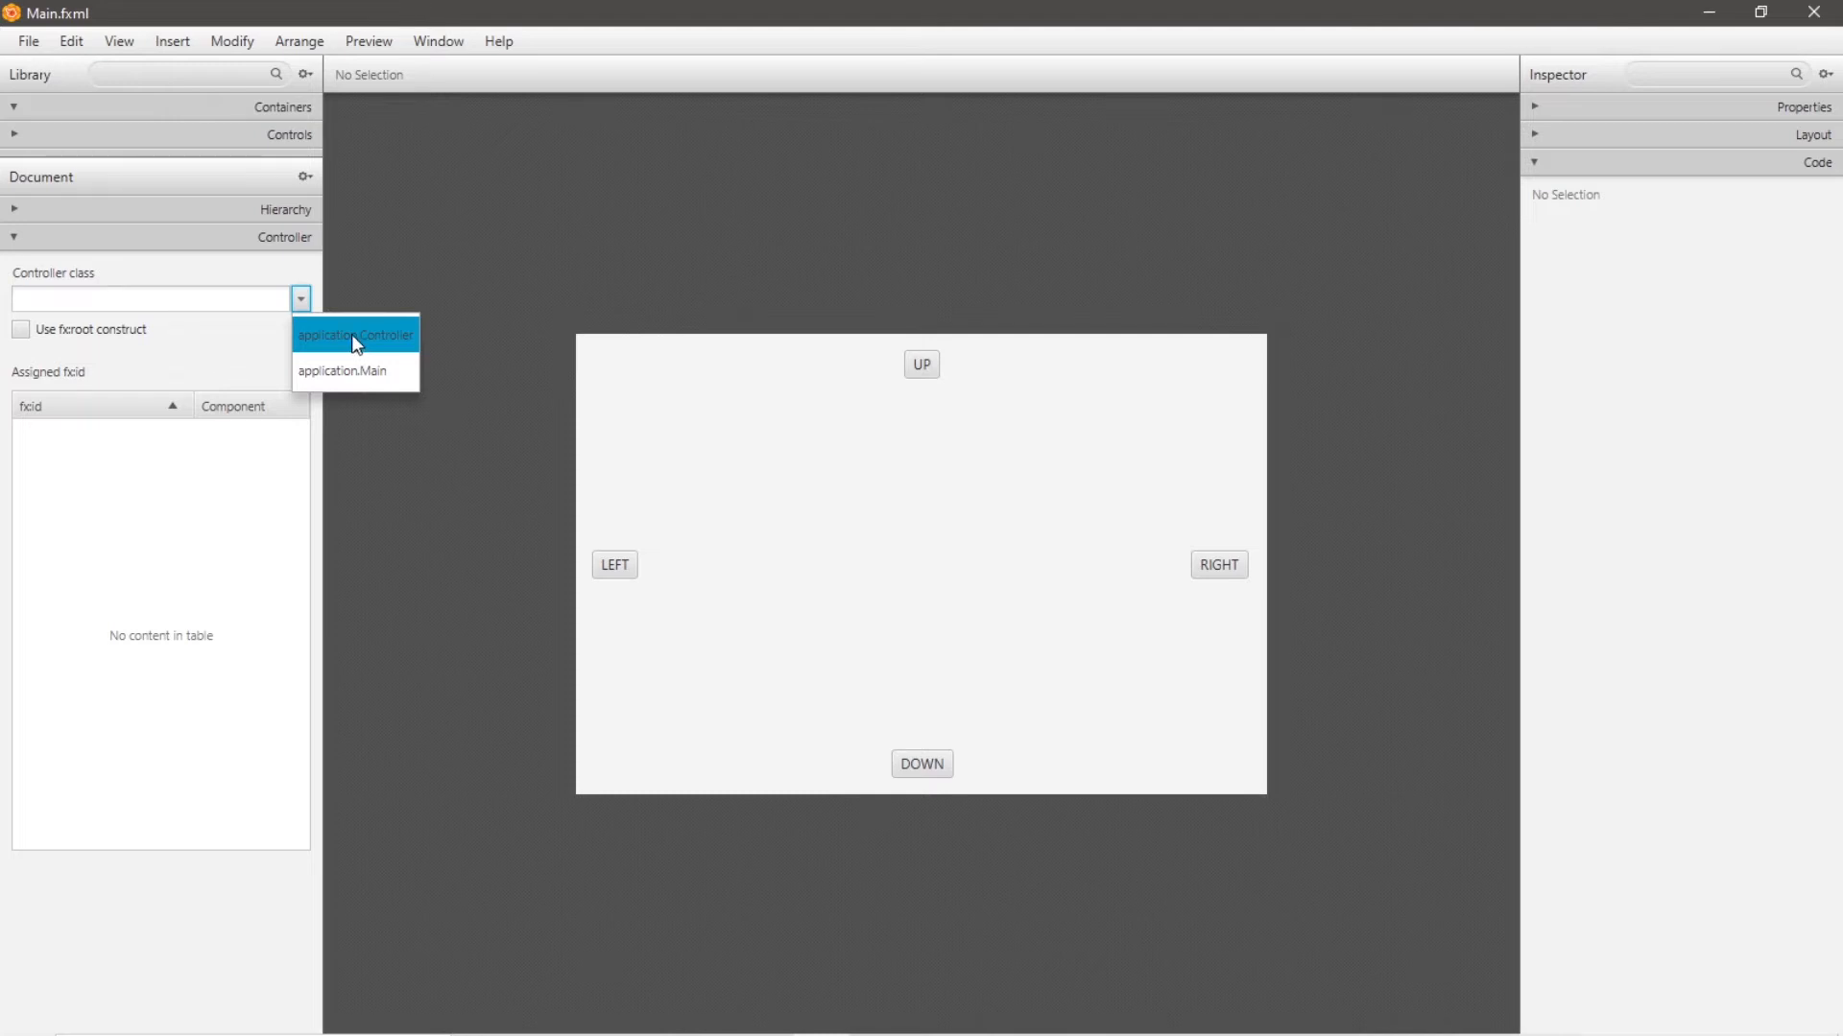
click(354, 335)
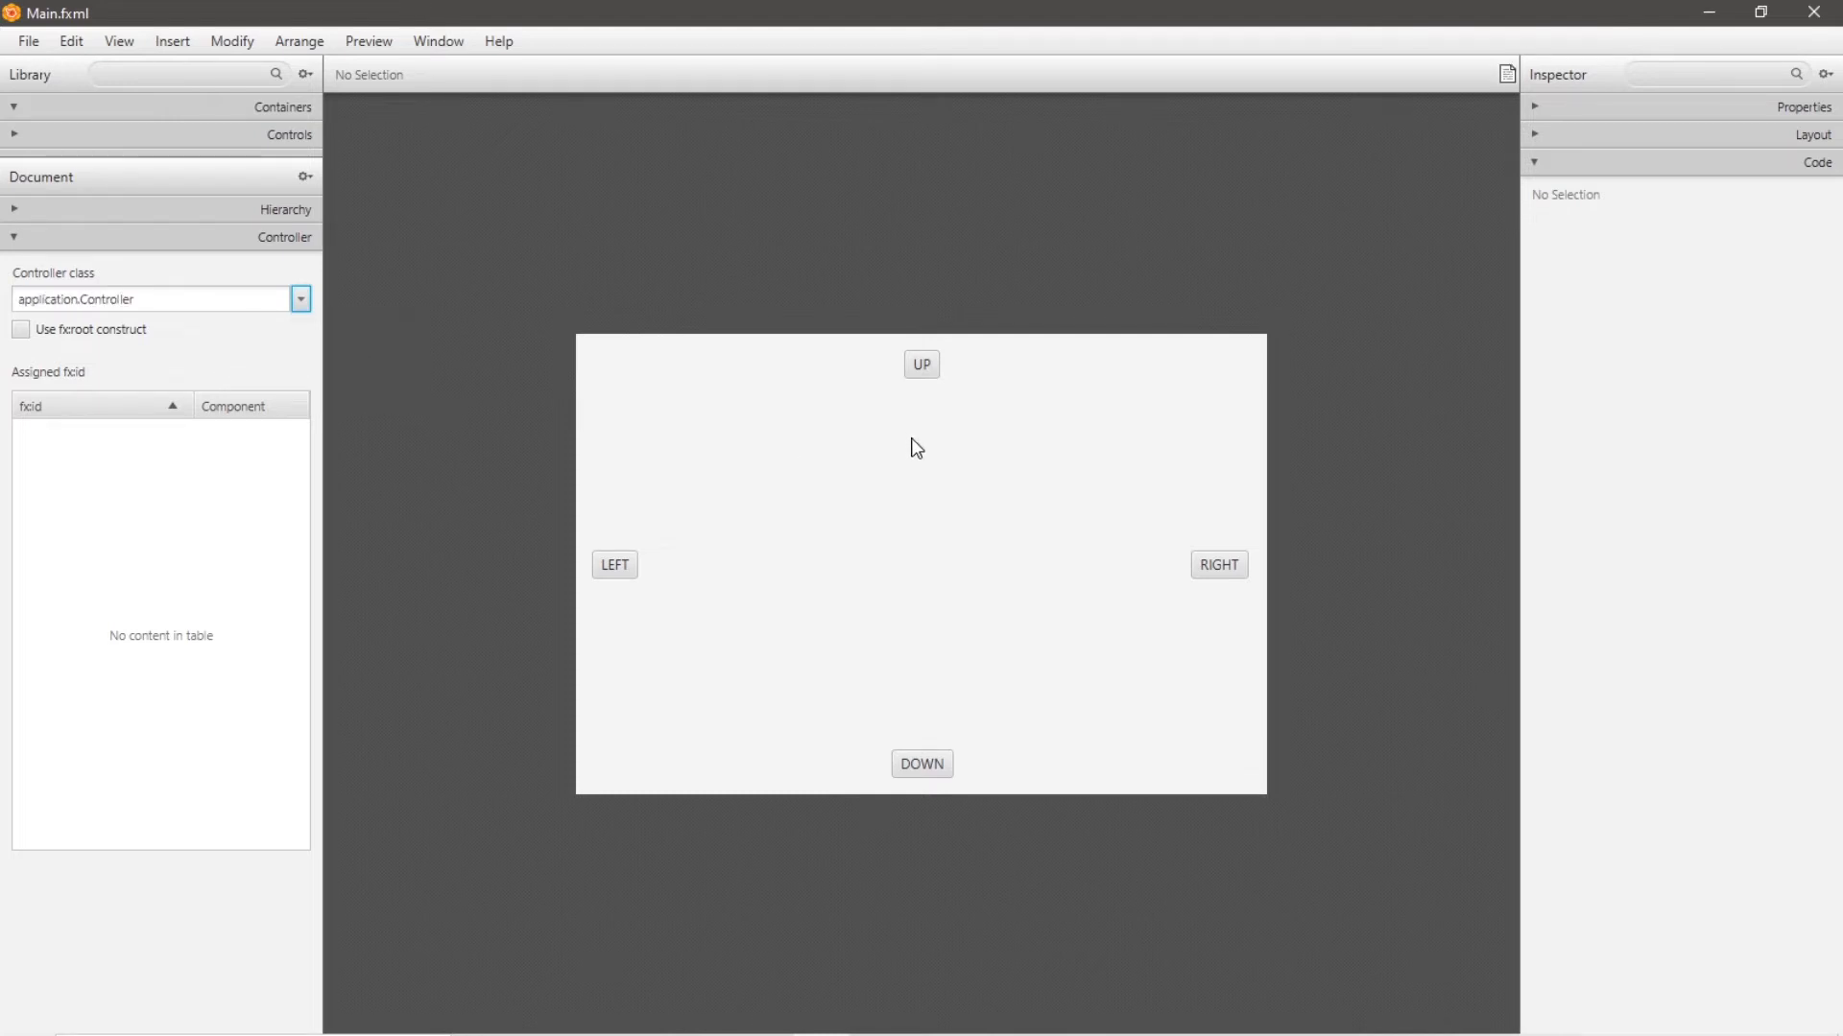
Step: Assign the UP button's On Action to up and move on to the next direction buttons
click(920, 471)
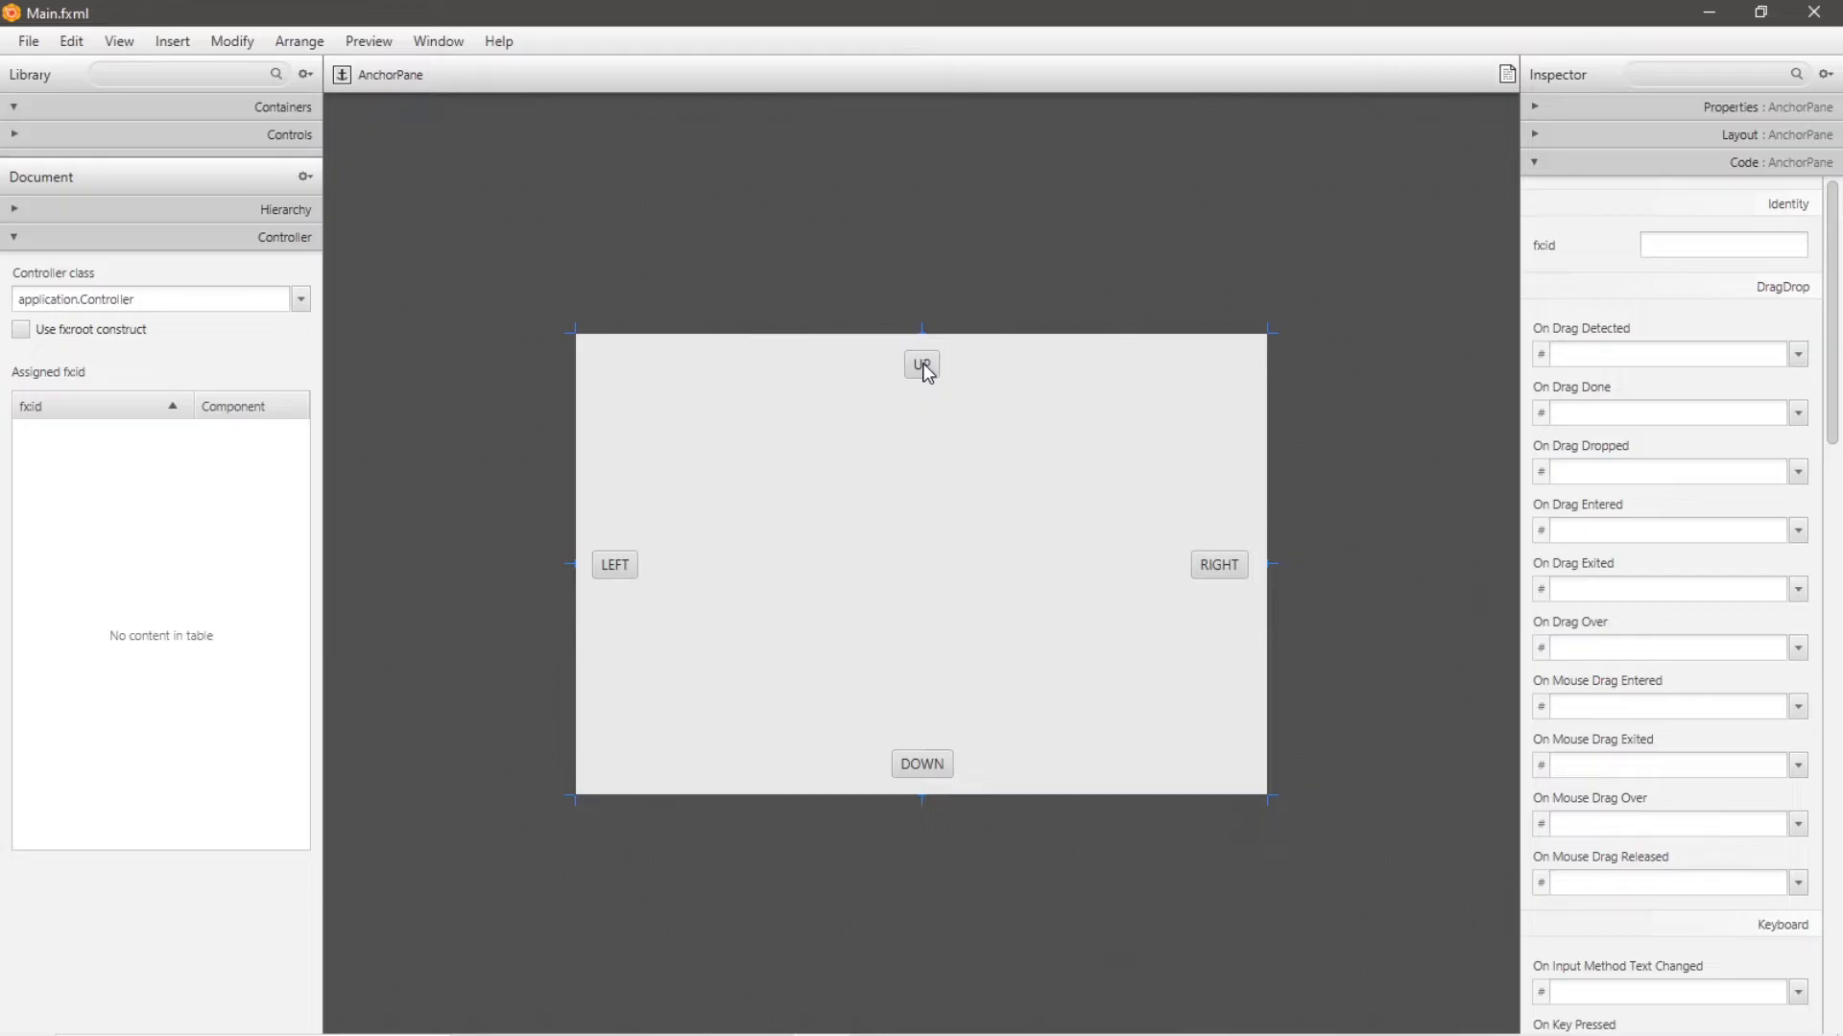
click(921, 363)
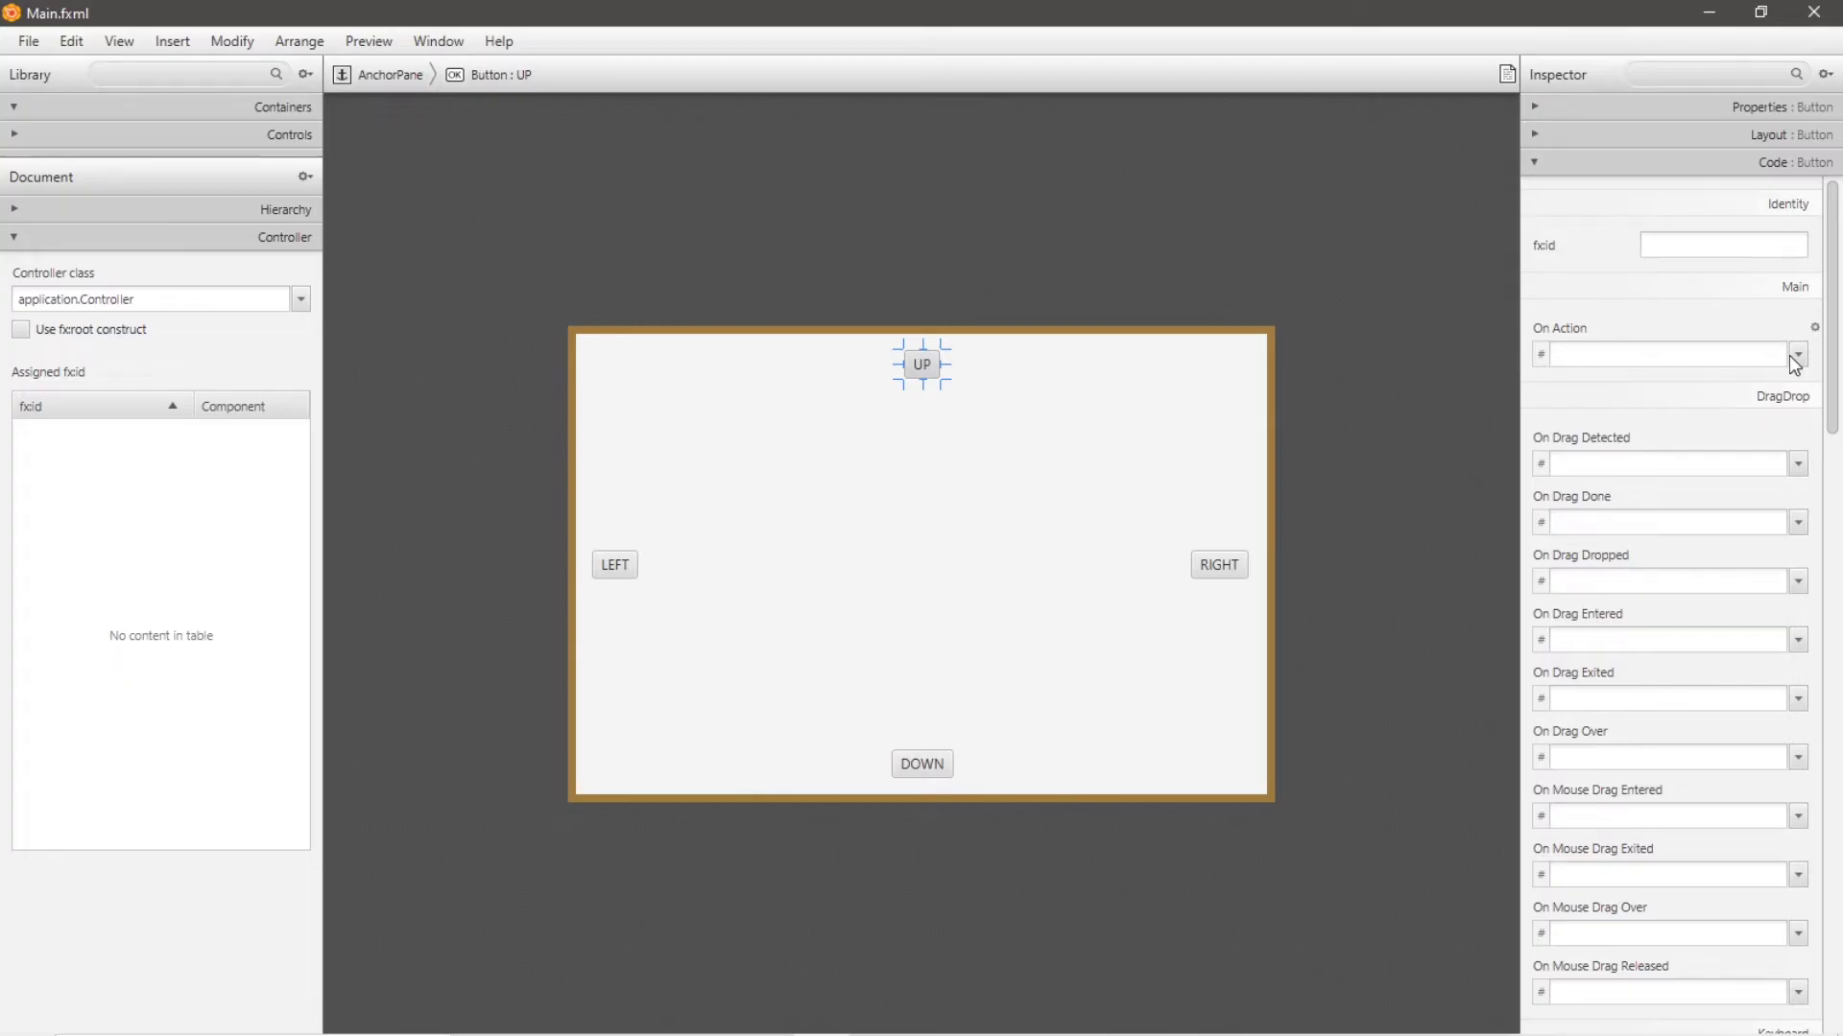
click(1796, 354)
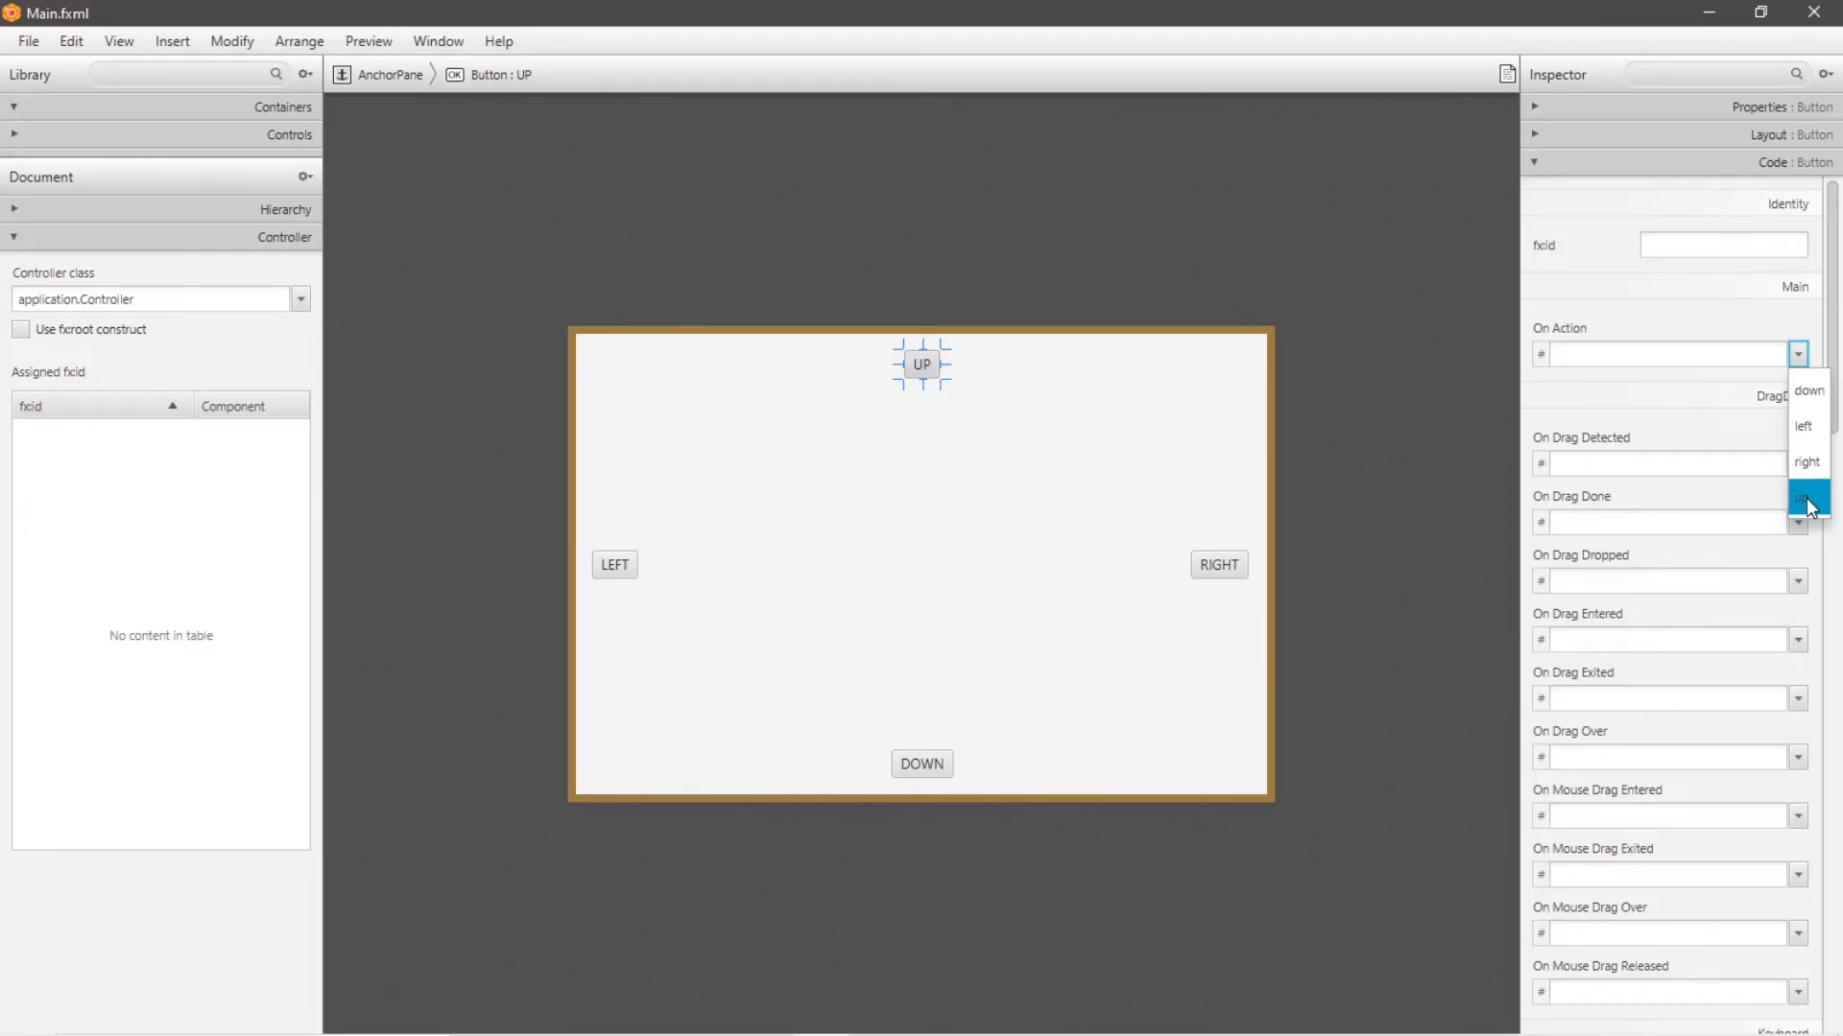
click(1217, 564)
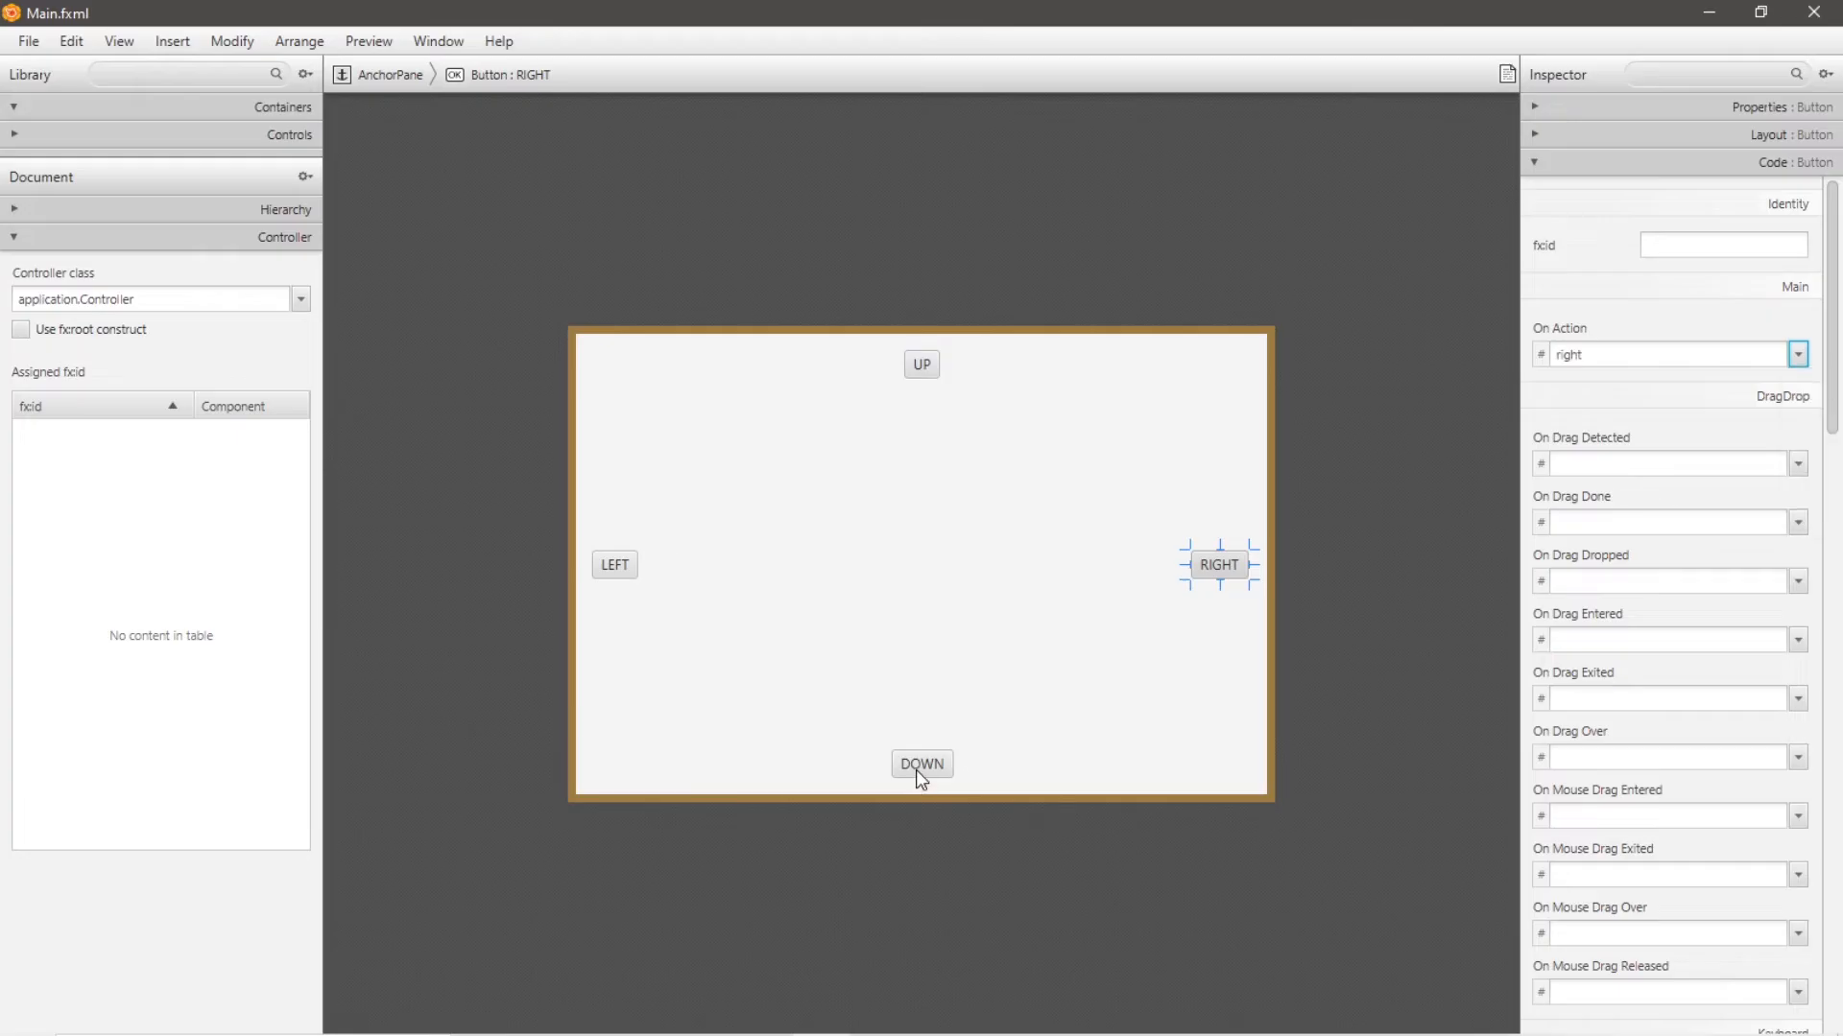
click(922, 764)
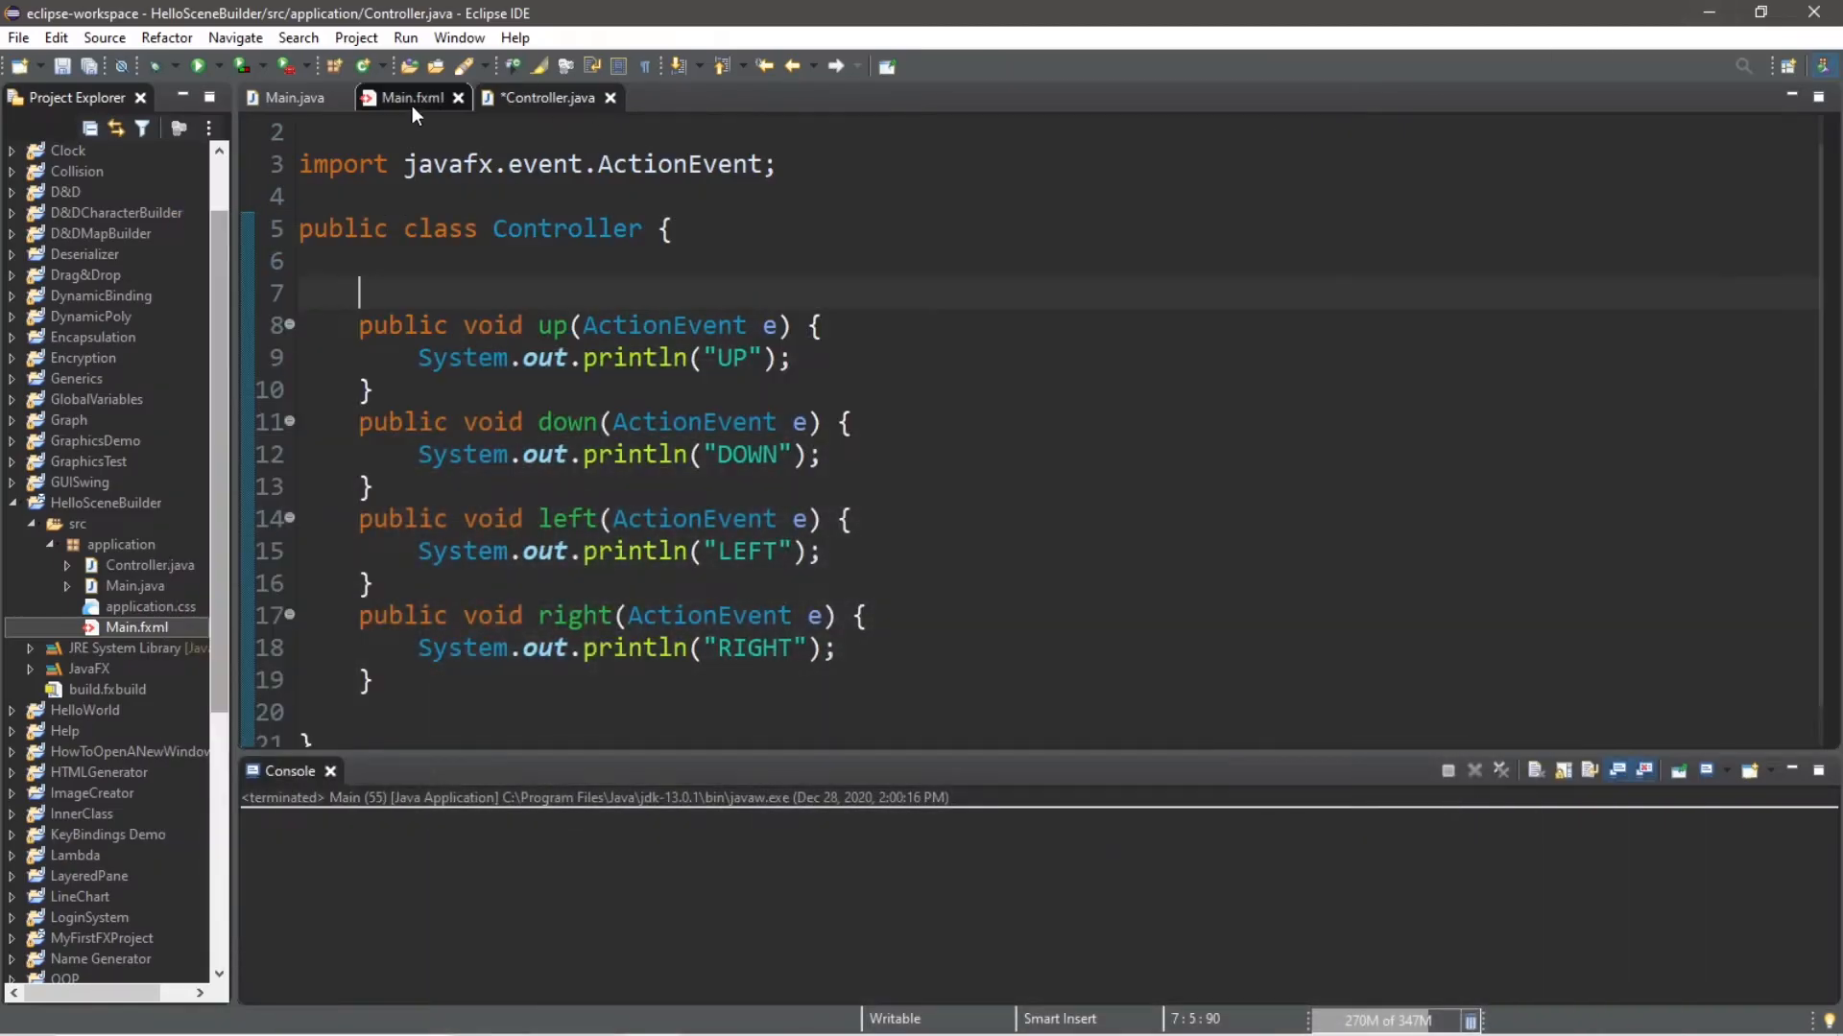
Step: Run Main.java and press the direction buttons to confirm each prints its name to the console
click(409, 98)
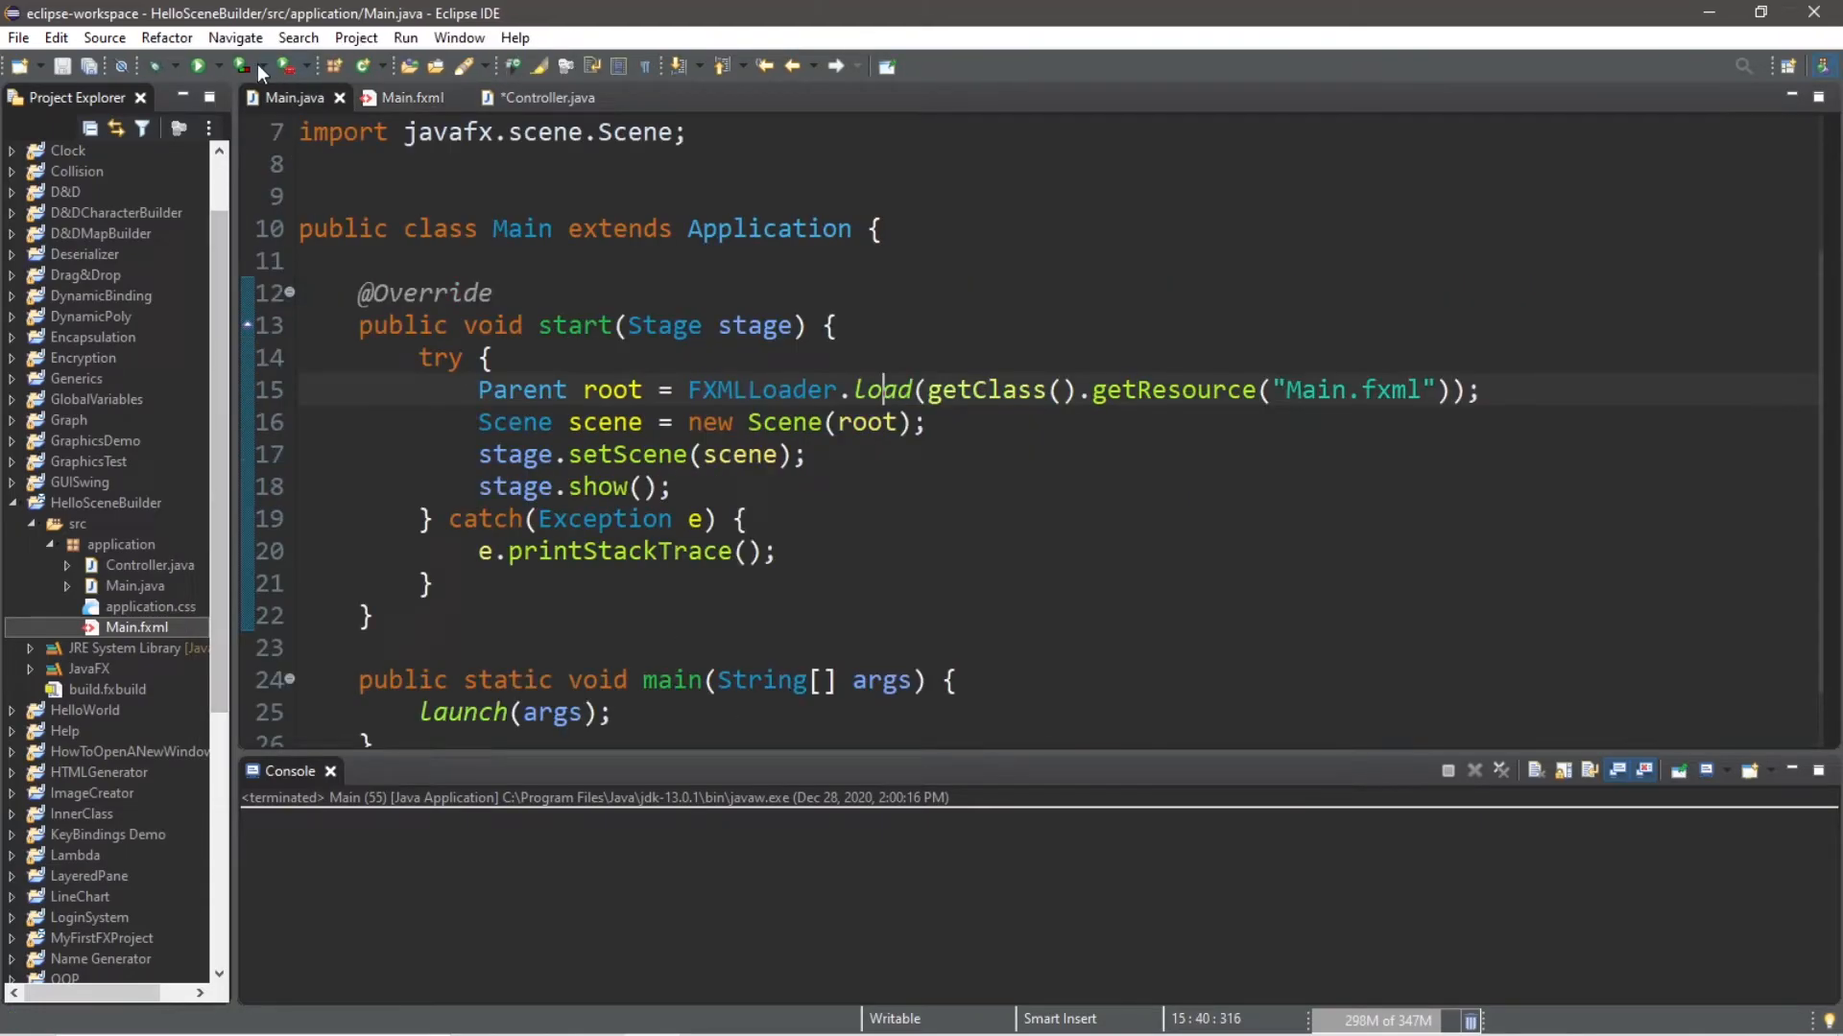
click(199, 66)
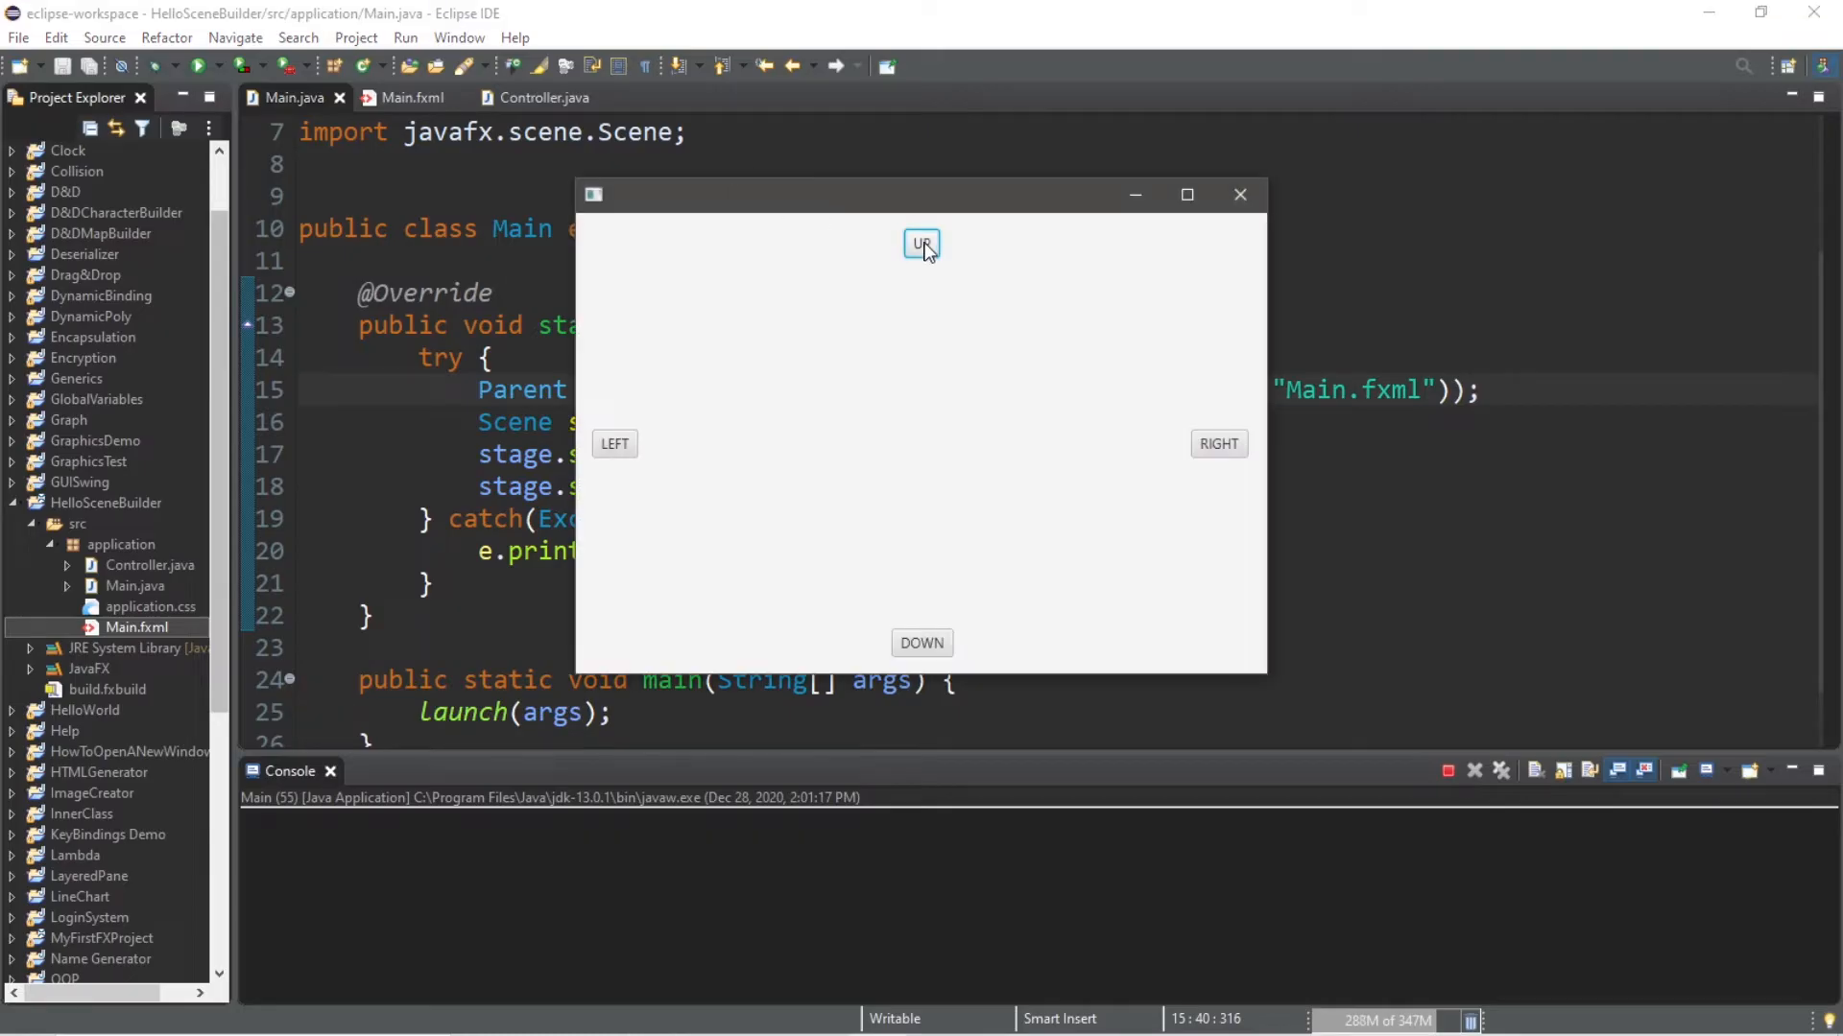
click(921, 242)
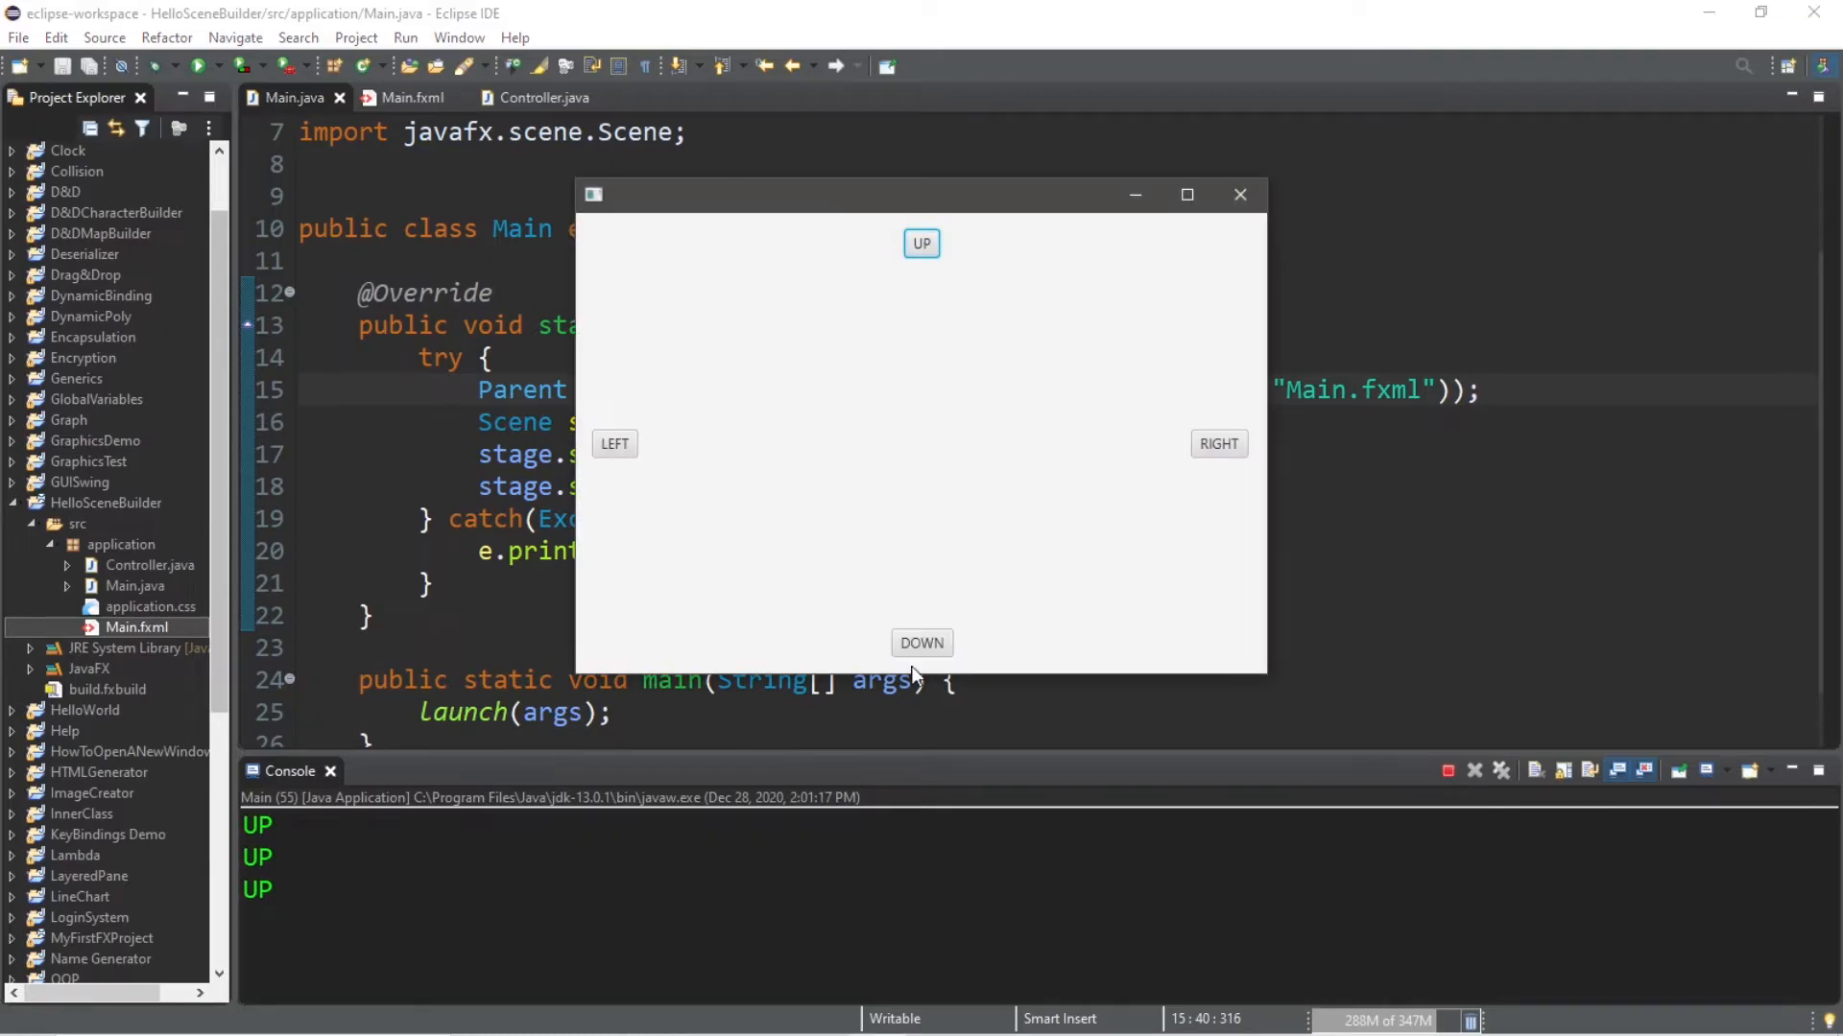
click(613, 444)
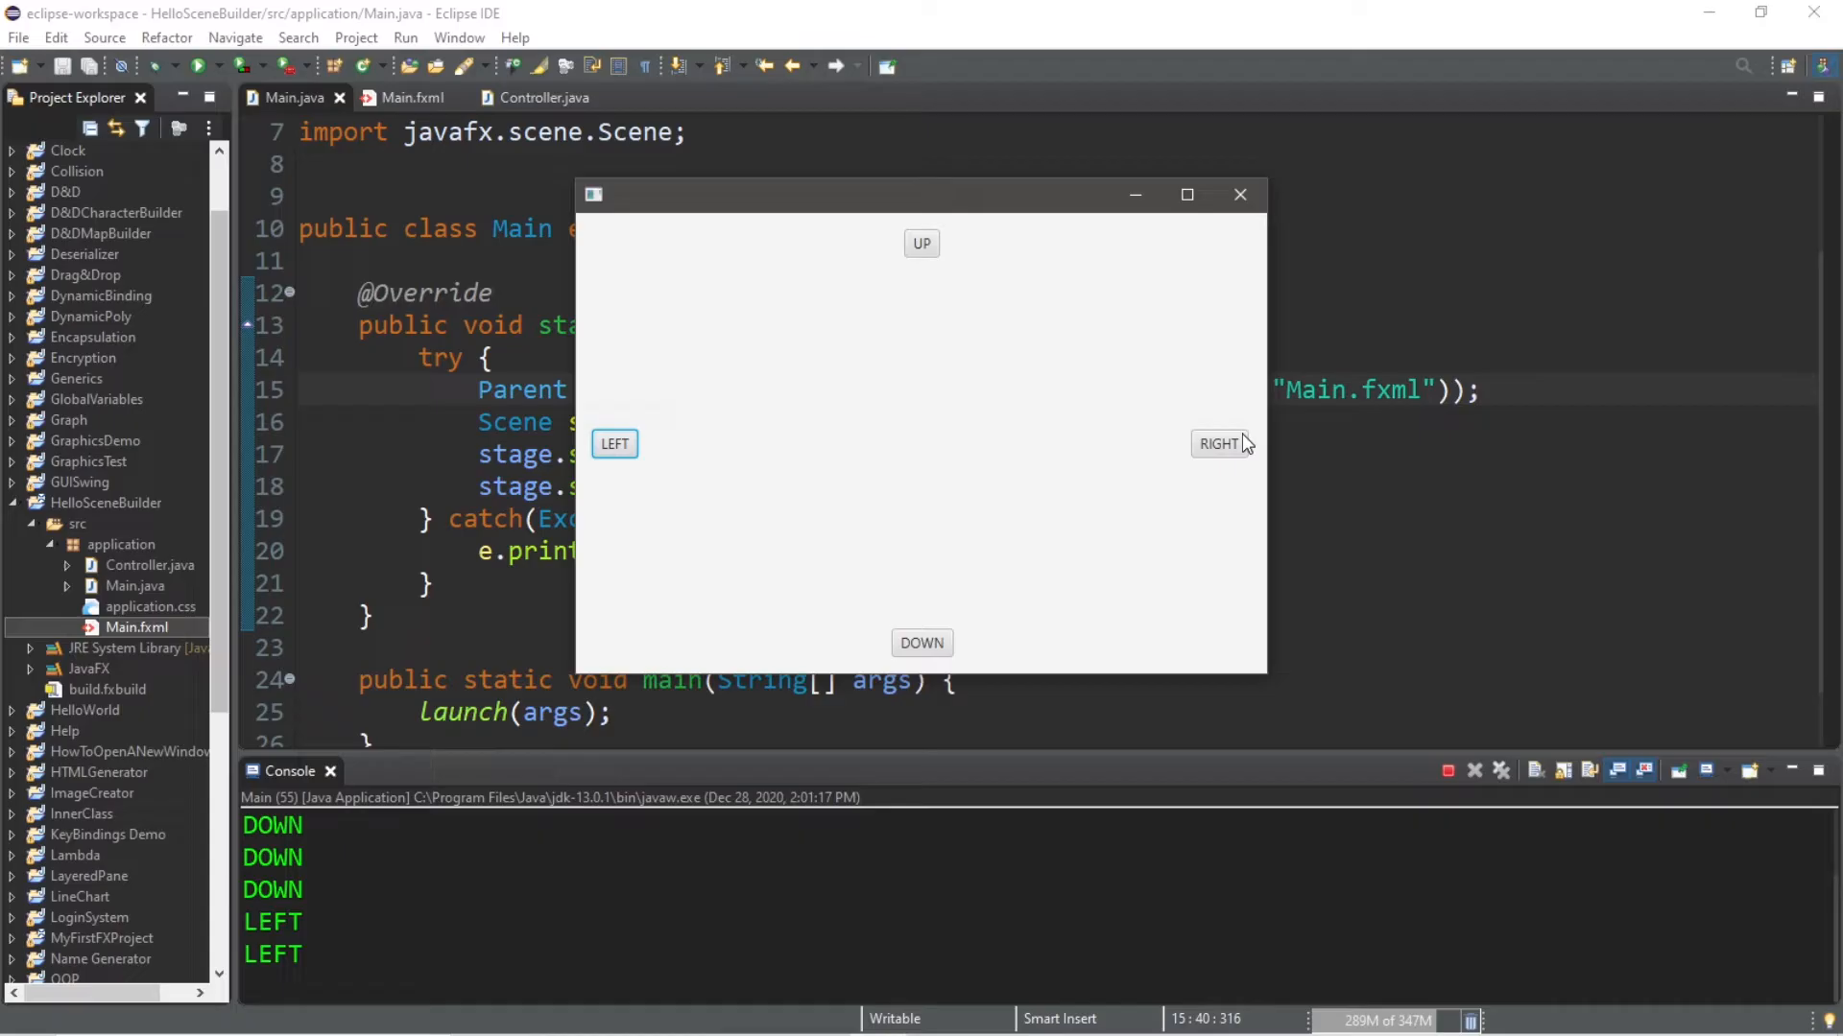
click(1216, 445)
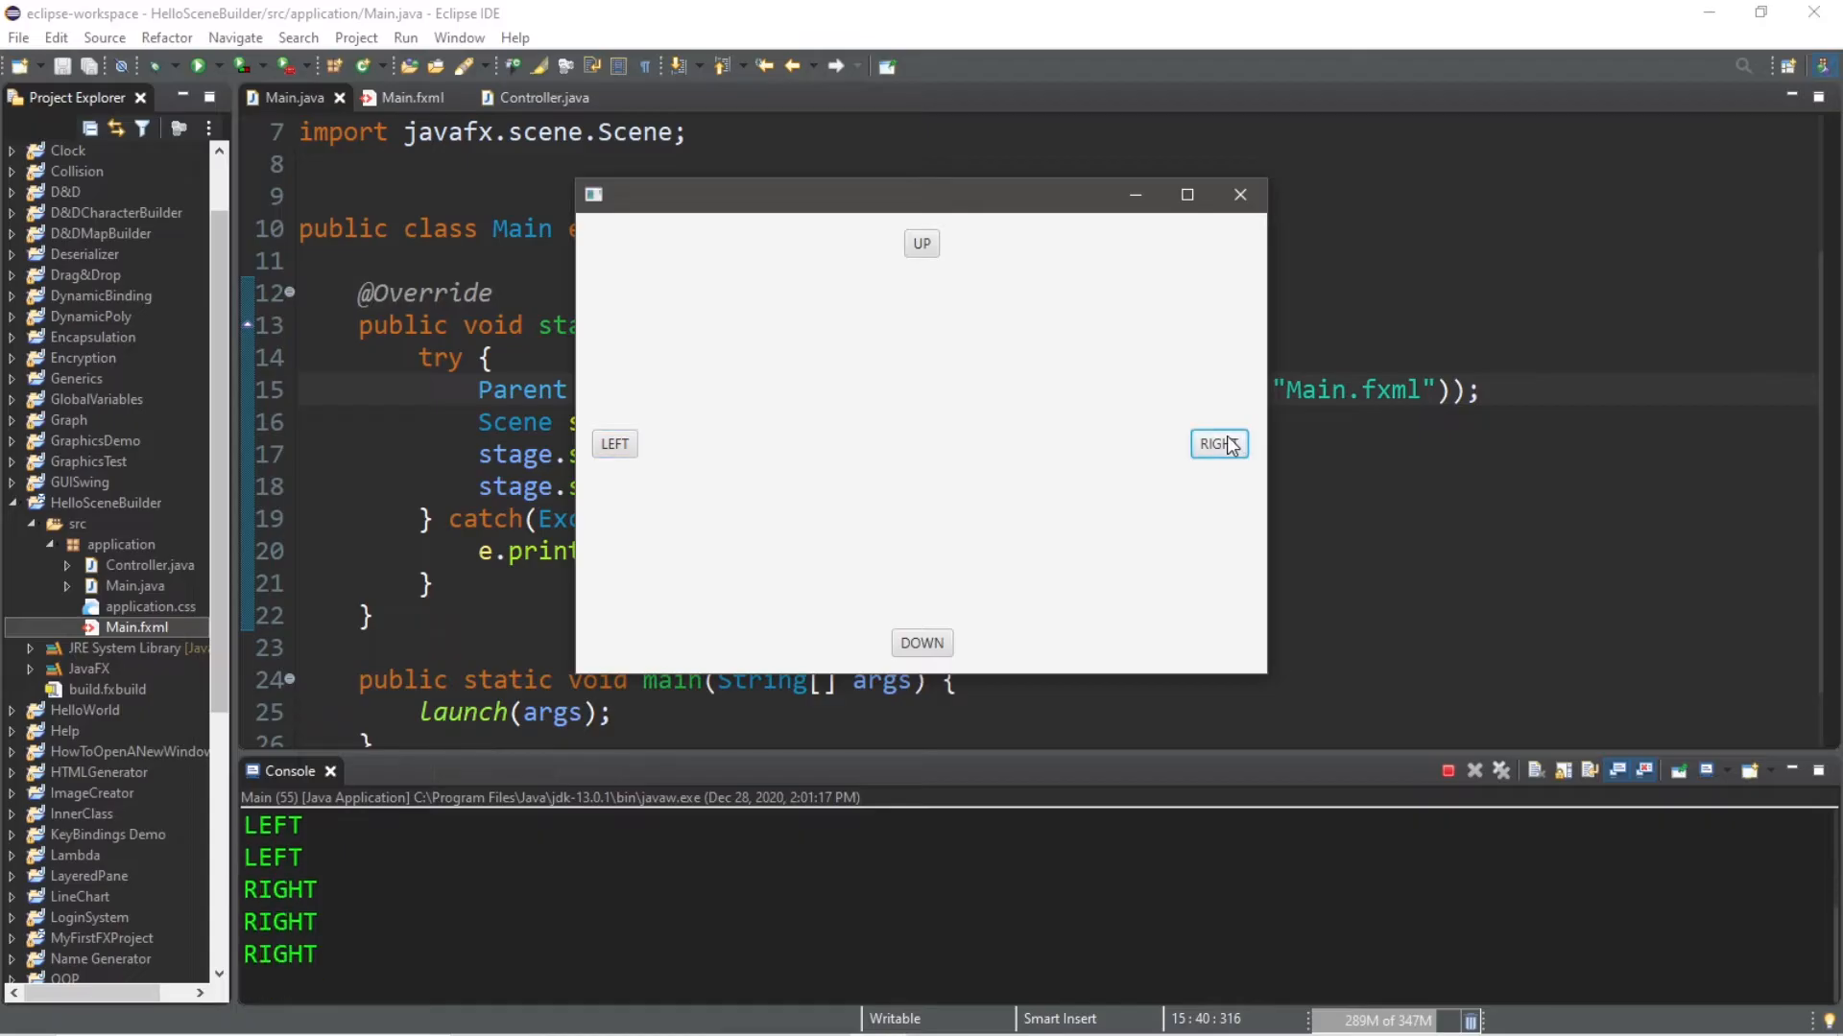
mouse_move(975, 599)
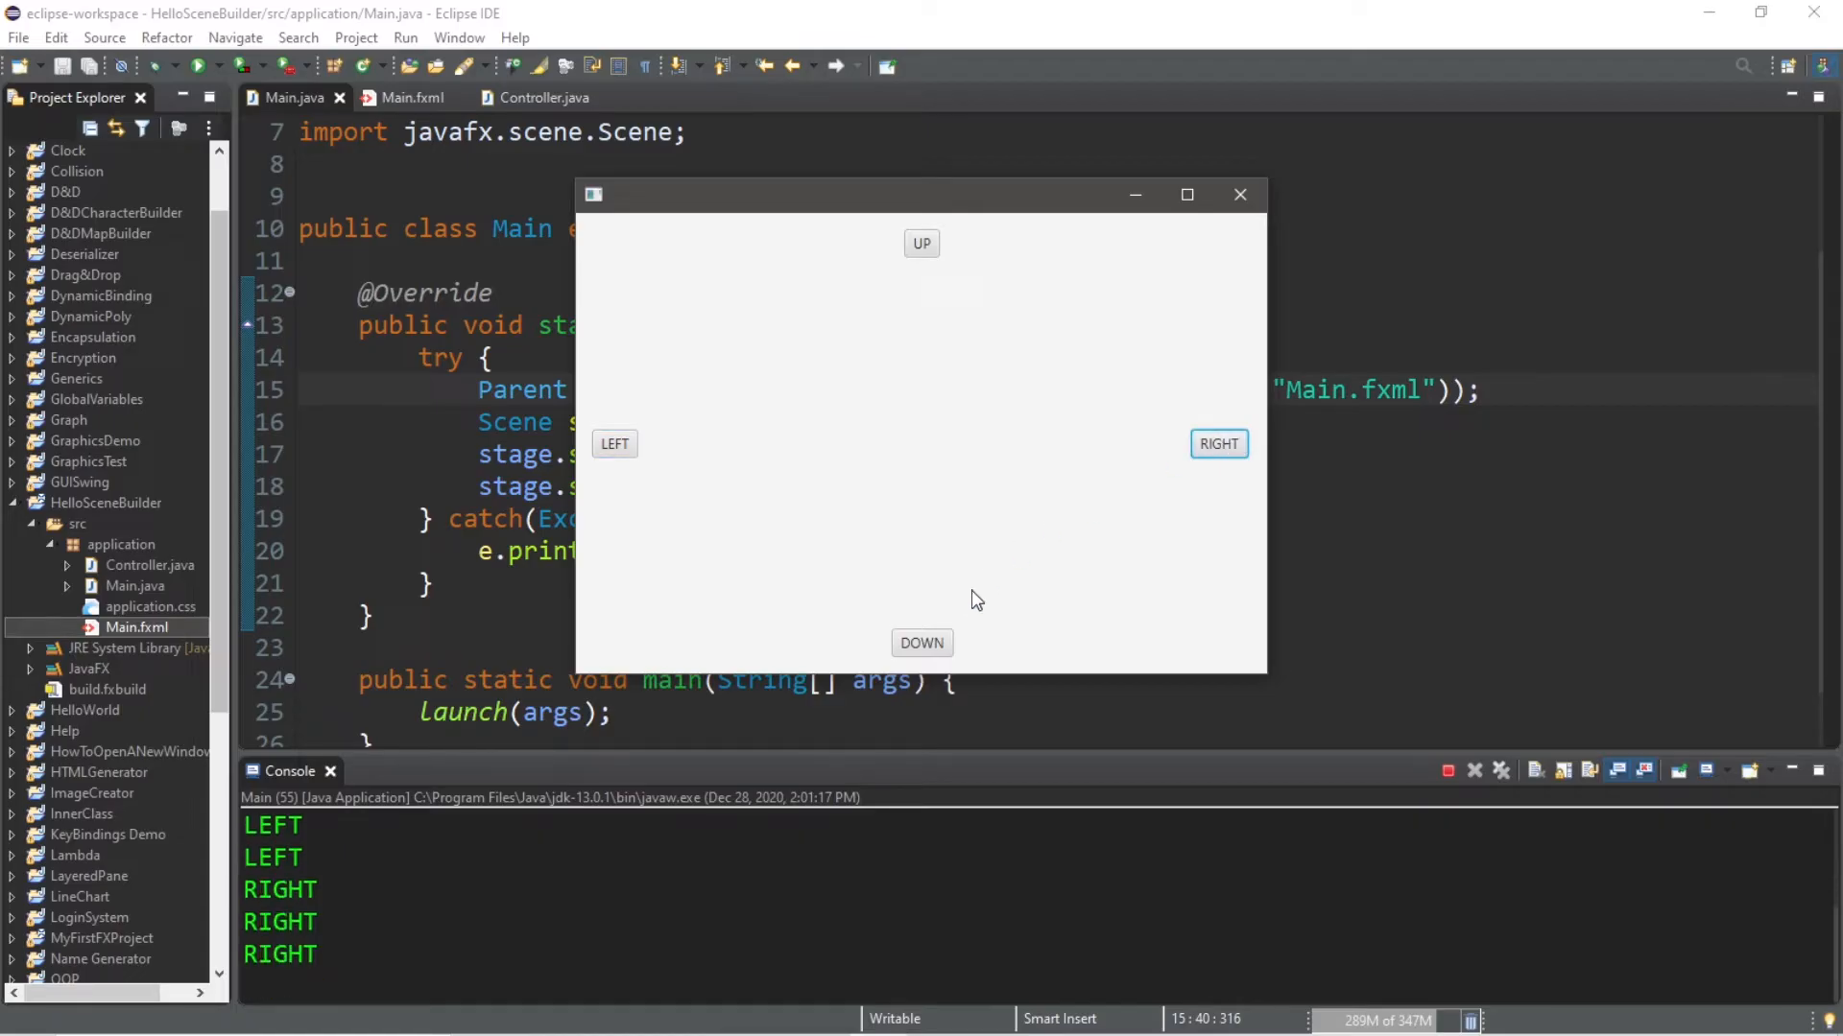
mouse_move(884, 488)
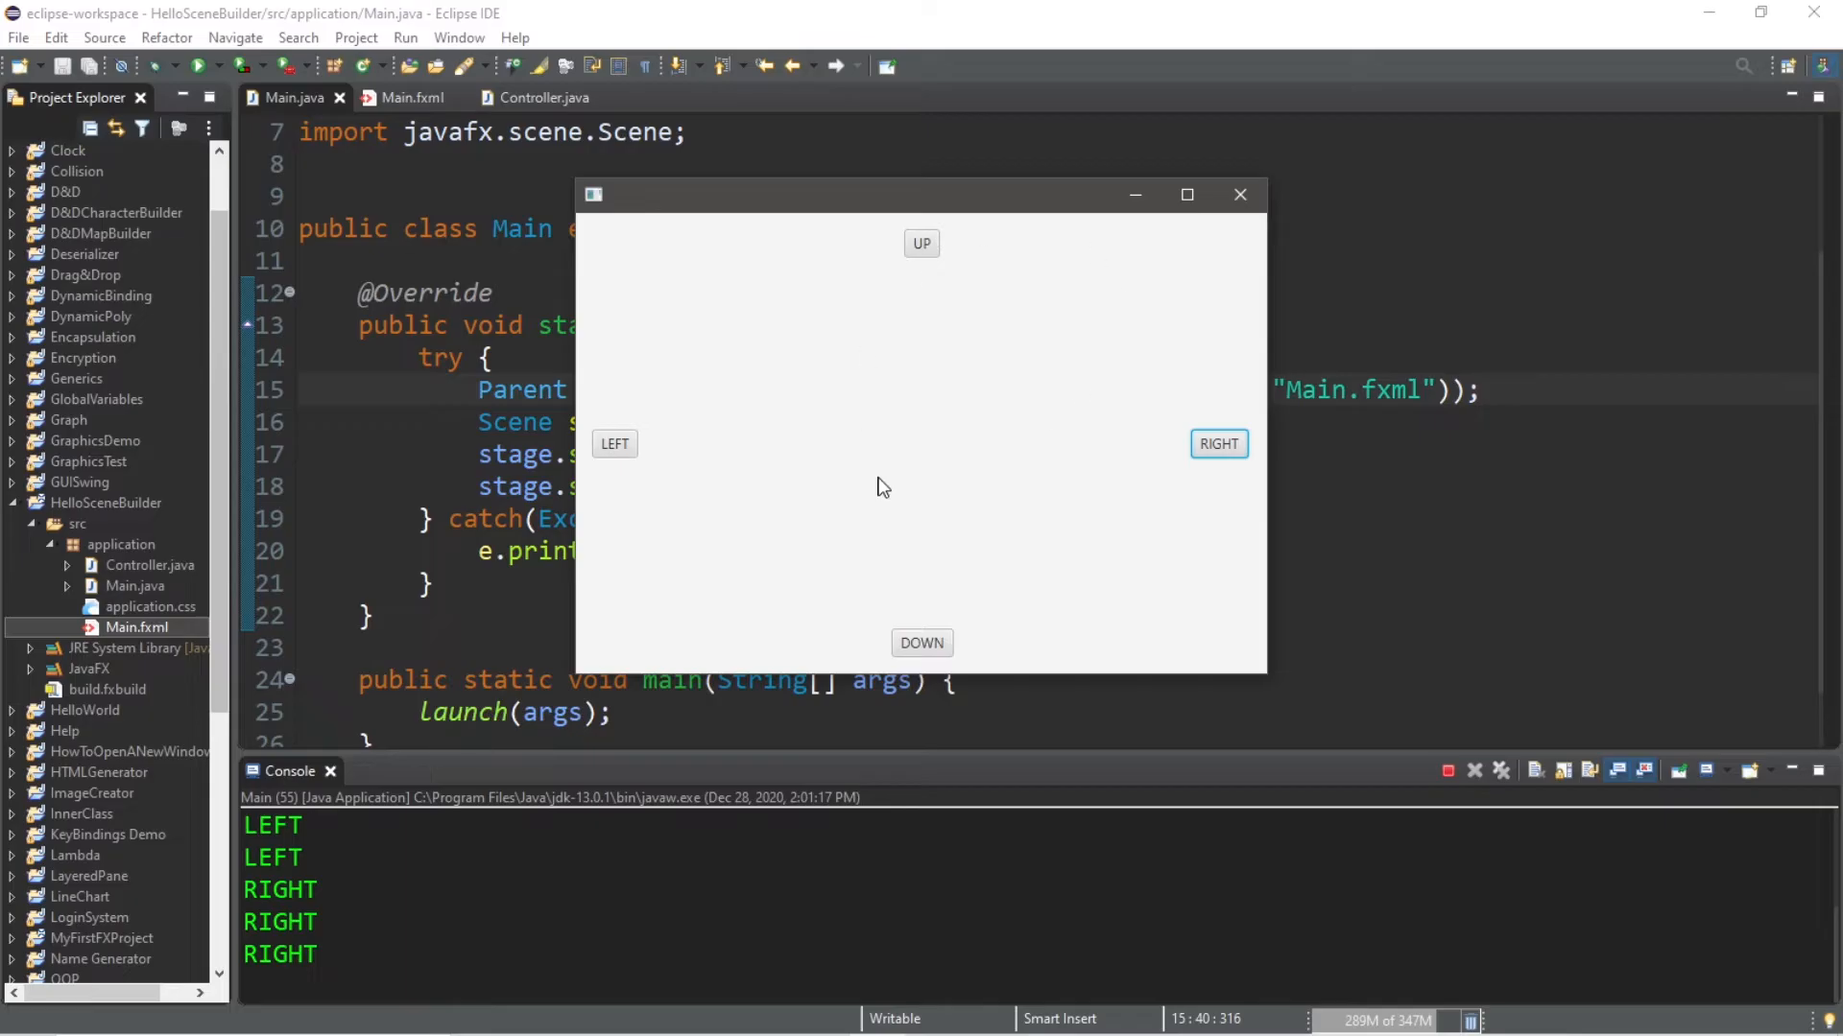
mouse_move(774, 458)
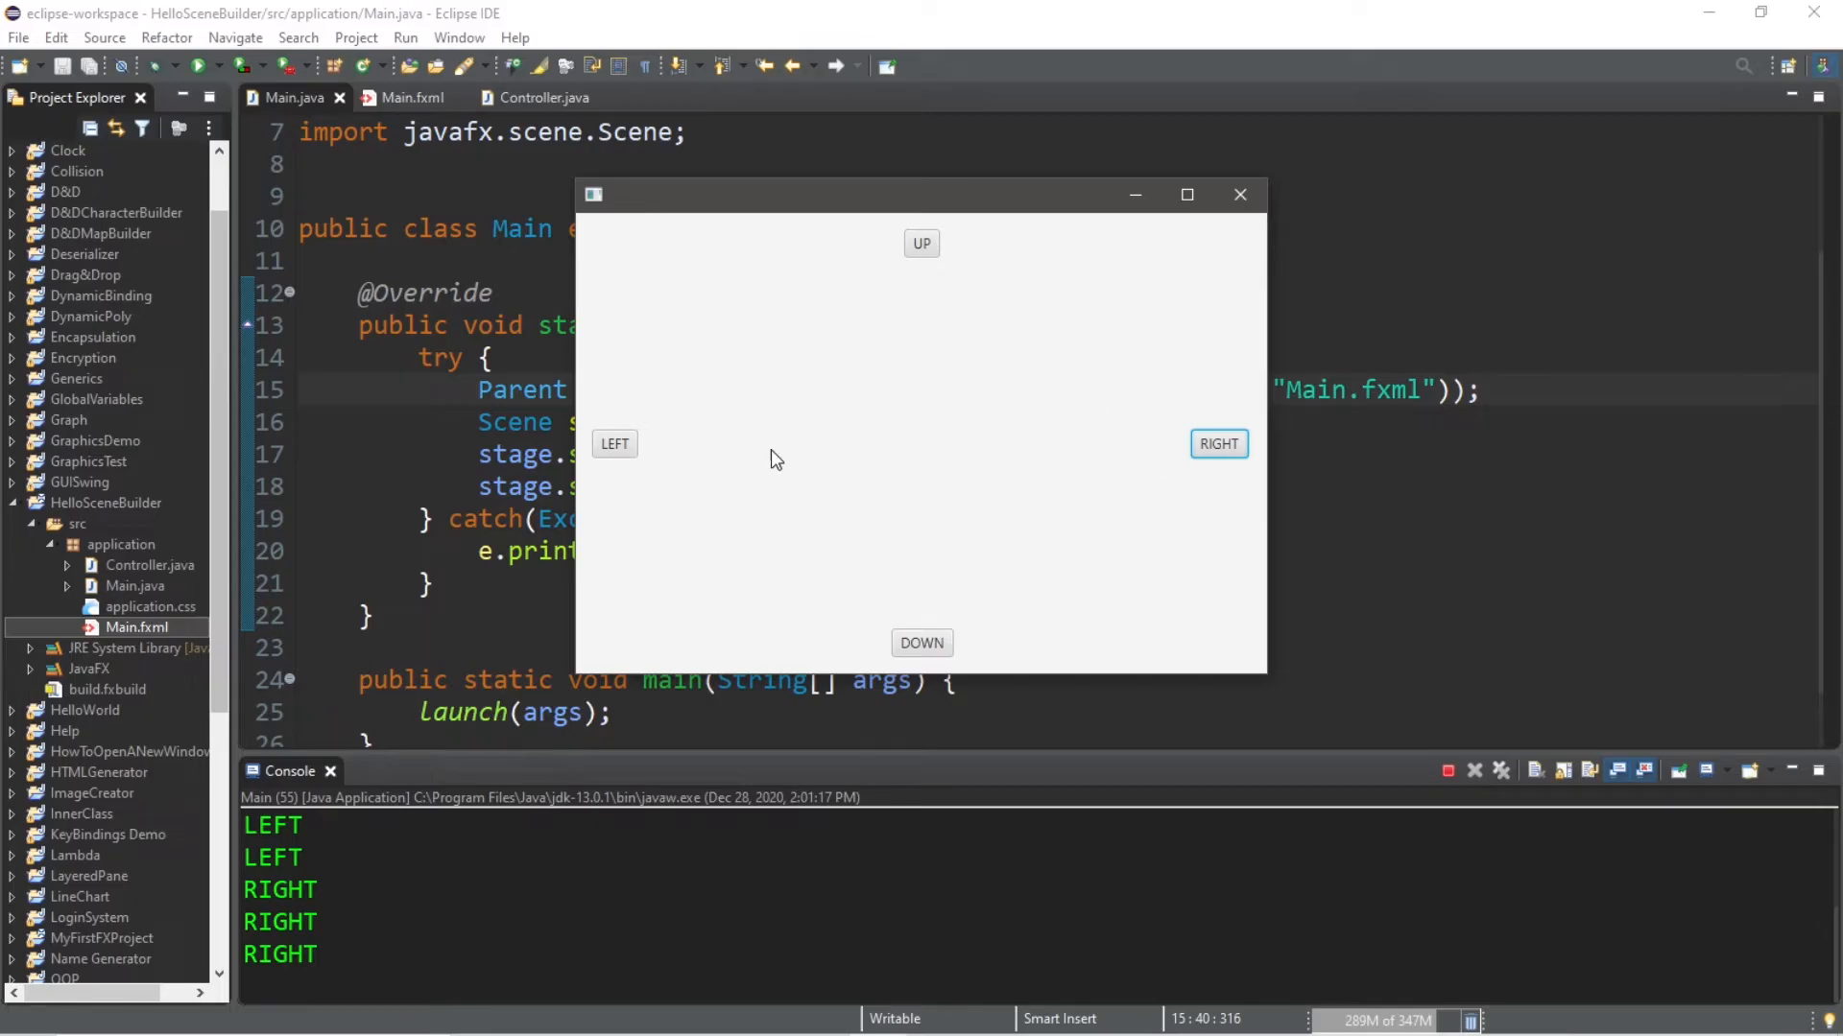
click(1239, 194)
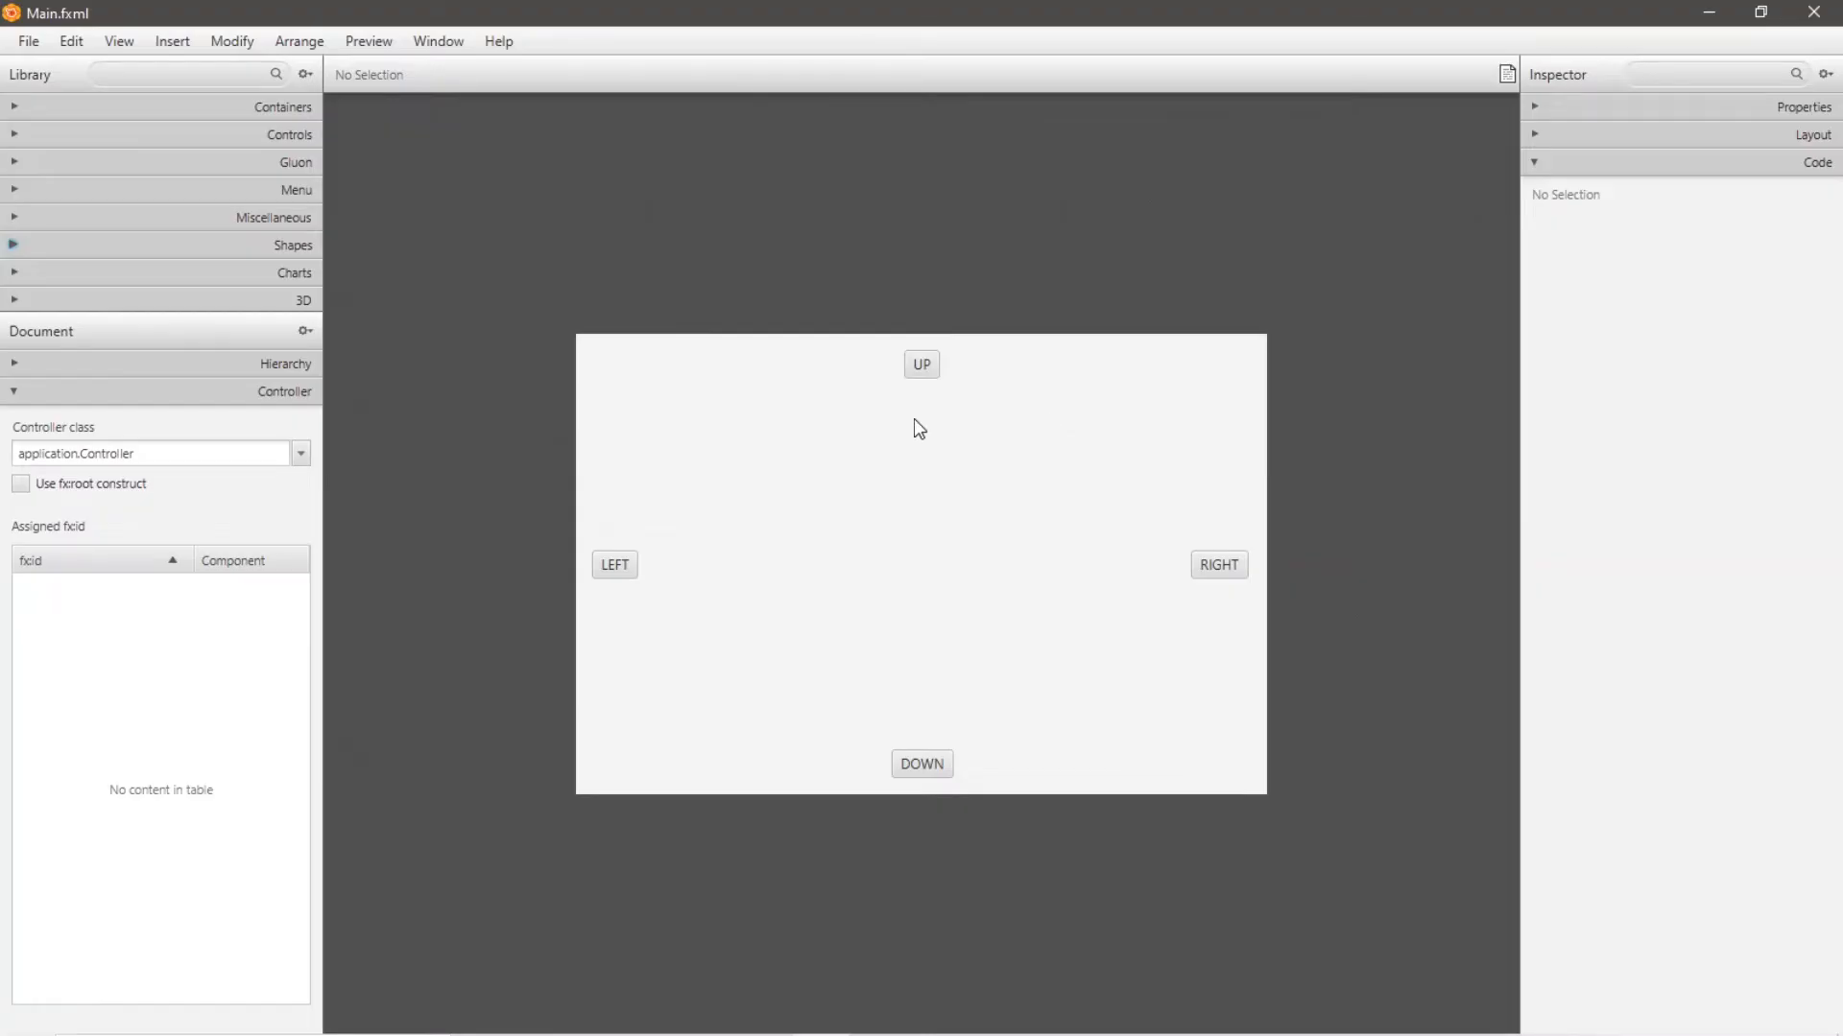
Step: Drag a Circle from Shapes to the middle of the AnchorPane and save the layout
drag(177, 331, 176, 543)
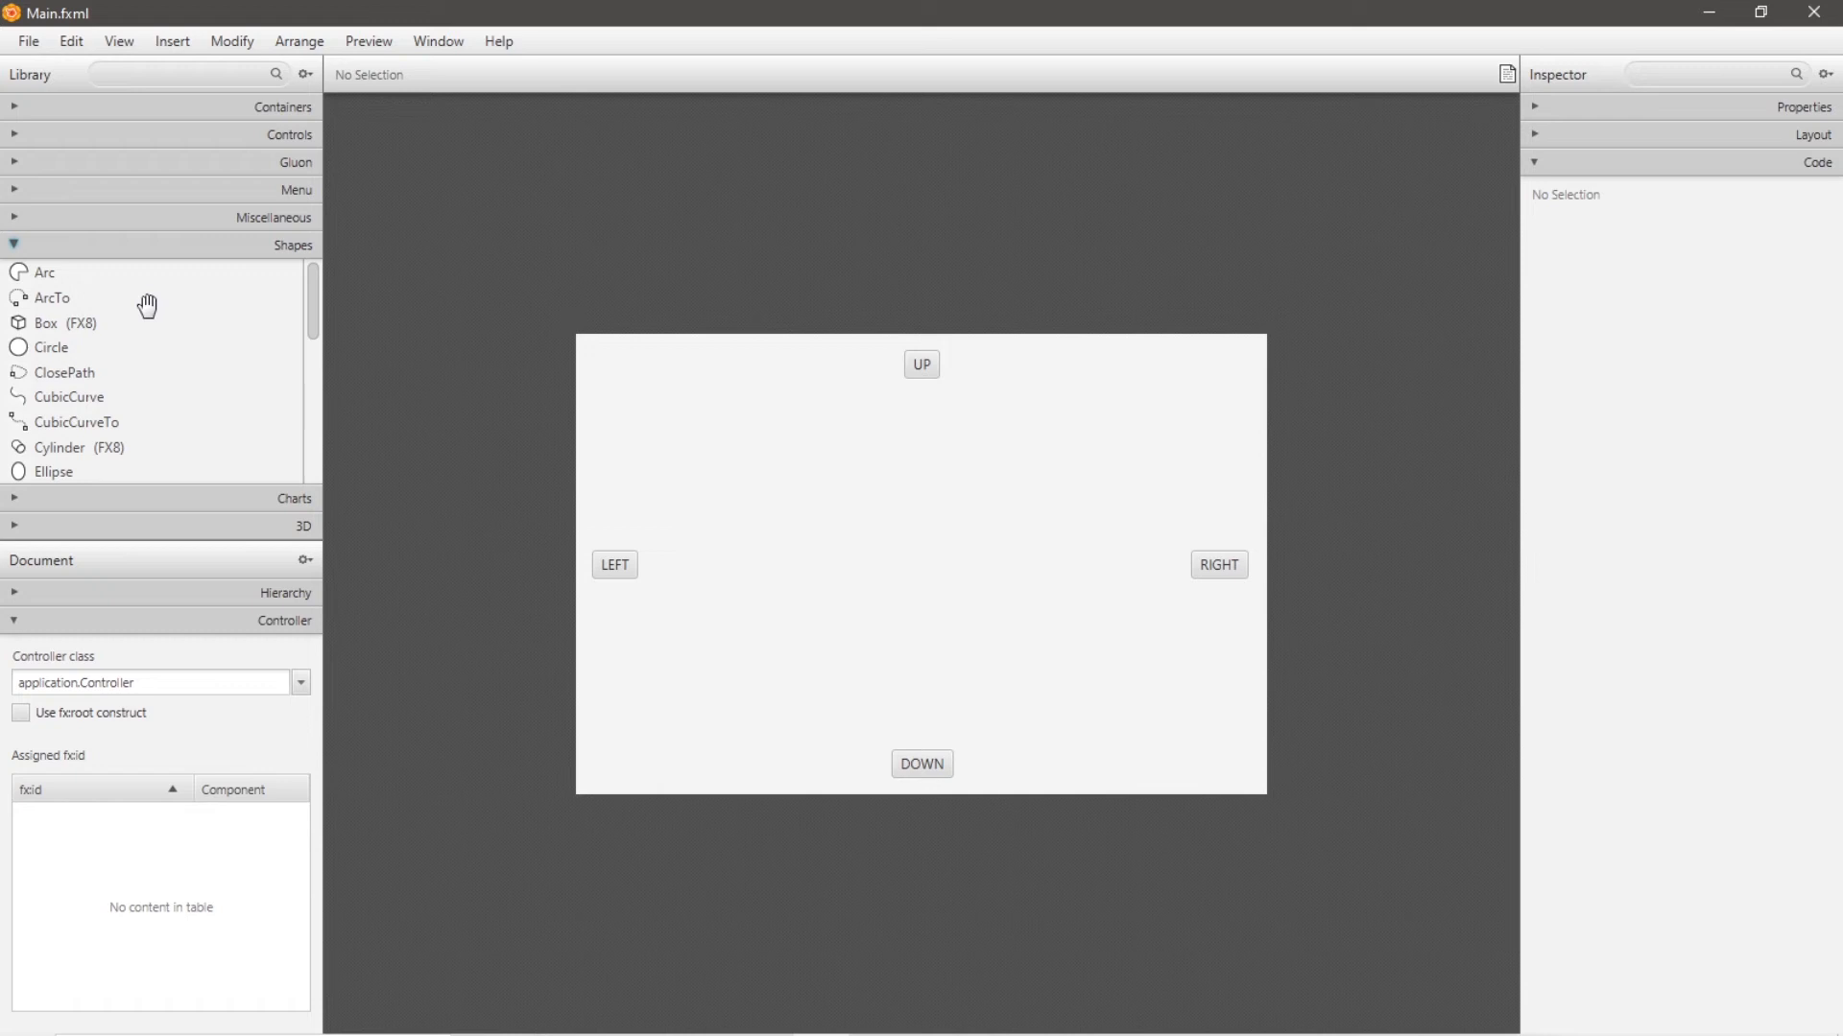
drag(52, 348, 916, 576)
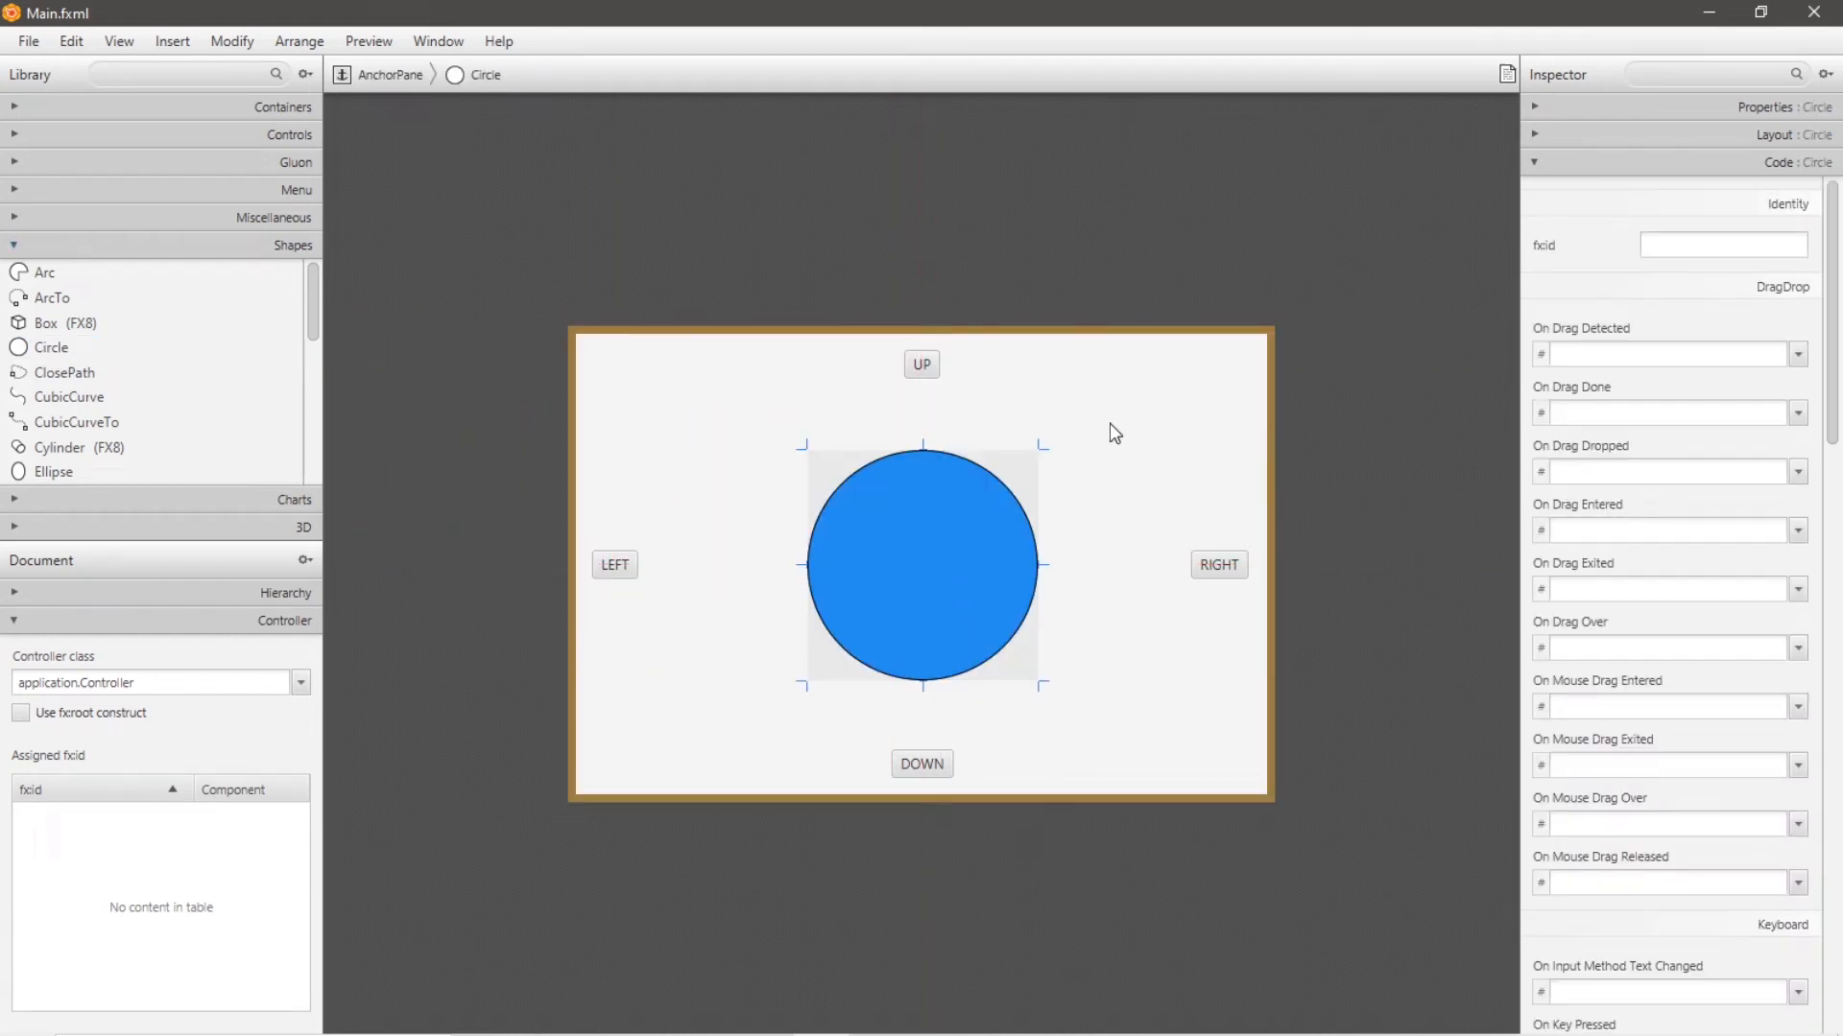
key(ctrl+s)
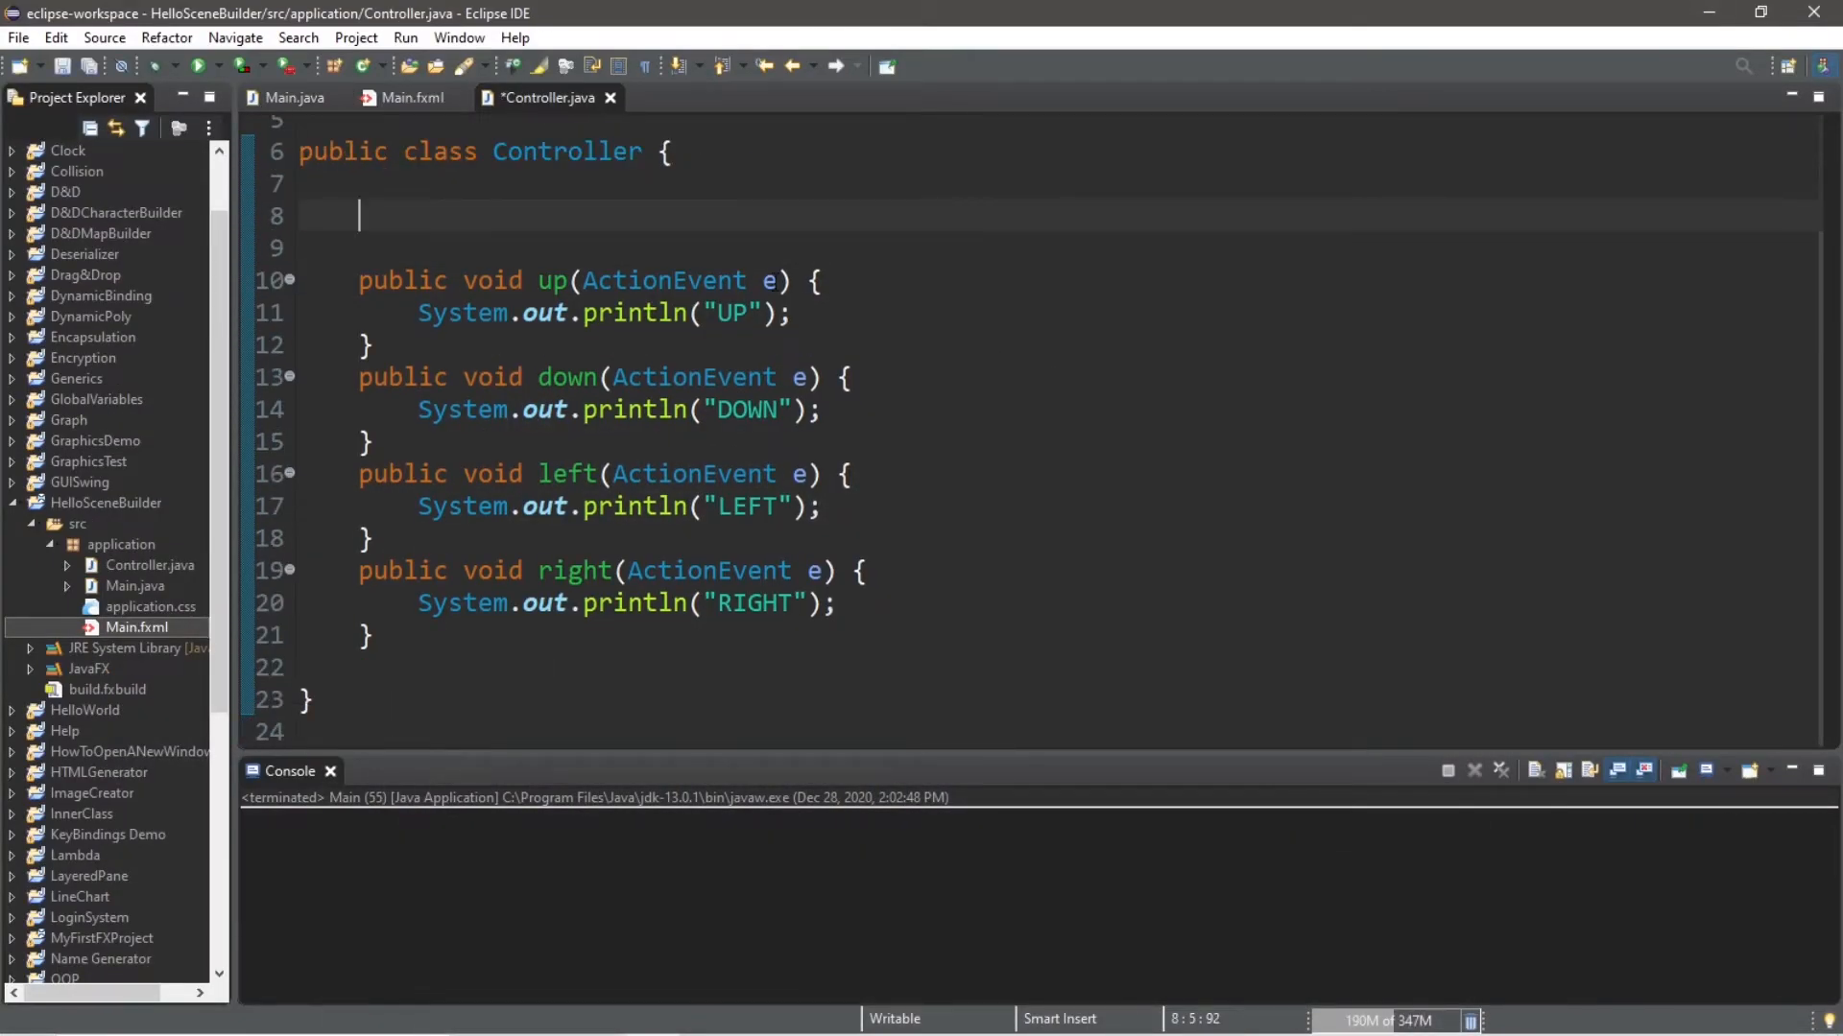
text(@FX)
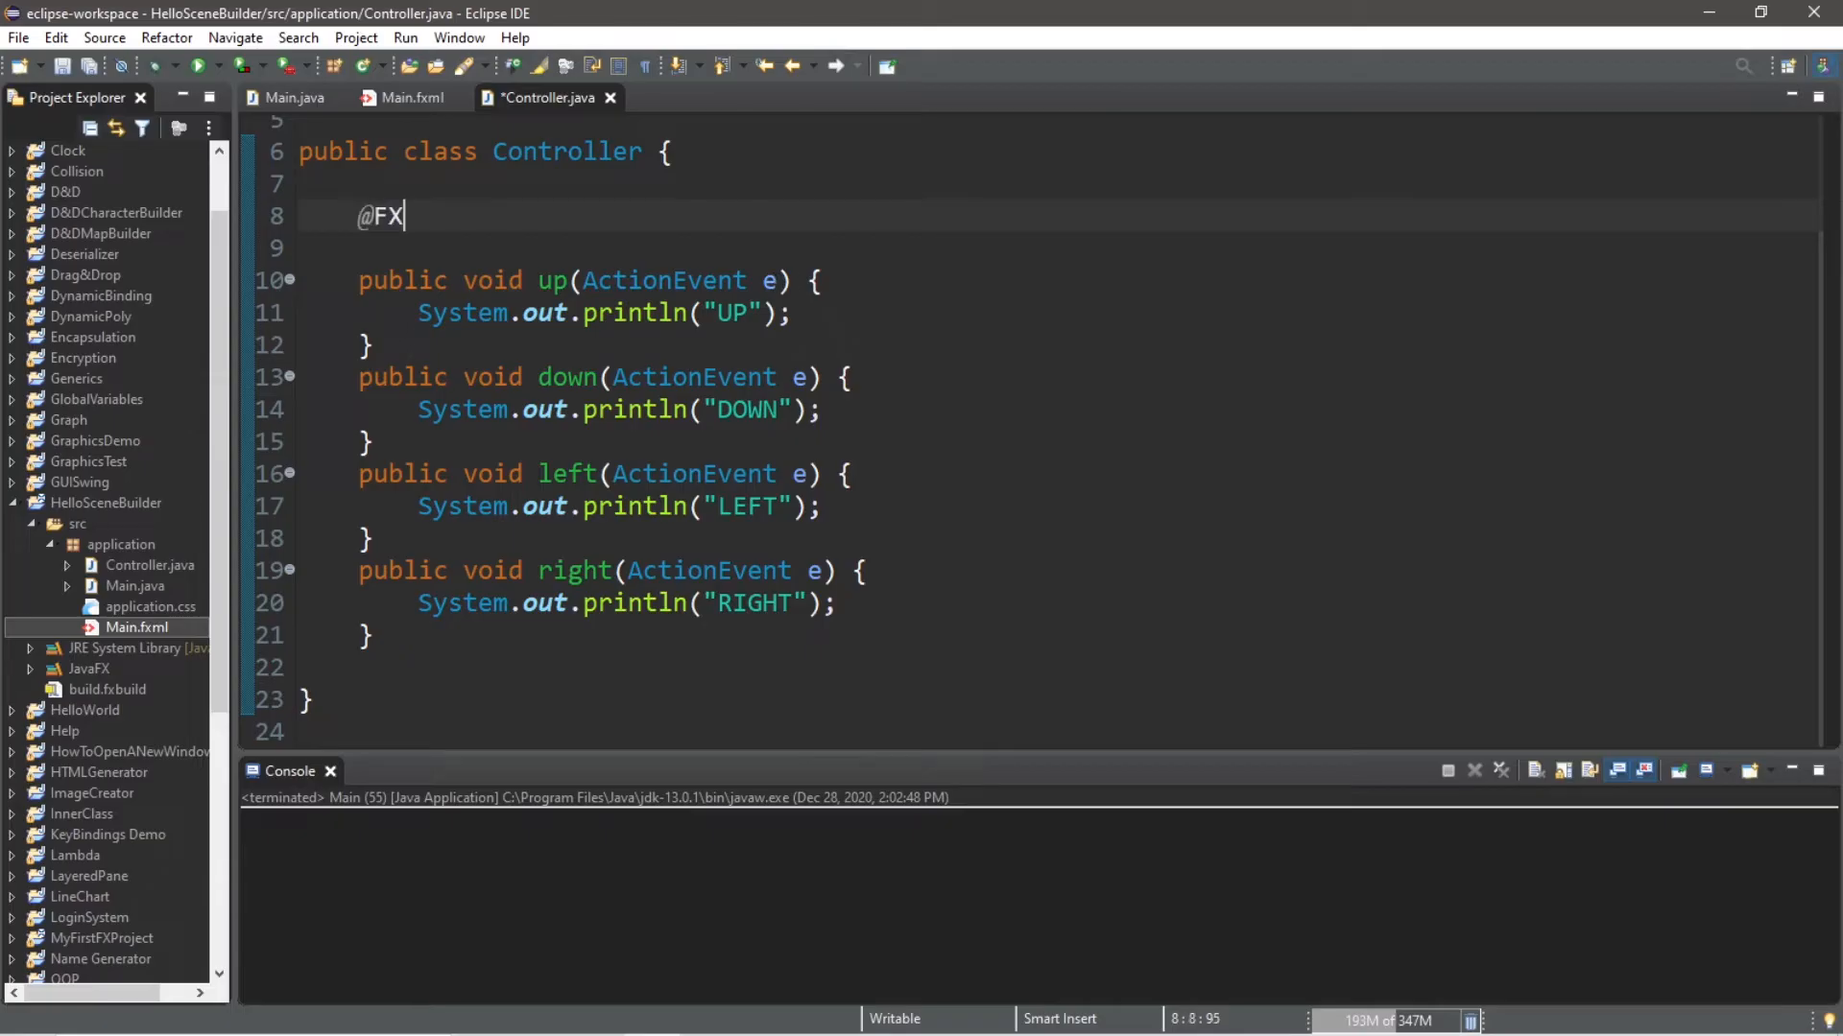
text(ML)
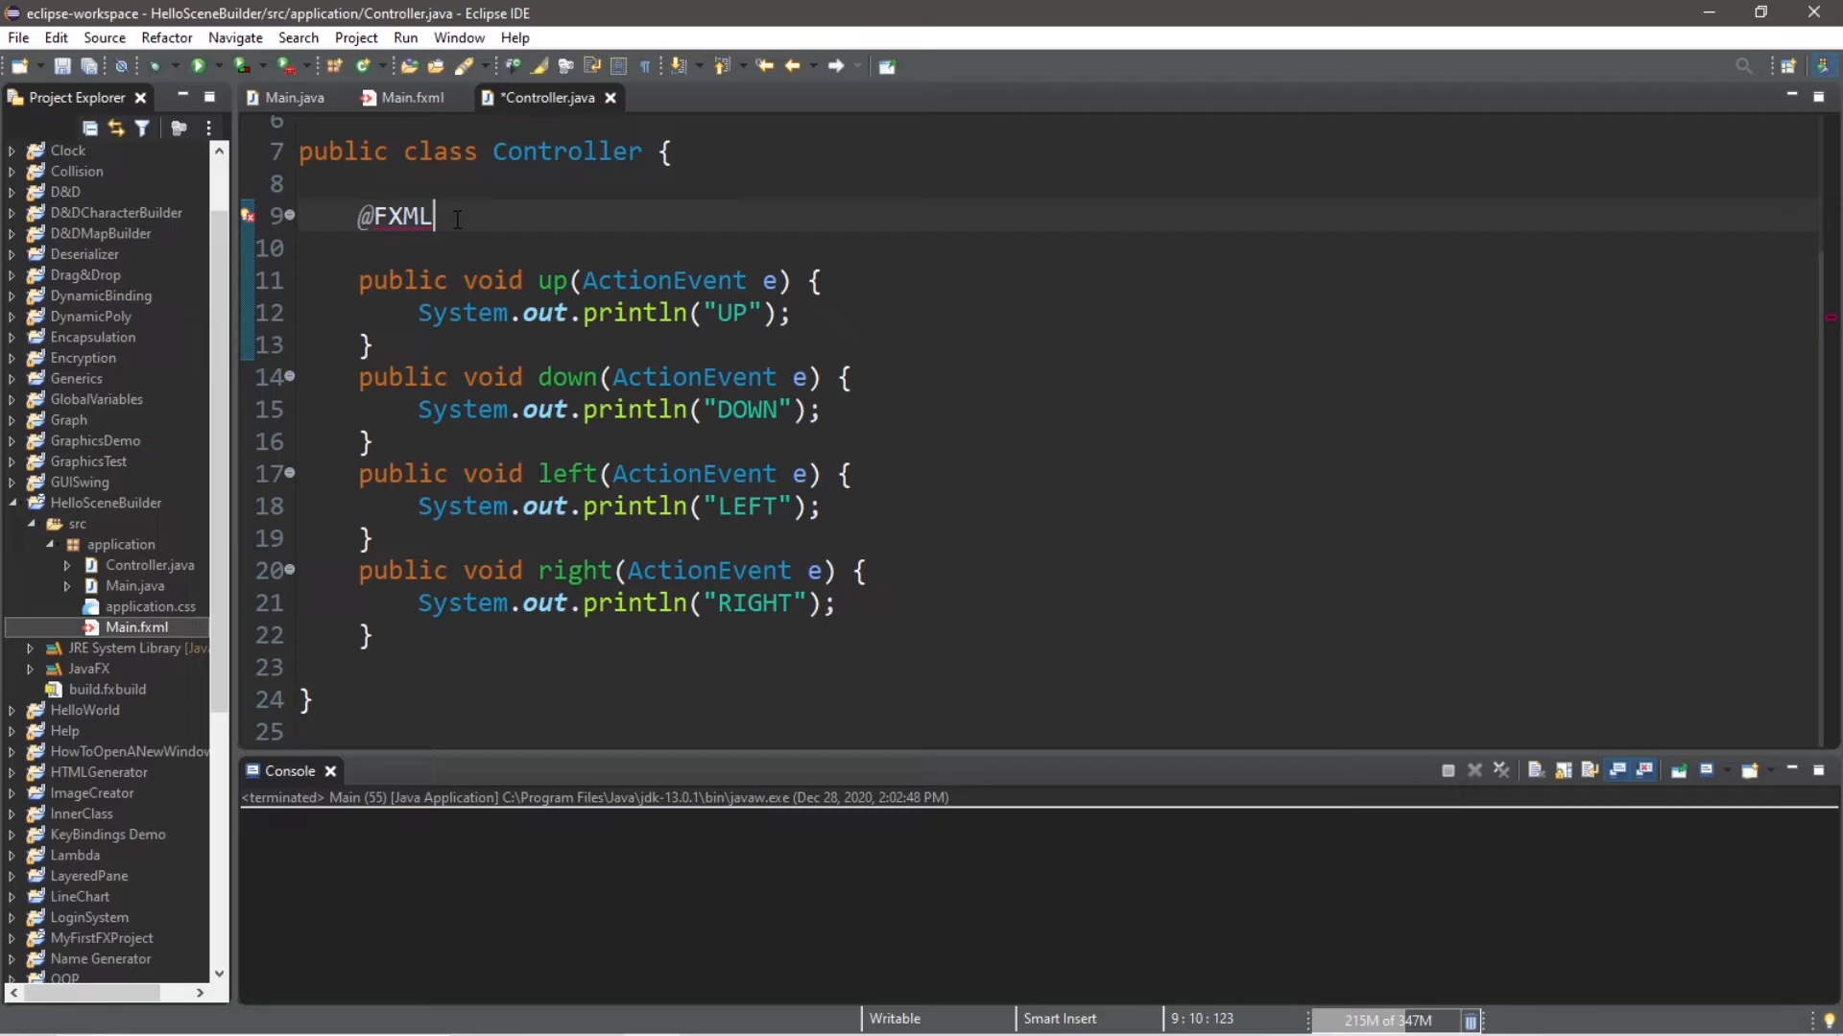
click(287, 98)
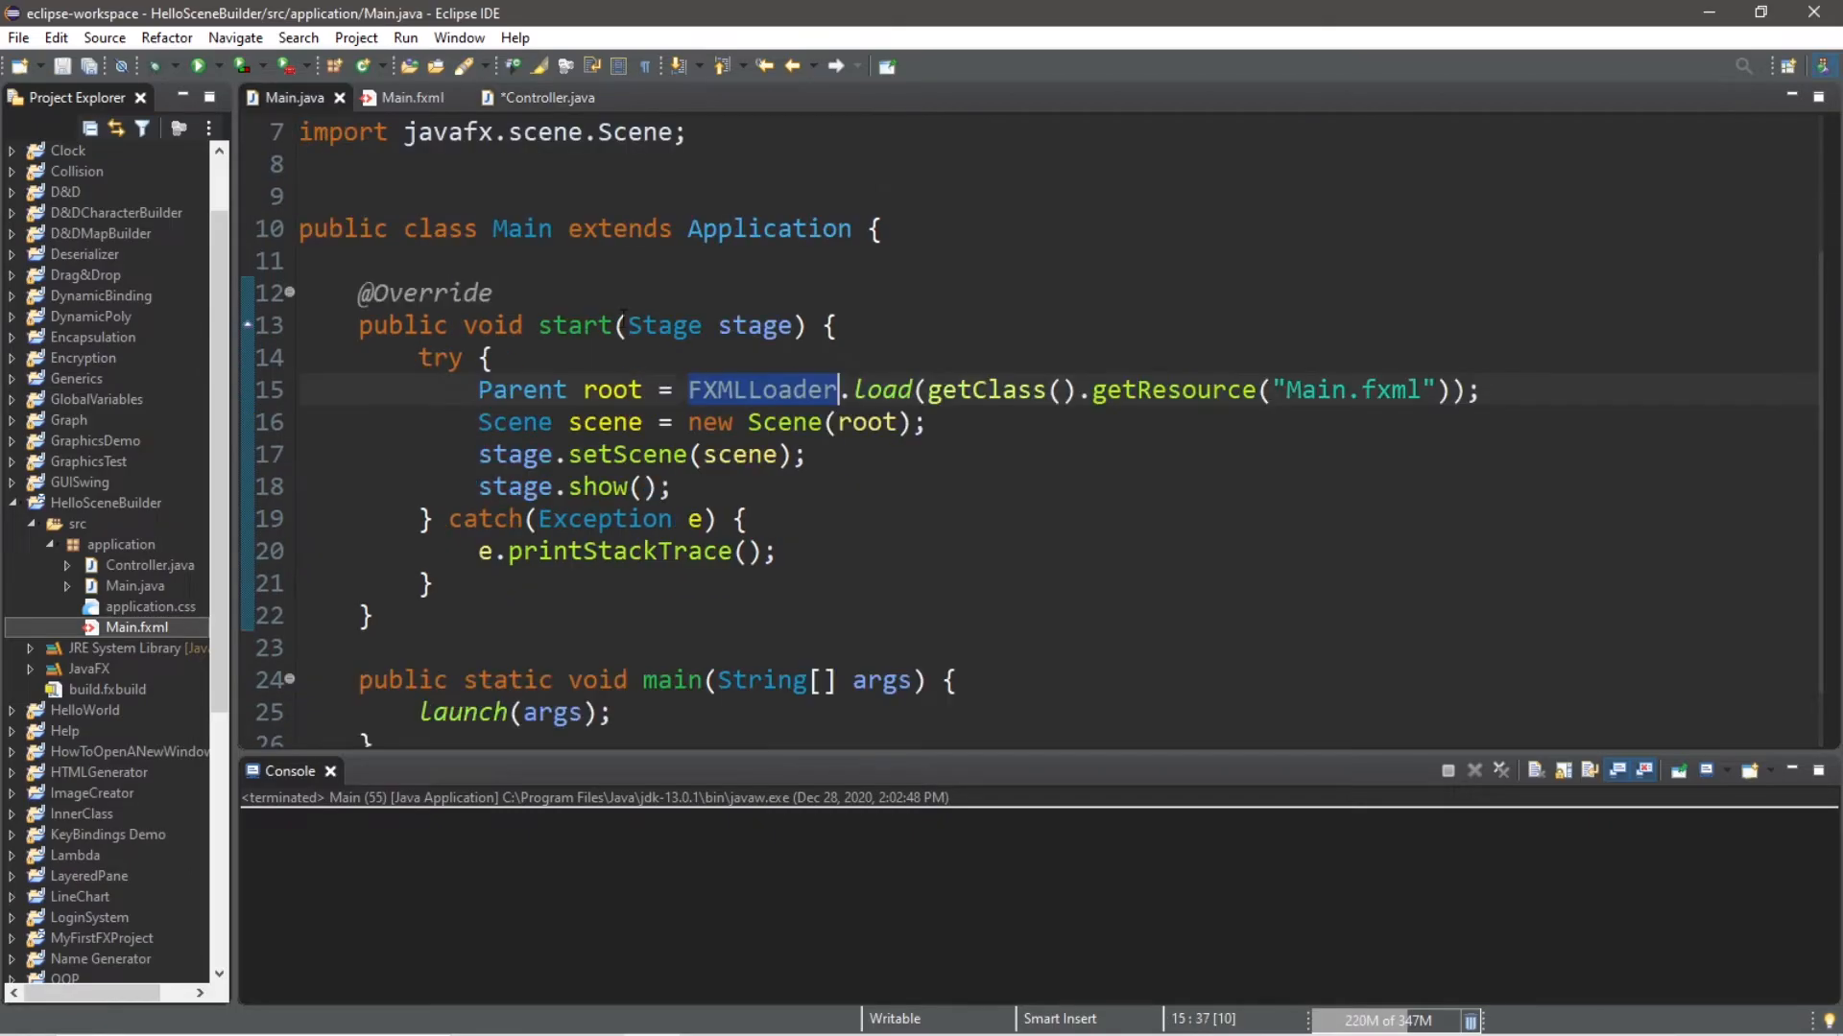
mouse_move(760, 388)
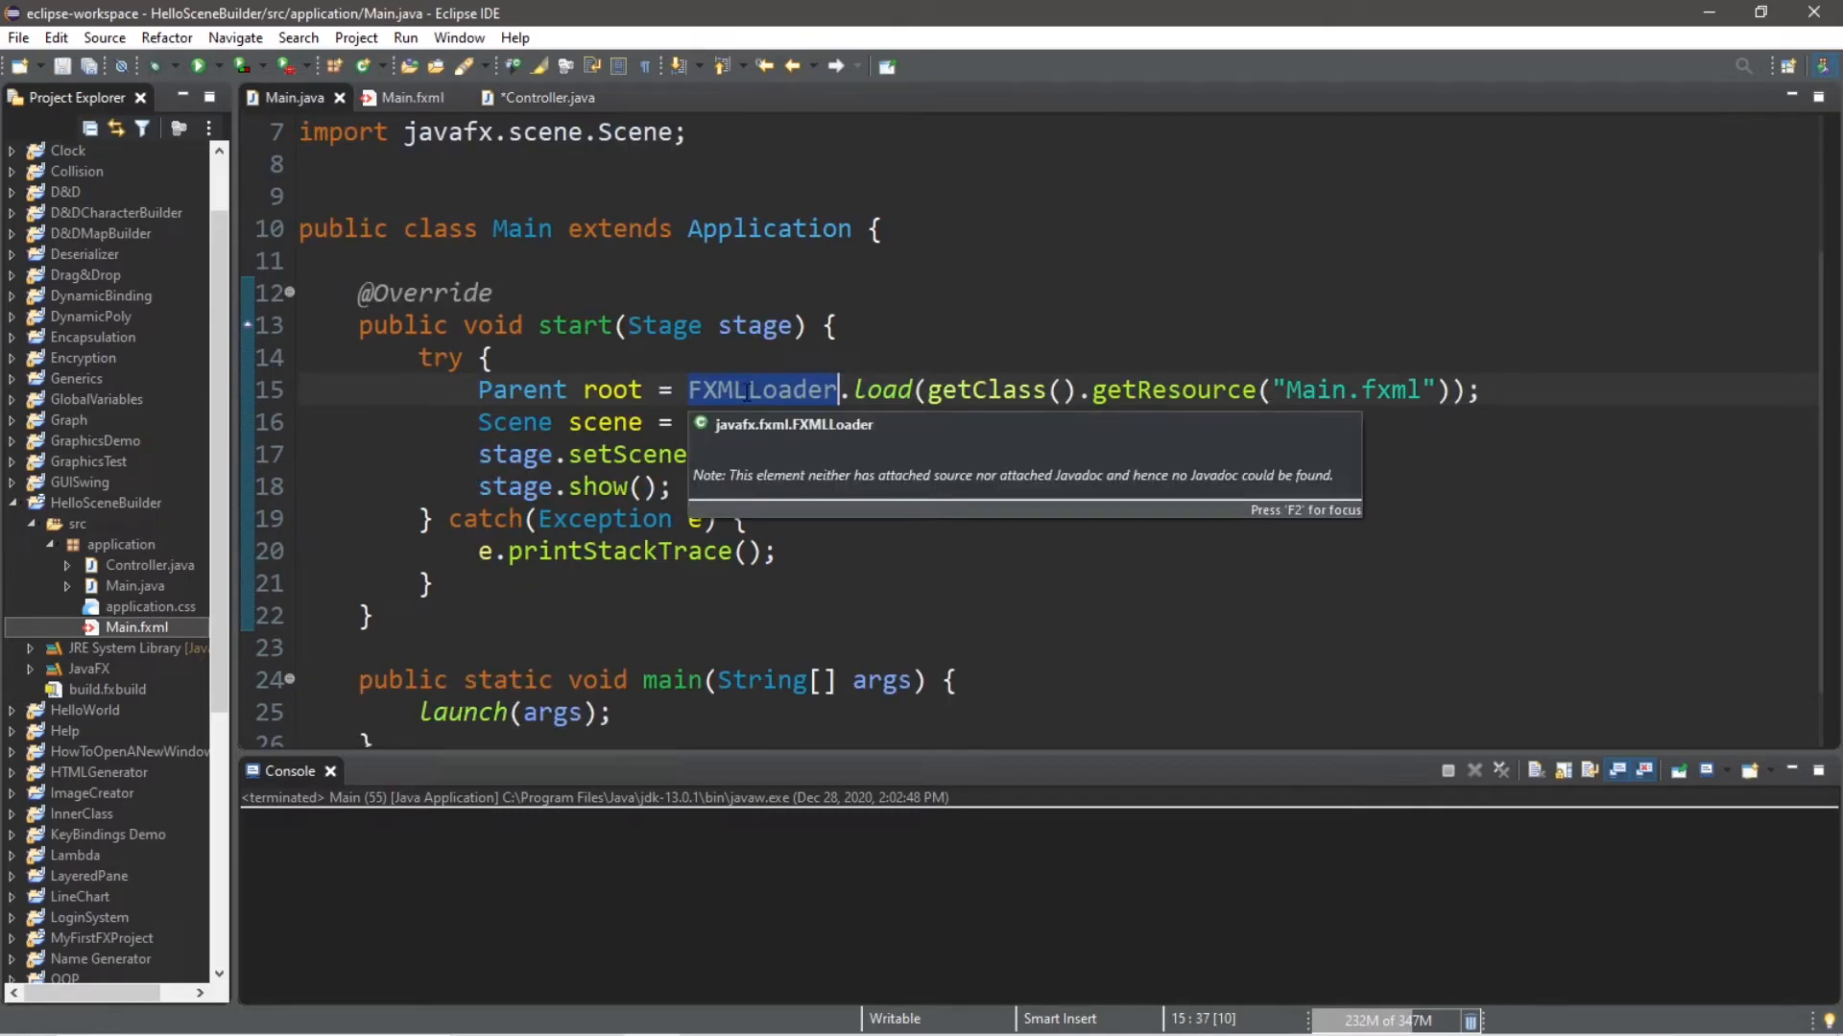
click(412, 97)
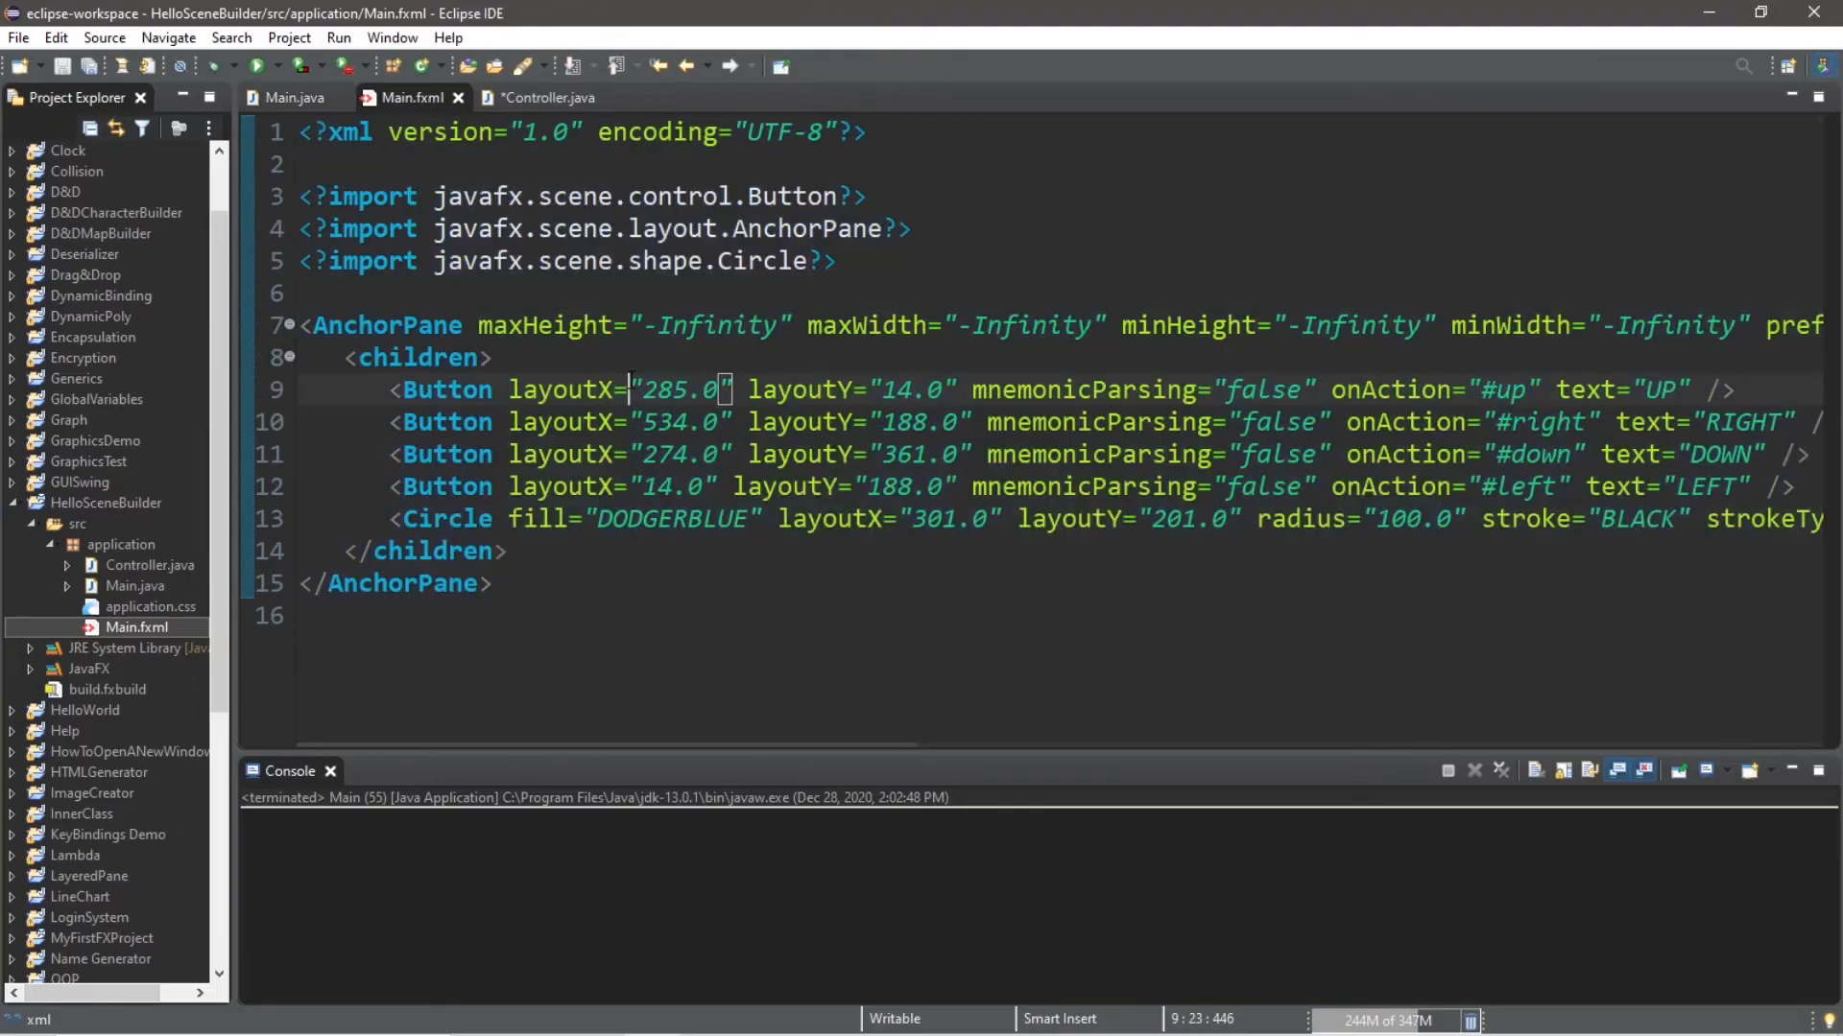
key(ctrl+a)
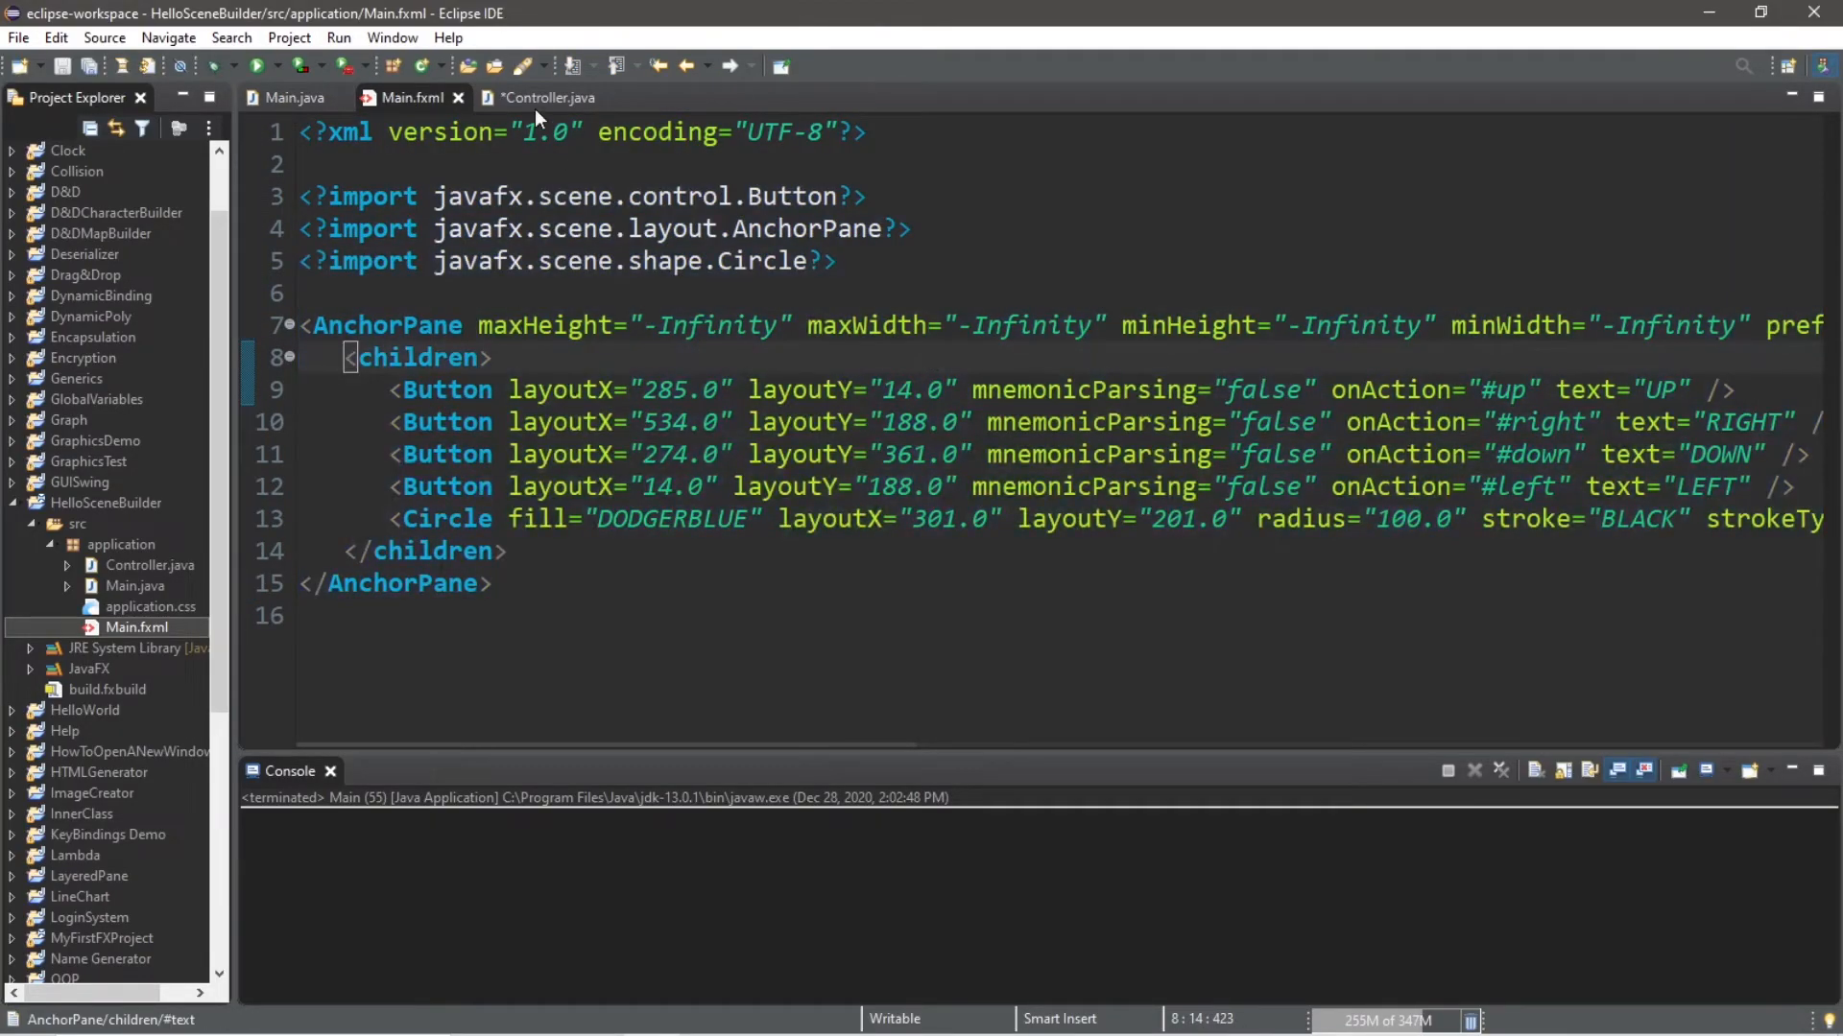
click(546, 98)
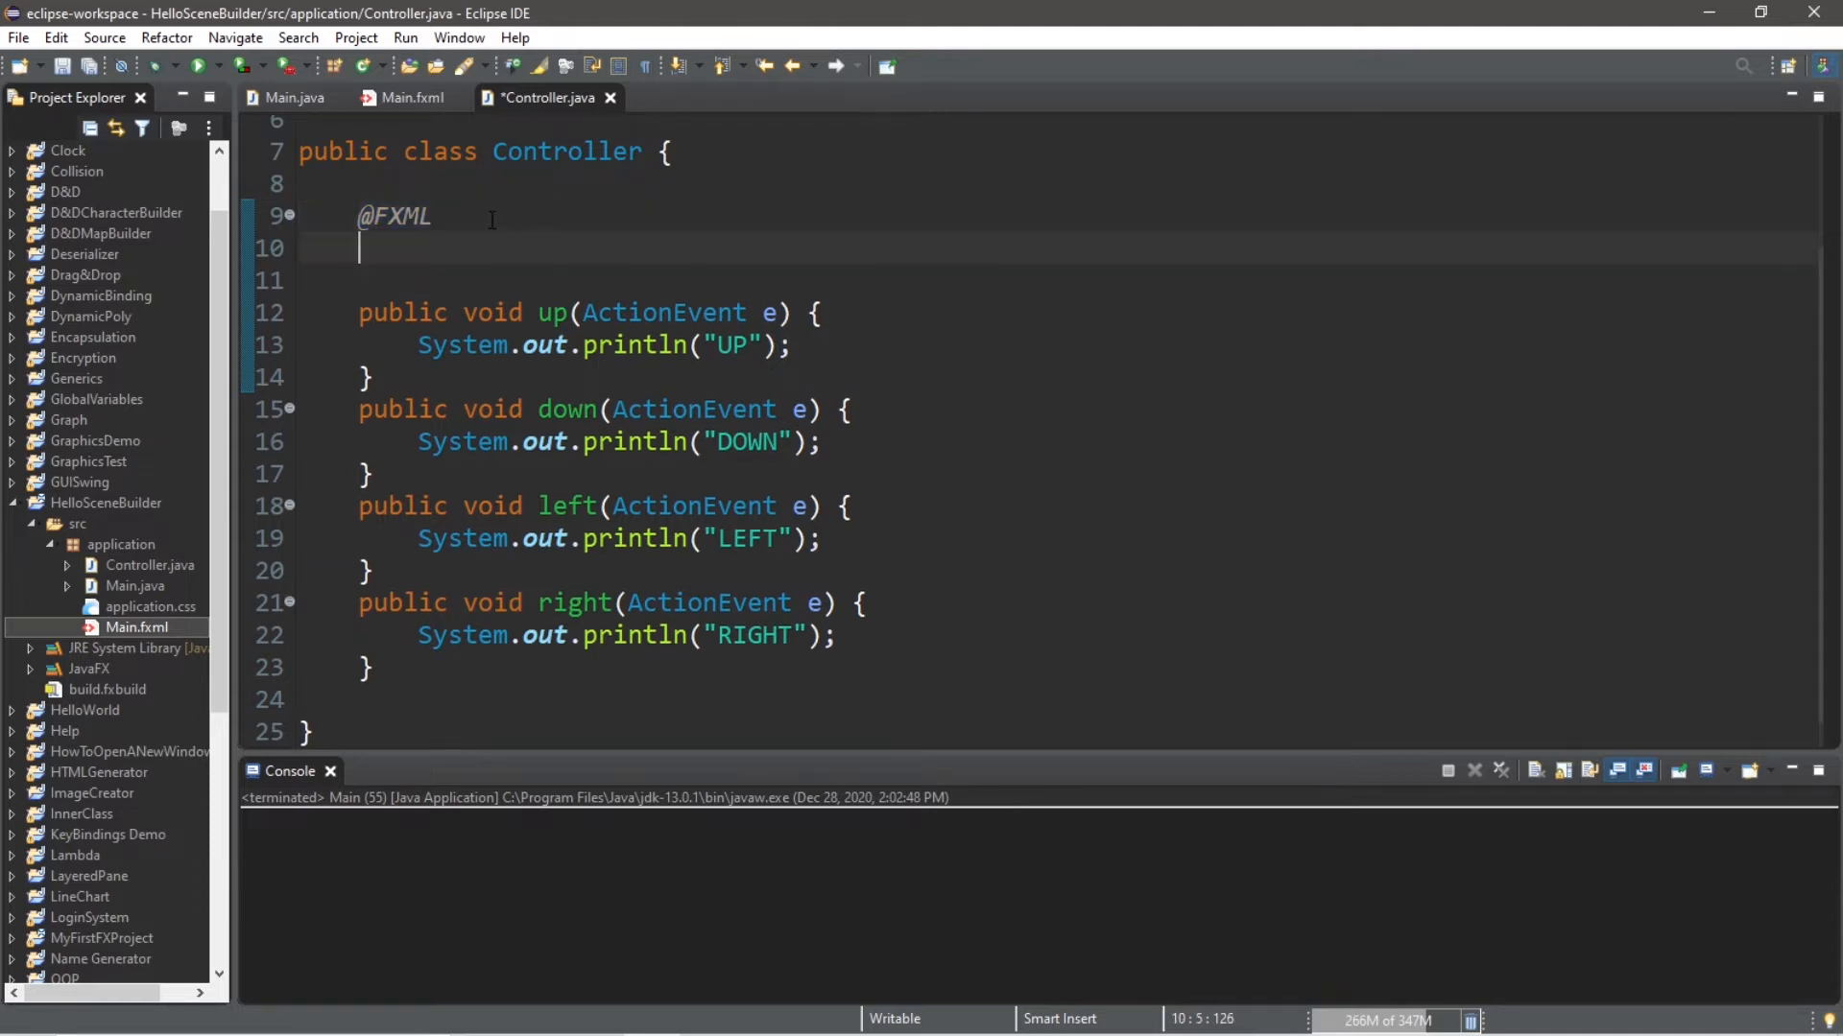
text(priv)
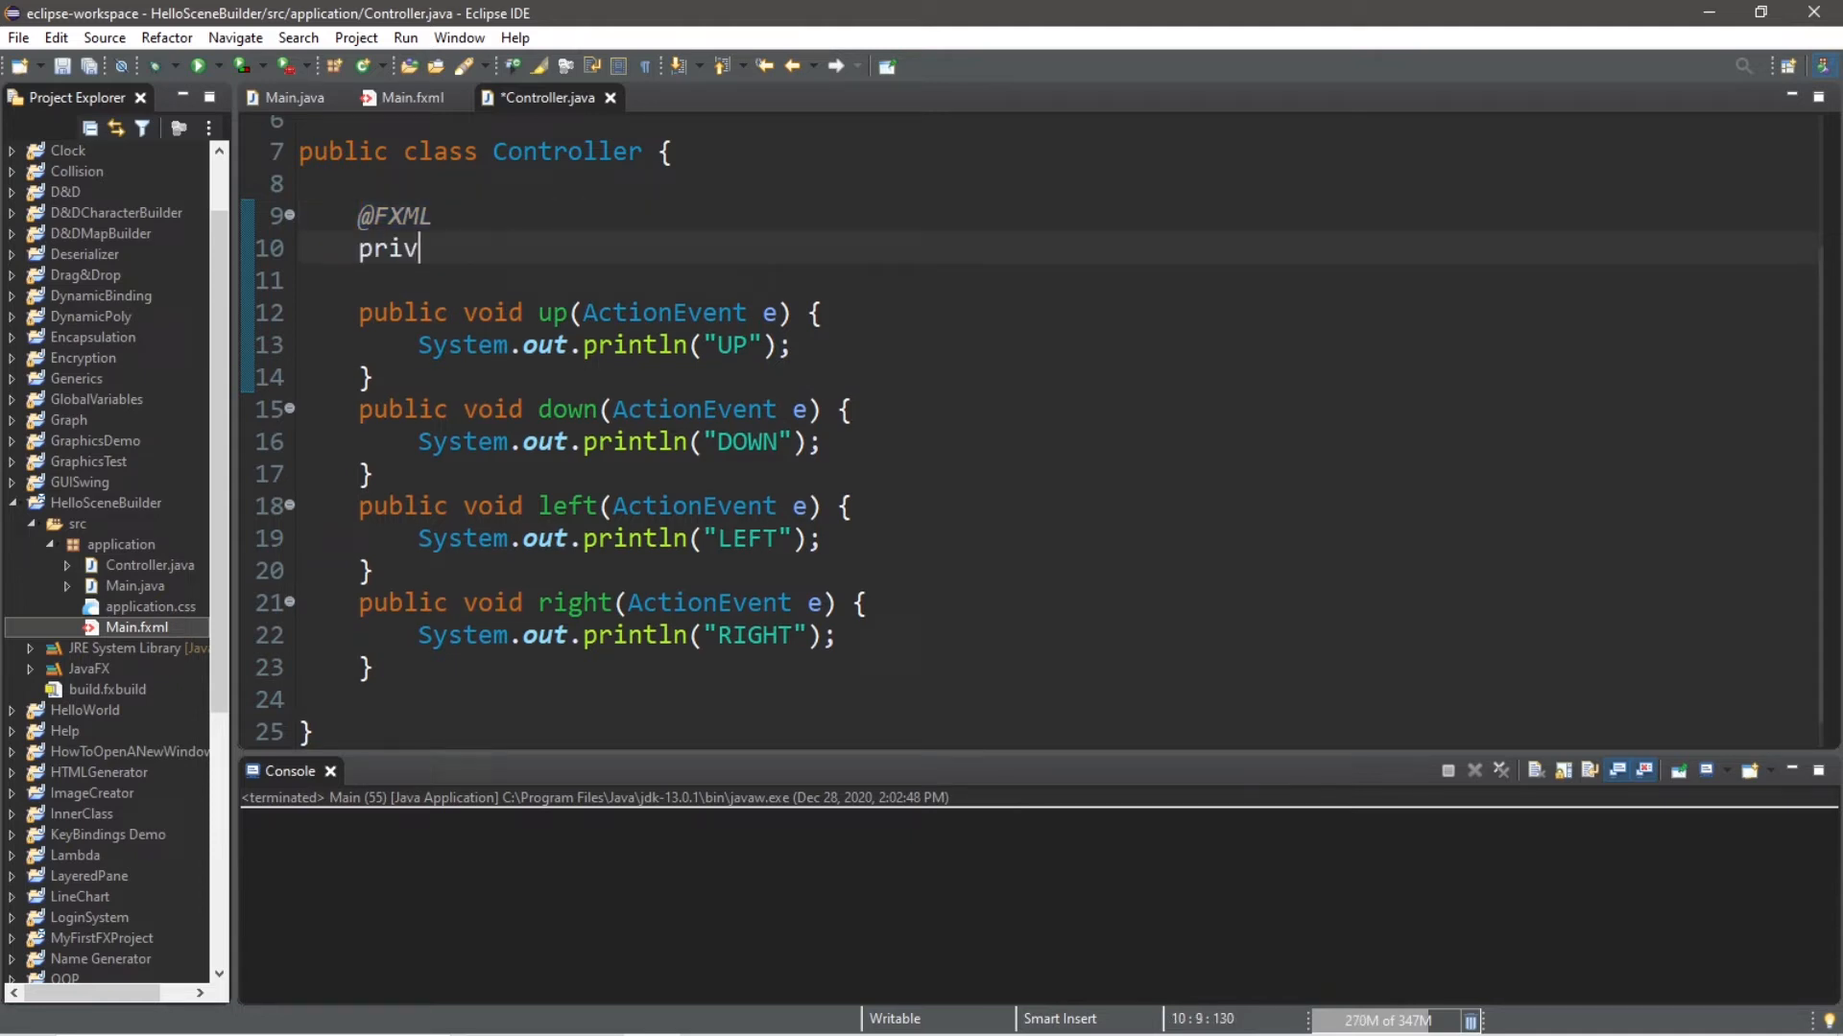
text(ate)
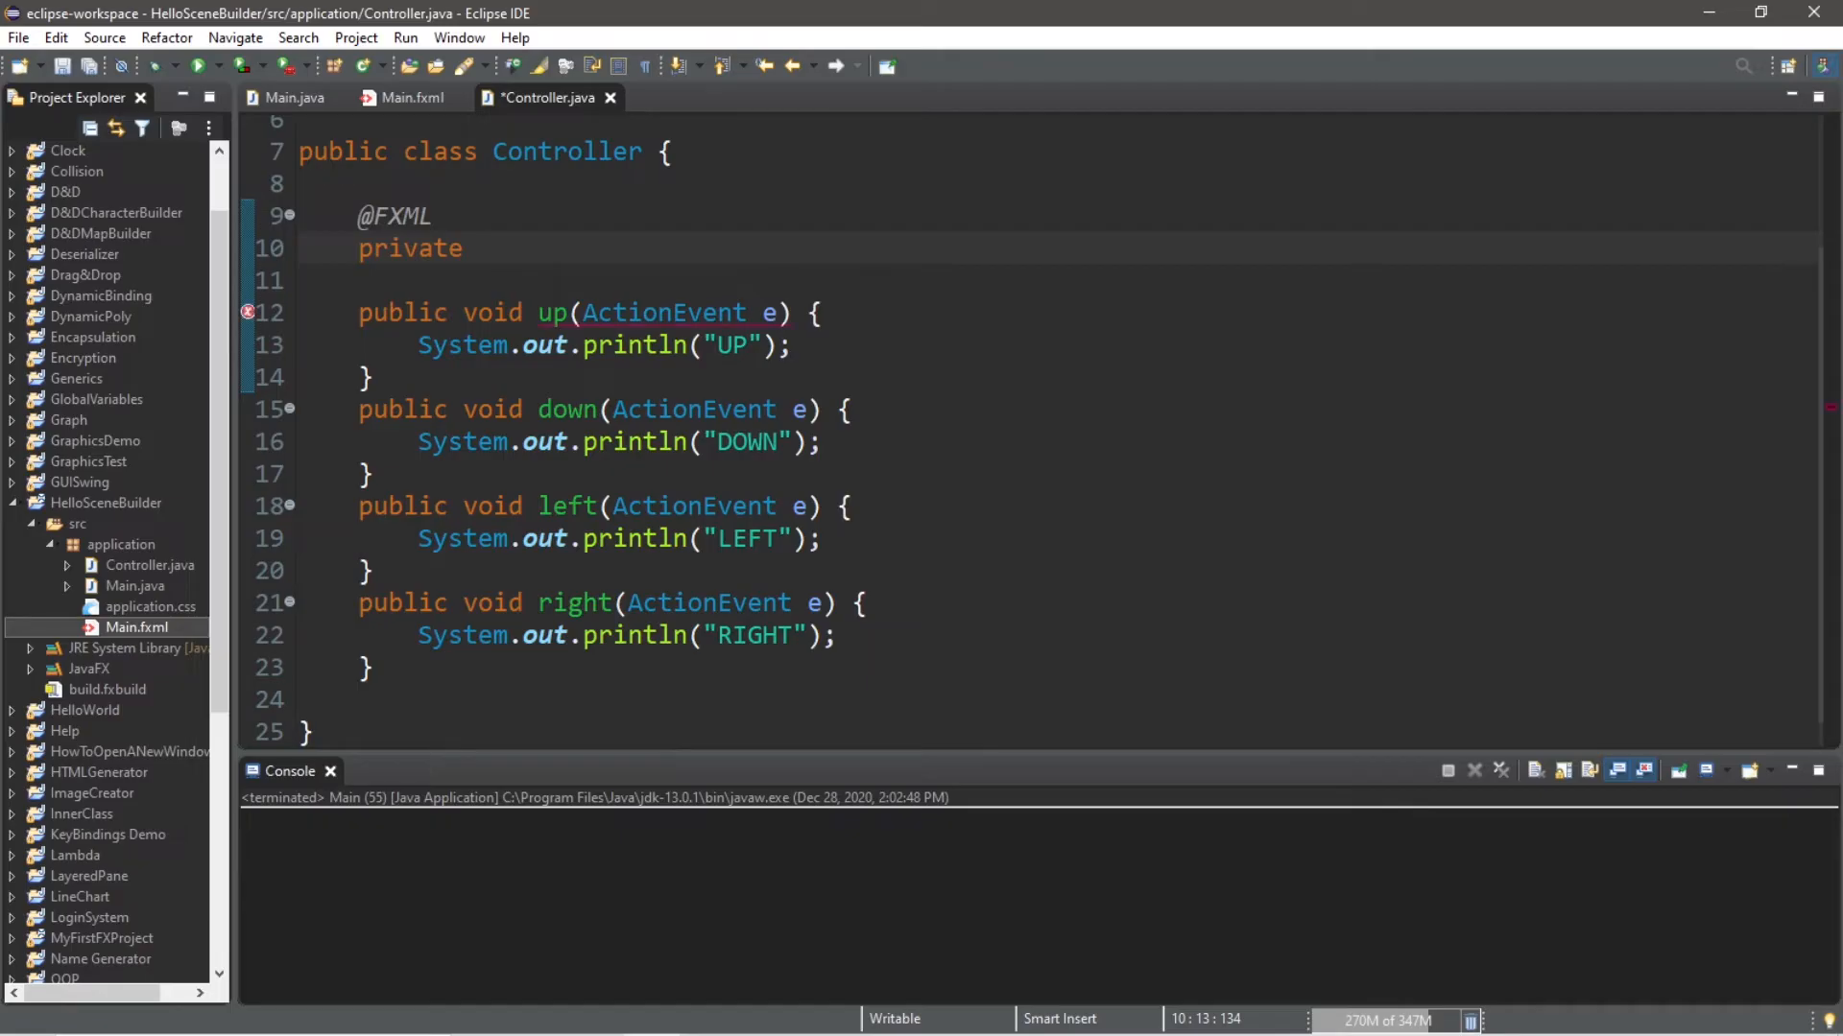
text(Circle myCircle;)
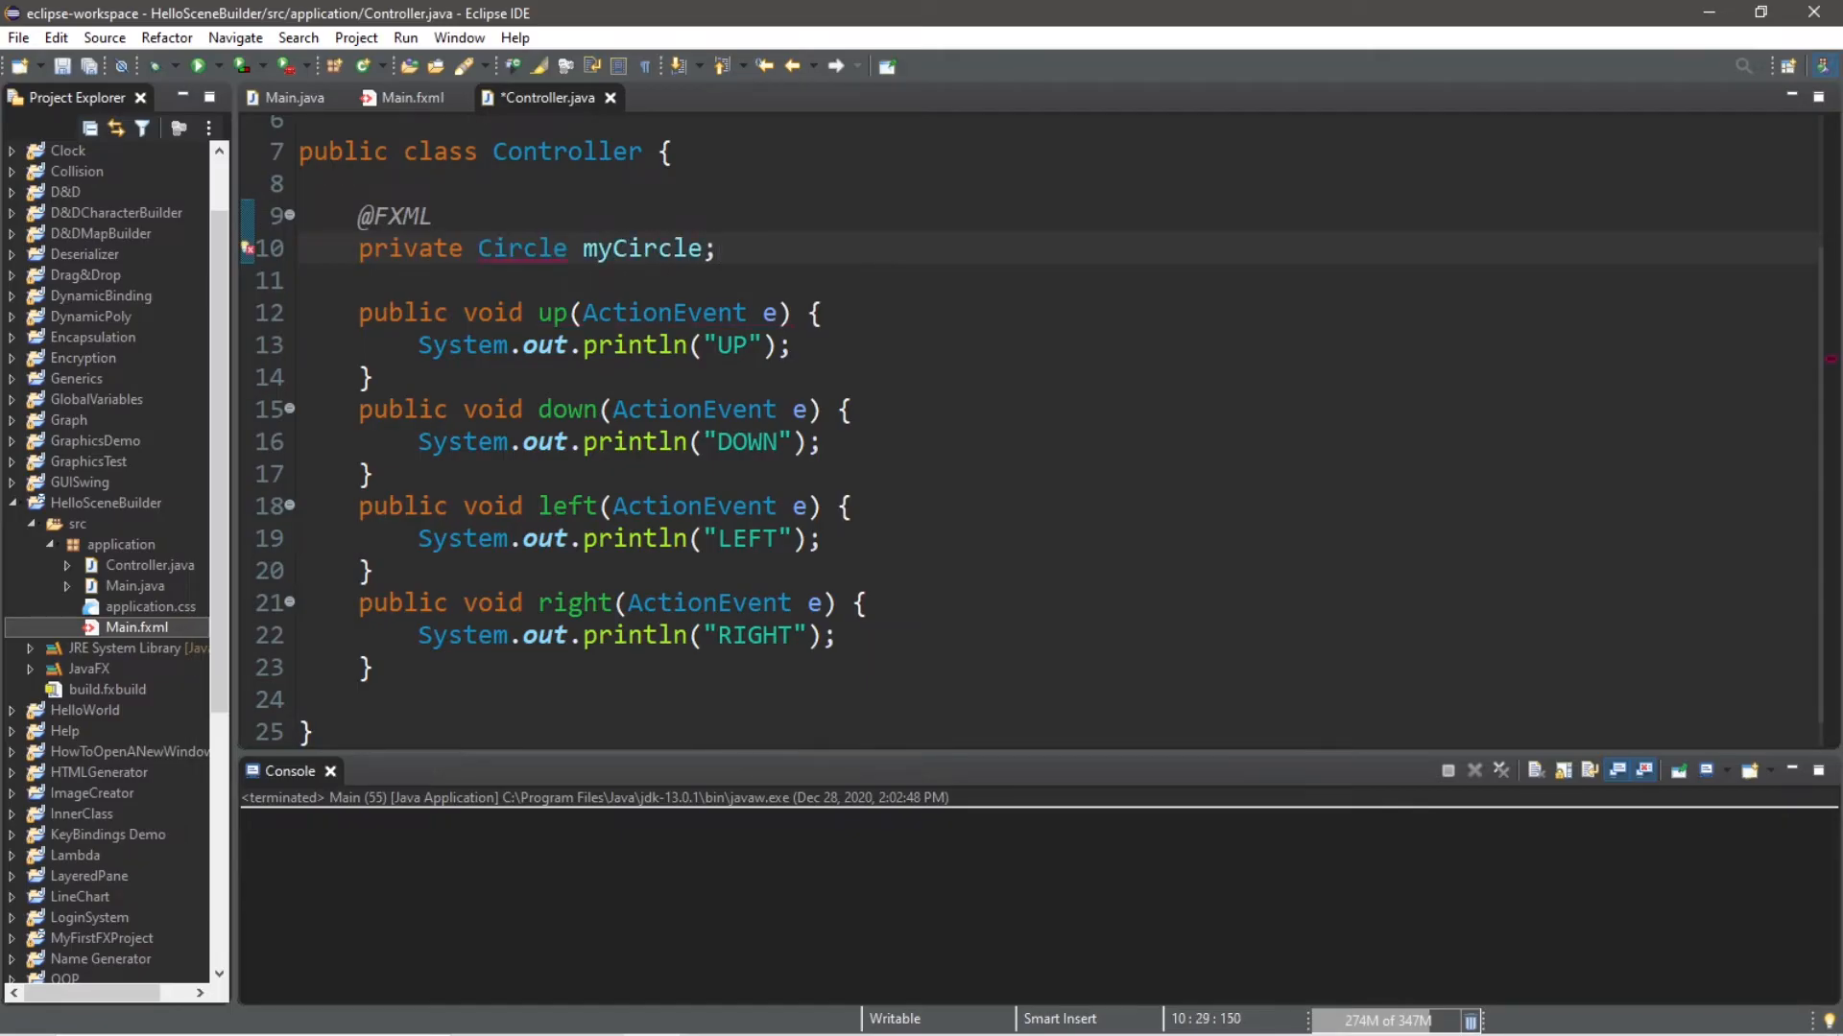
click(553, 247)
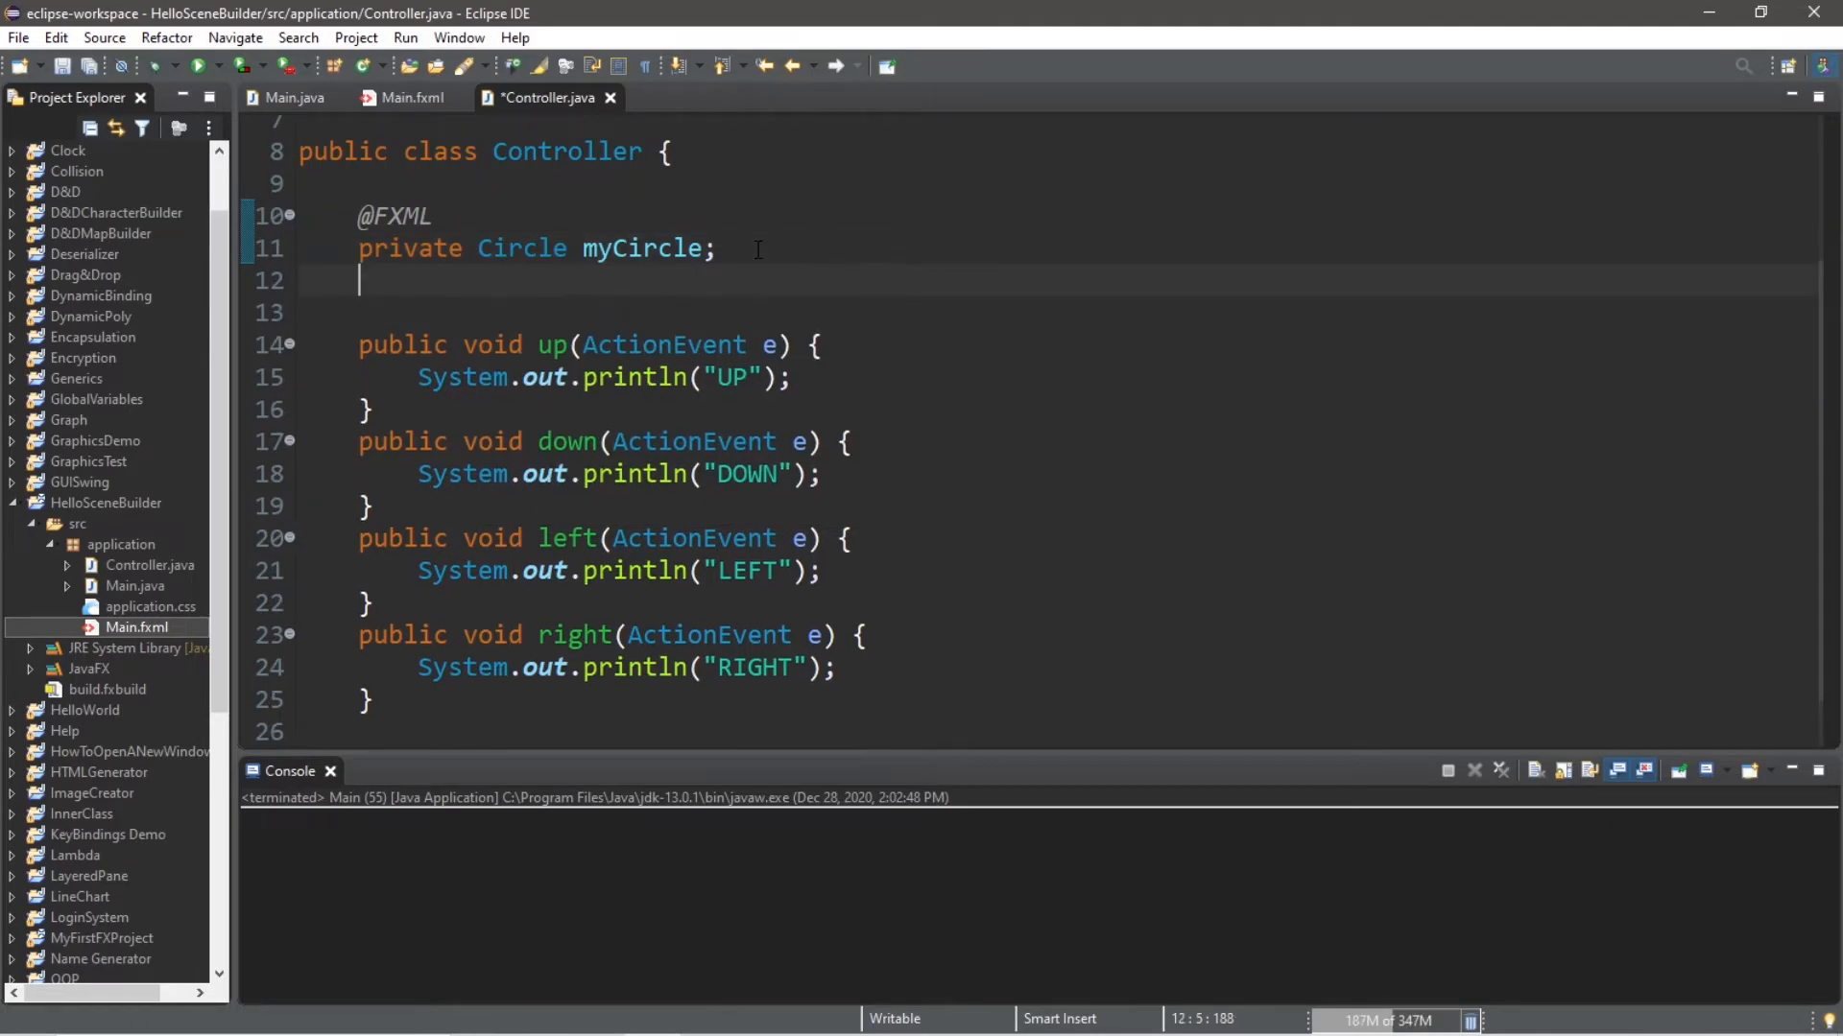
Step: Declare private double x and private double y fields below myCircle
text(pr)
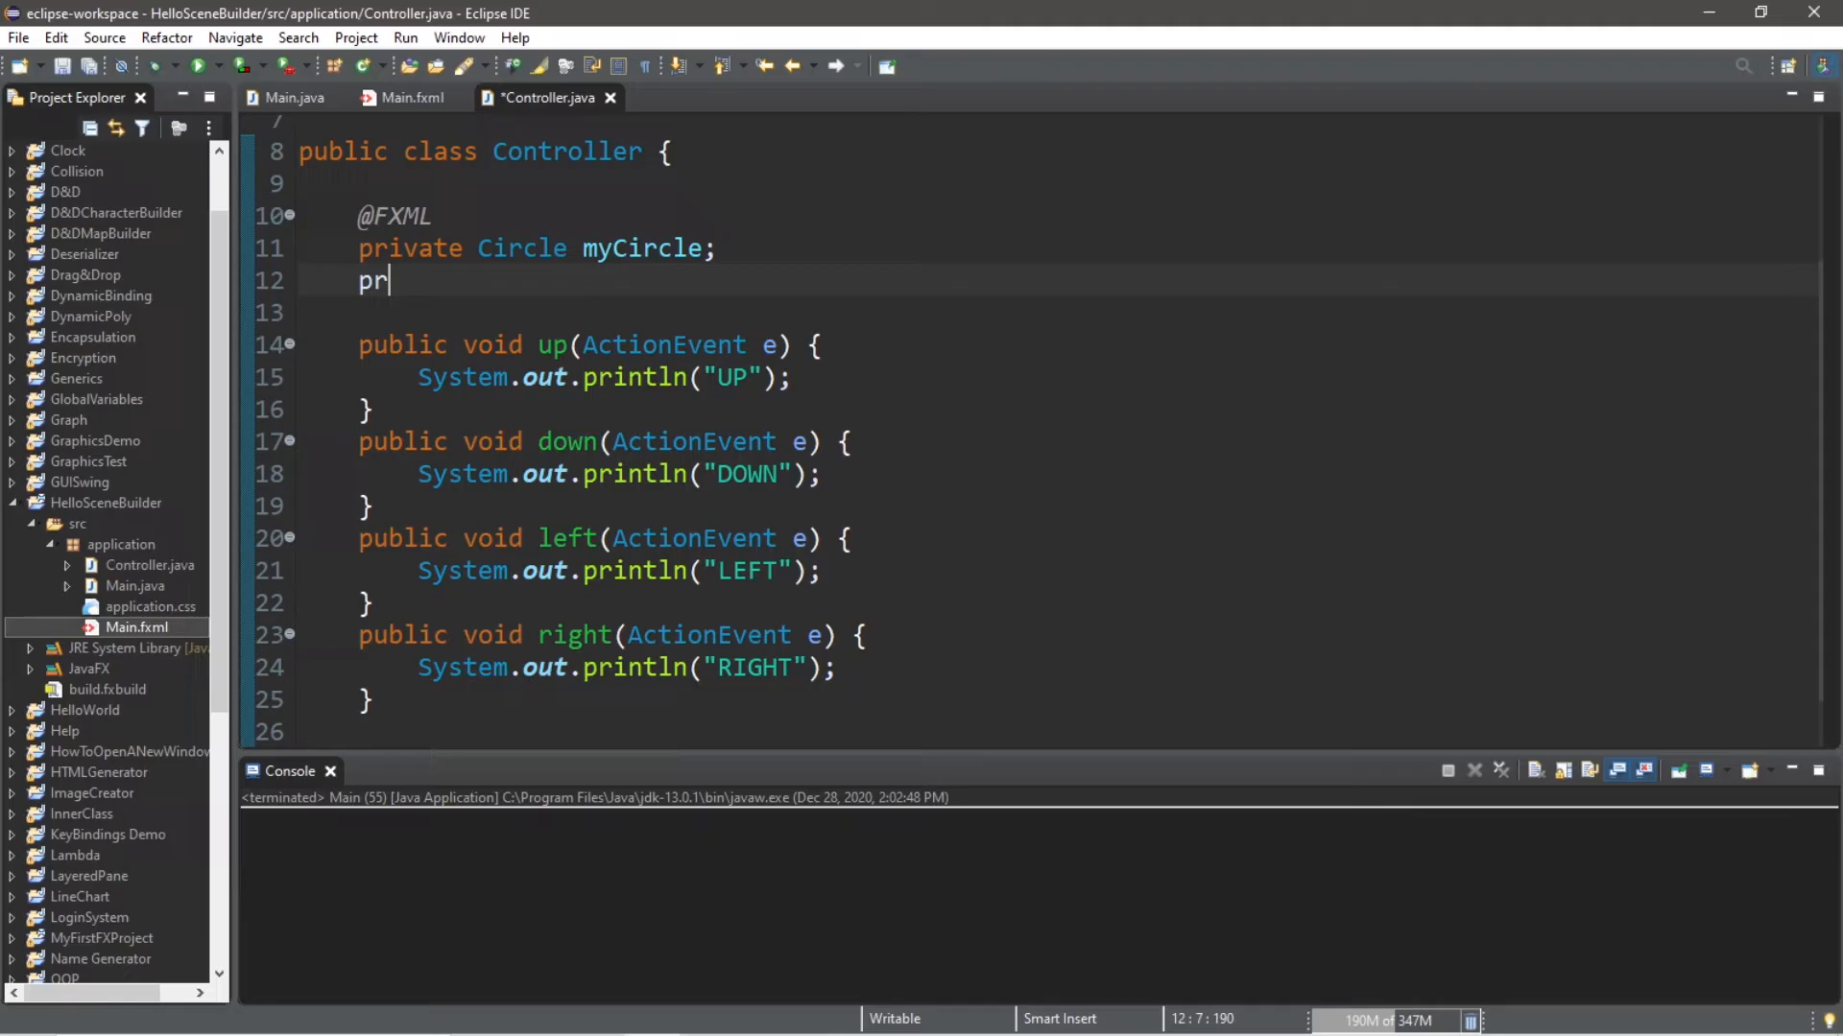
text(ivate double)
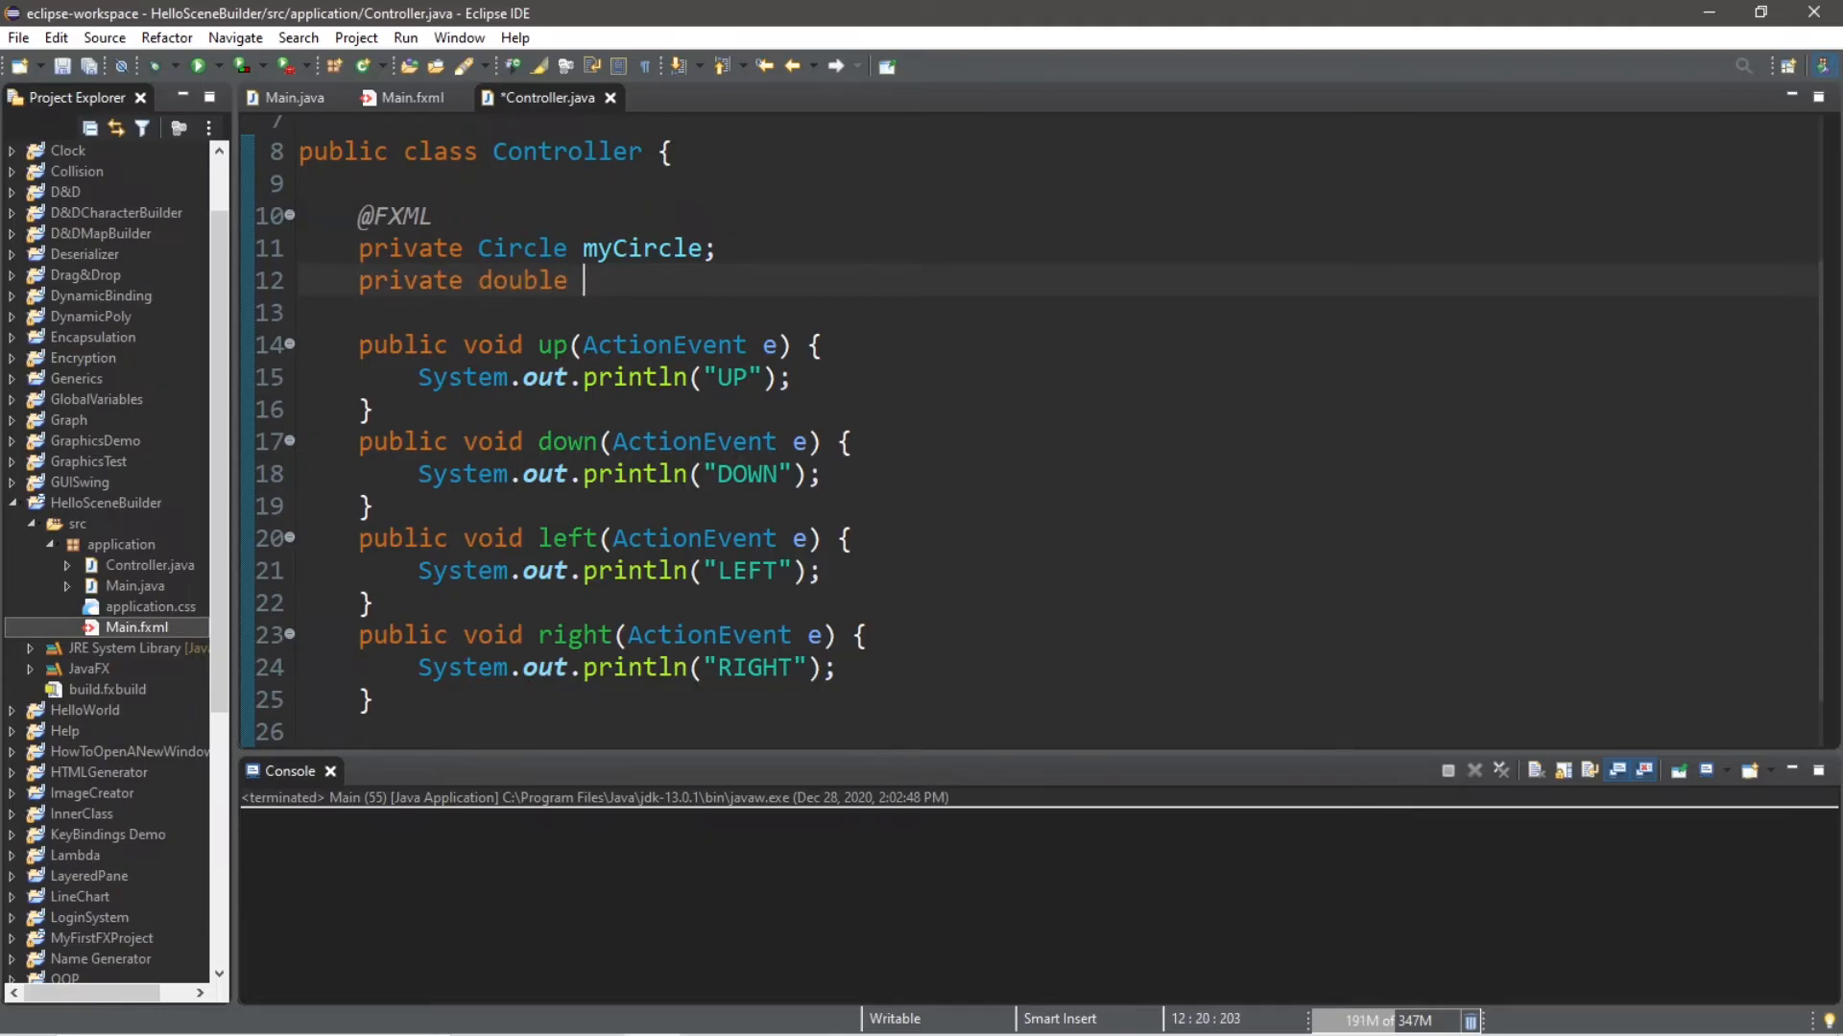
text(x;)
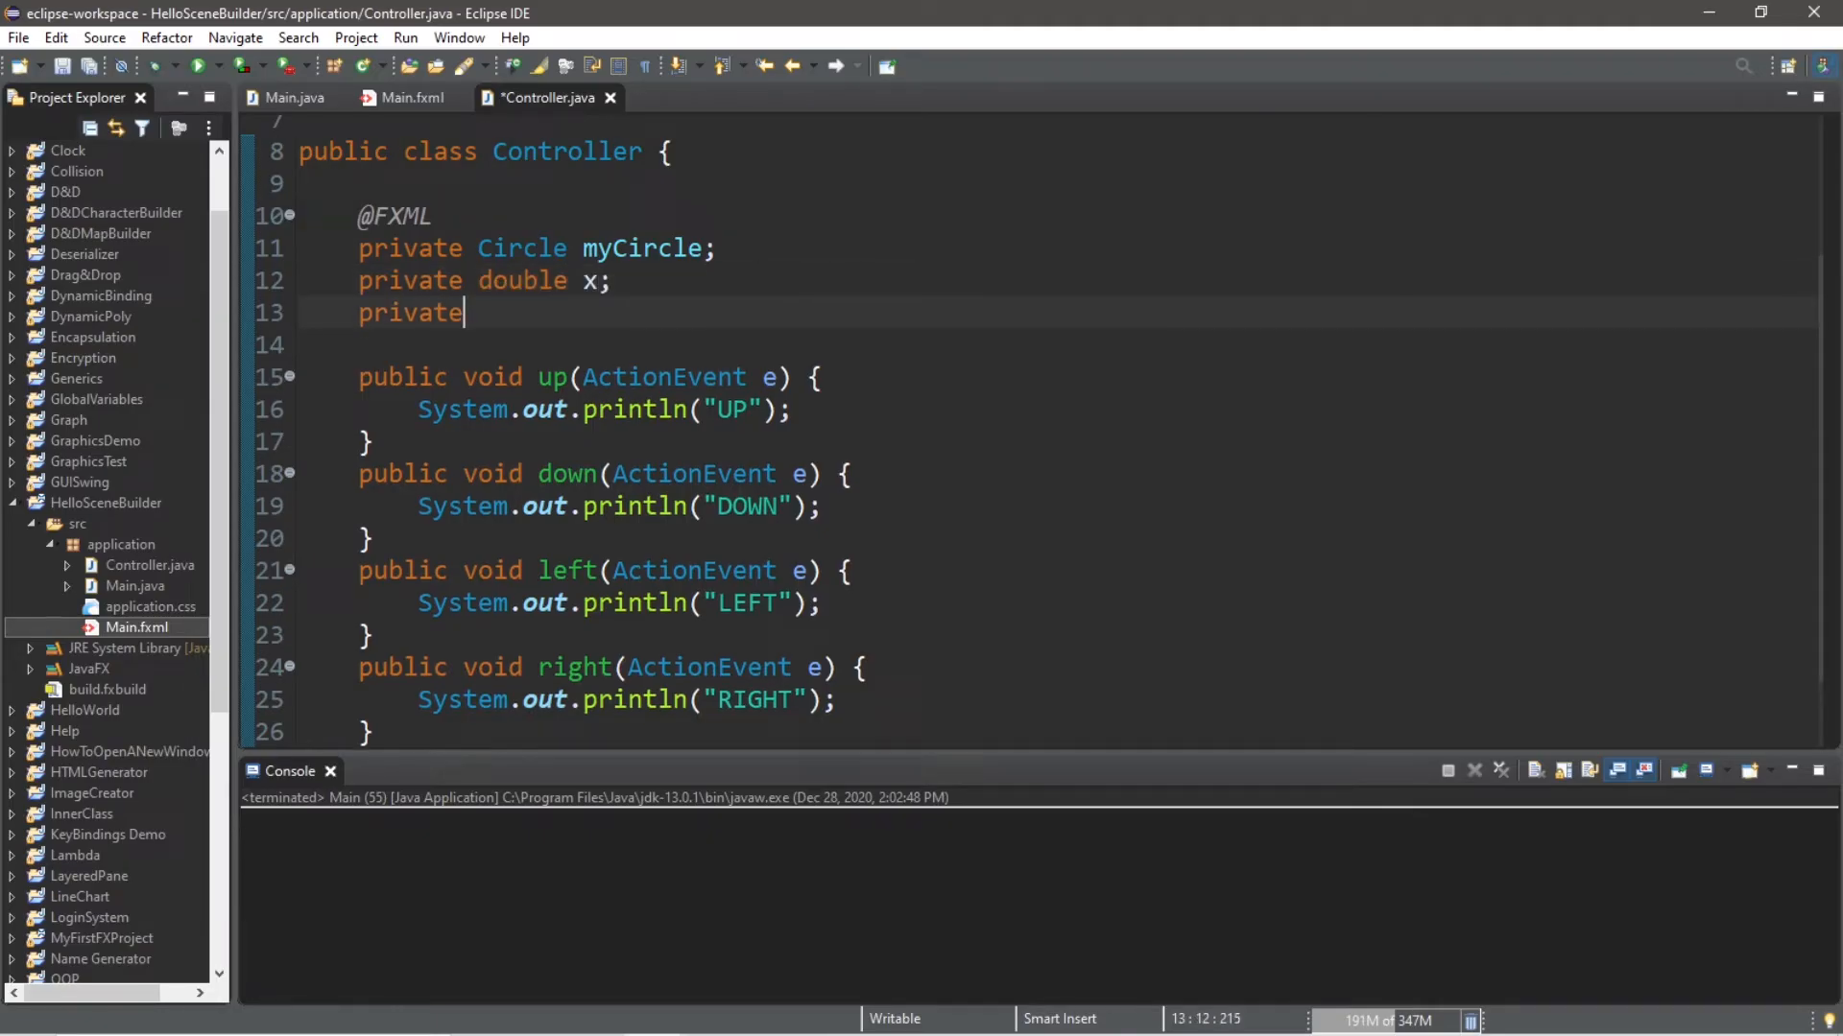
text(double y;)
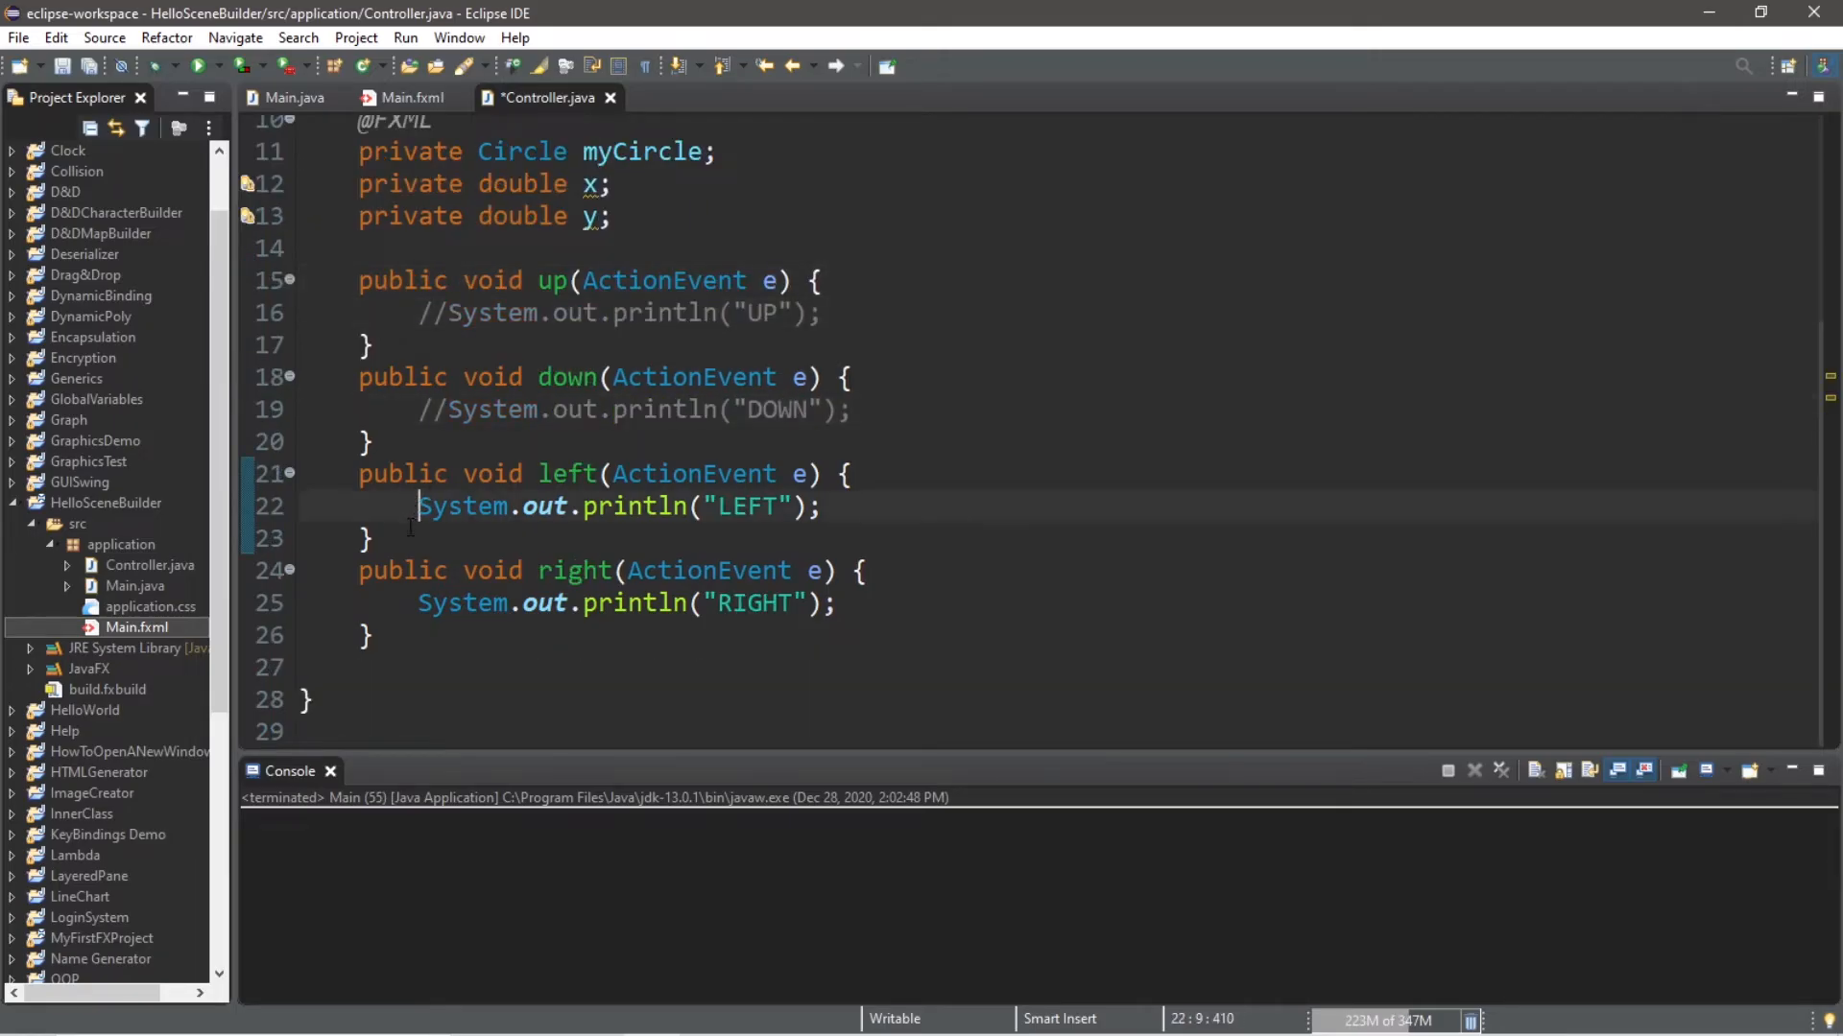
Step: Comment out the remaining println and make up call myCircle.setCenterY(y-=1)
key(Ctrl+/)
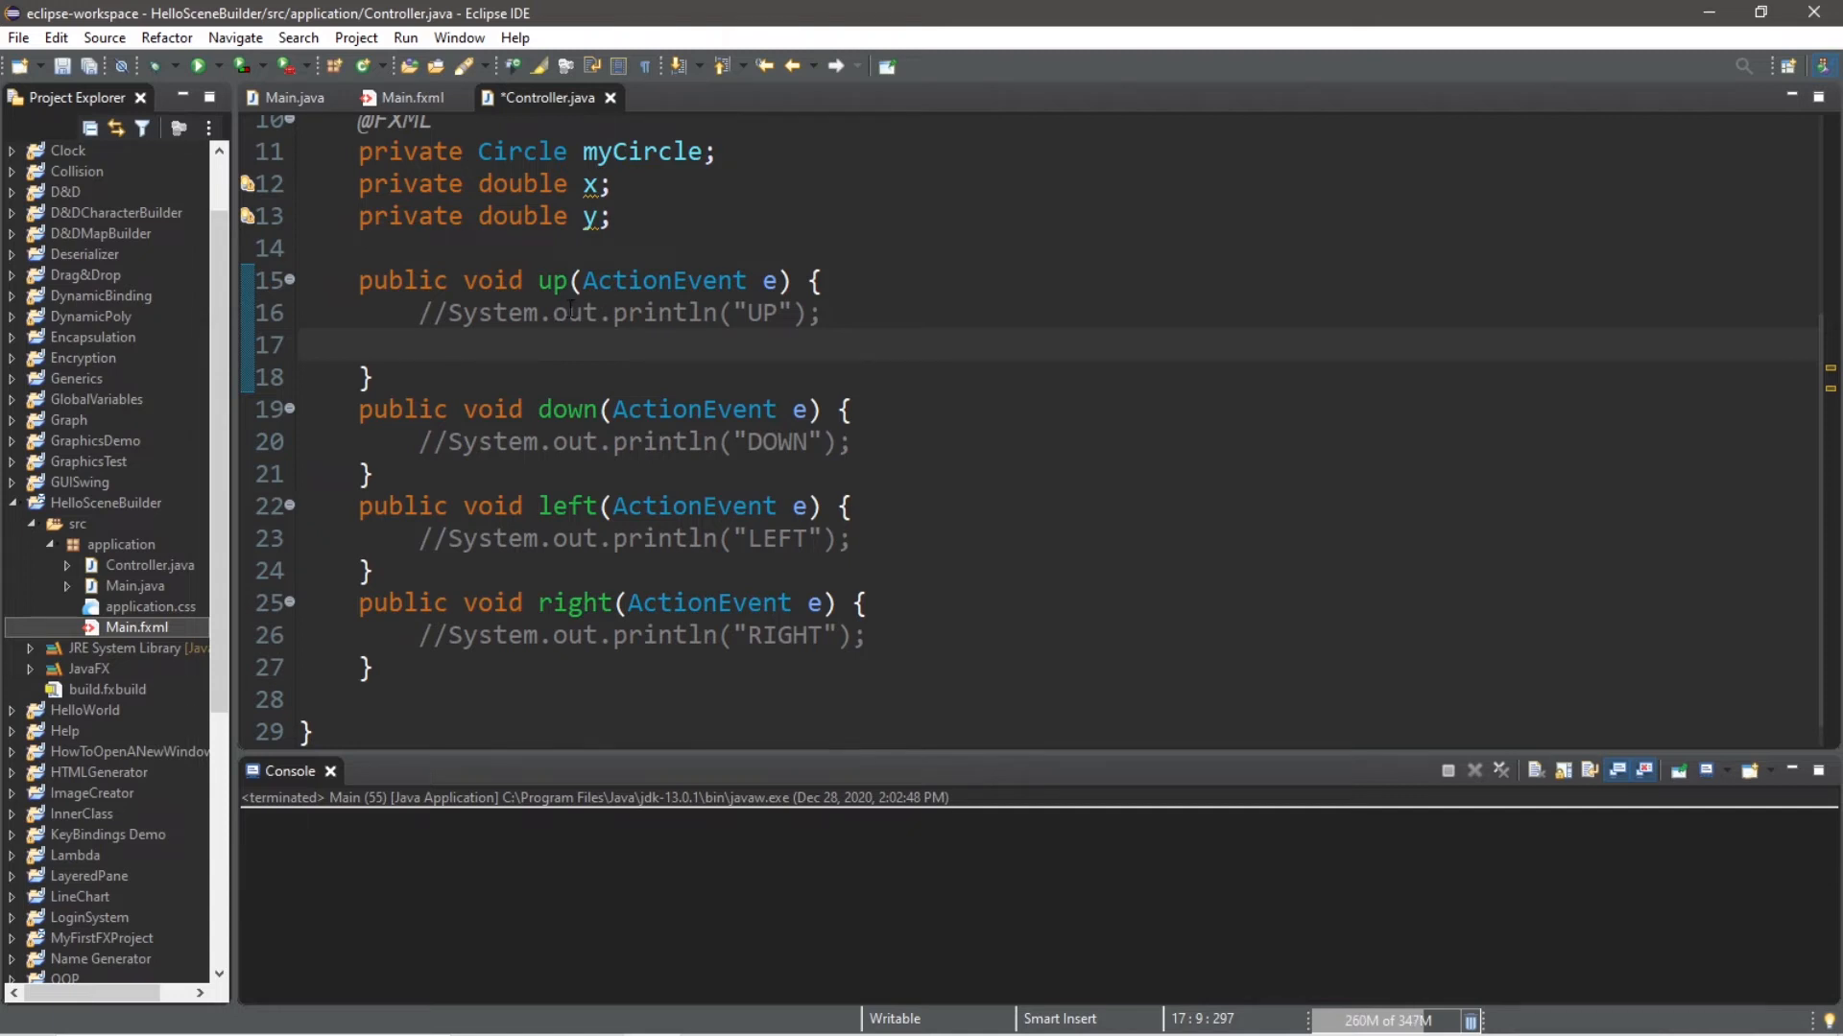
text(myCircle.setCenterY();)
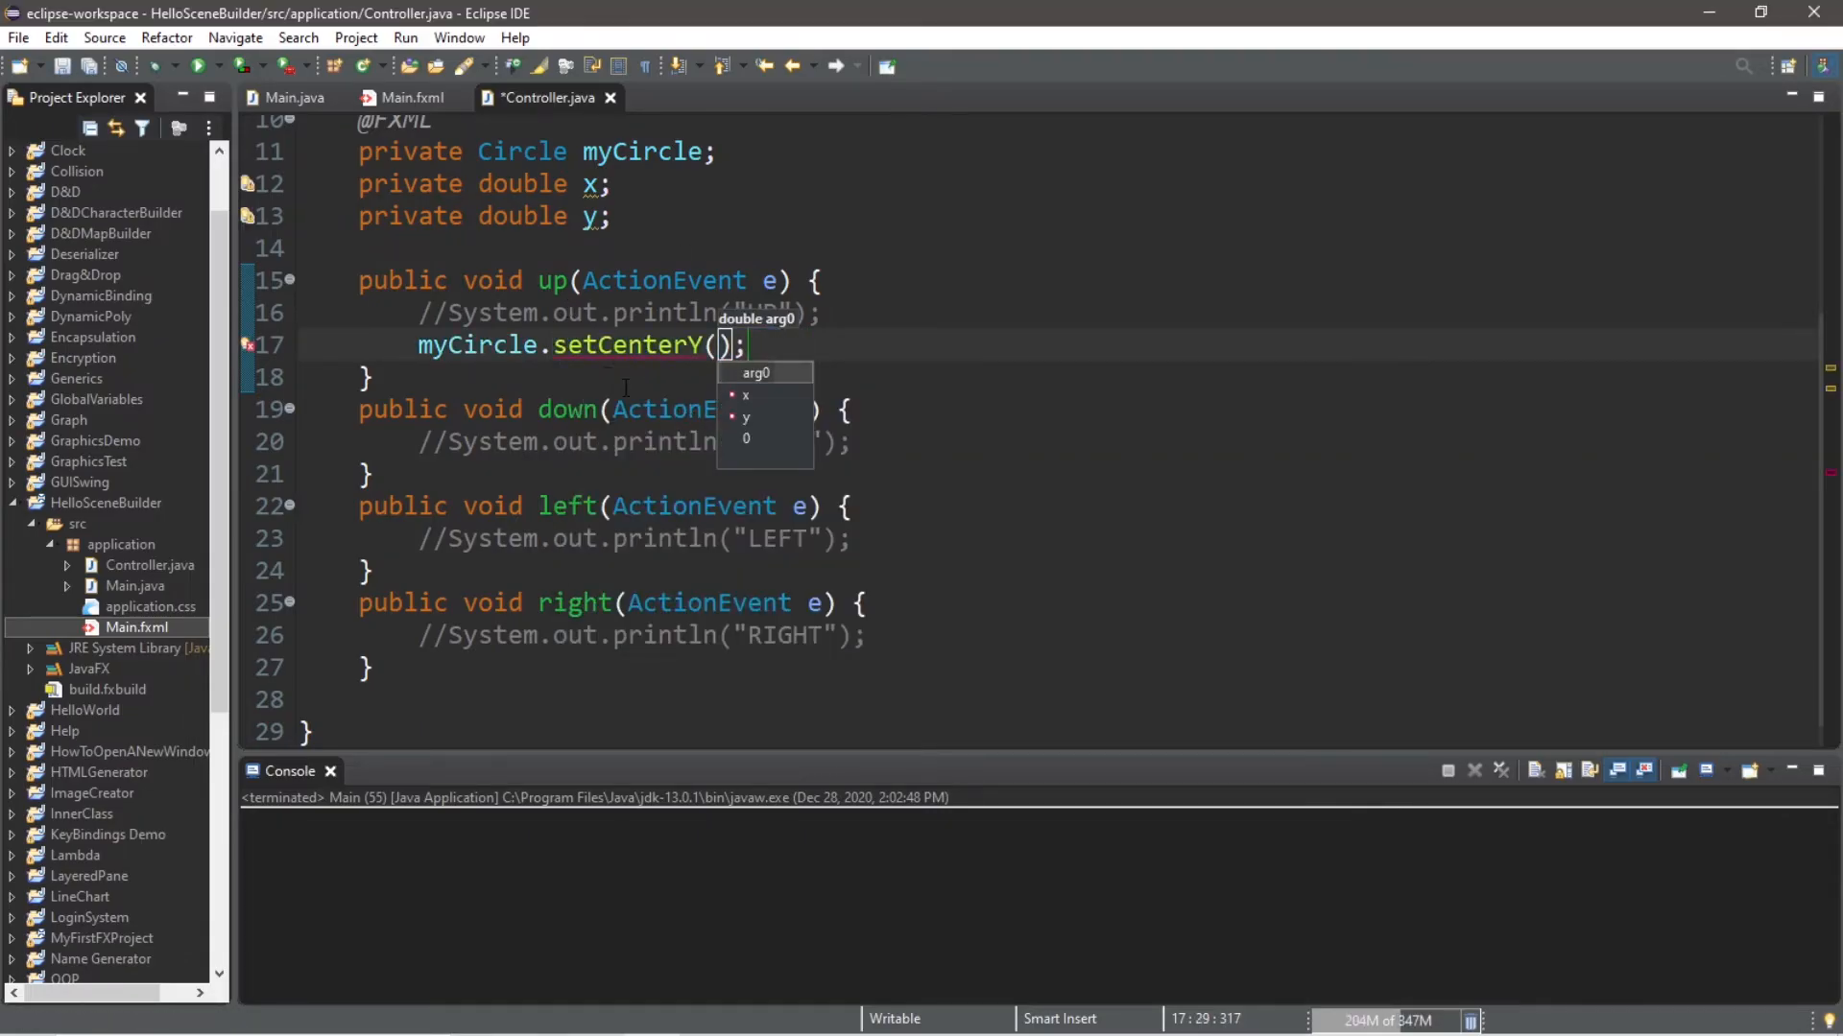
mouse_move(1032, 298)
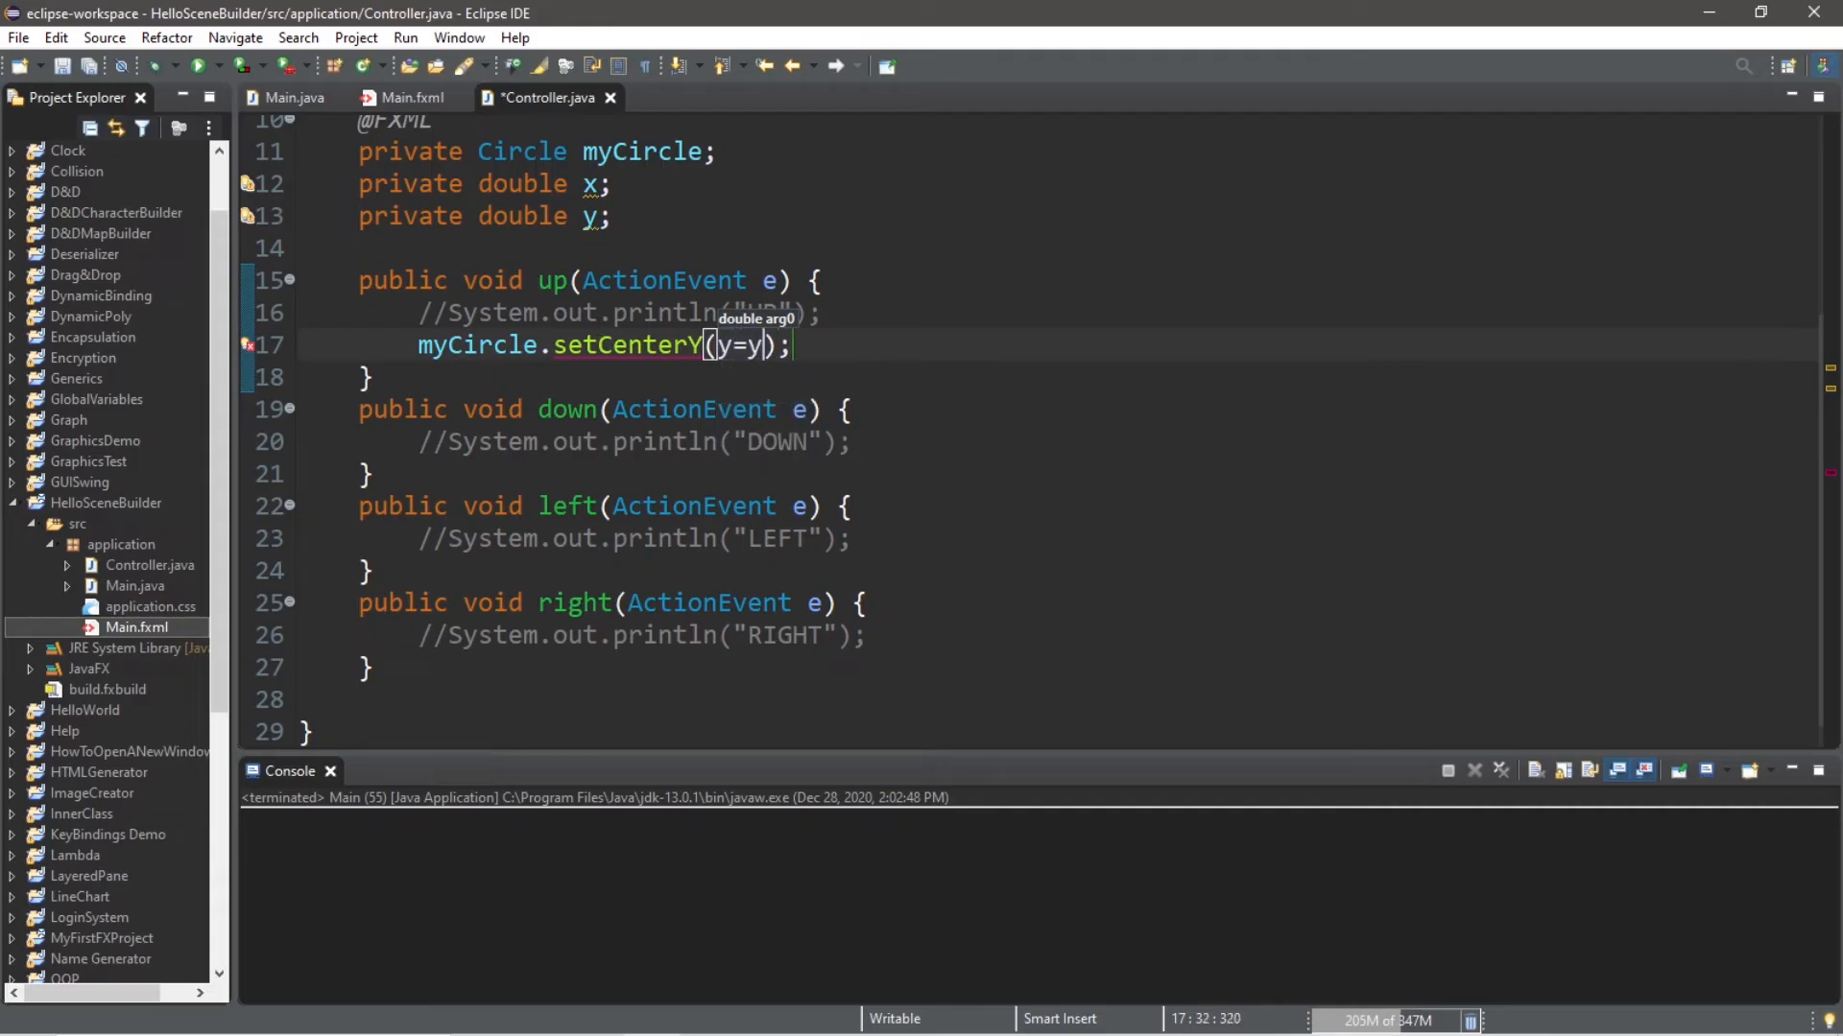
text(-1)
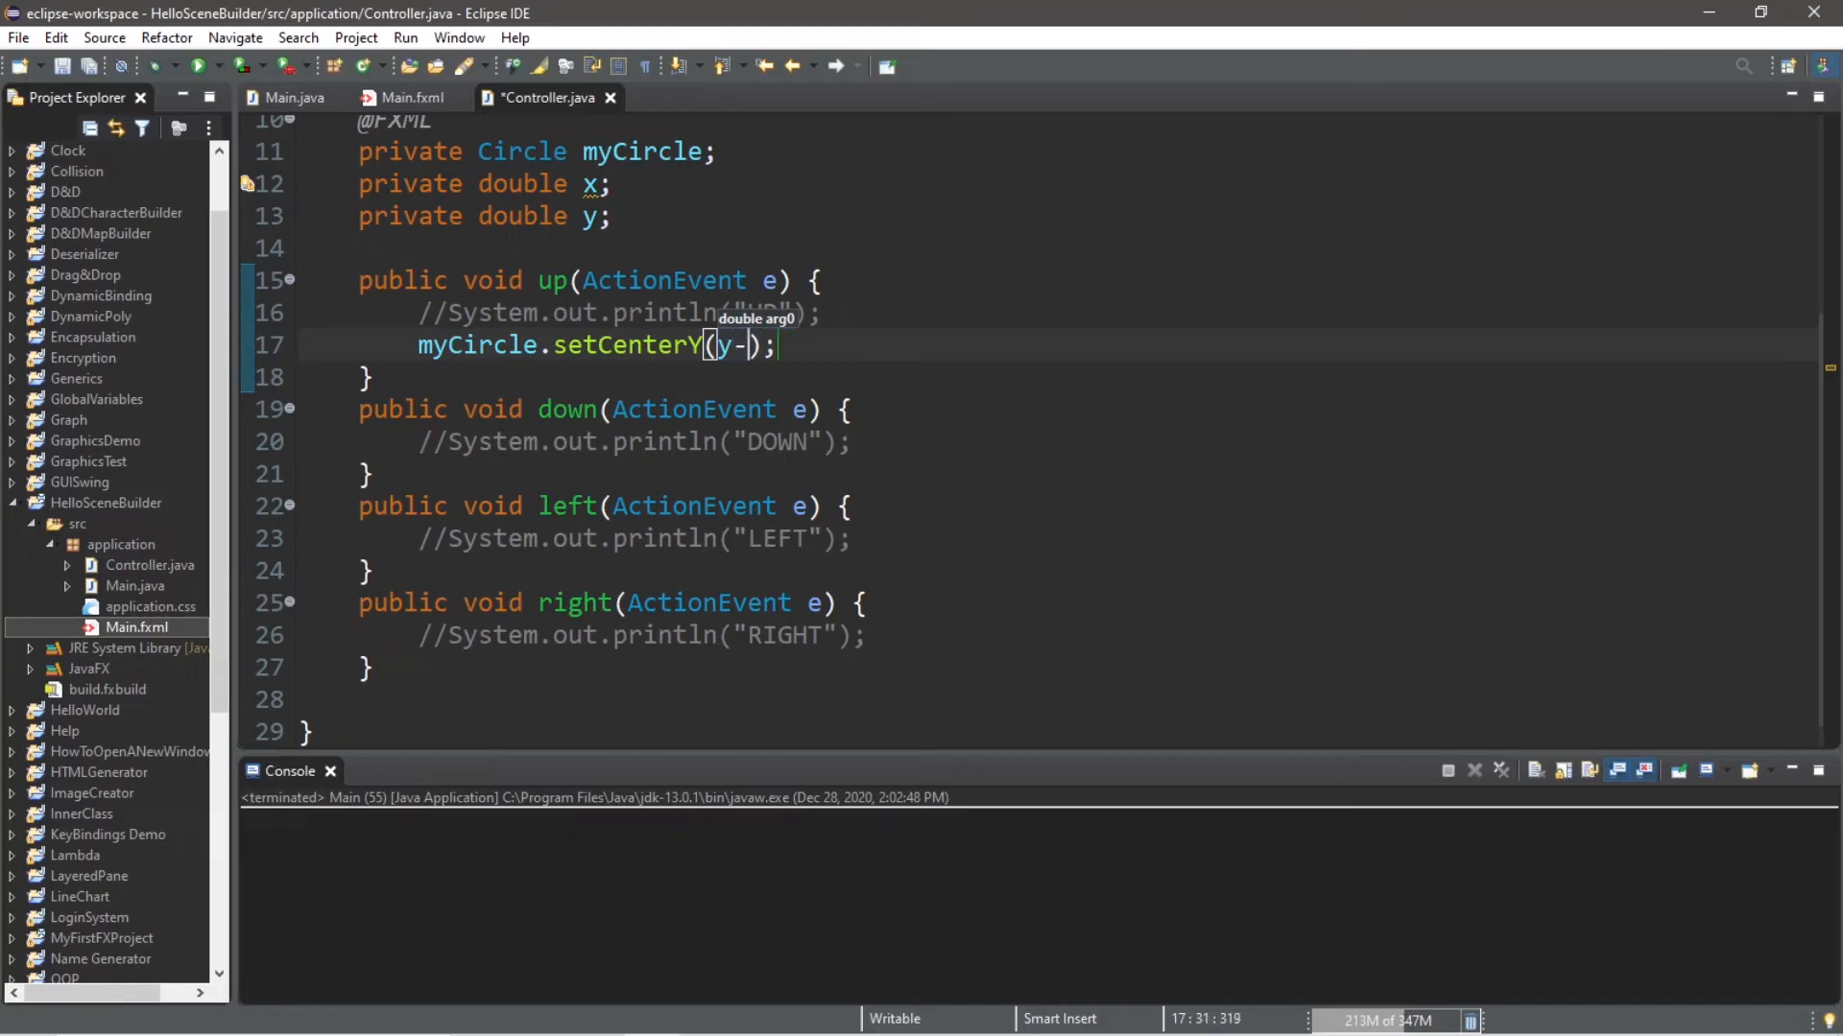
text(=1)
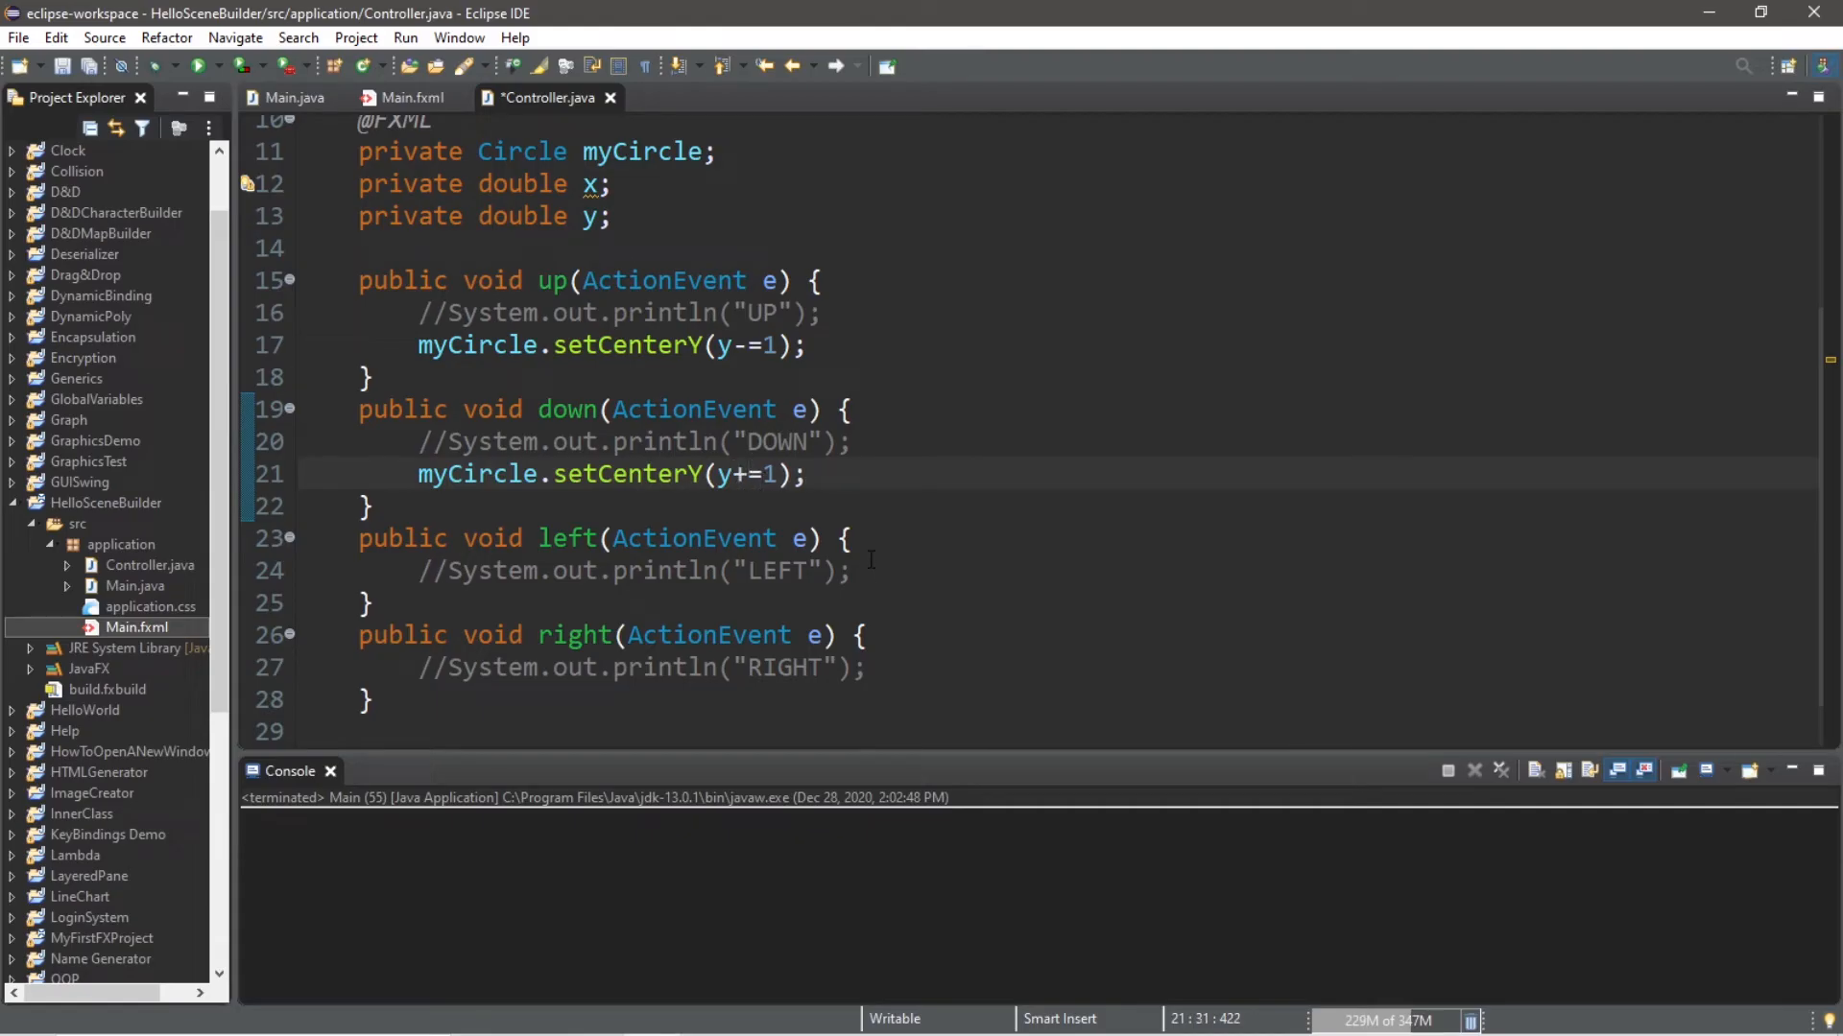
Step: Make down call myCircle.setCenterY(y+=1) and left call myCircle.setCenterX(x-=1)
click(852, 570)
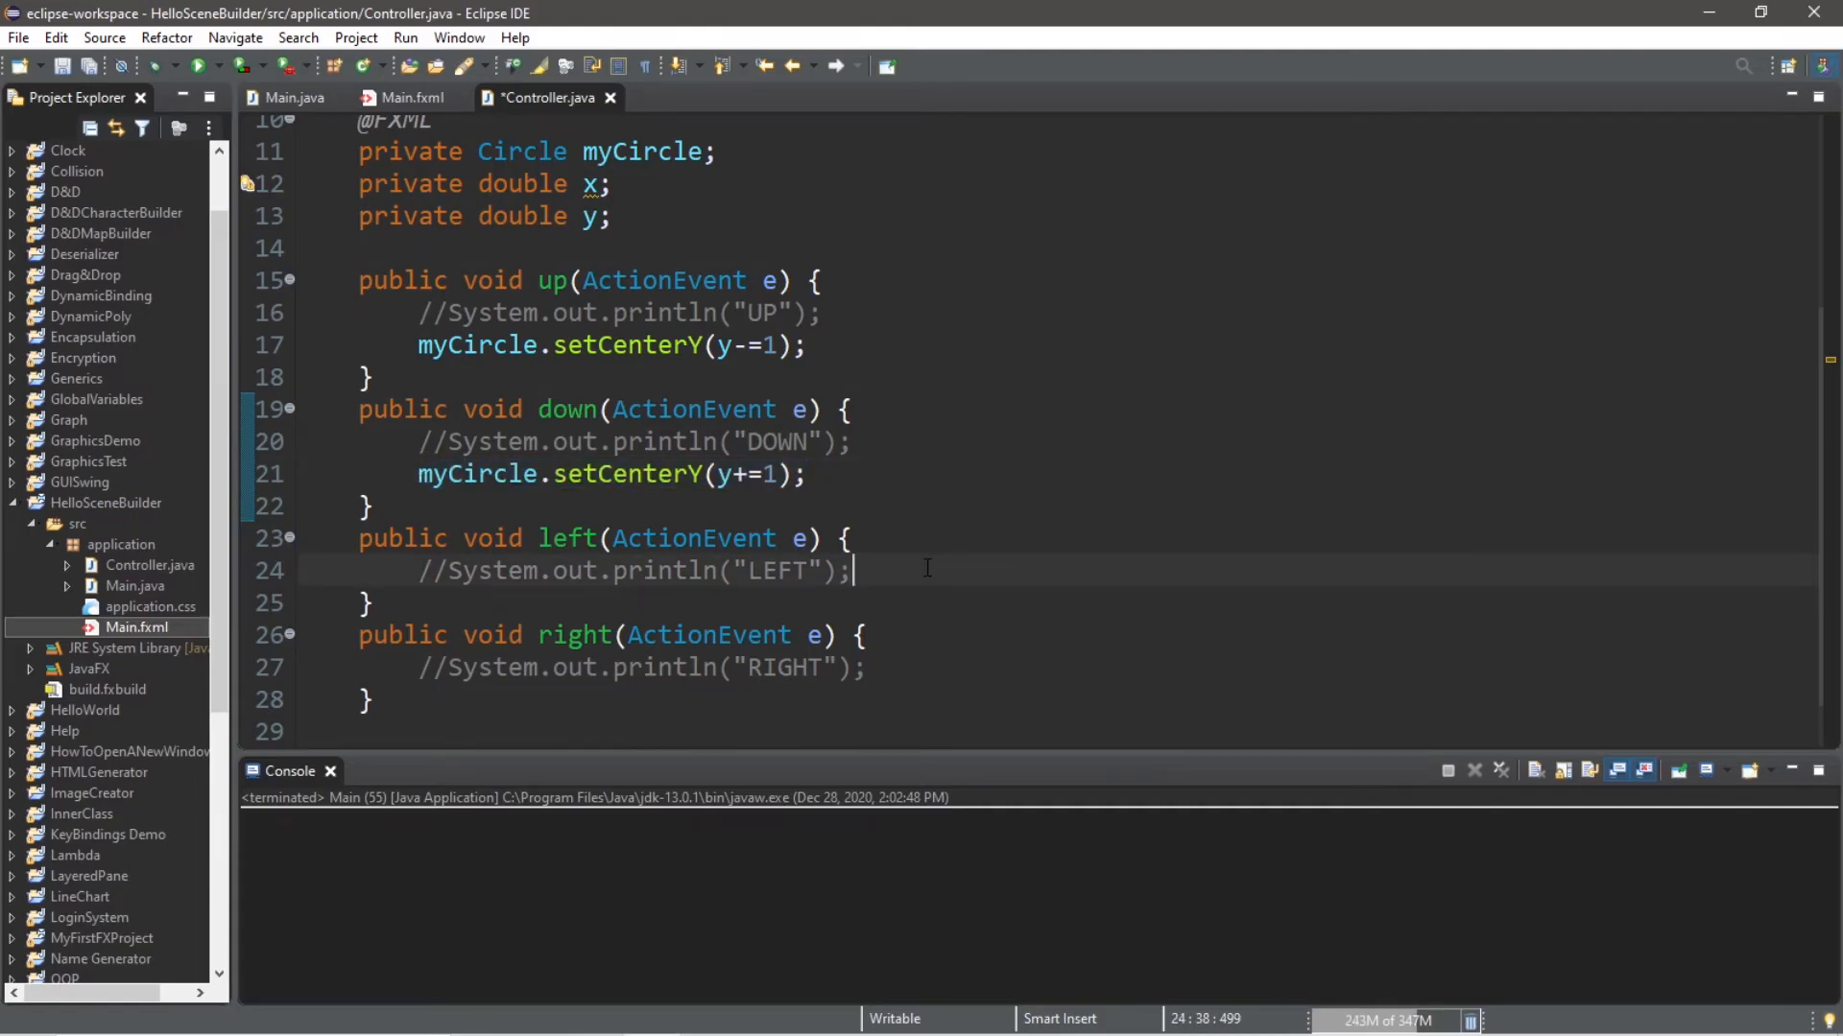
text(myCircle.setCenterY(y+=1);)
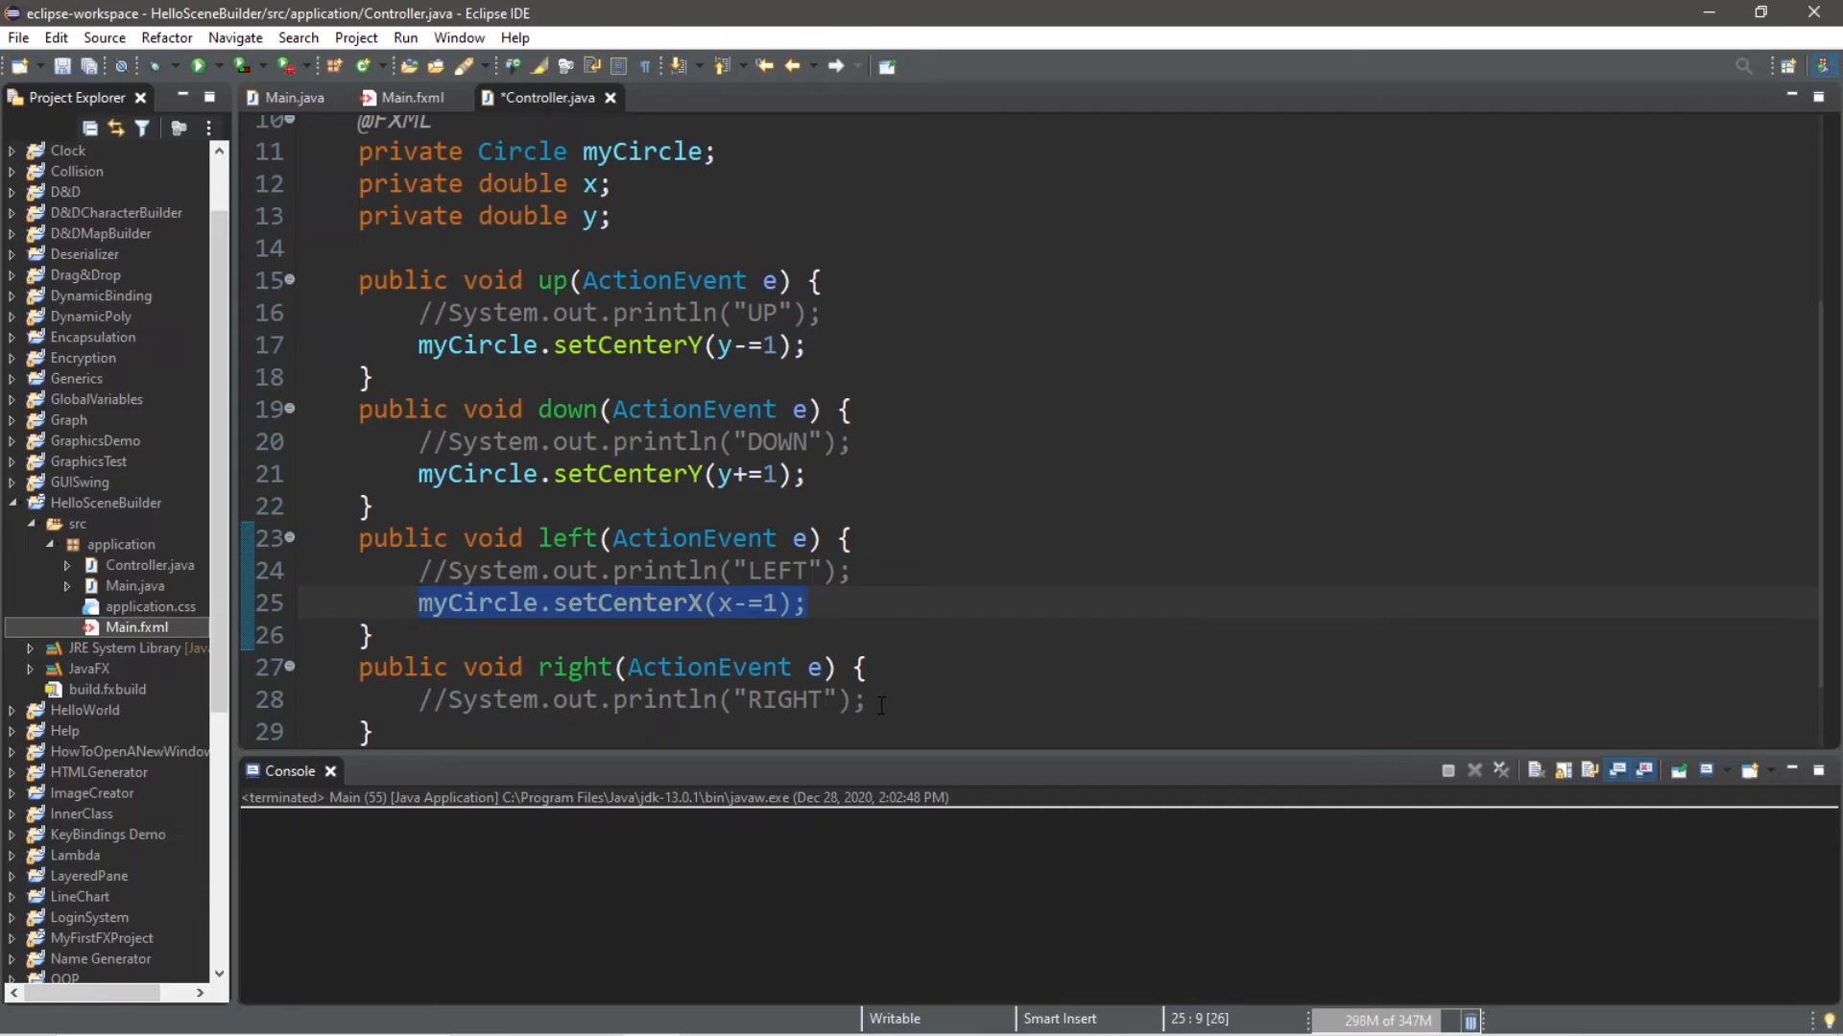
text(myCircle.setCenterX(x-=1);)
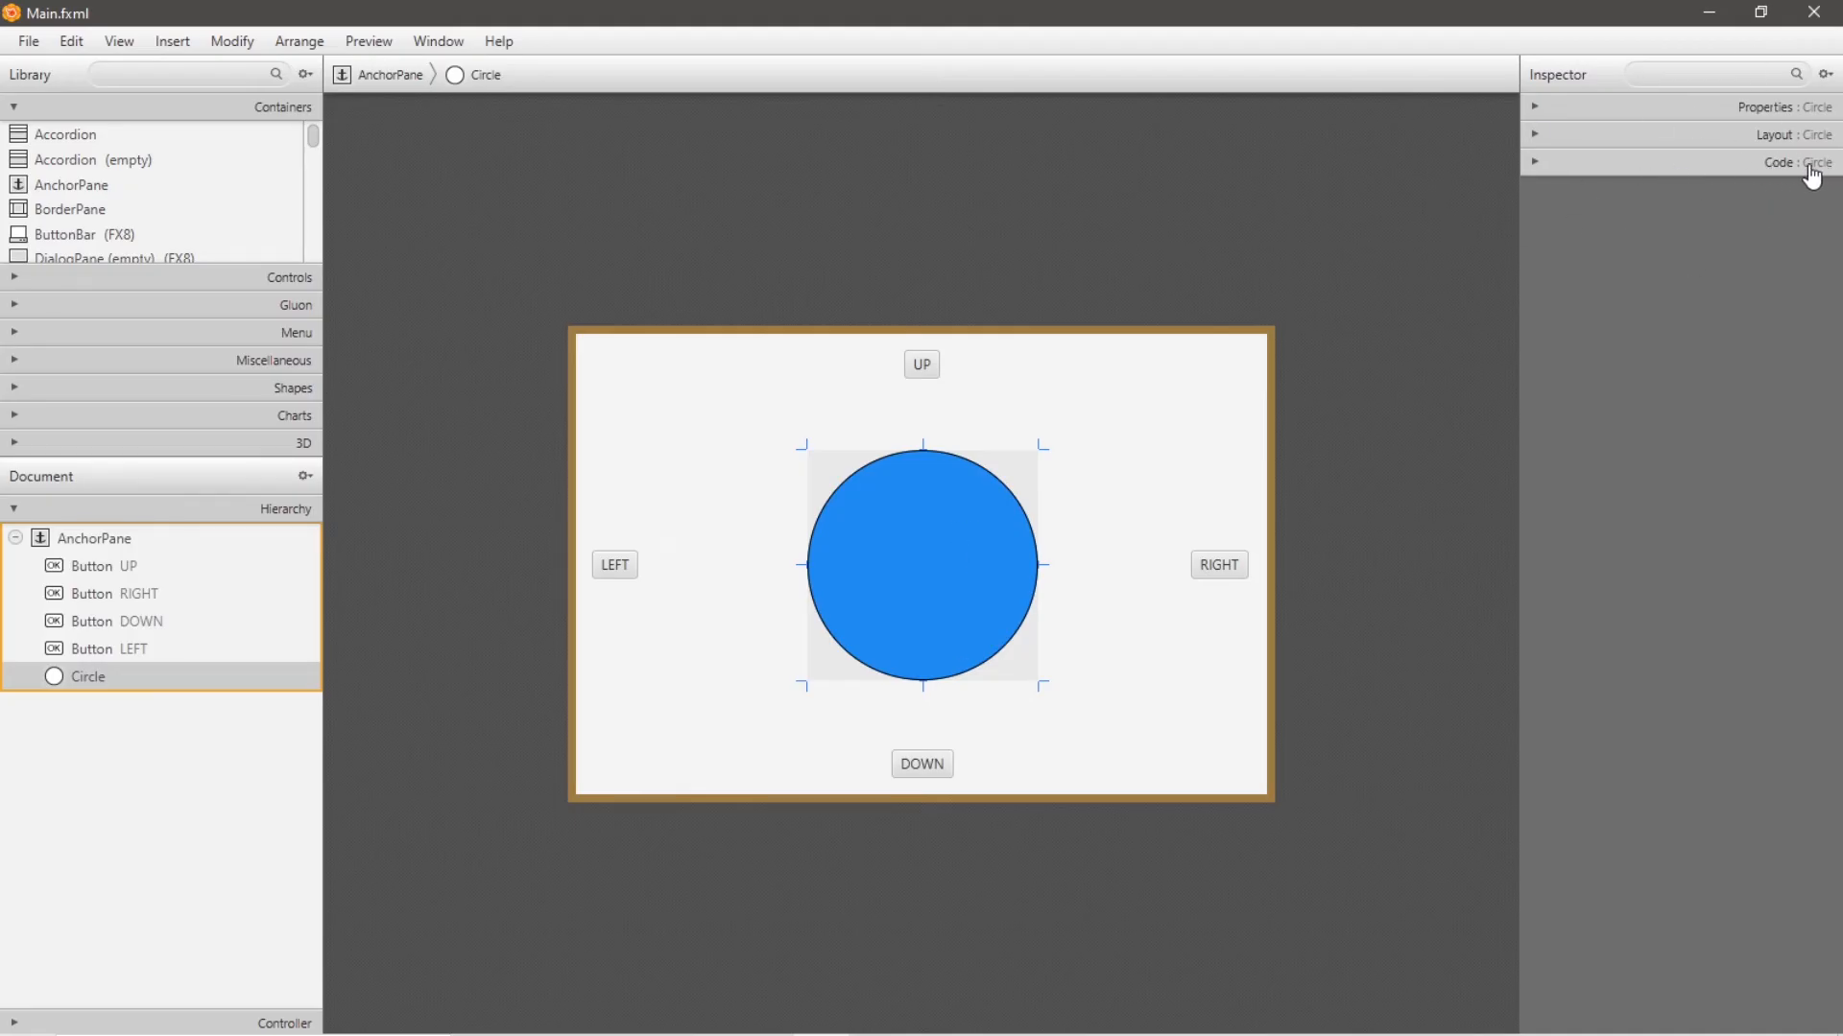
Step: Set the Circle's fx:id to myCircle in the Inspector's Code section
click(1798, 162)
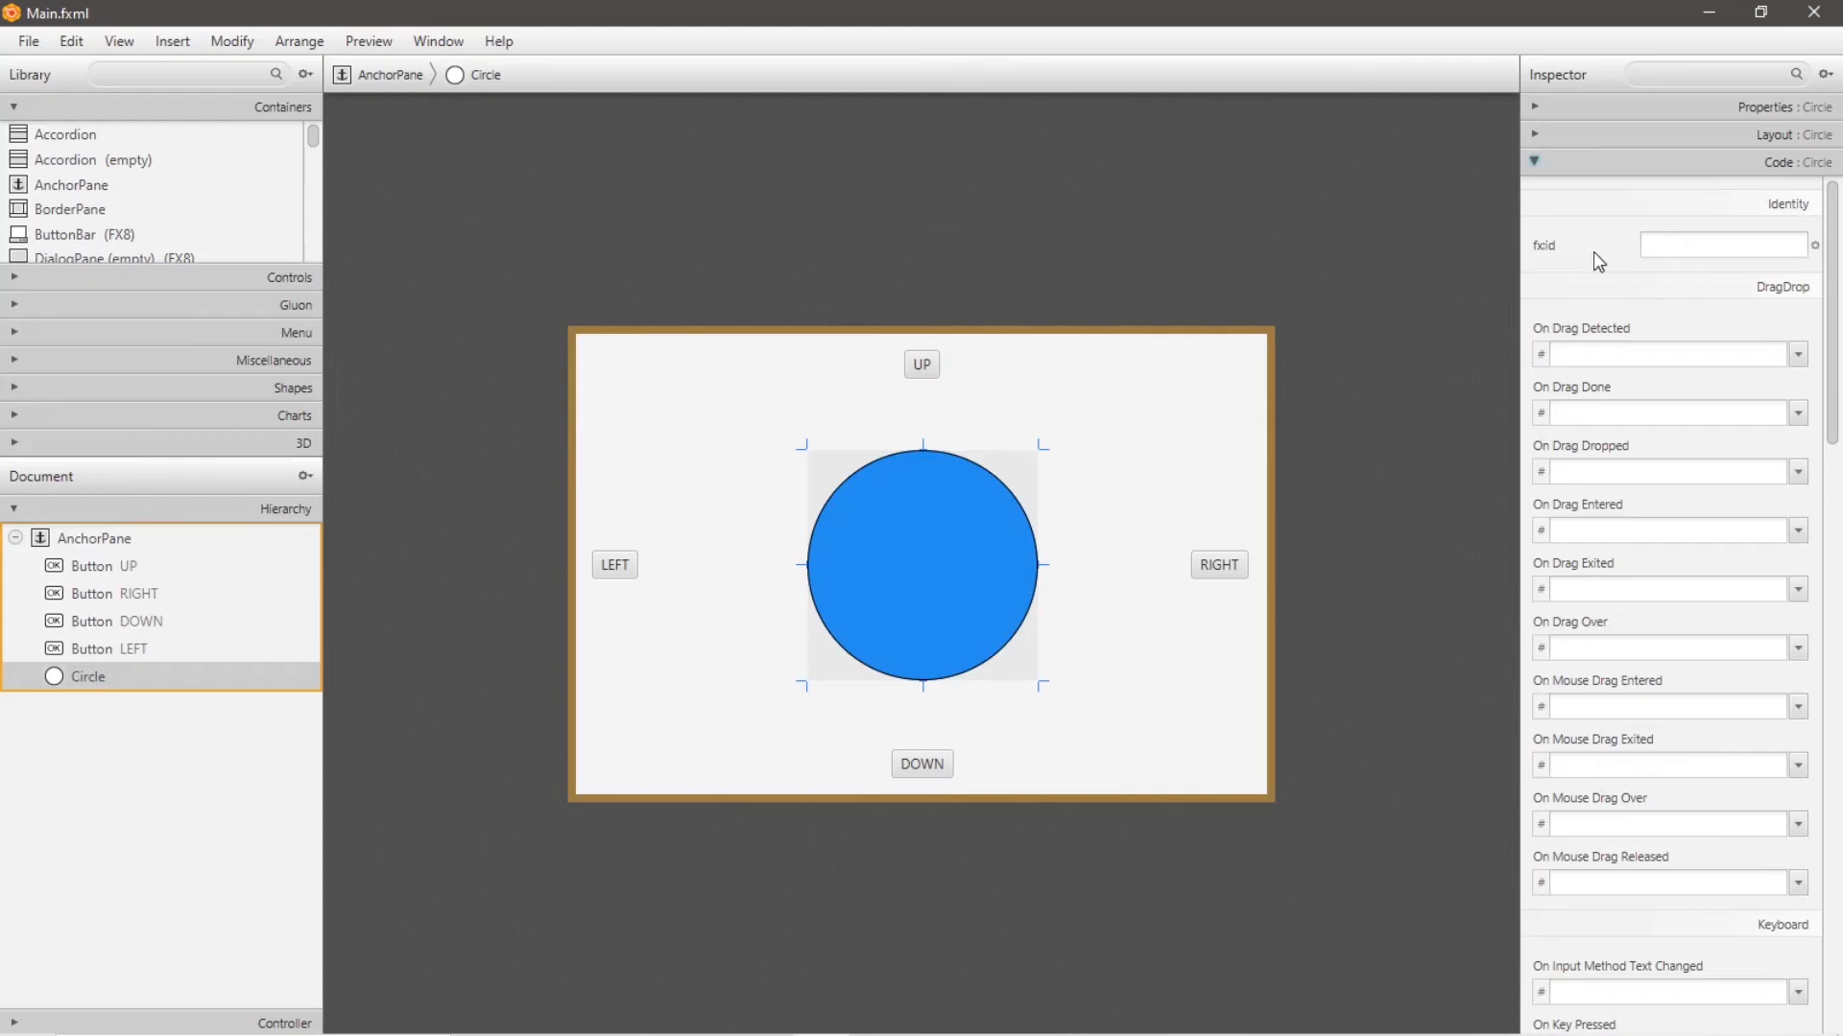
click(1722, 244)
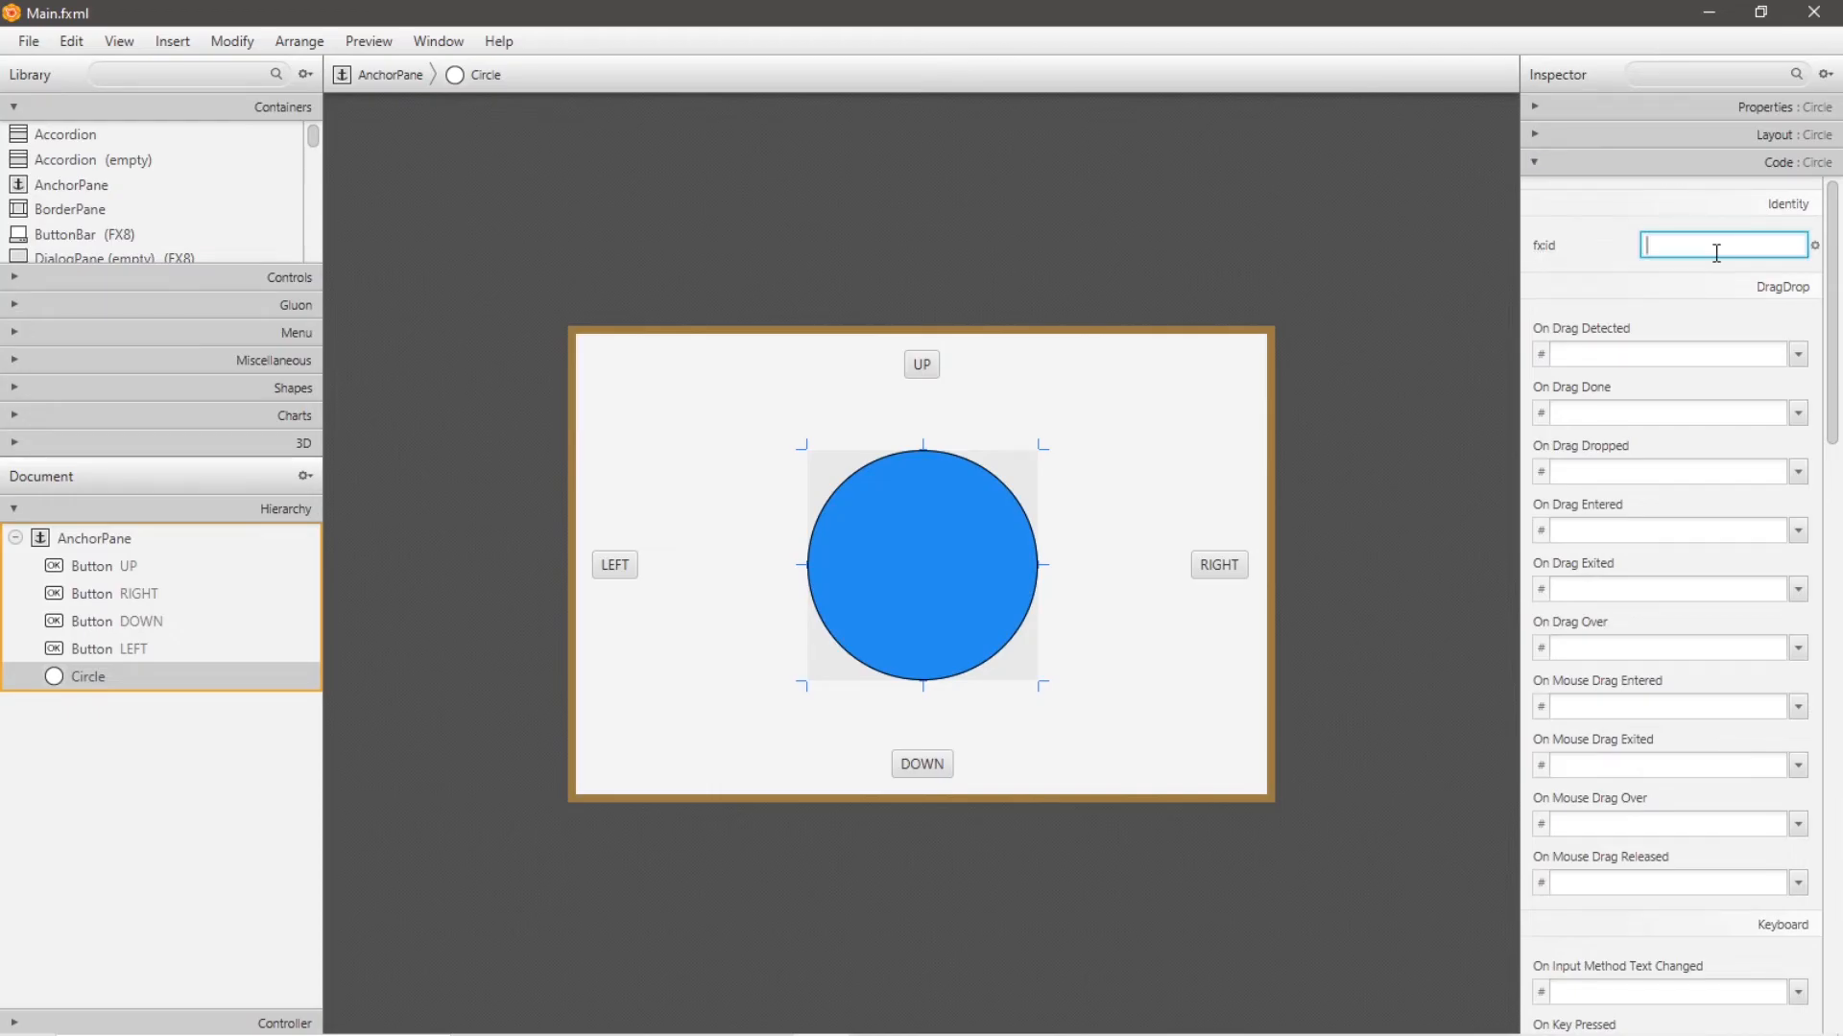
text(myCirc)
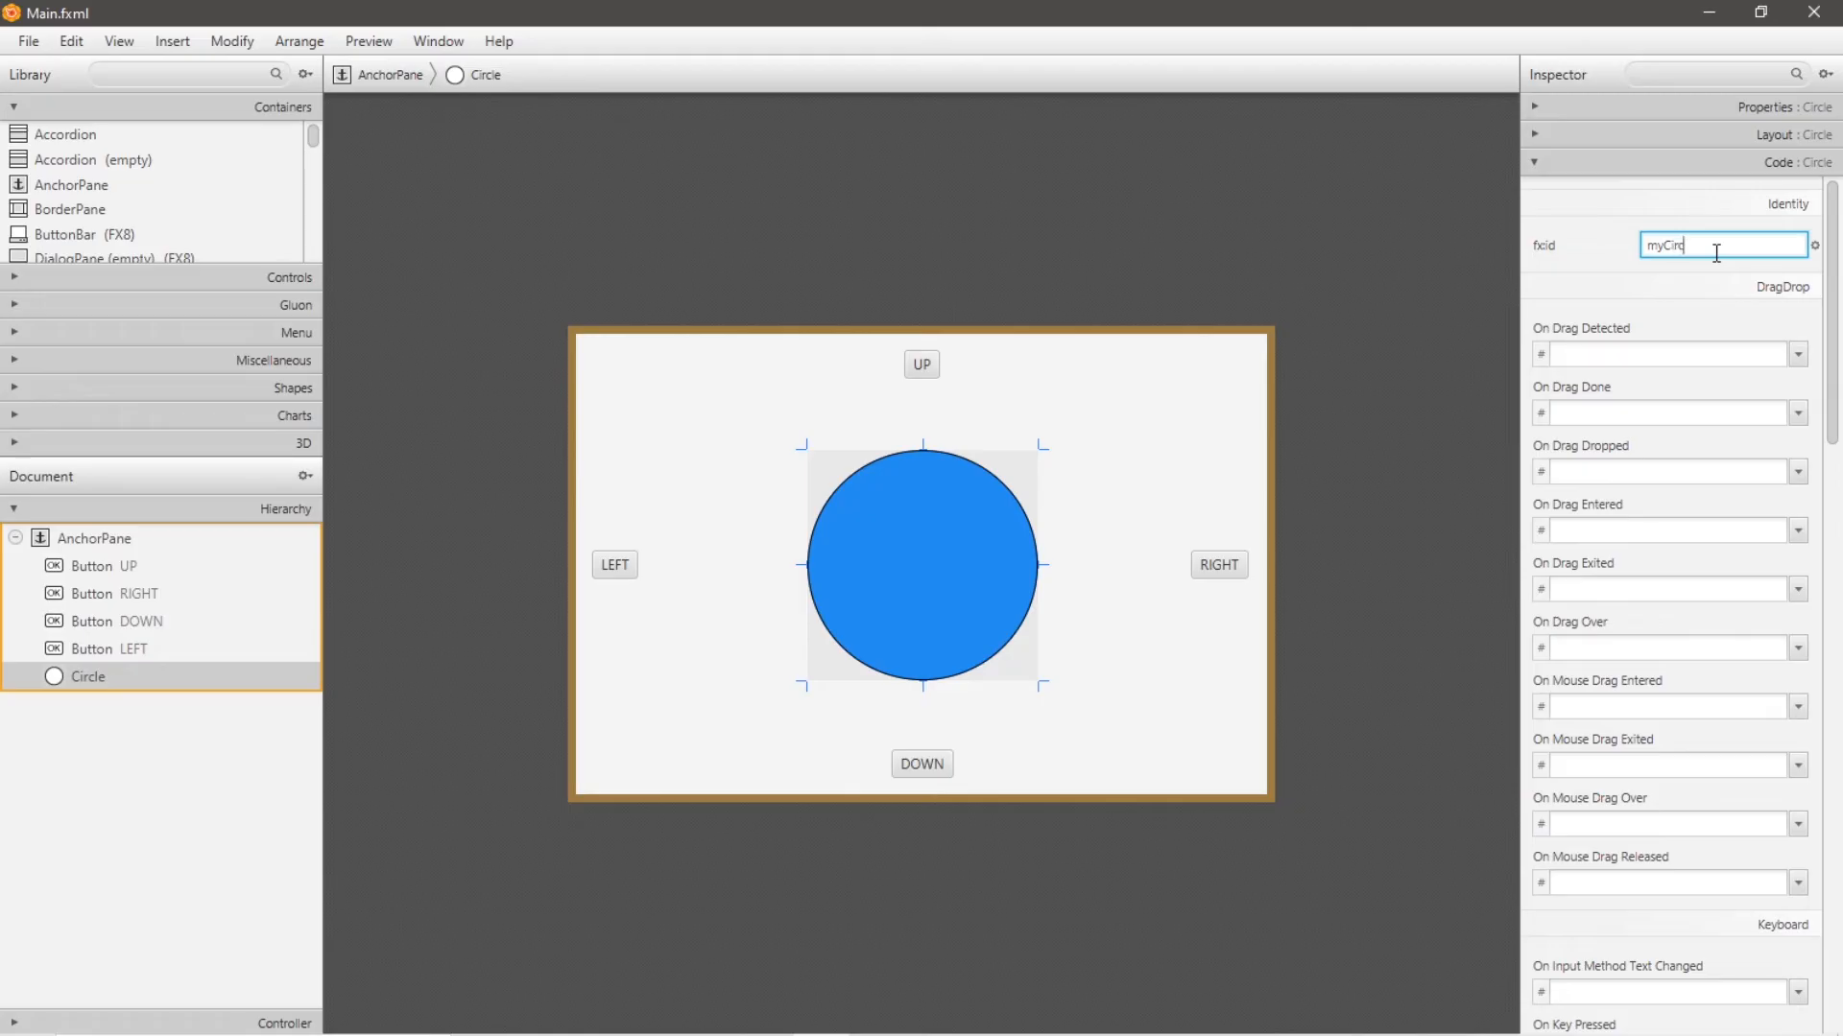
text(le)
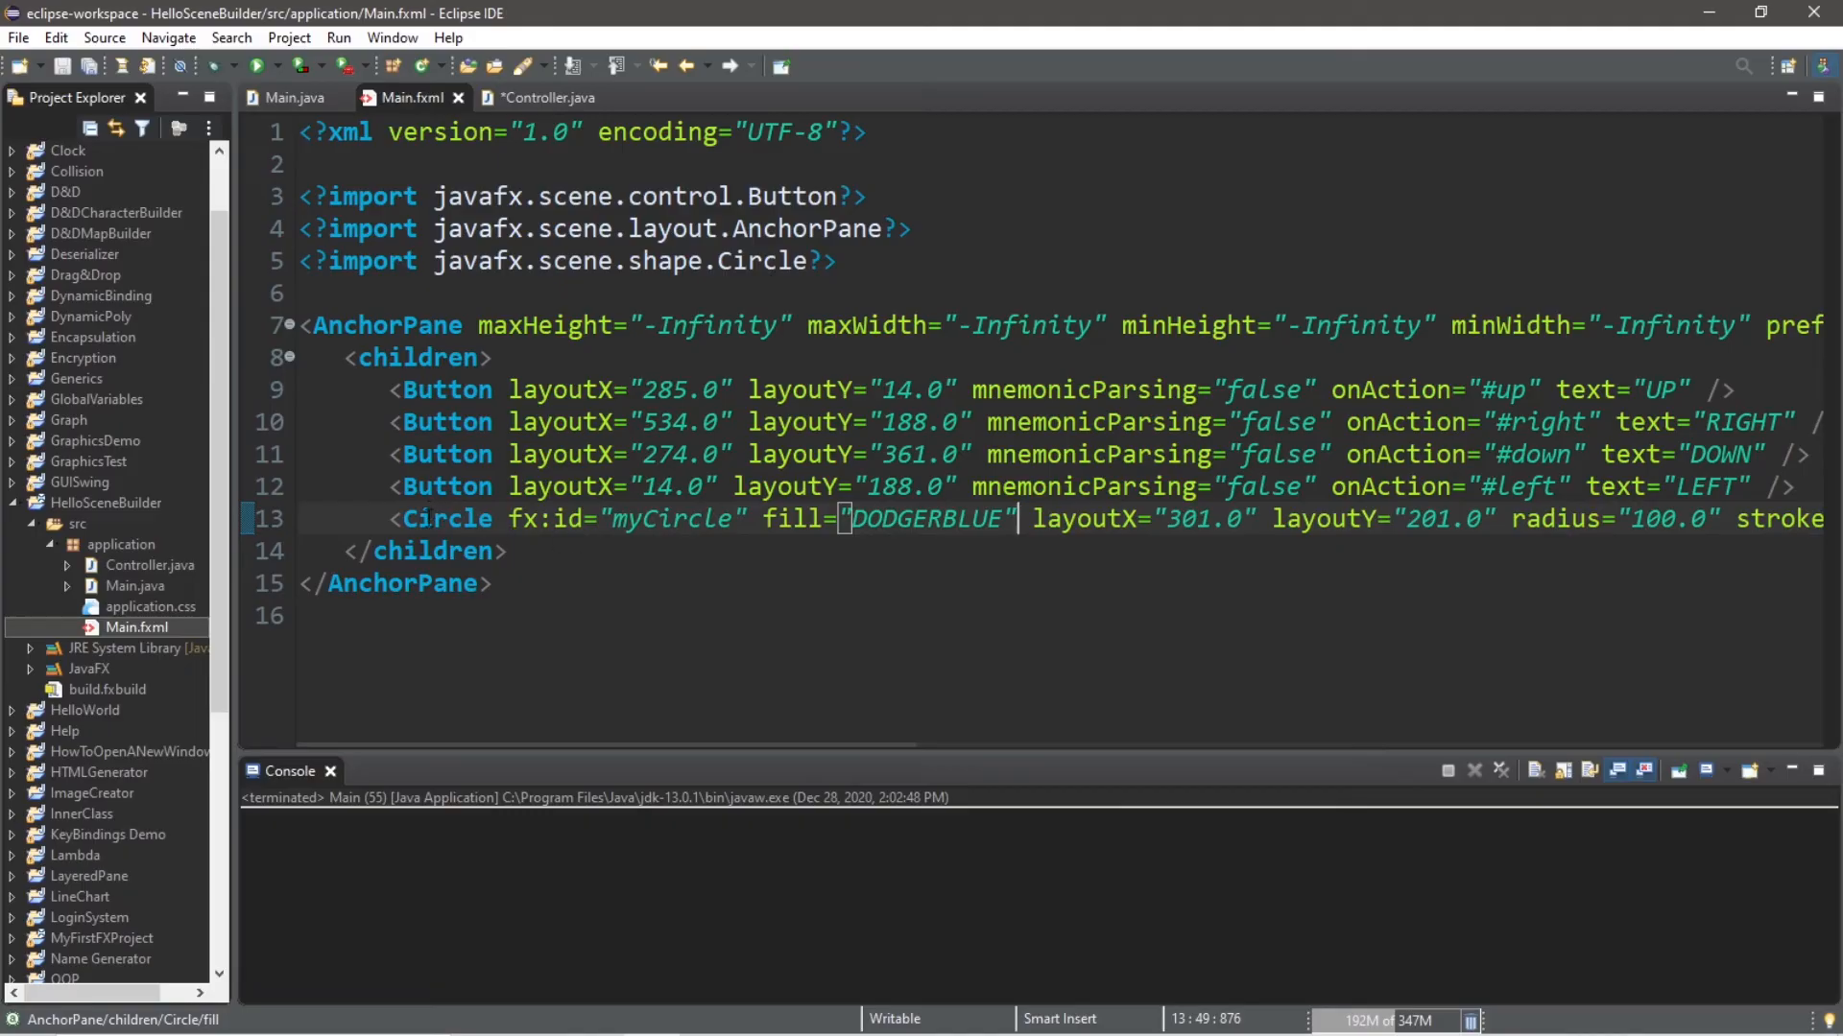
Step: Run the app from Main.java and try the RIGHT and DOWN buttons on the circle
click(553, 518)
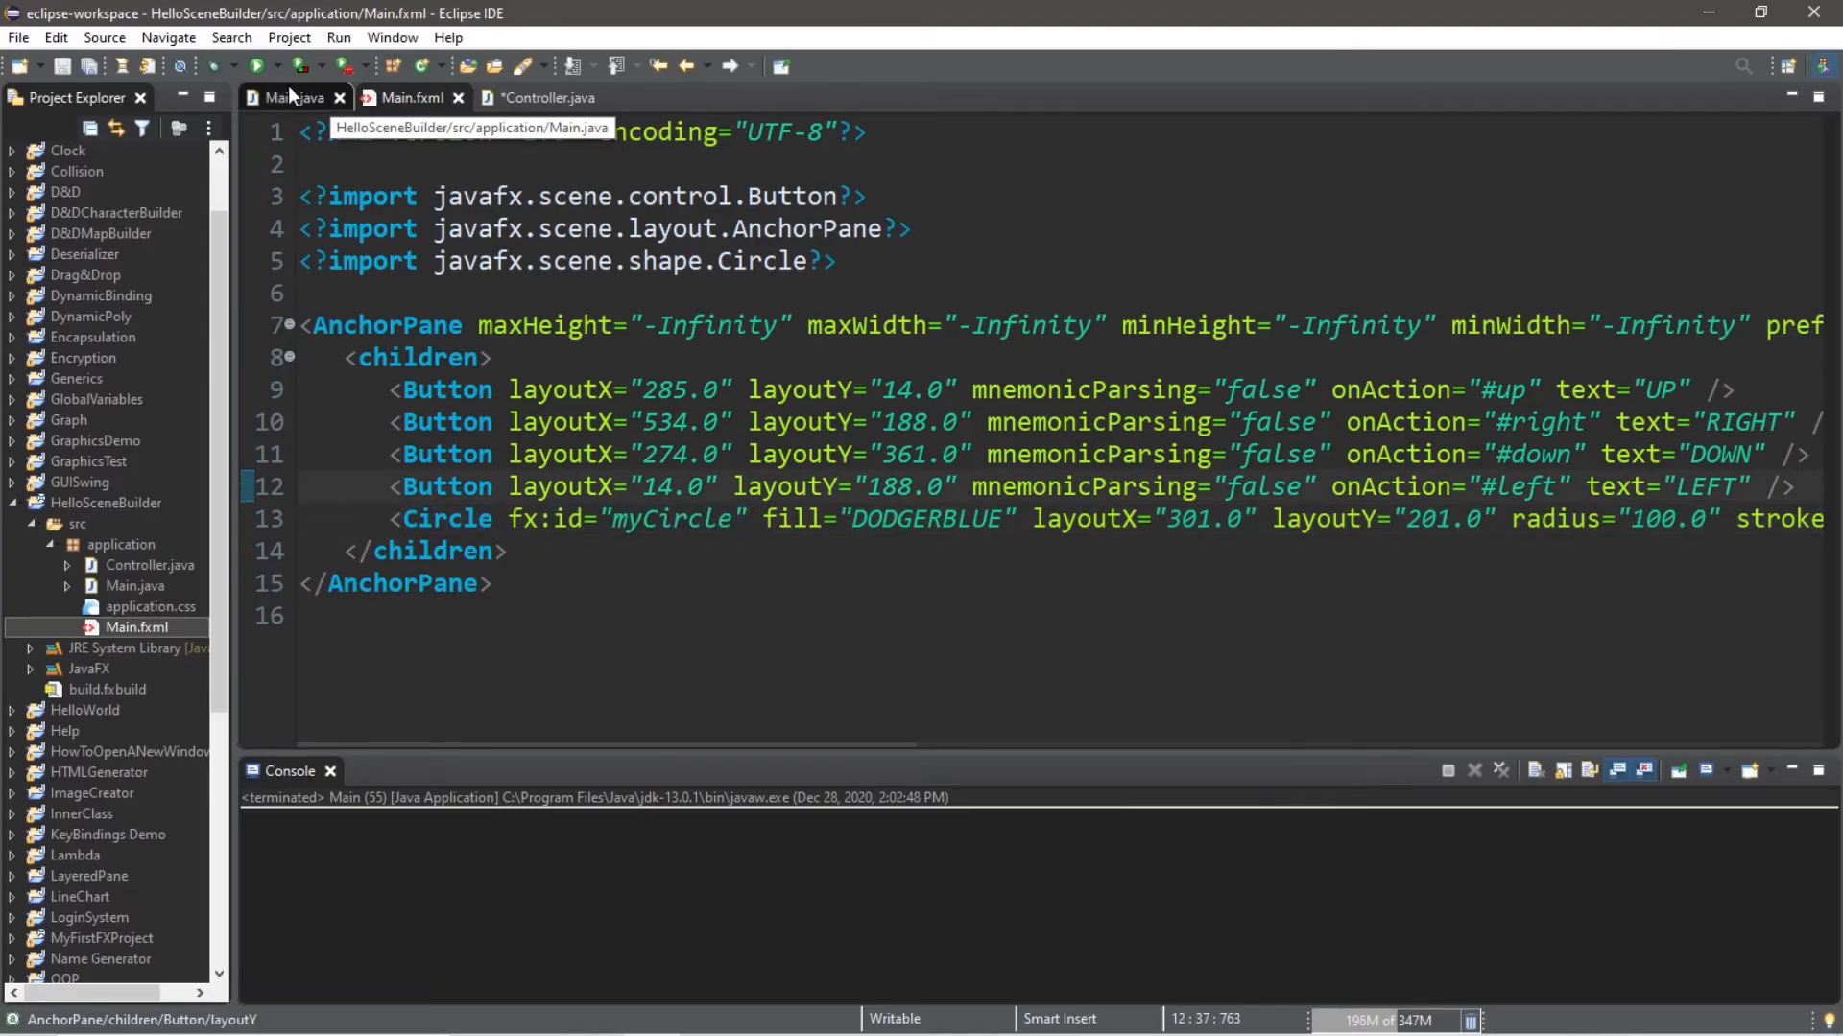
click(290, 98)
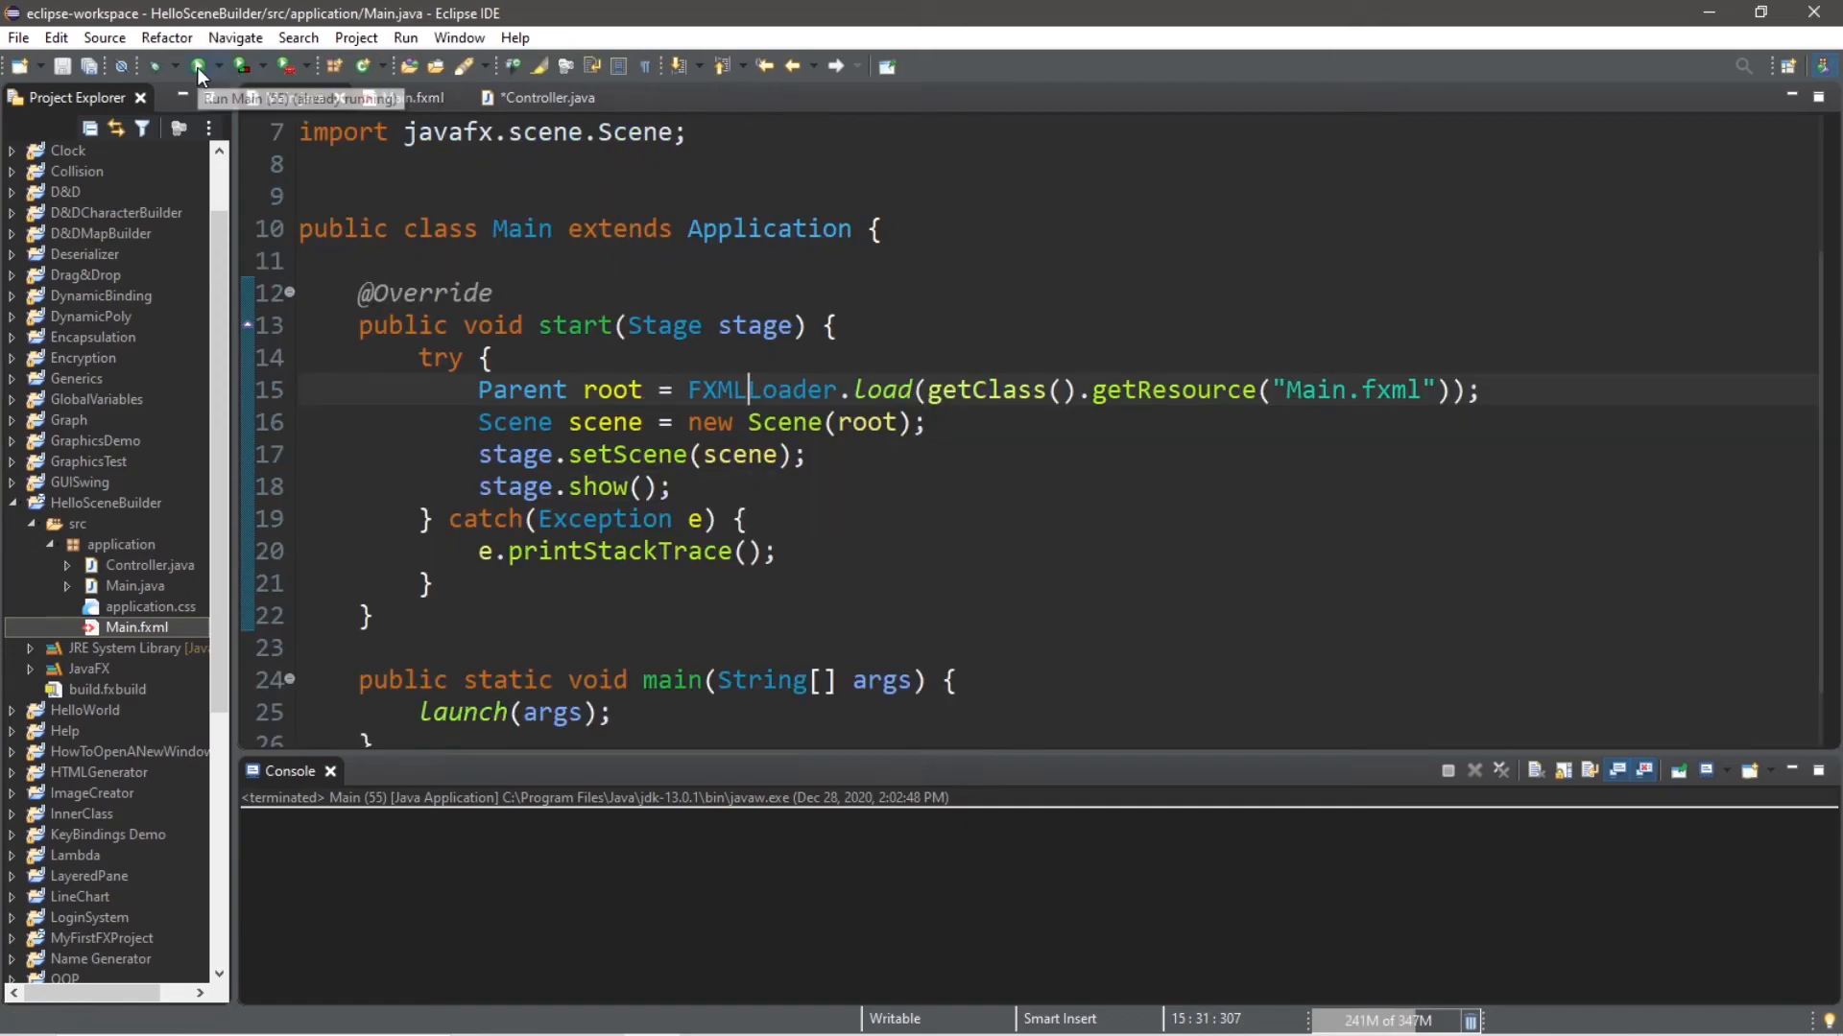
click(200, 66)
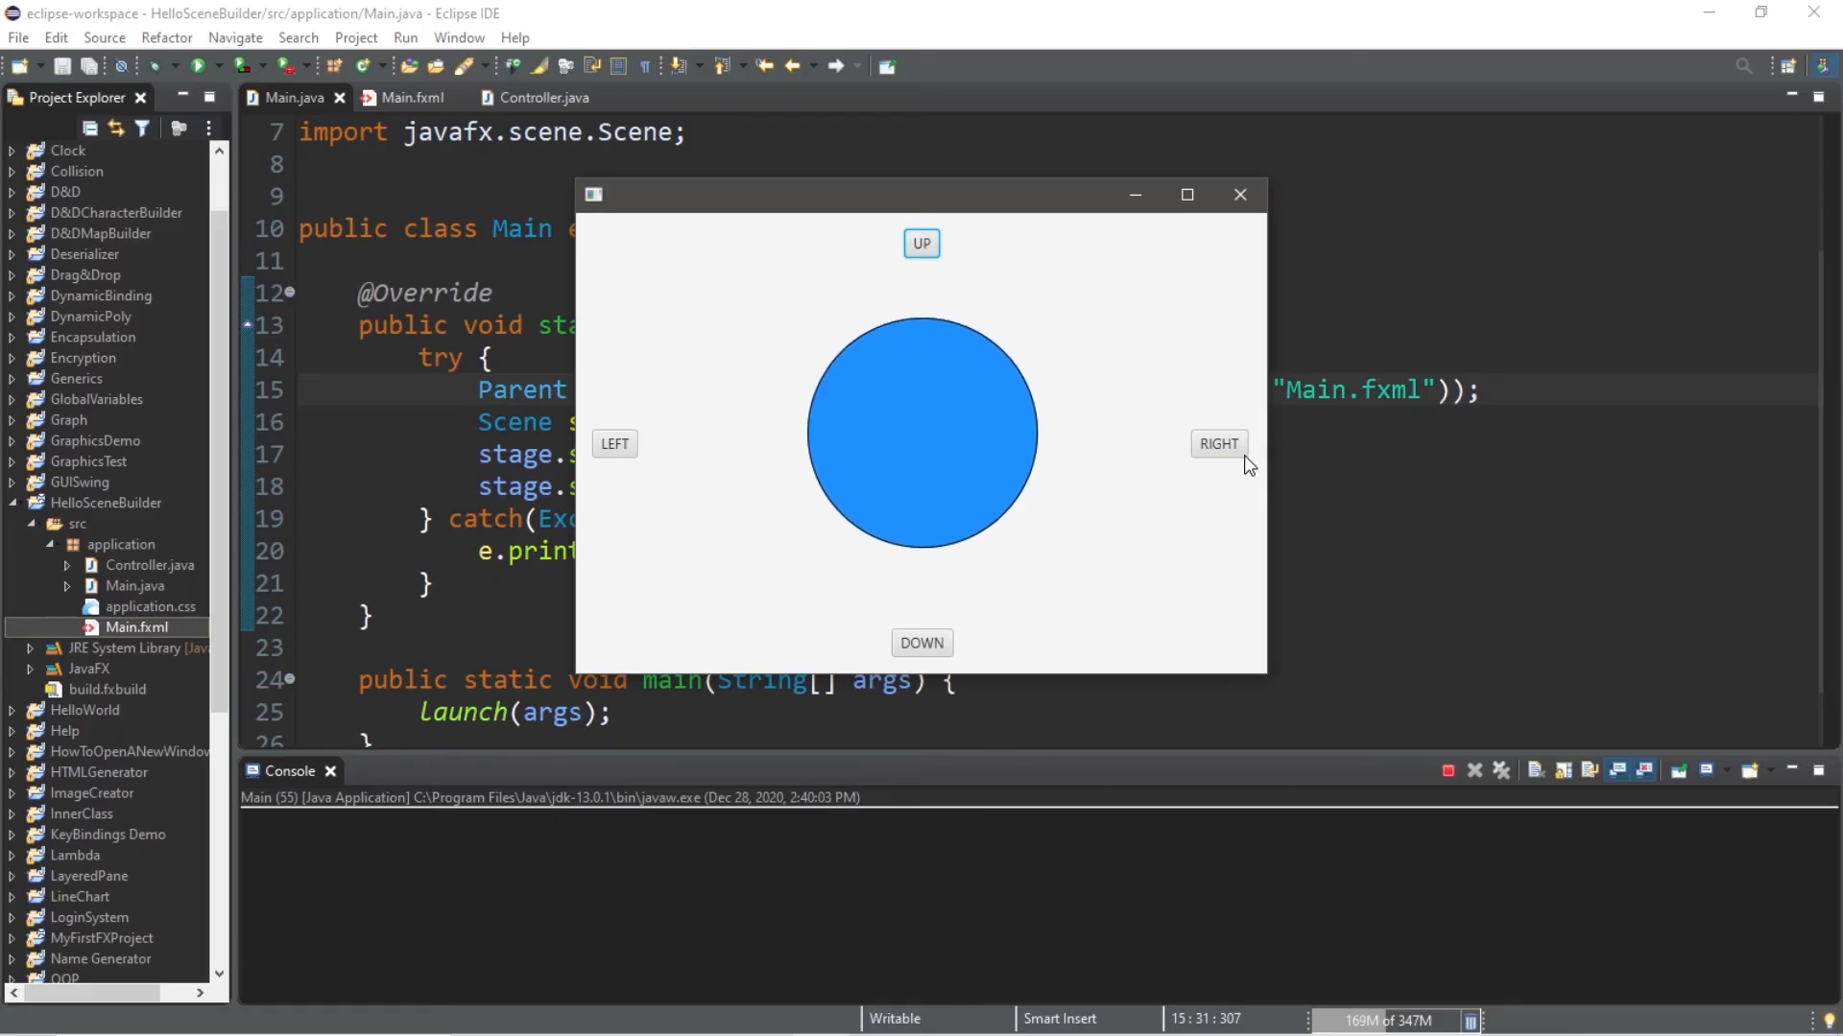
click(921, 643)
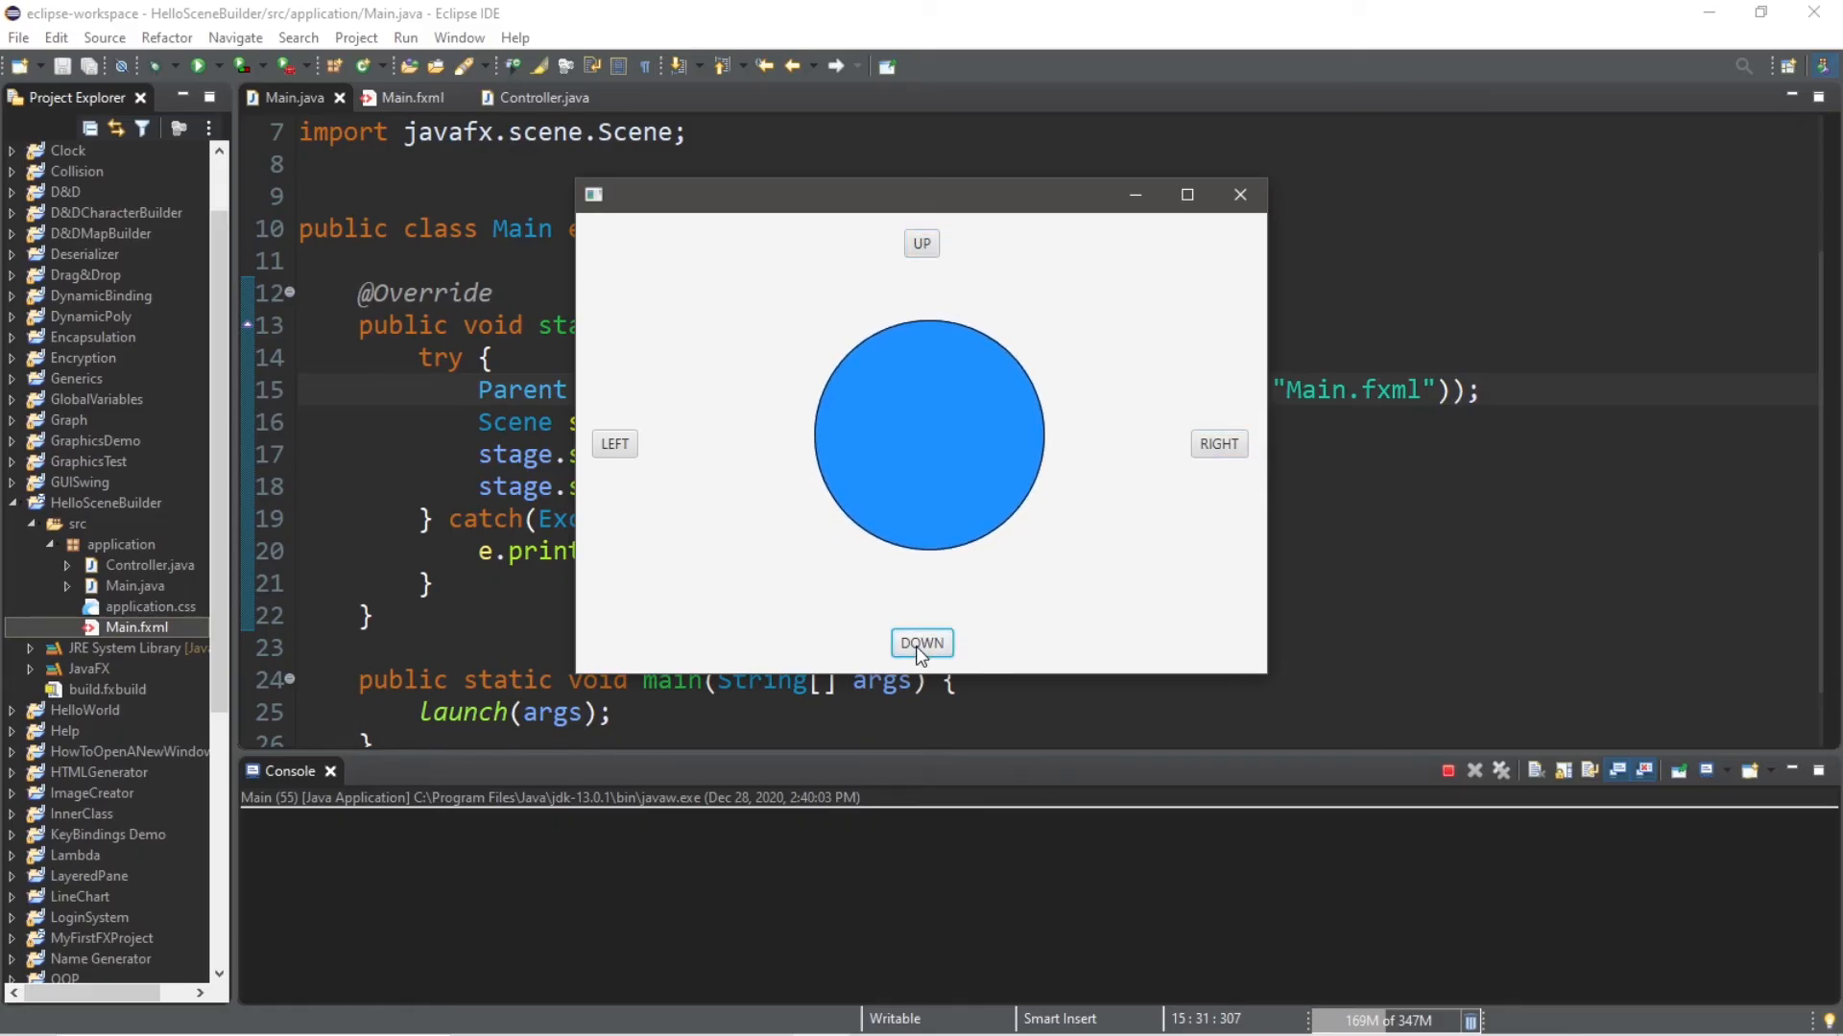
click(543, 98)
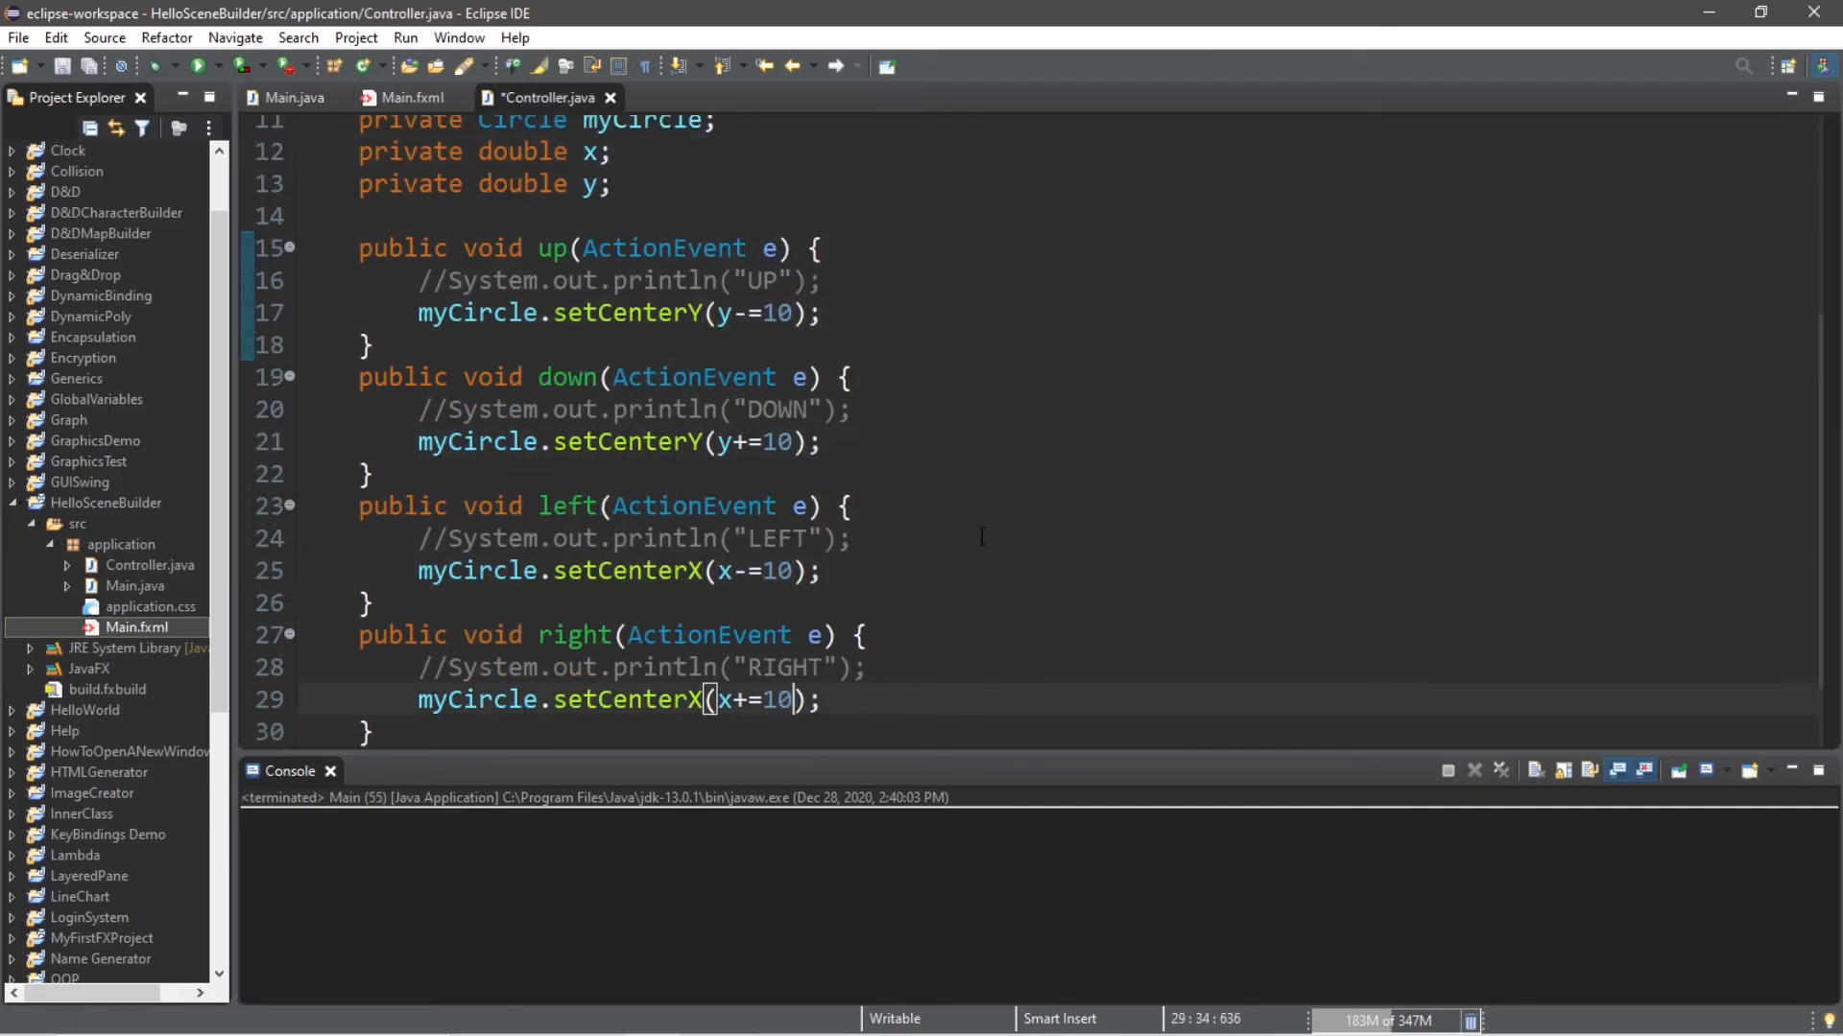
Step: Relaunch the app, confirm UP and RIGHT move the circle by 10, then close it
click(194, 66)
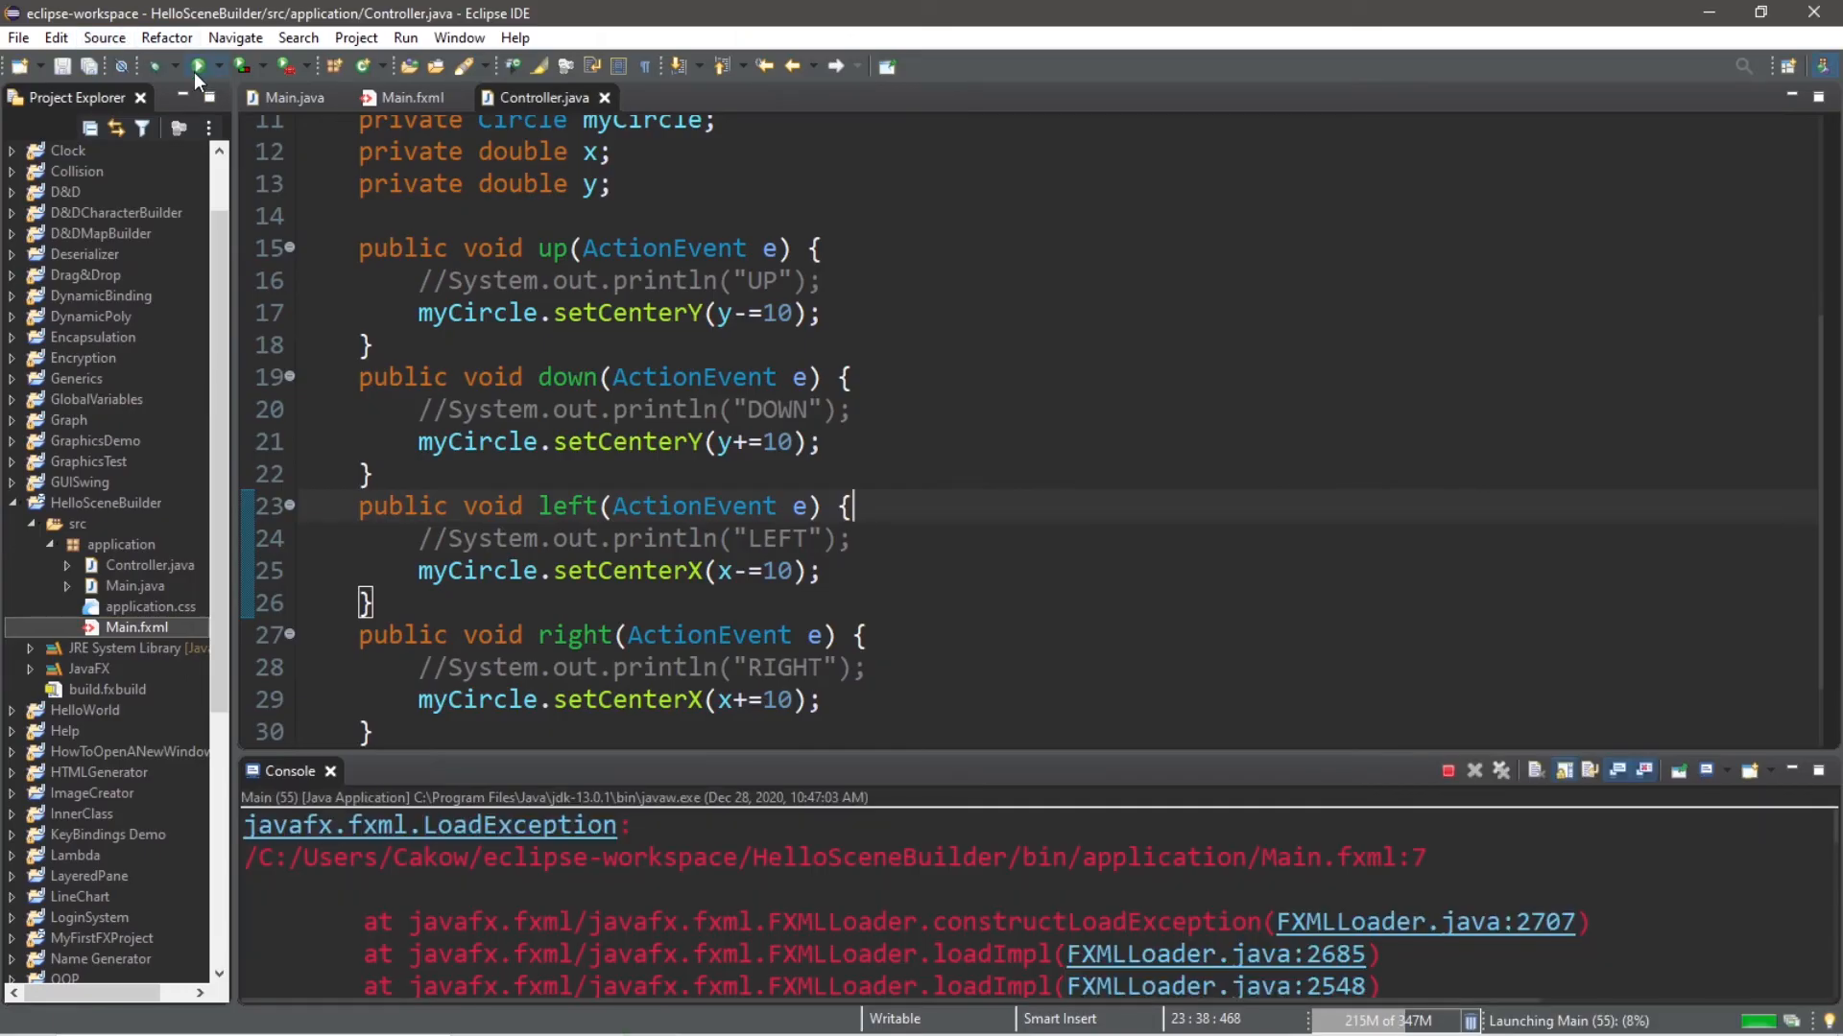
click(203, 67)
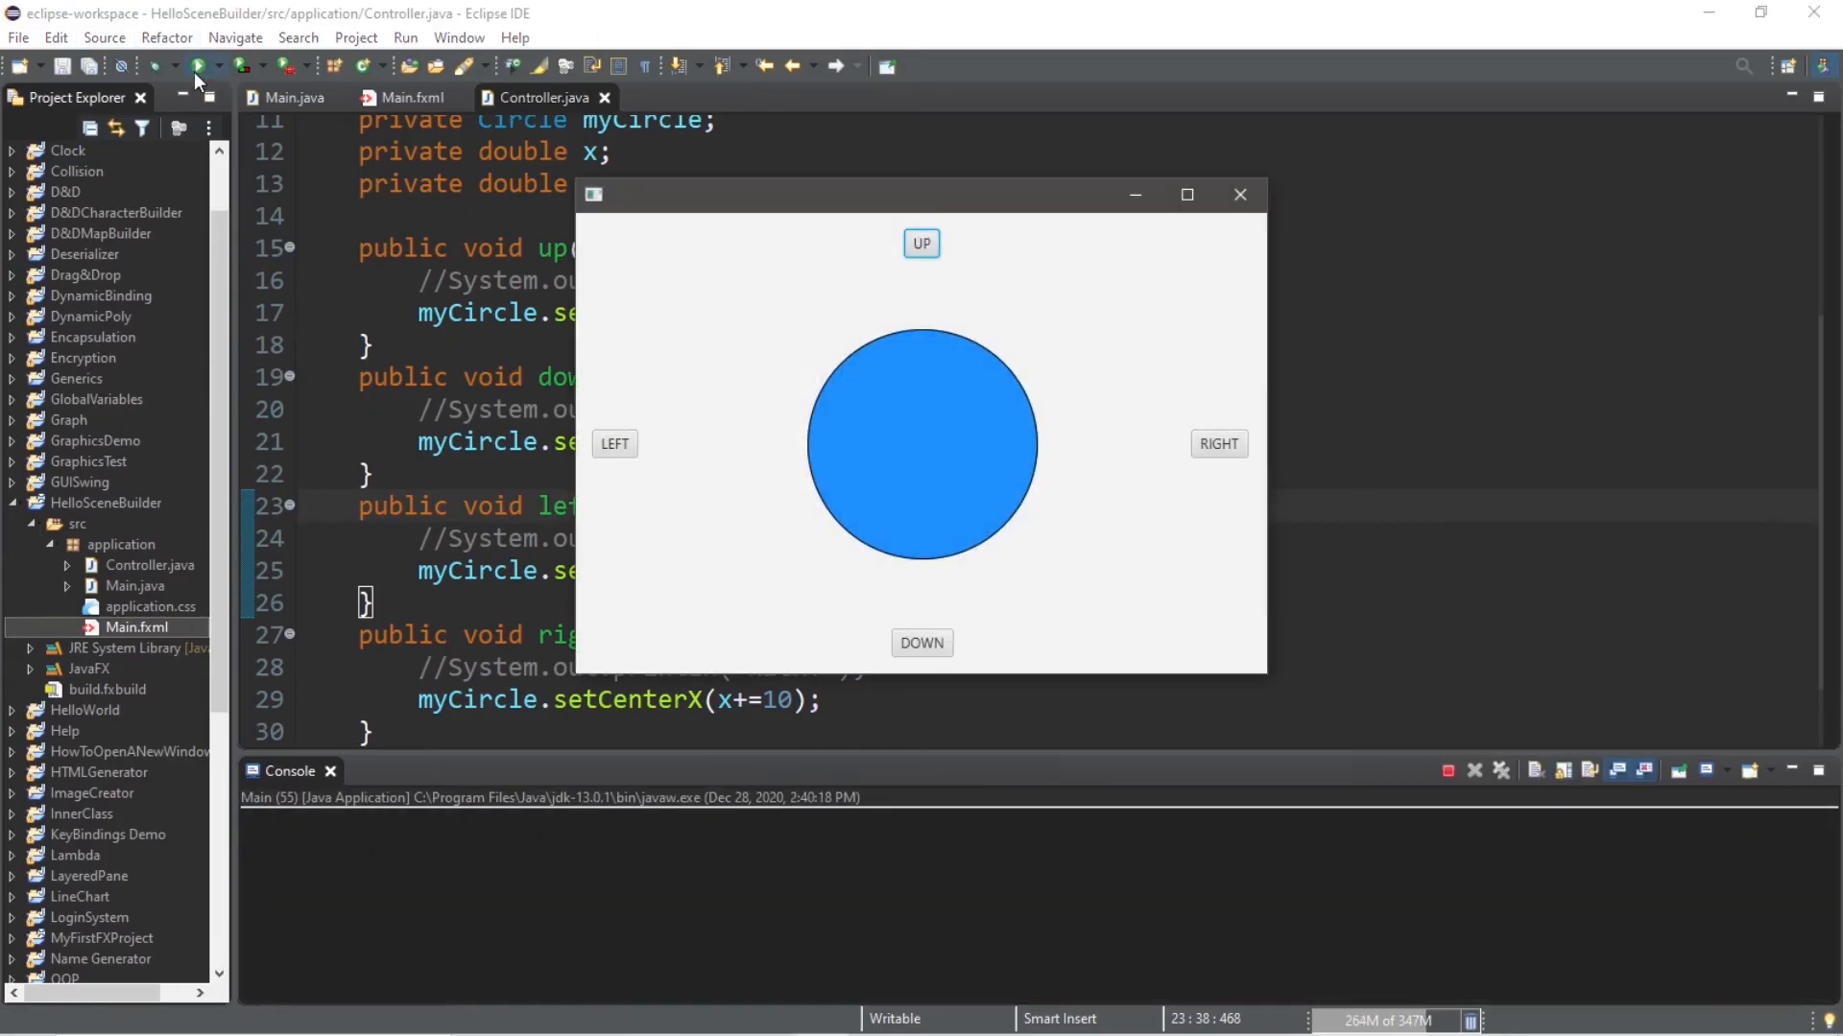
click(921, 243)
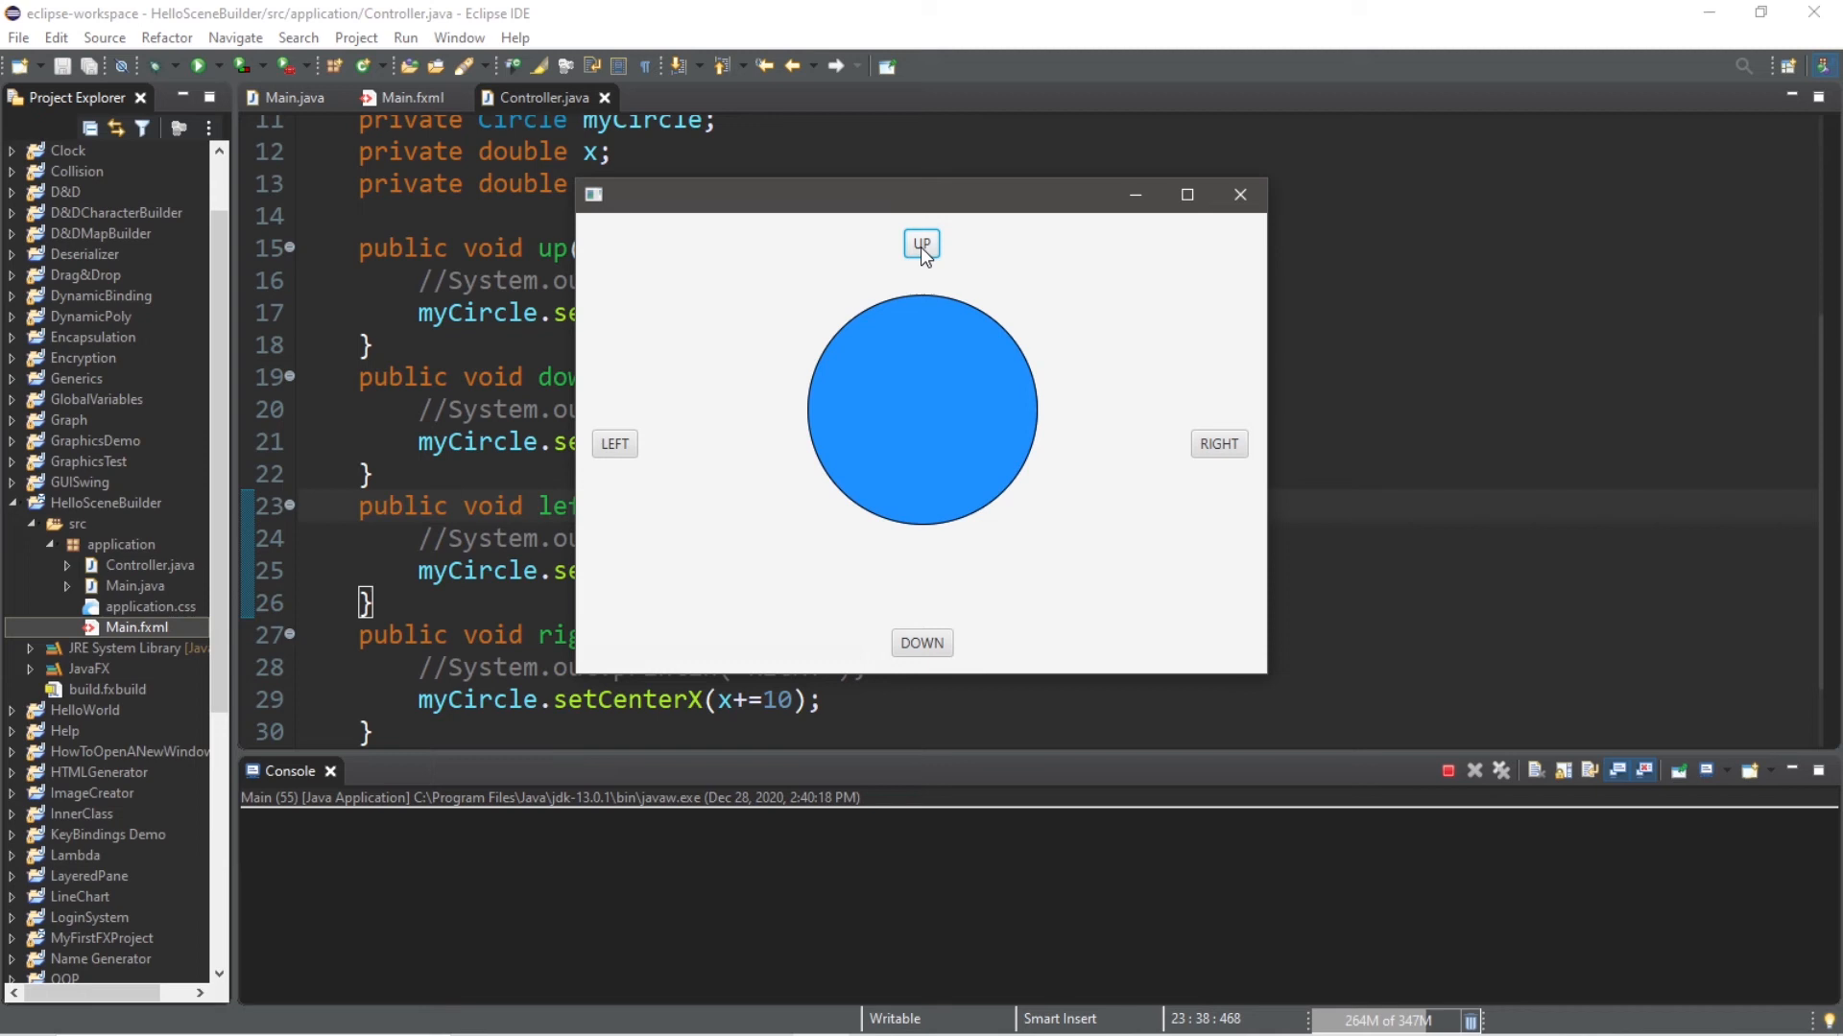
click(1218, 443)
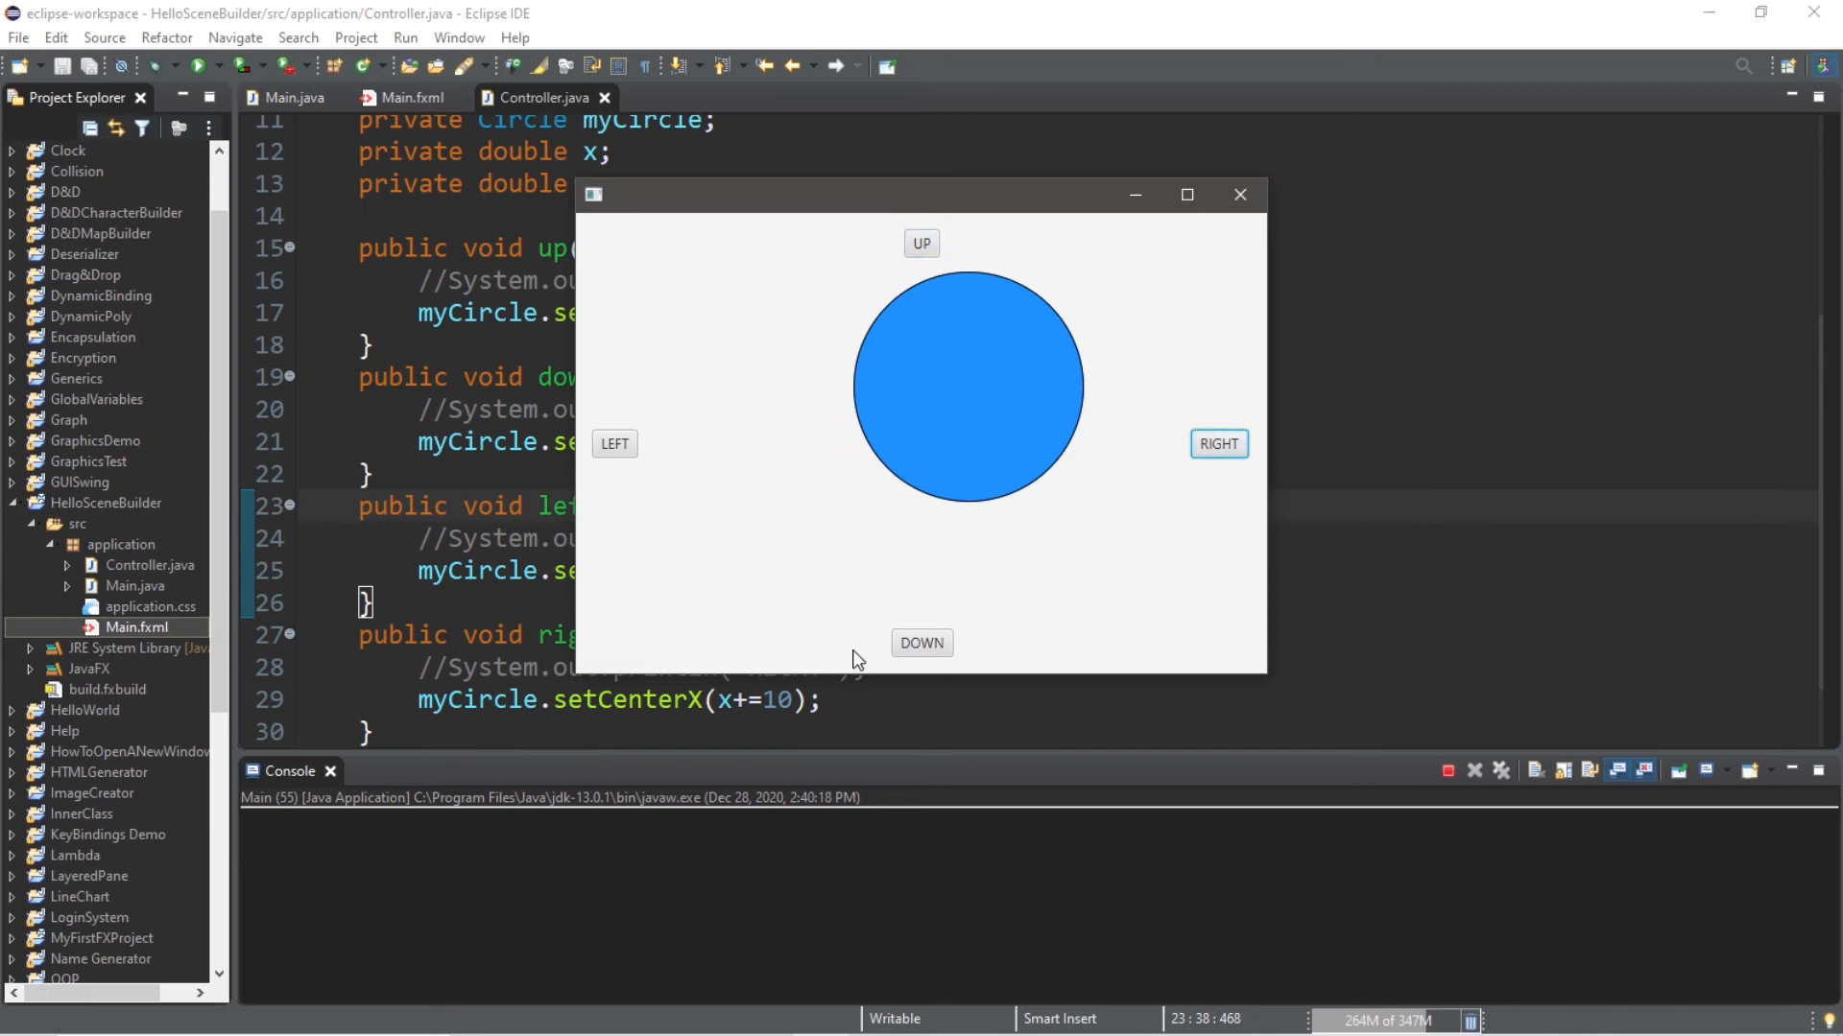
click(614, 443)
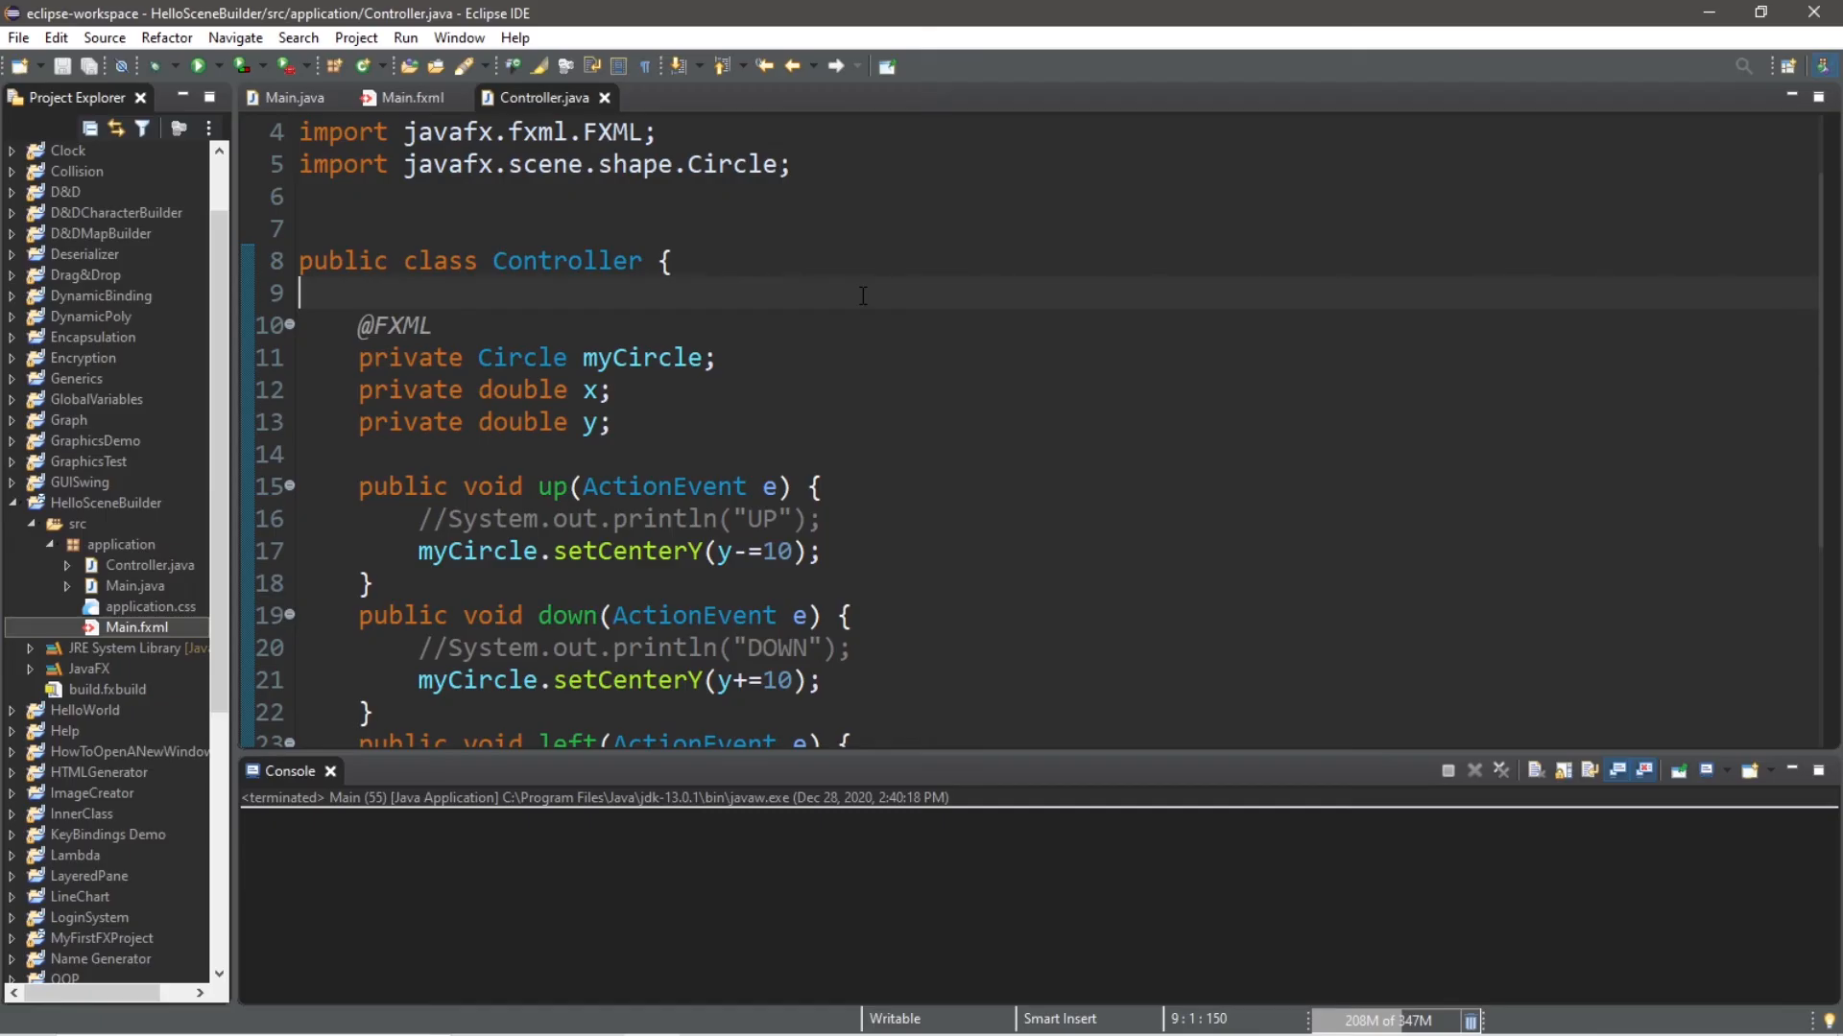
mouse_move(900, 394)
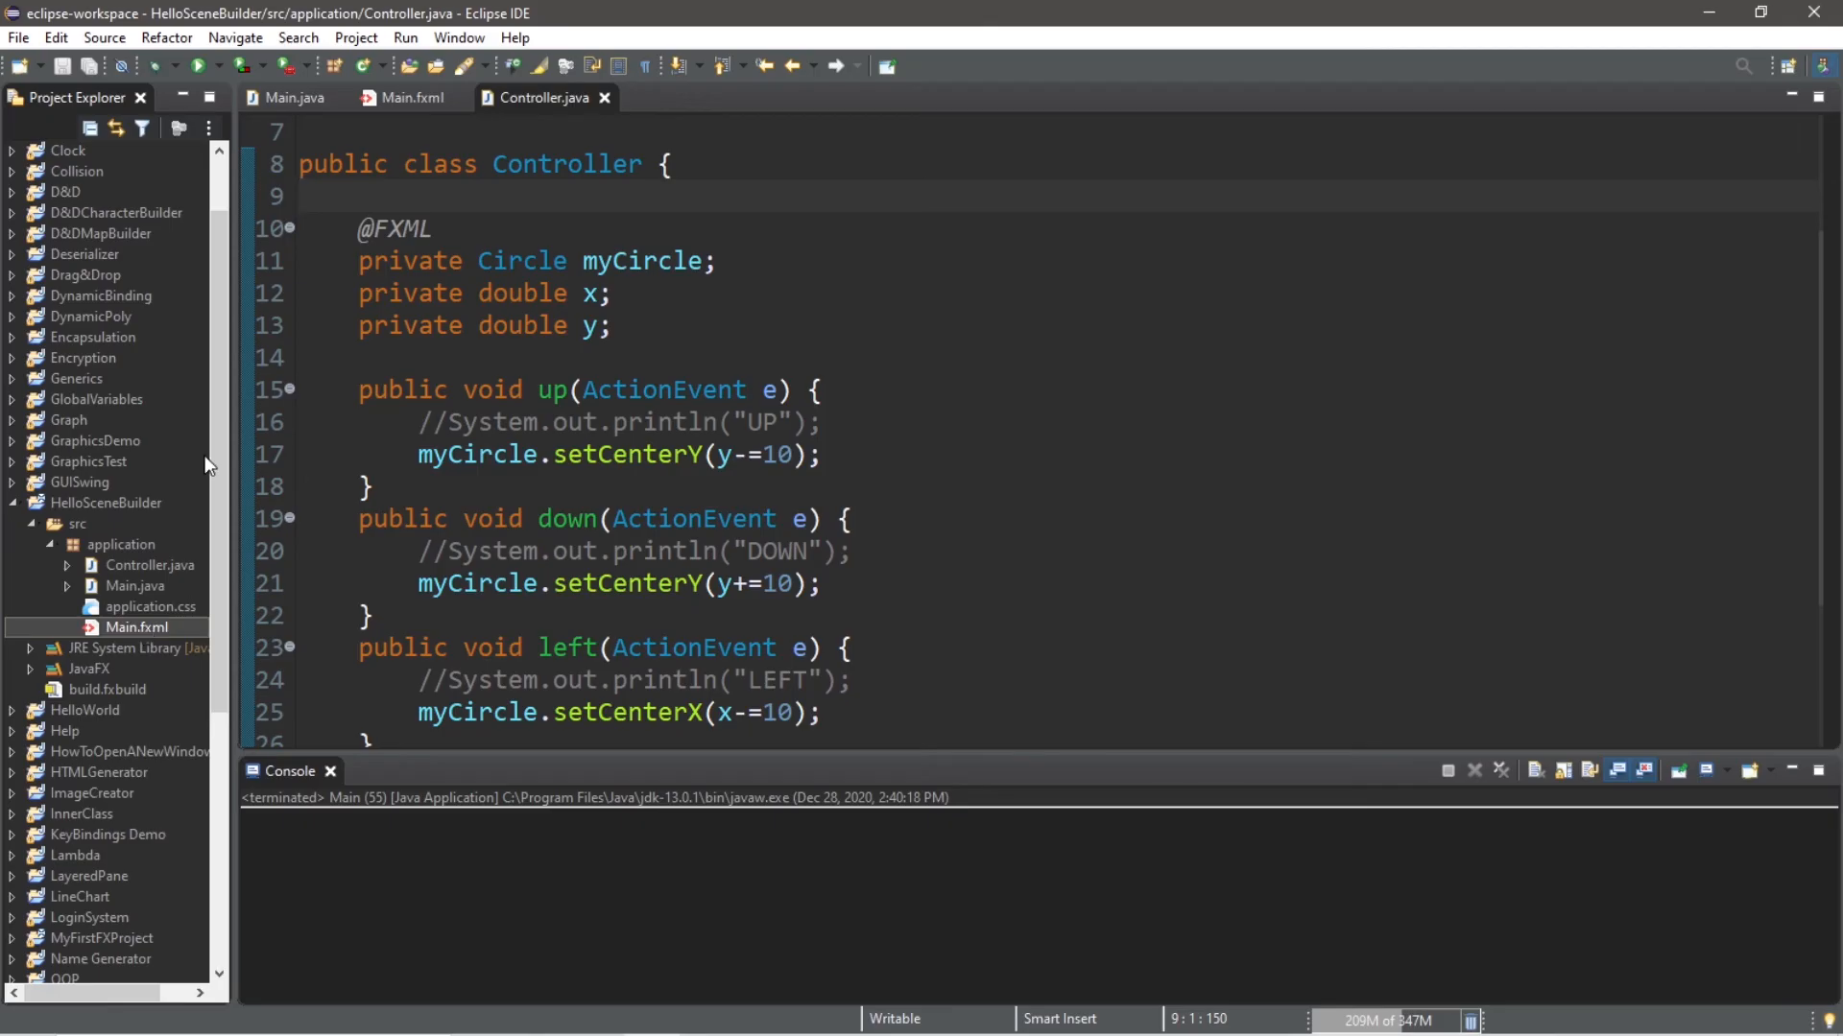
click(412, 98)
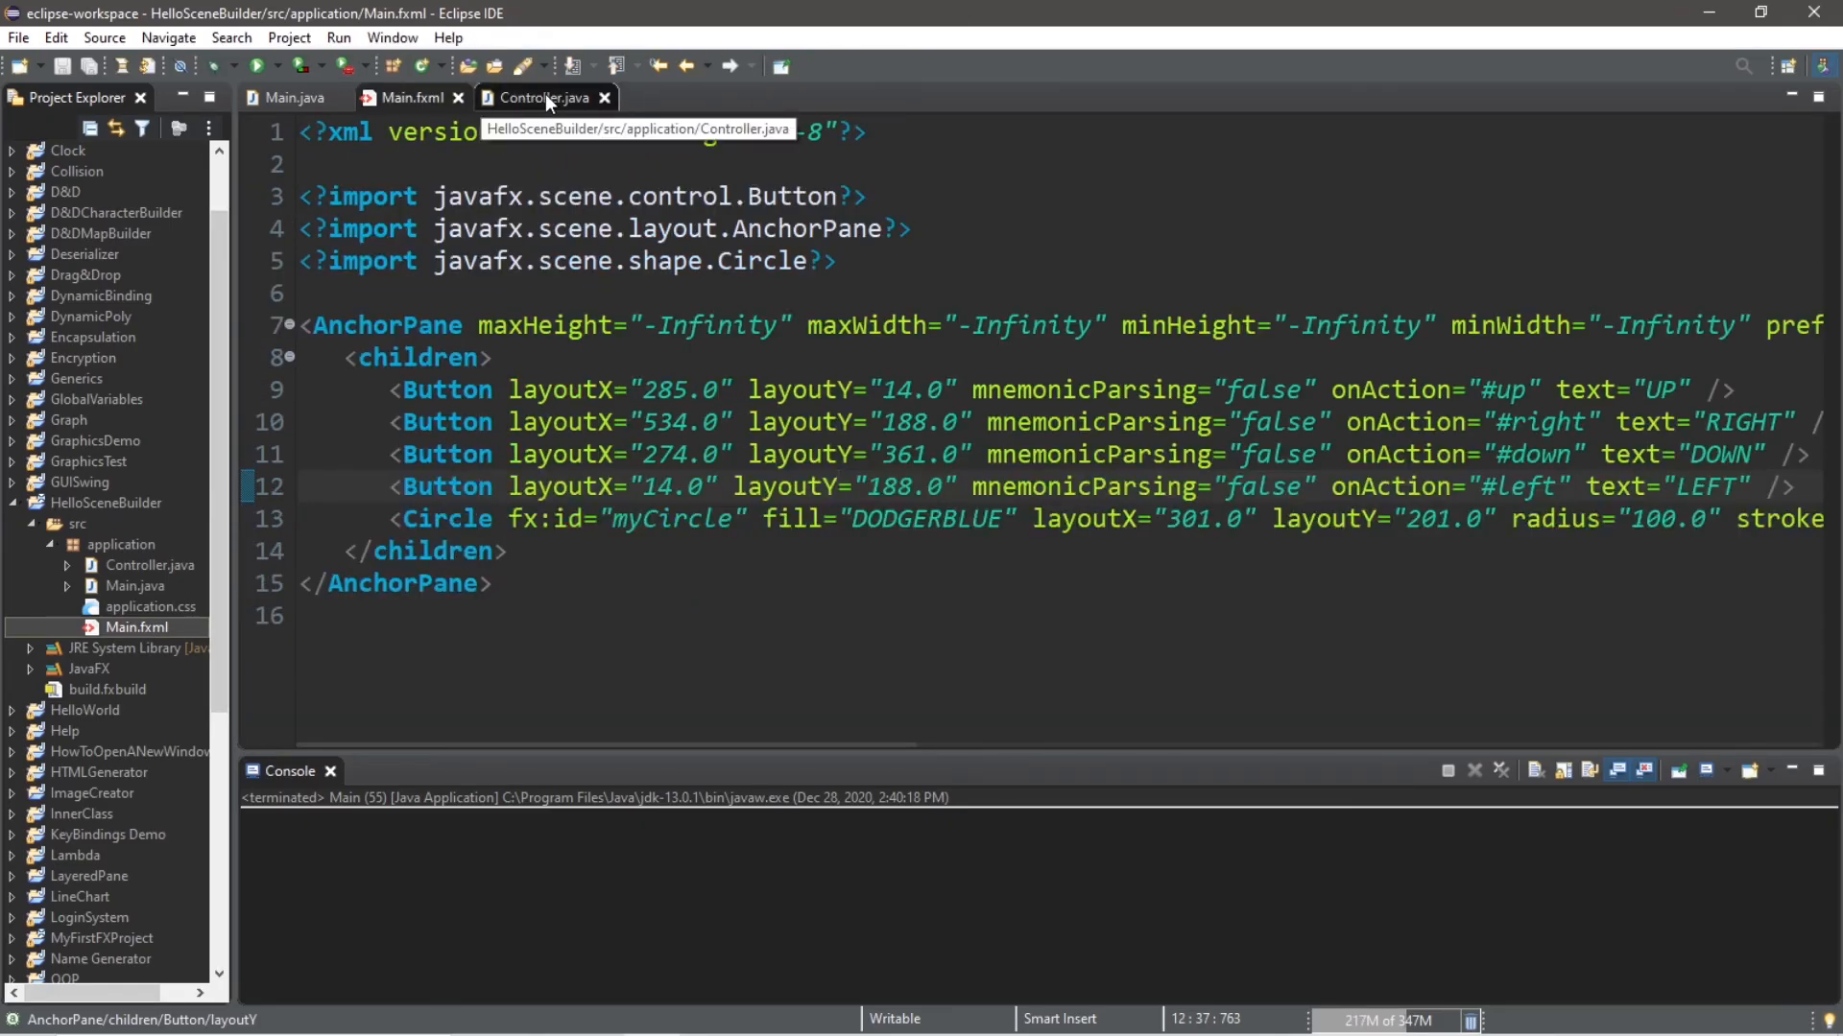
click(540, 98)
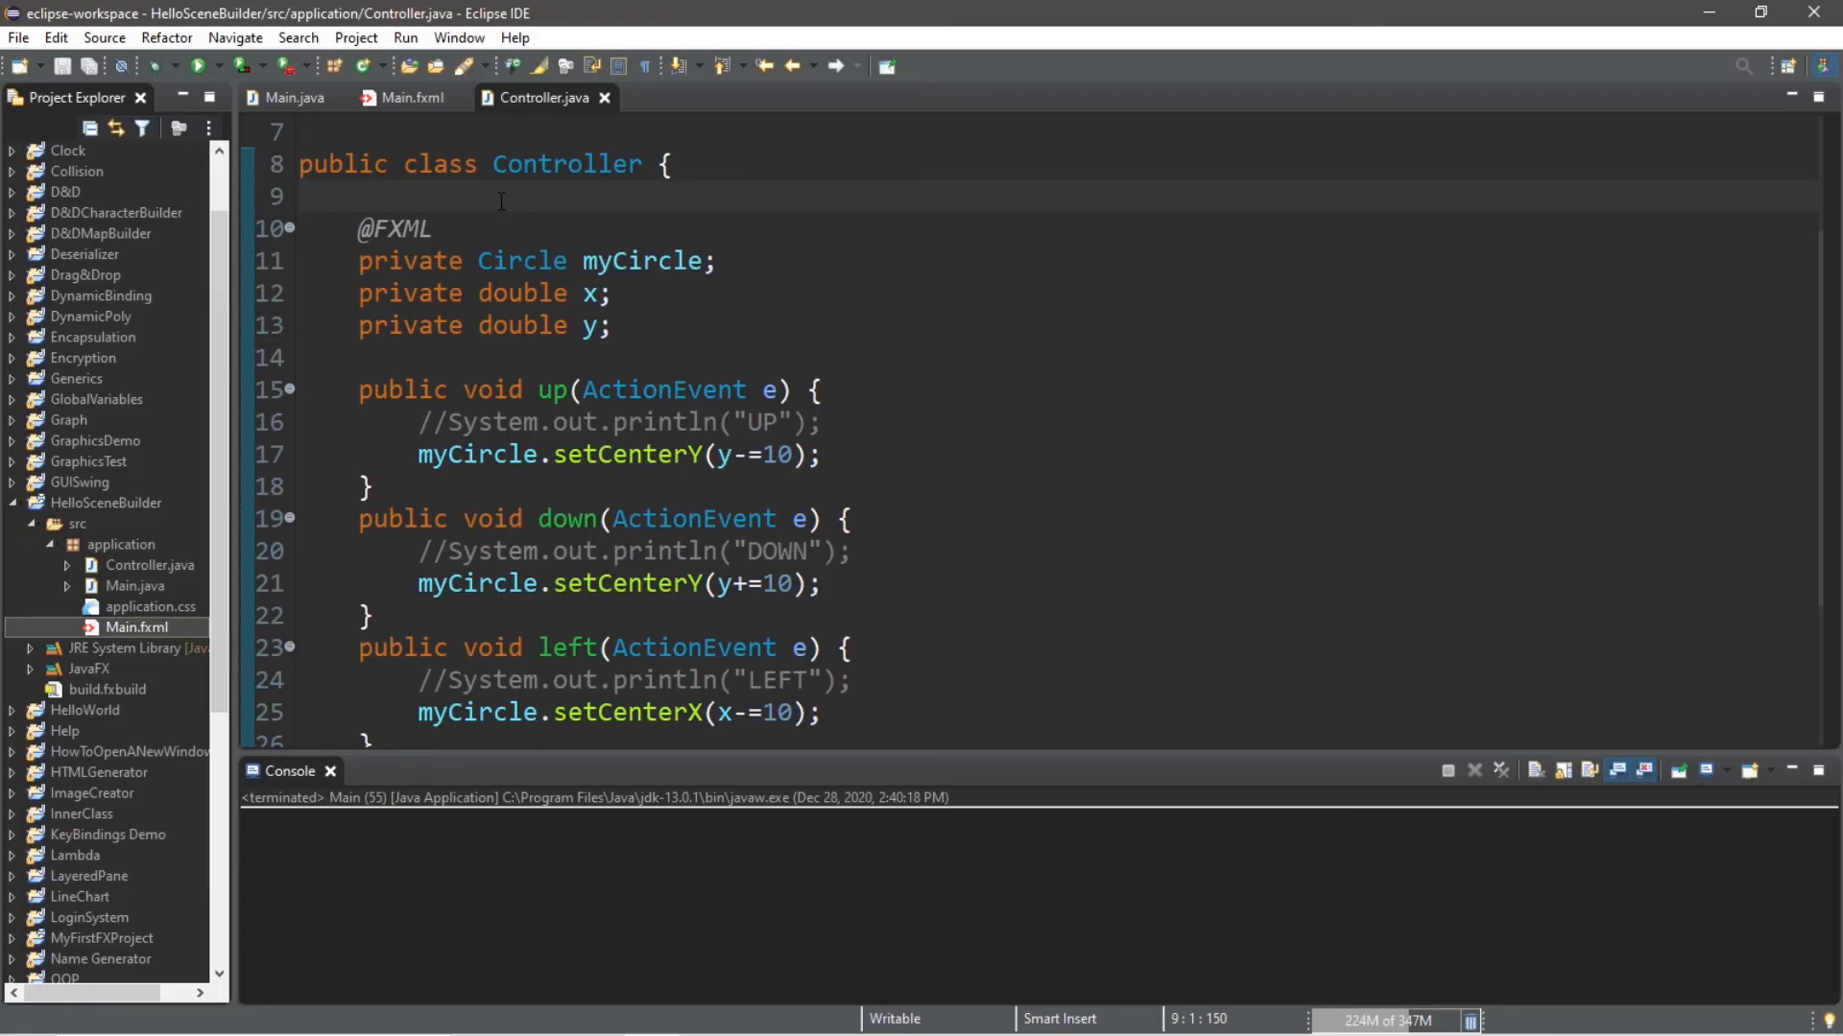
click(299, 196)
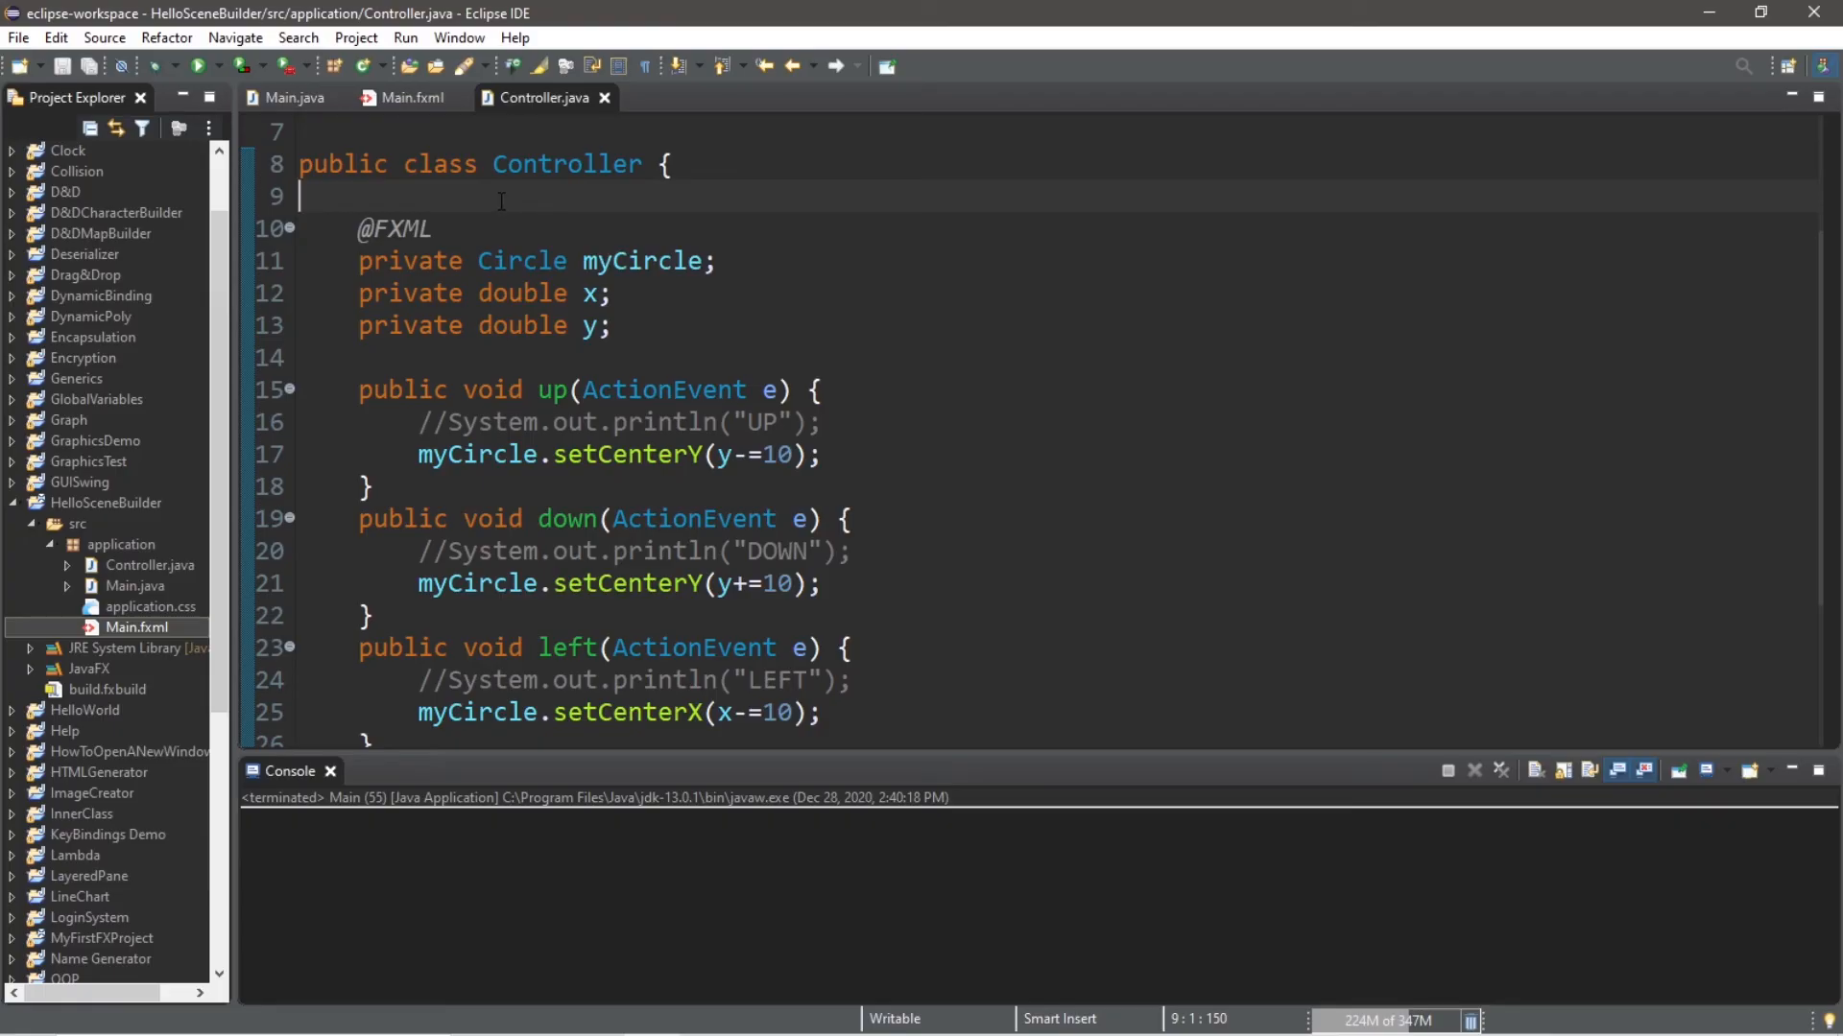